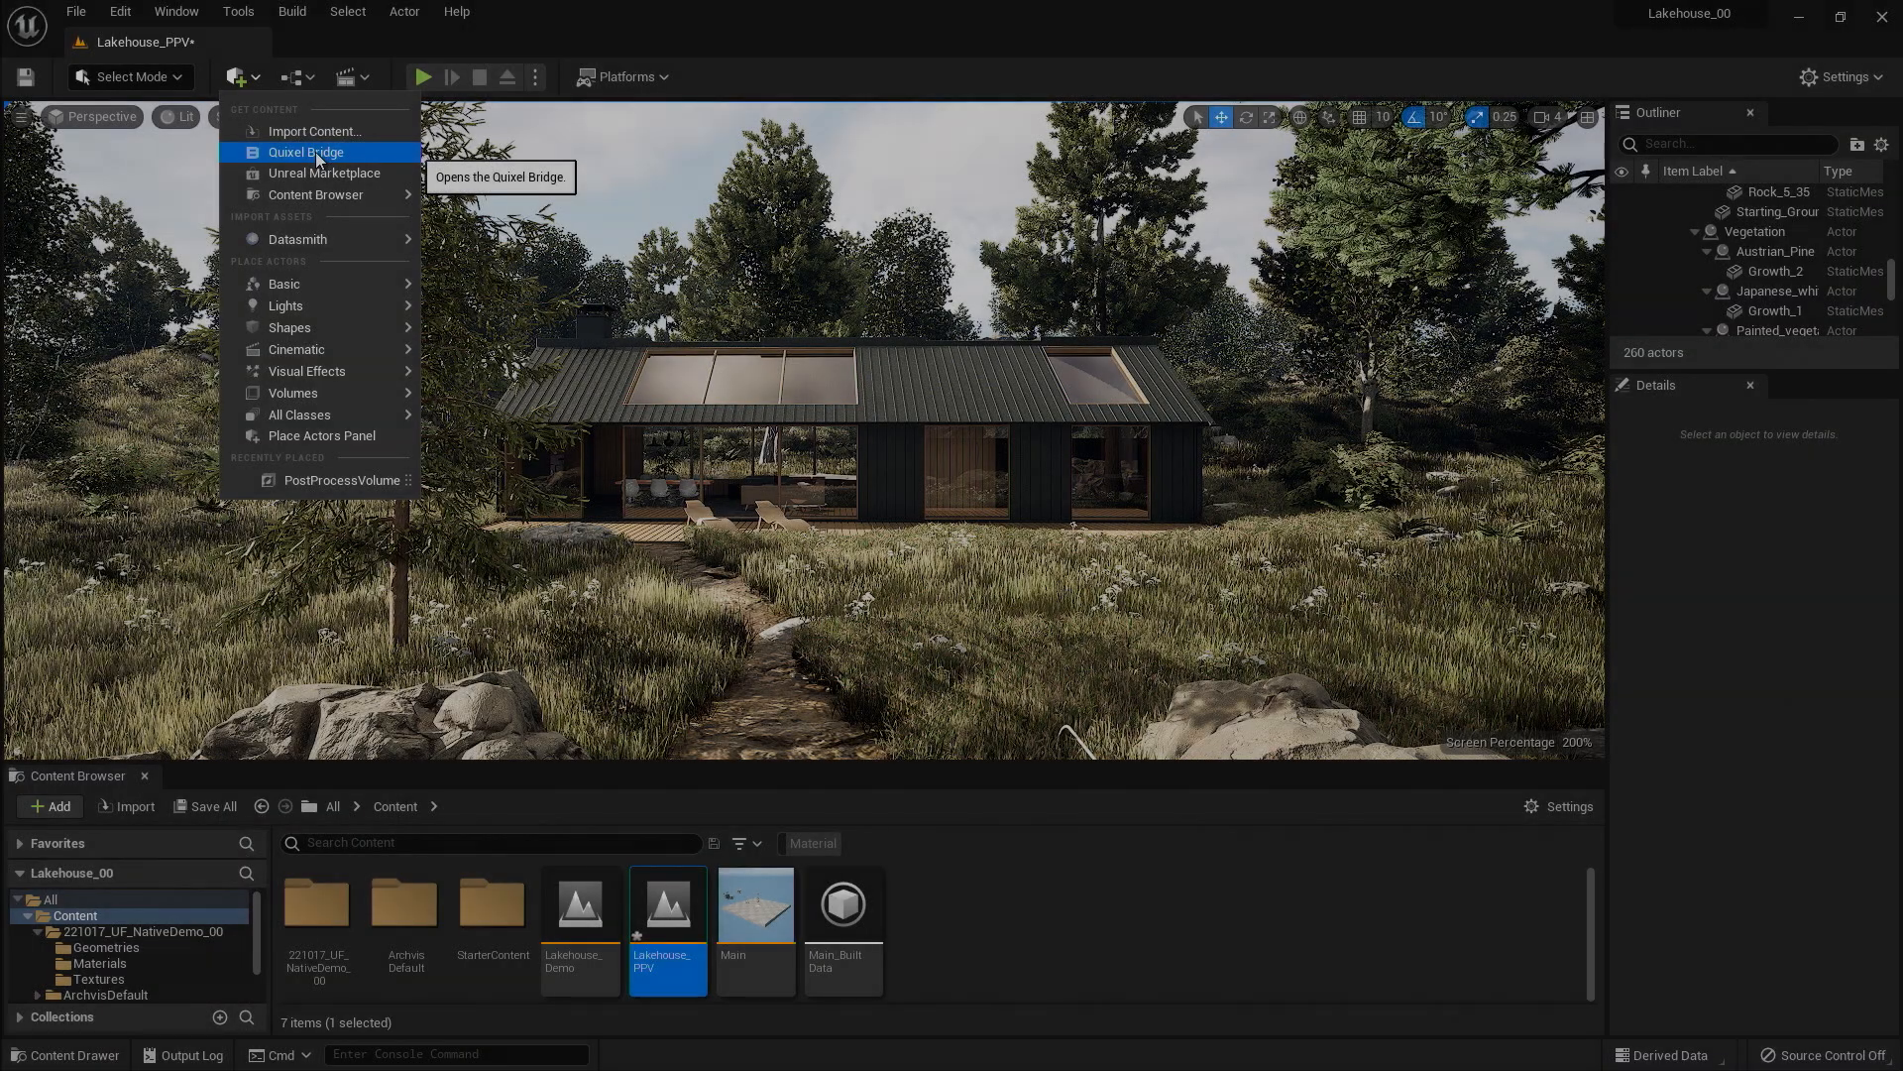
Launch Quixel Bridge from the editor toolbar and scroll its home content.
{"action": "left_click", "coordinate": [305, 152]}
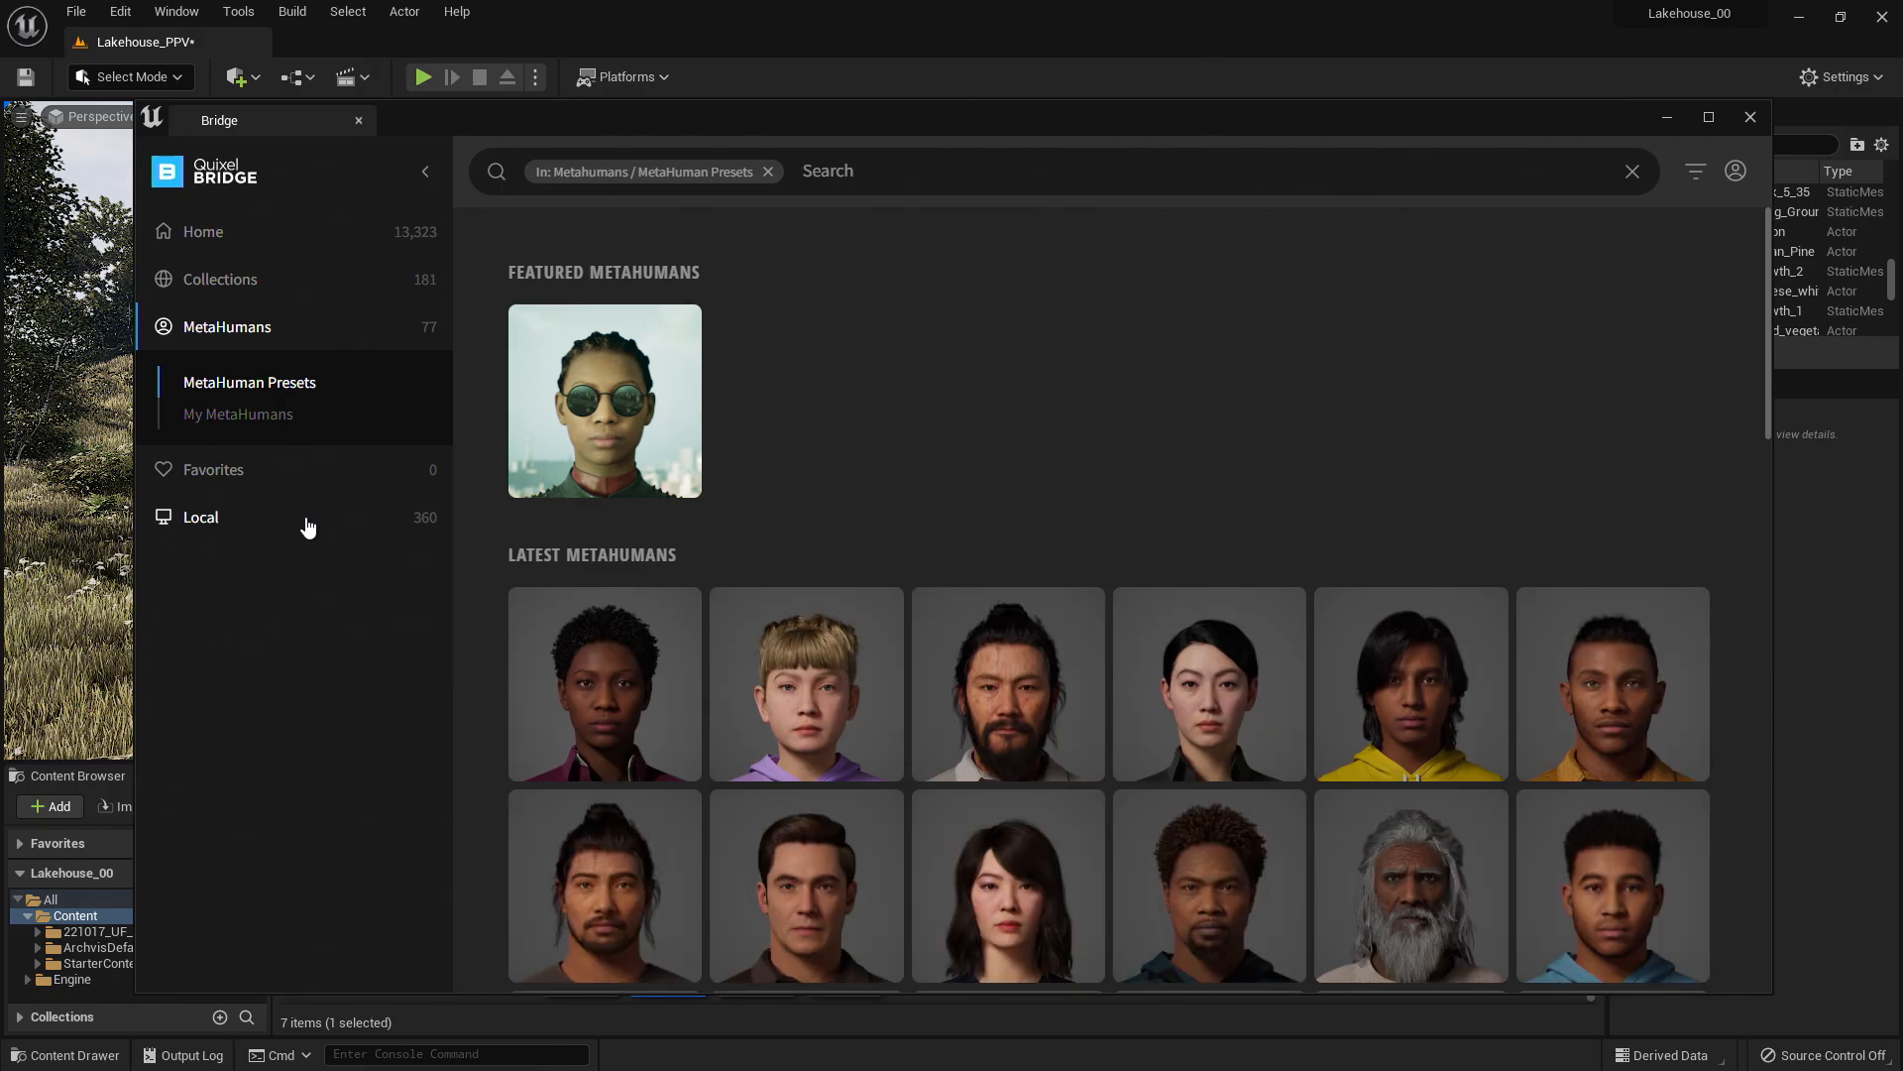
{"action": "scroll", "scroll_direction": "down", "scroll_amount": 3}
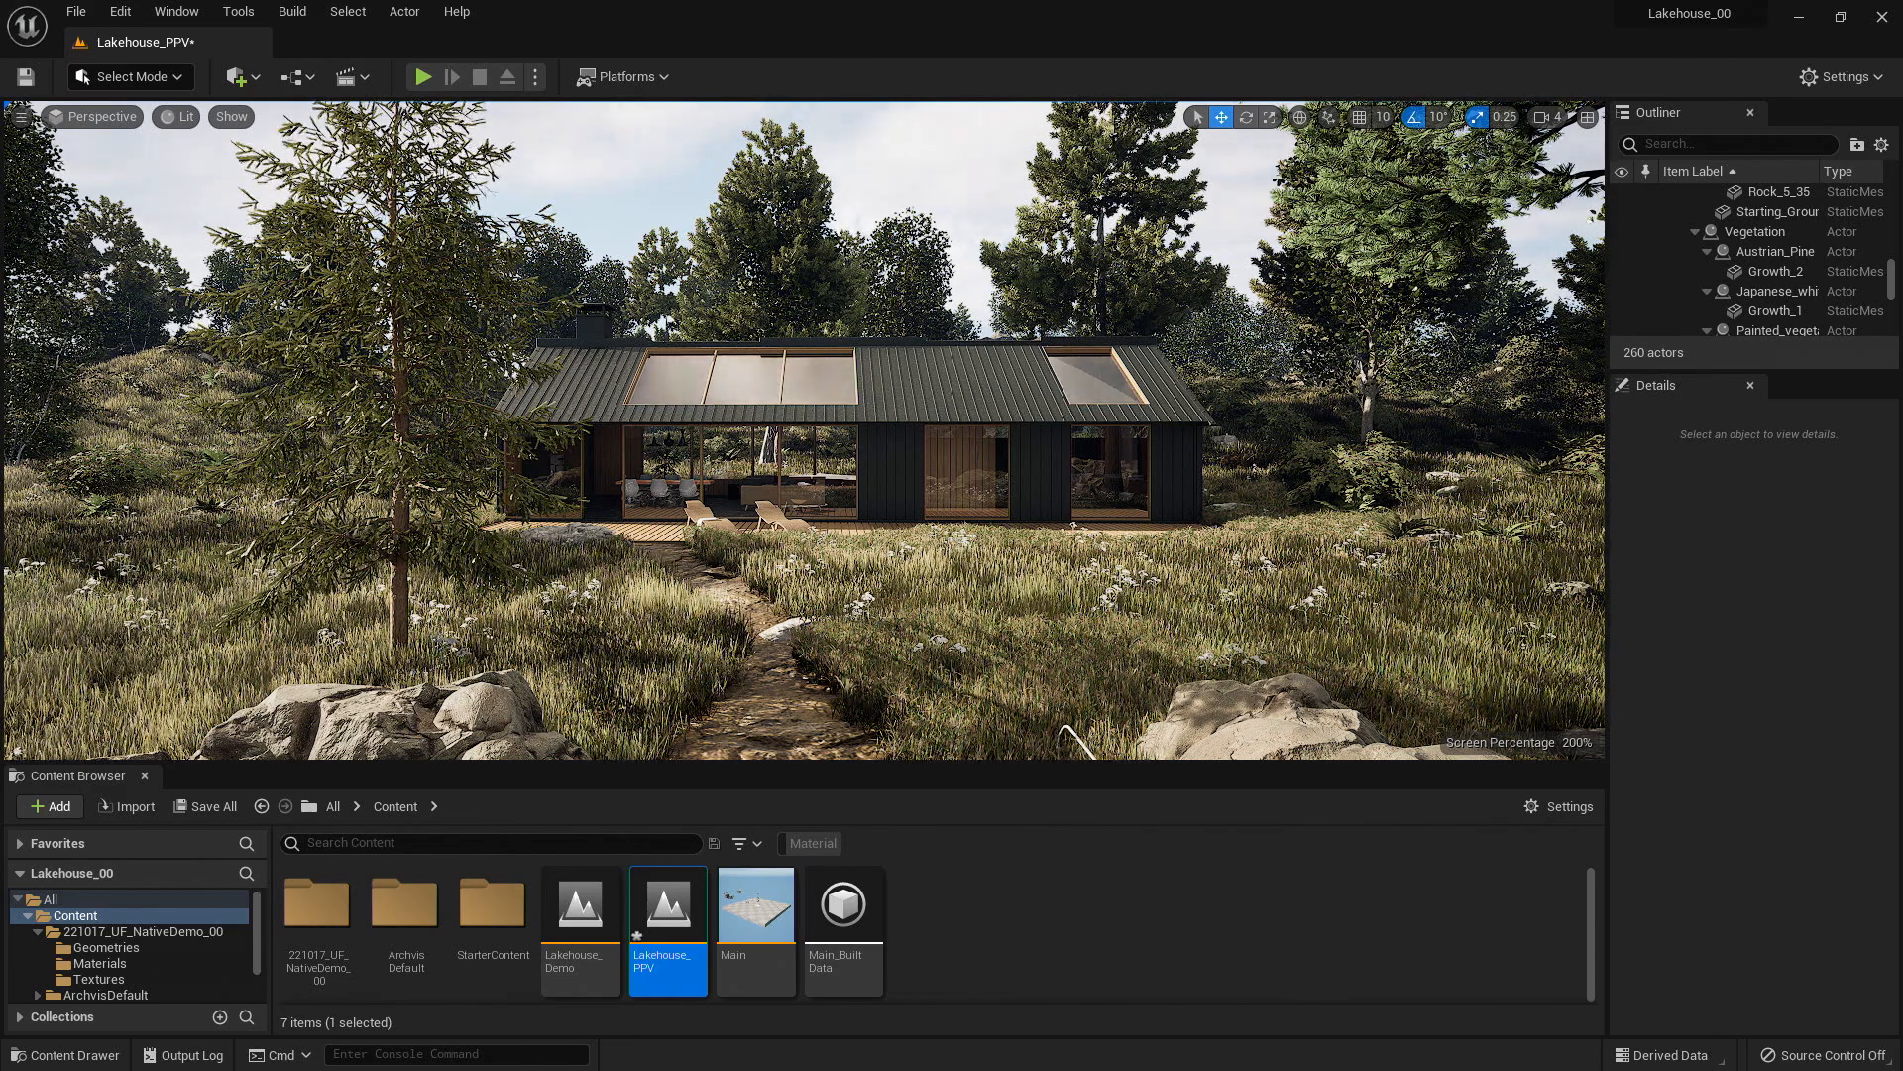
{"action": "mouse_move", "coordinate": [238, 78]}
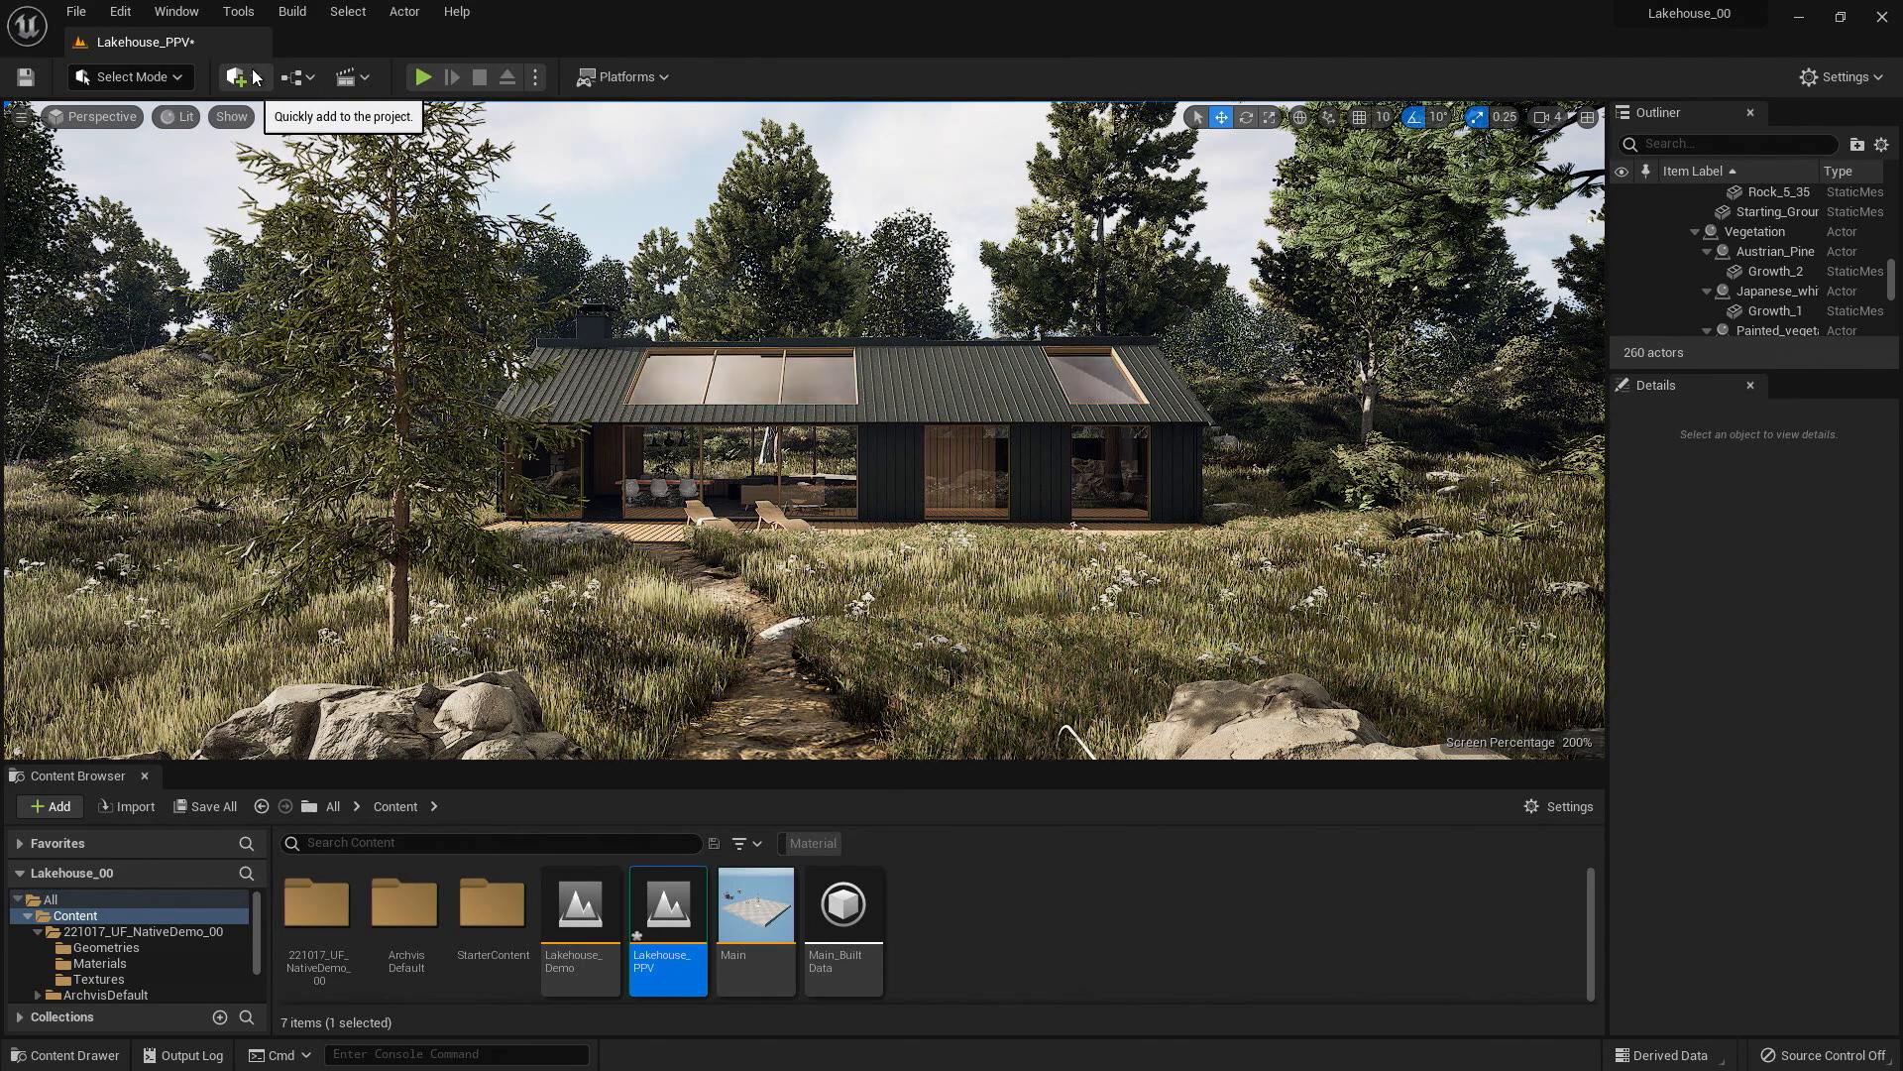
{"action": "left_click", "coordinate": [240, 77]}
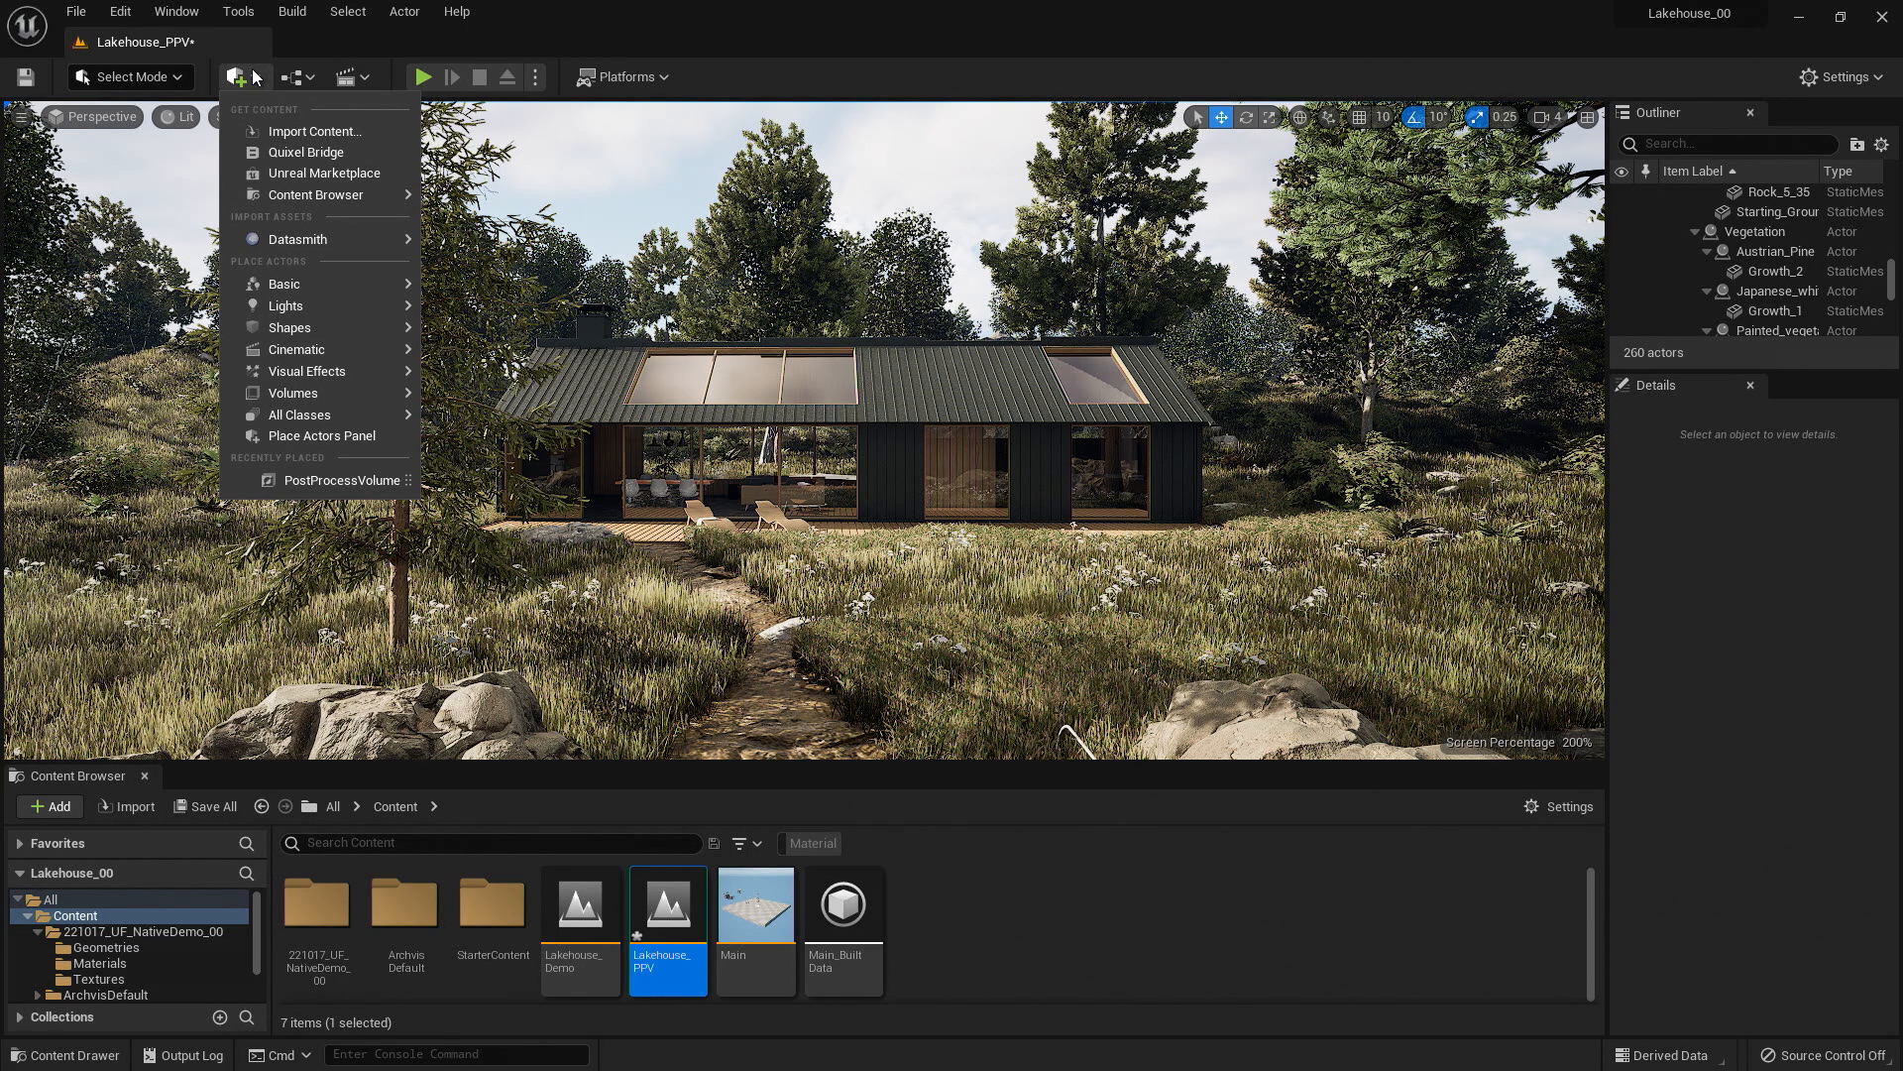
{"action": "mouse_move", "coordinate": [307, 152]}
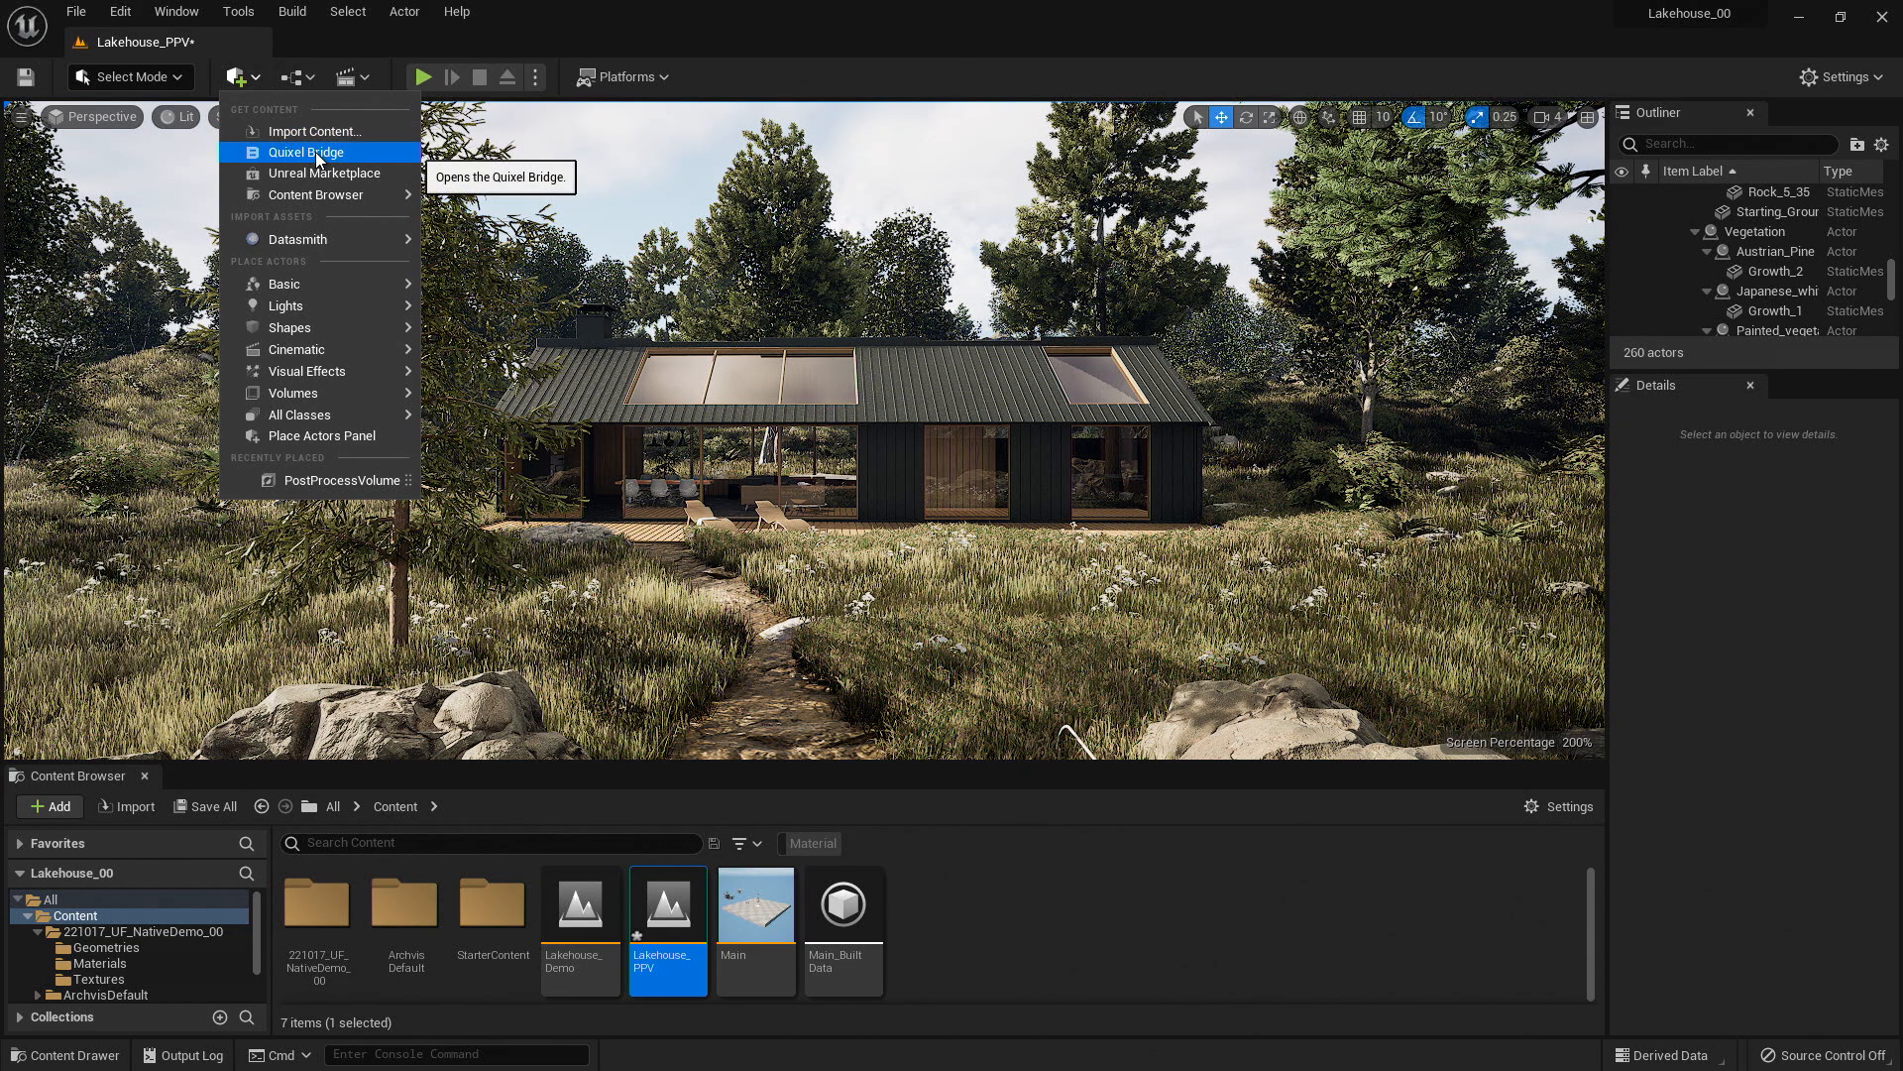
Reopen Quixel Bridge on the MetaHuman Presets gallery and browse down the preset faces.
{"action": "left_click", "coordinate": [305, 153]}
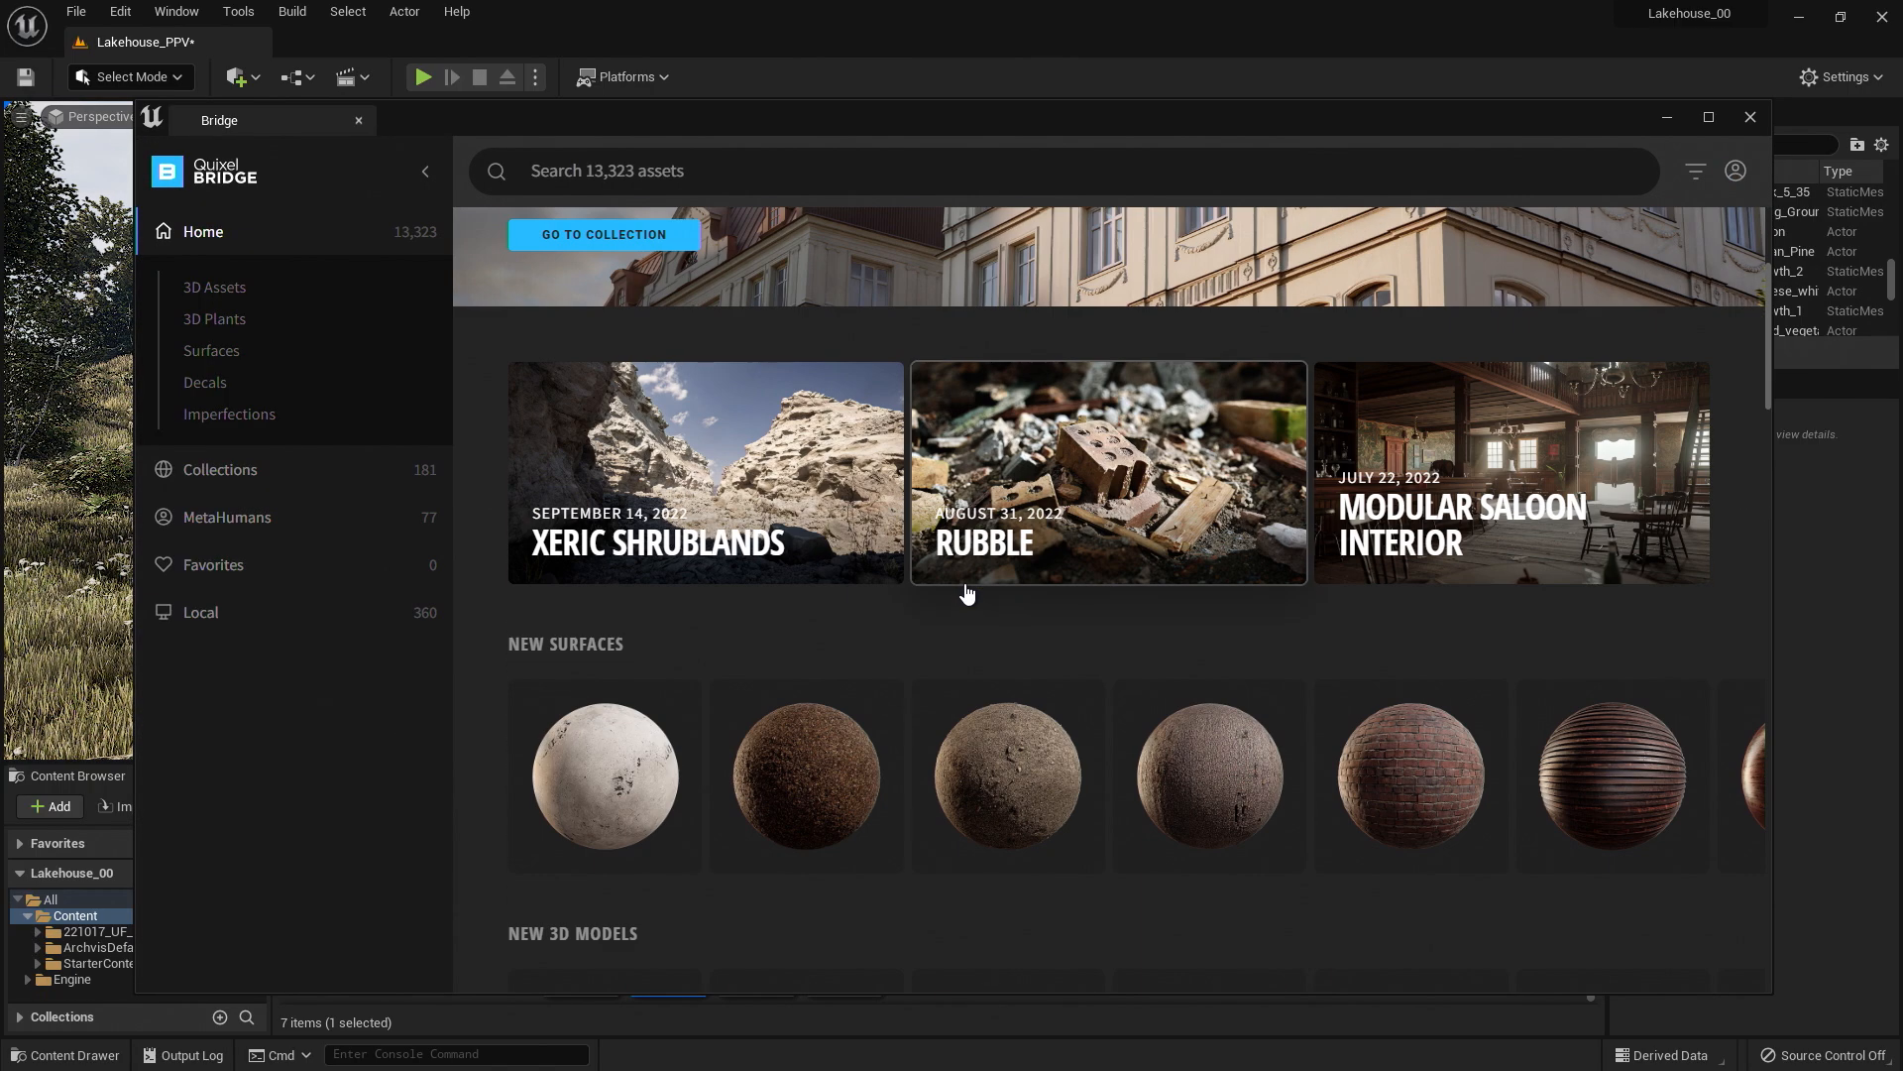
{"action": "scroll", "scroll_direction": "down", "scroll_amount": 3}
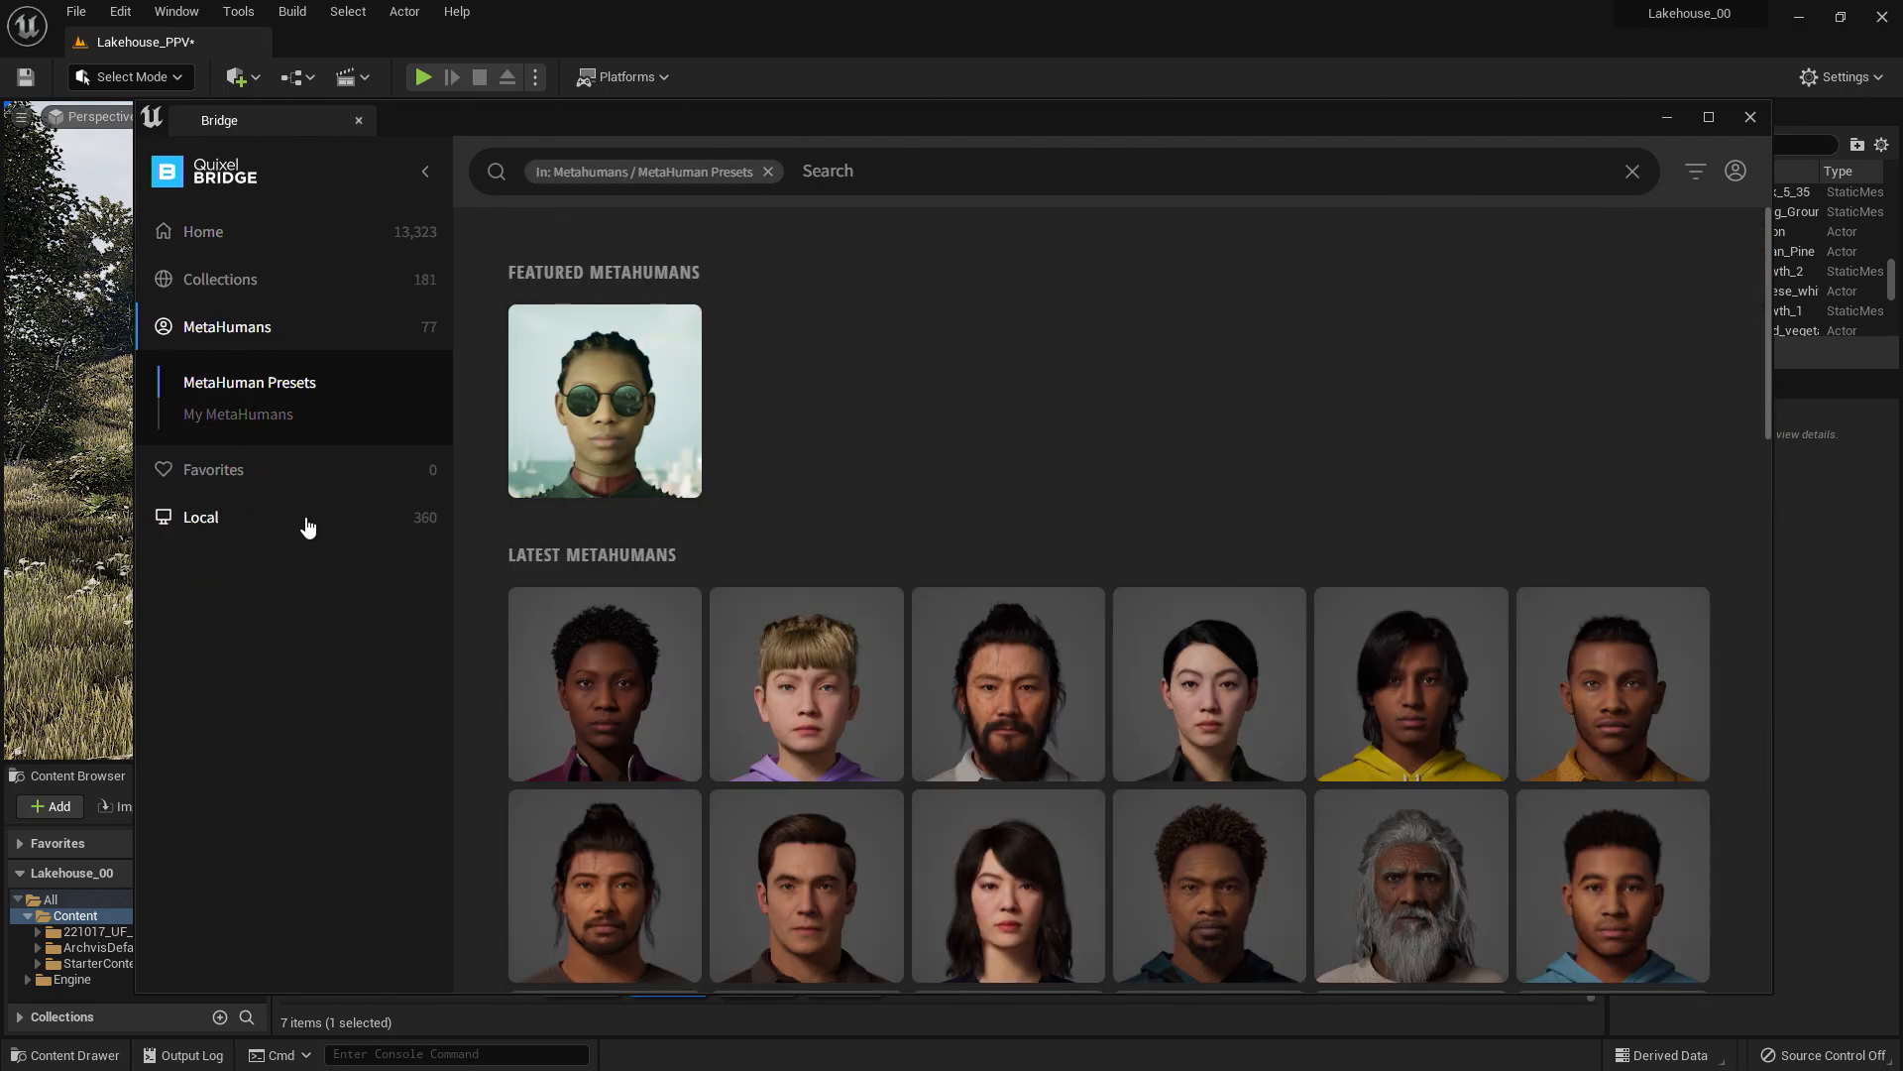
{"action": "mouse_move", "coordinate": [1094, 527]}
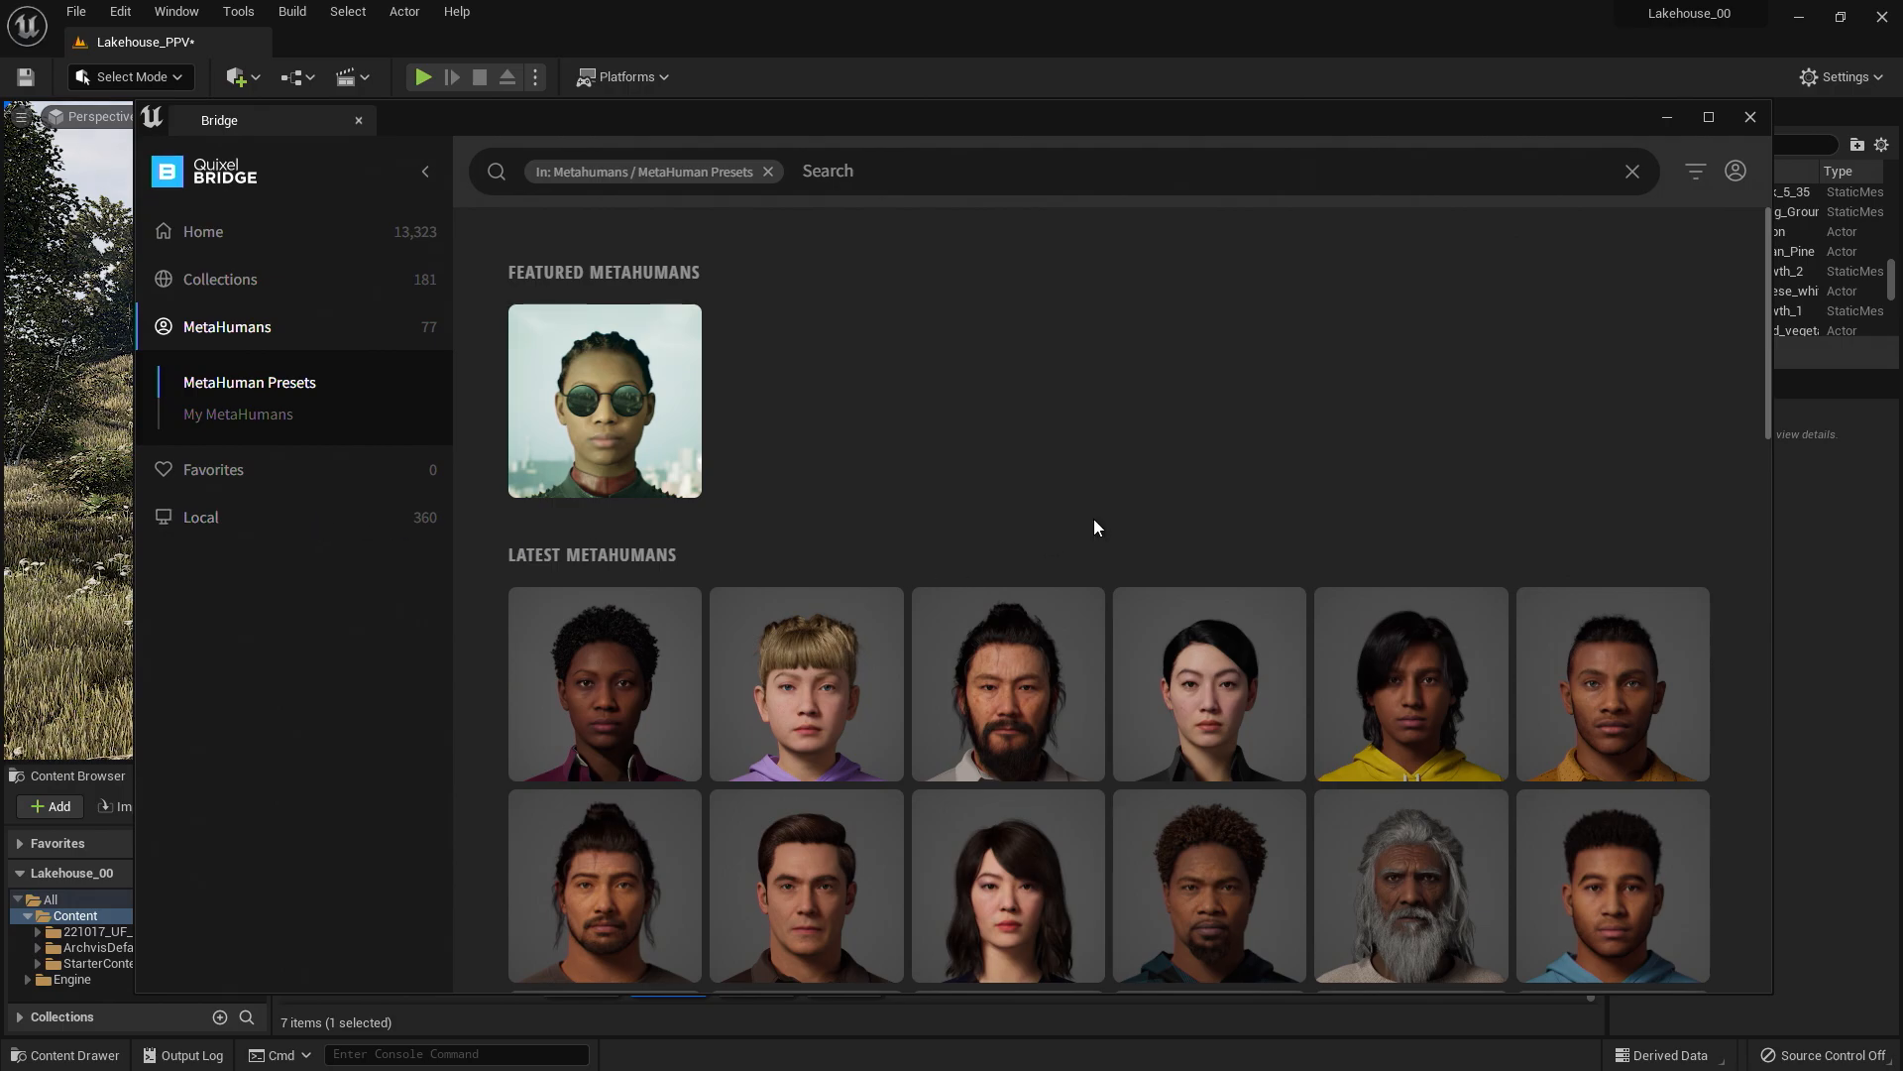
{"action": "scroll", "scroll_direction": "down", "scroll_amount": 3}
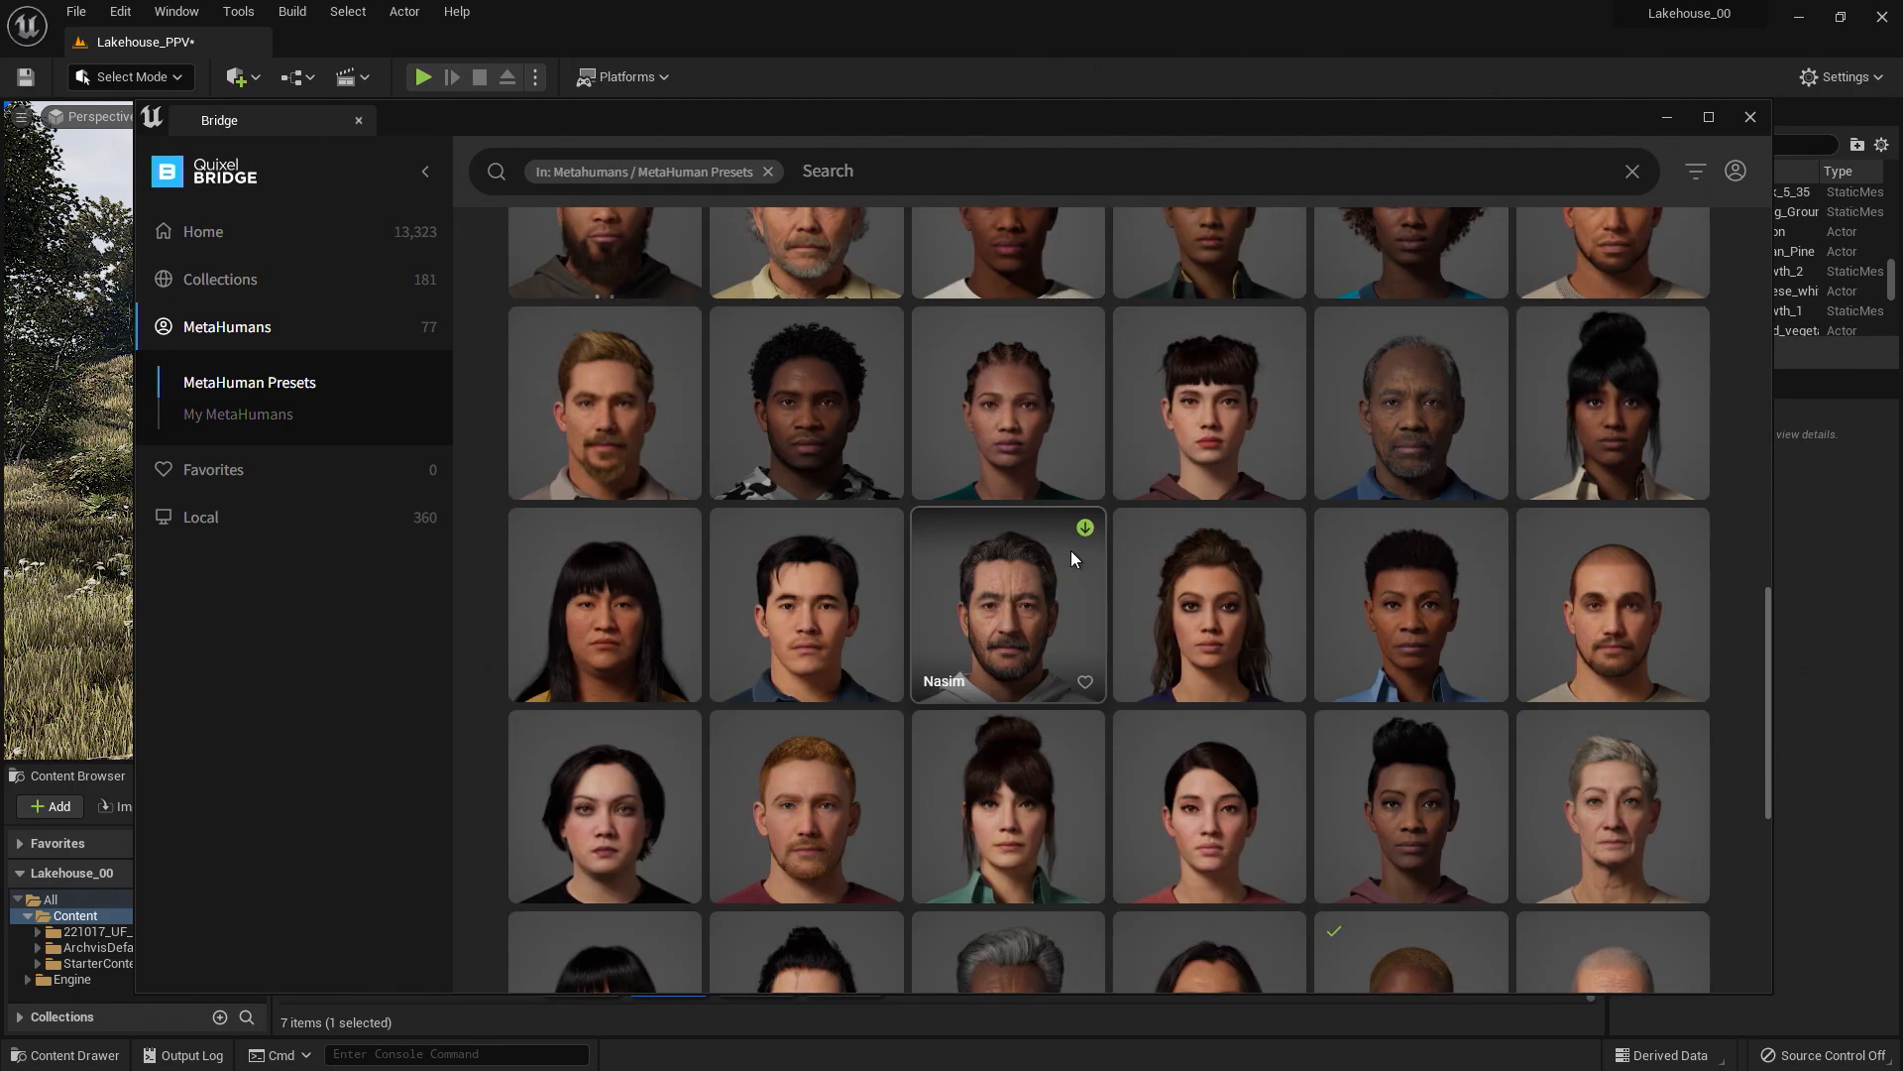
{"action": "scroll", "scroll_direction": "down", "scroll_amount": 3}
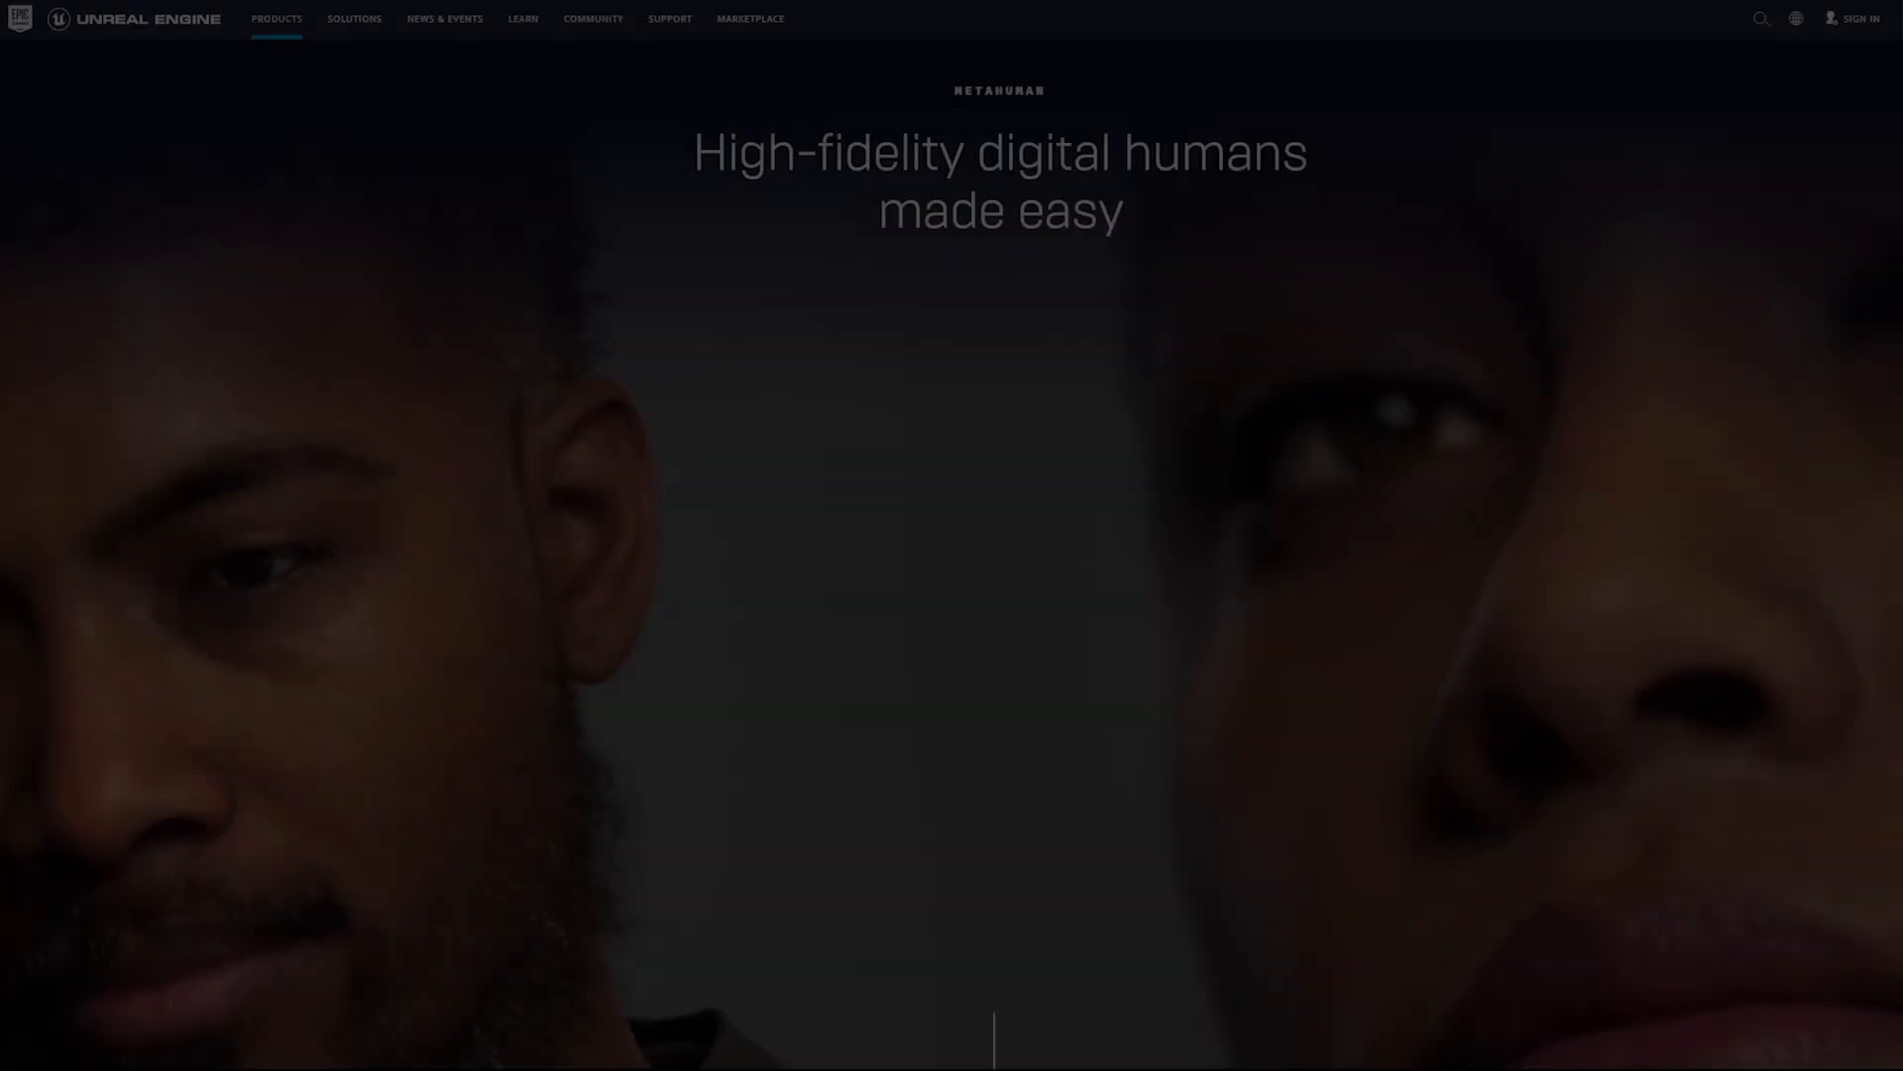
Scroll the MetaHuman Creator web page down to its Overview section.
{"action": "scroll", "scroll_direction": "down", "scroll_amount": 3}
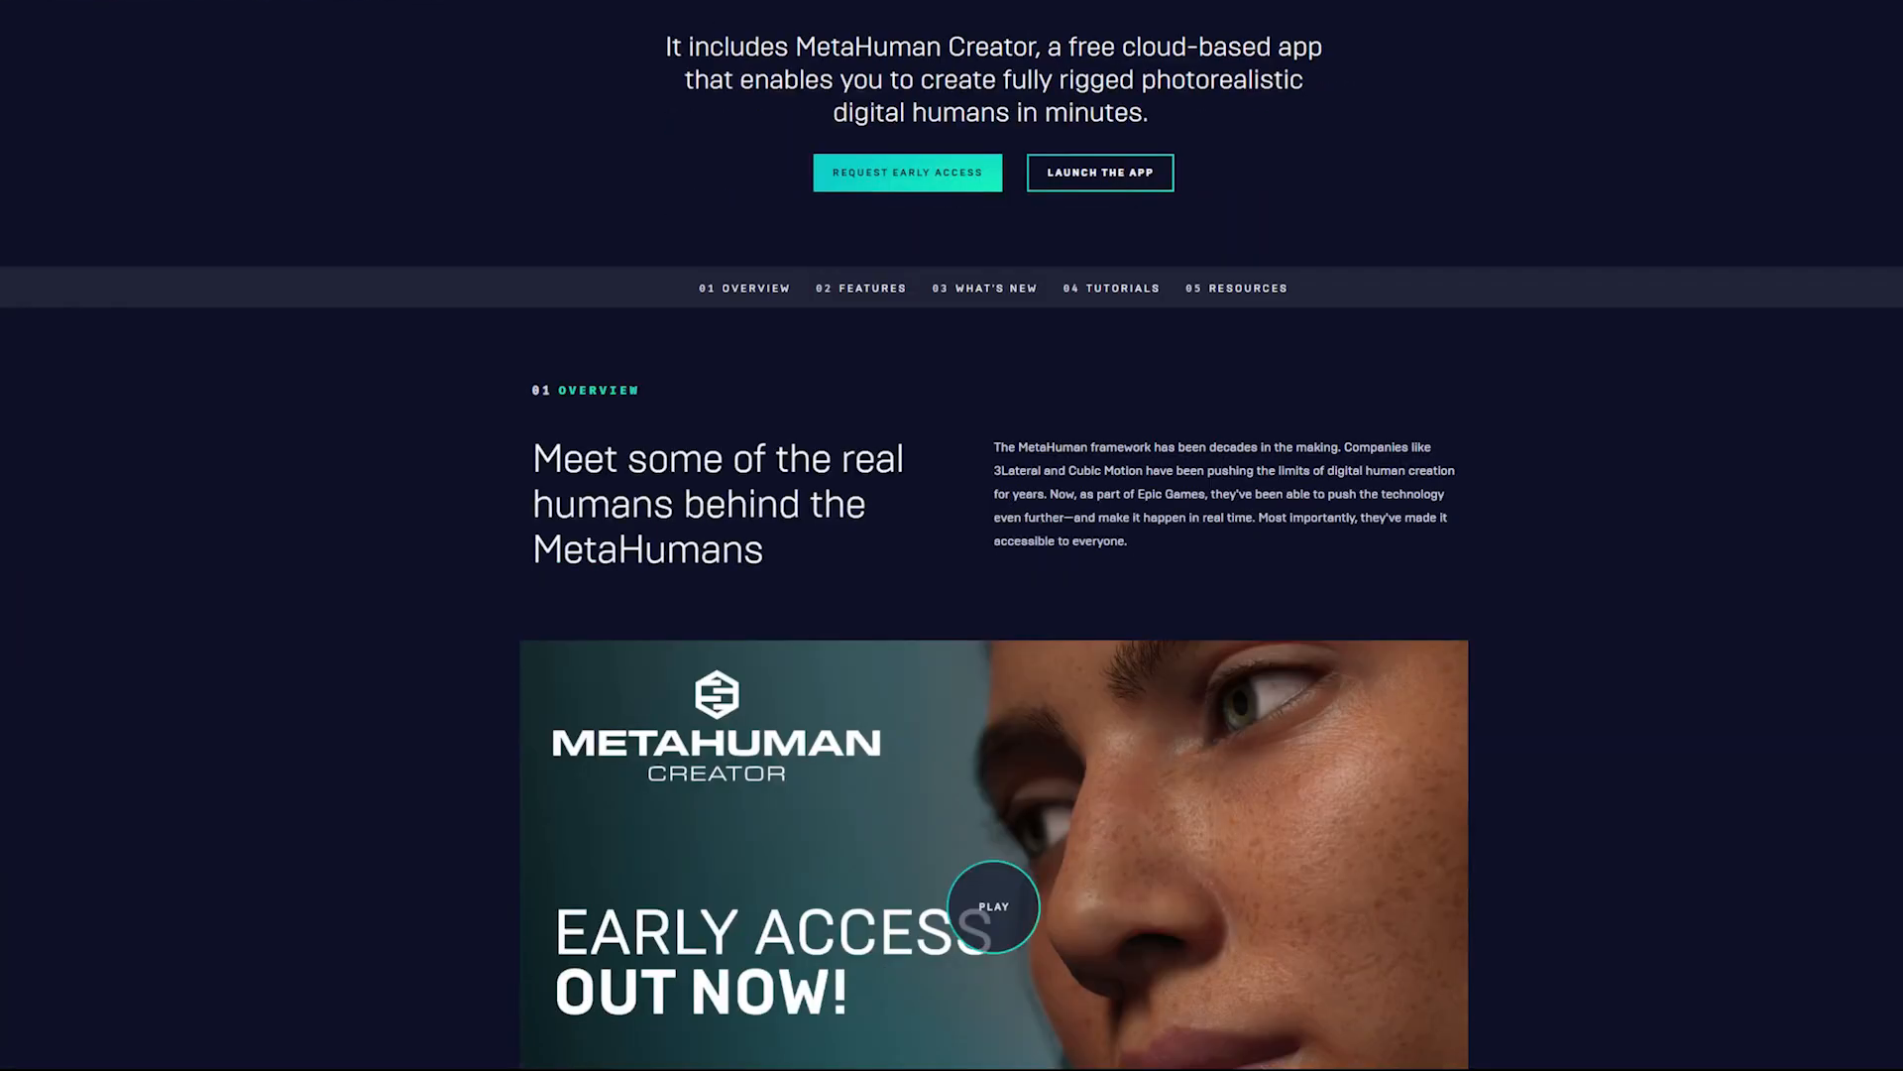
{"action": "scroll", "scroll_direction": "down", "scroll_amount": 3}
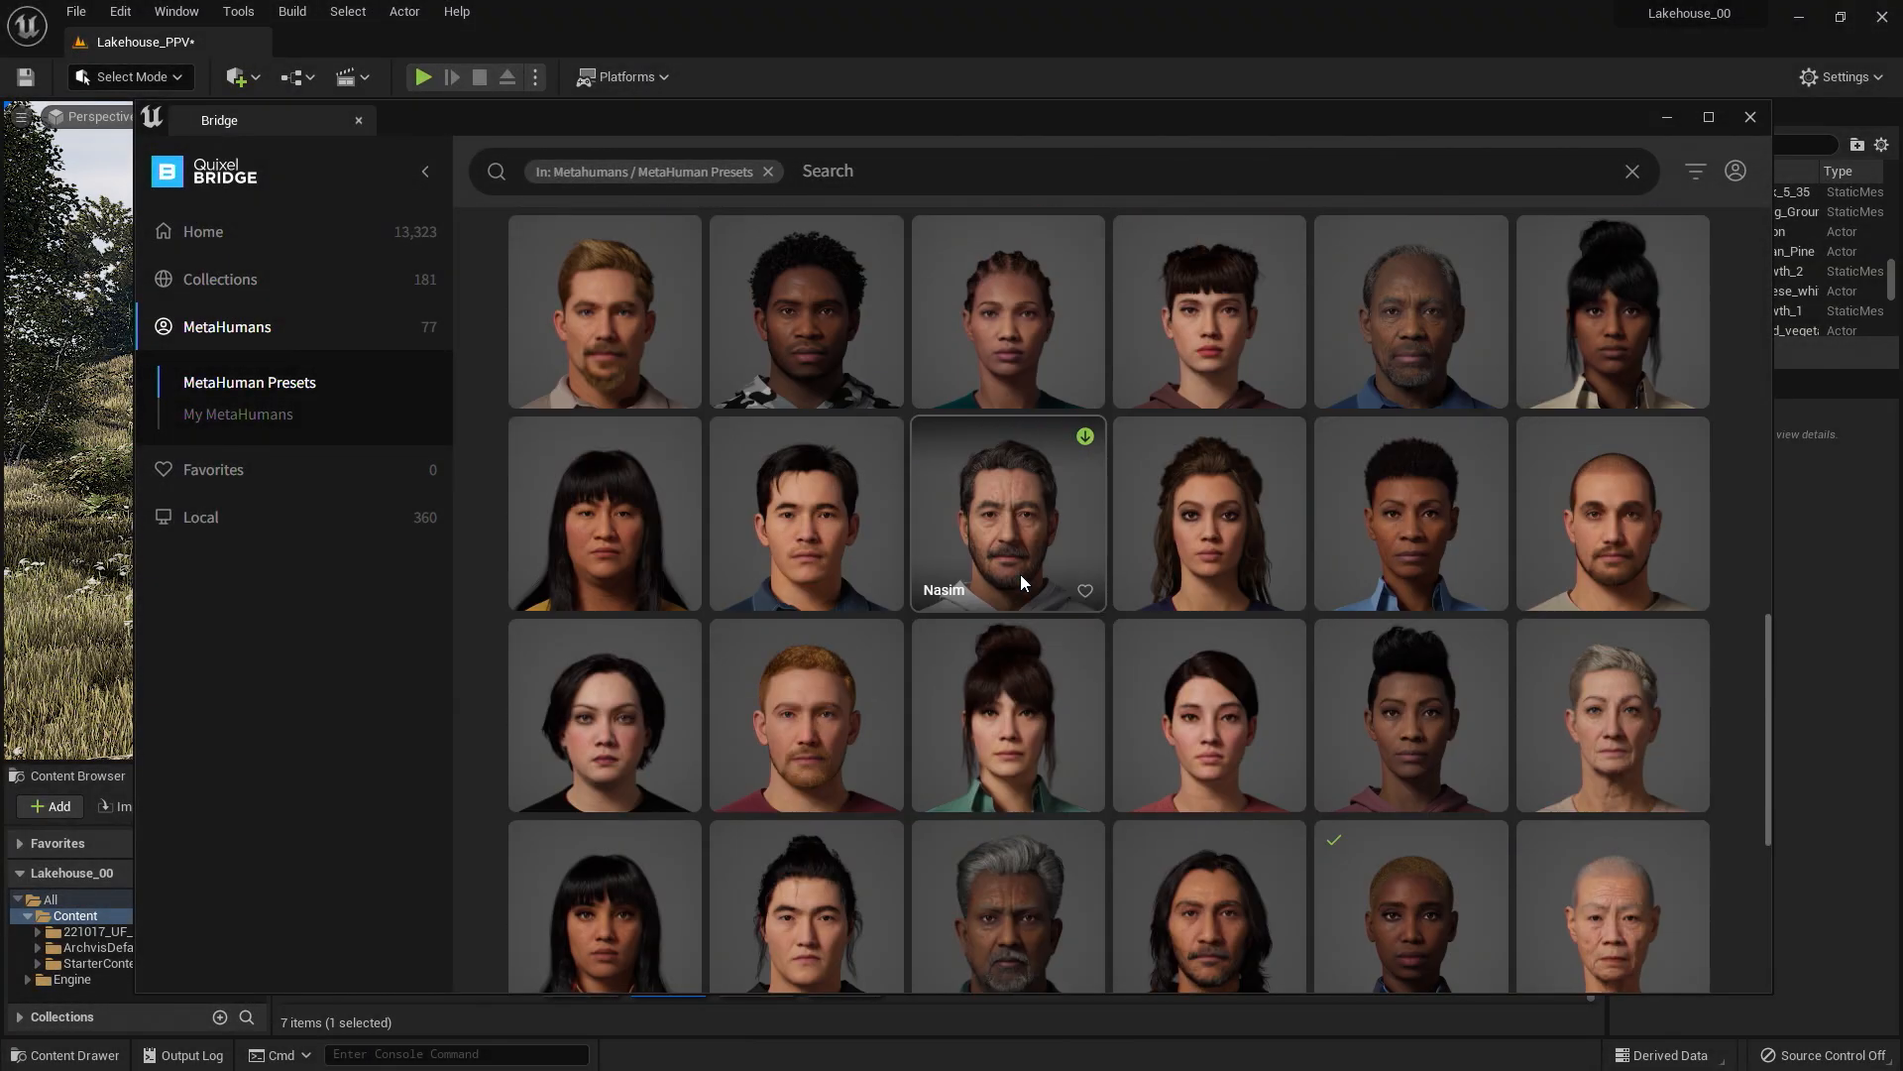
View the Seneca preset, then Skye, and download Skye at Highest Quality.
{"action": "scroll", "scroll_direction": "down", "scroll_amount": 3}
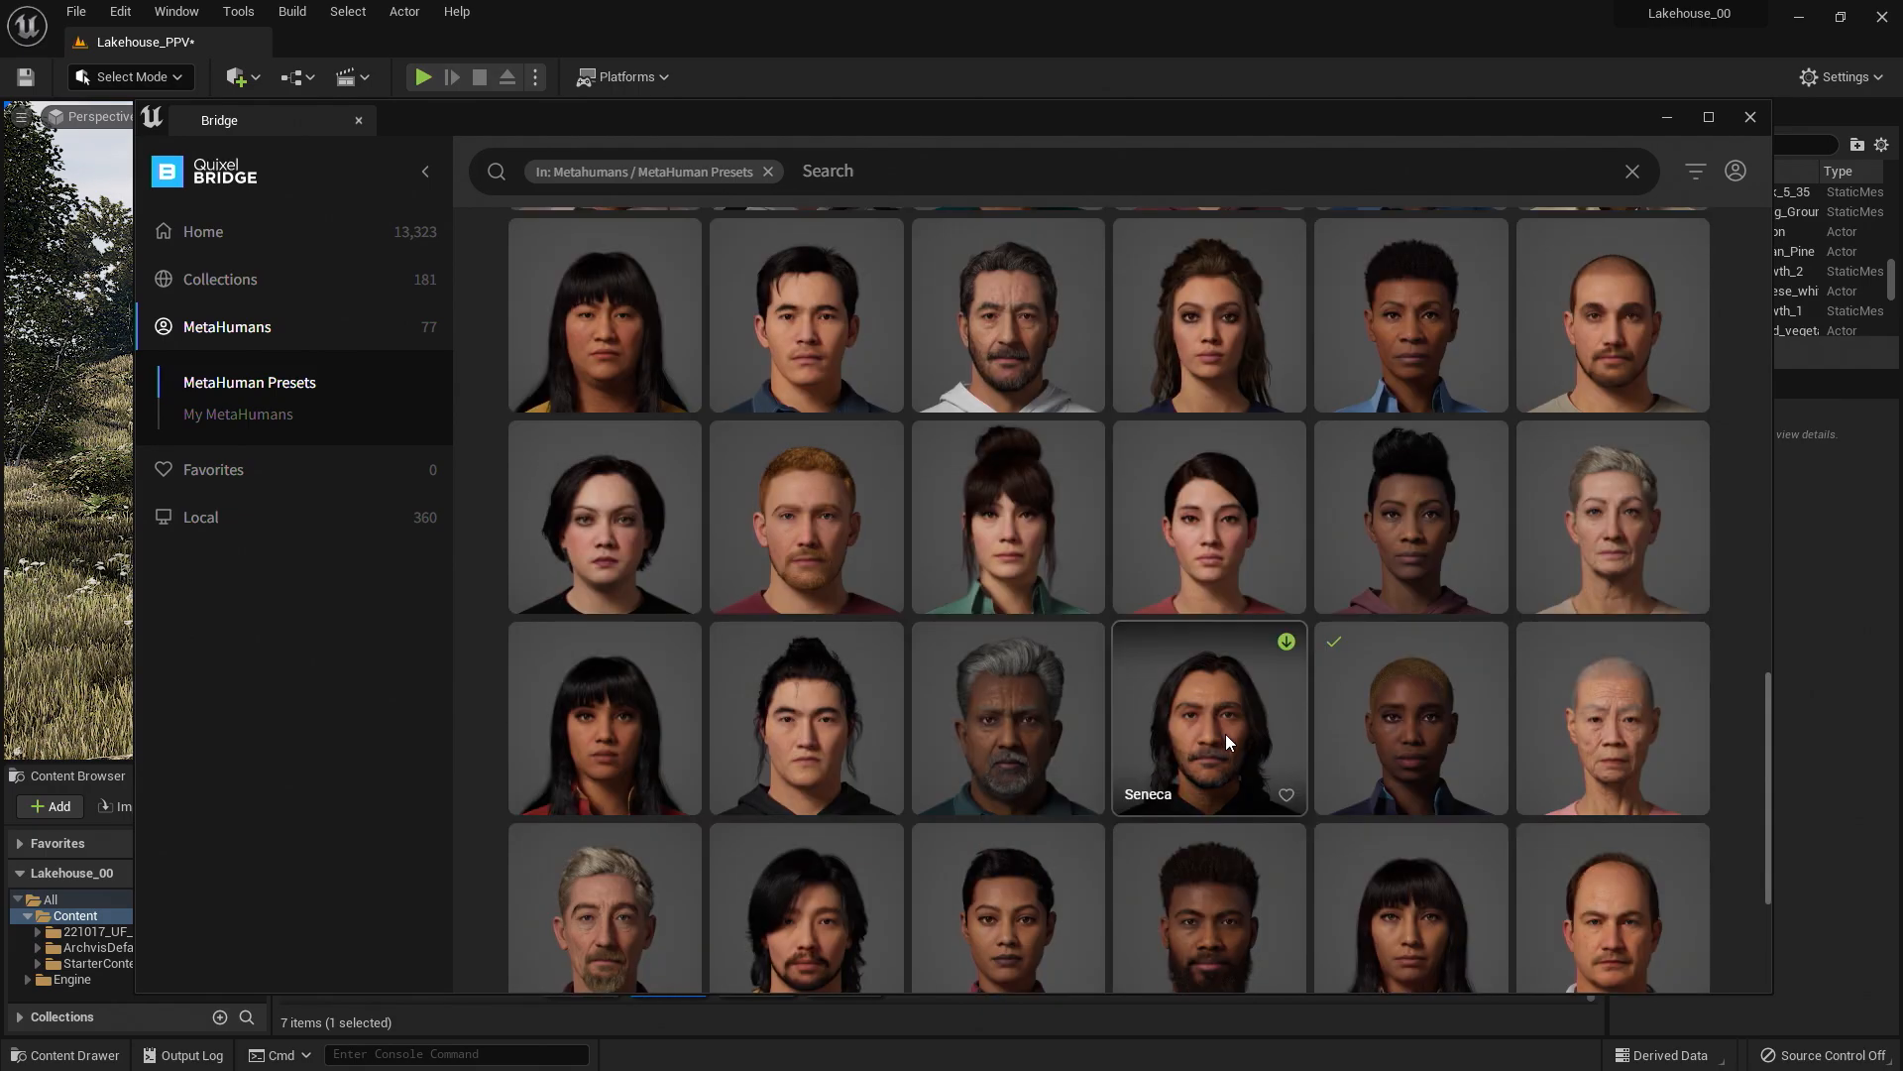
{"action": "left_click", "coordinate": [1207, 715]}
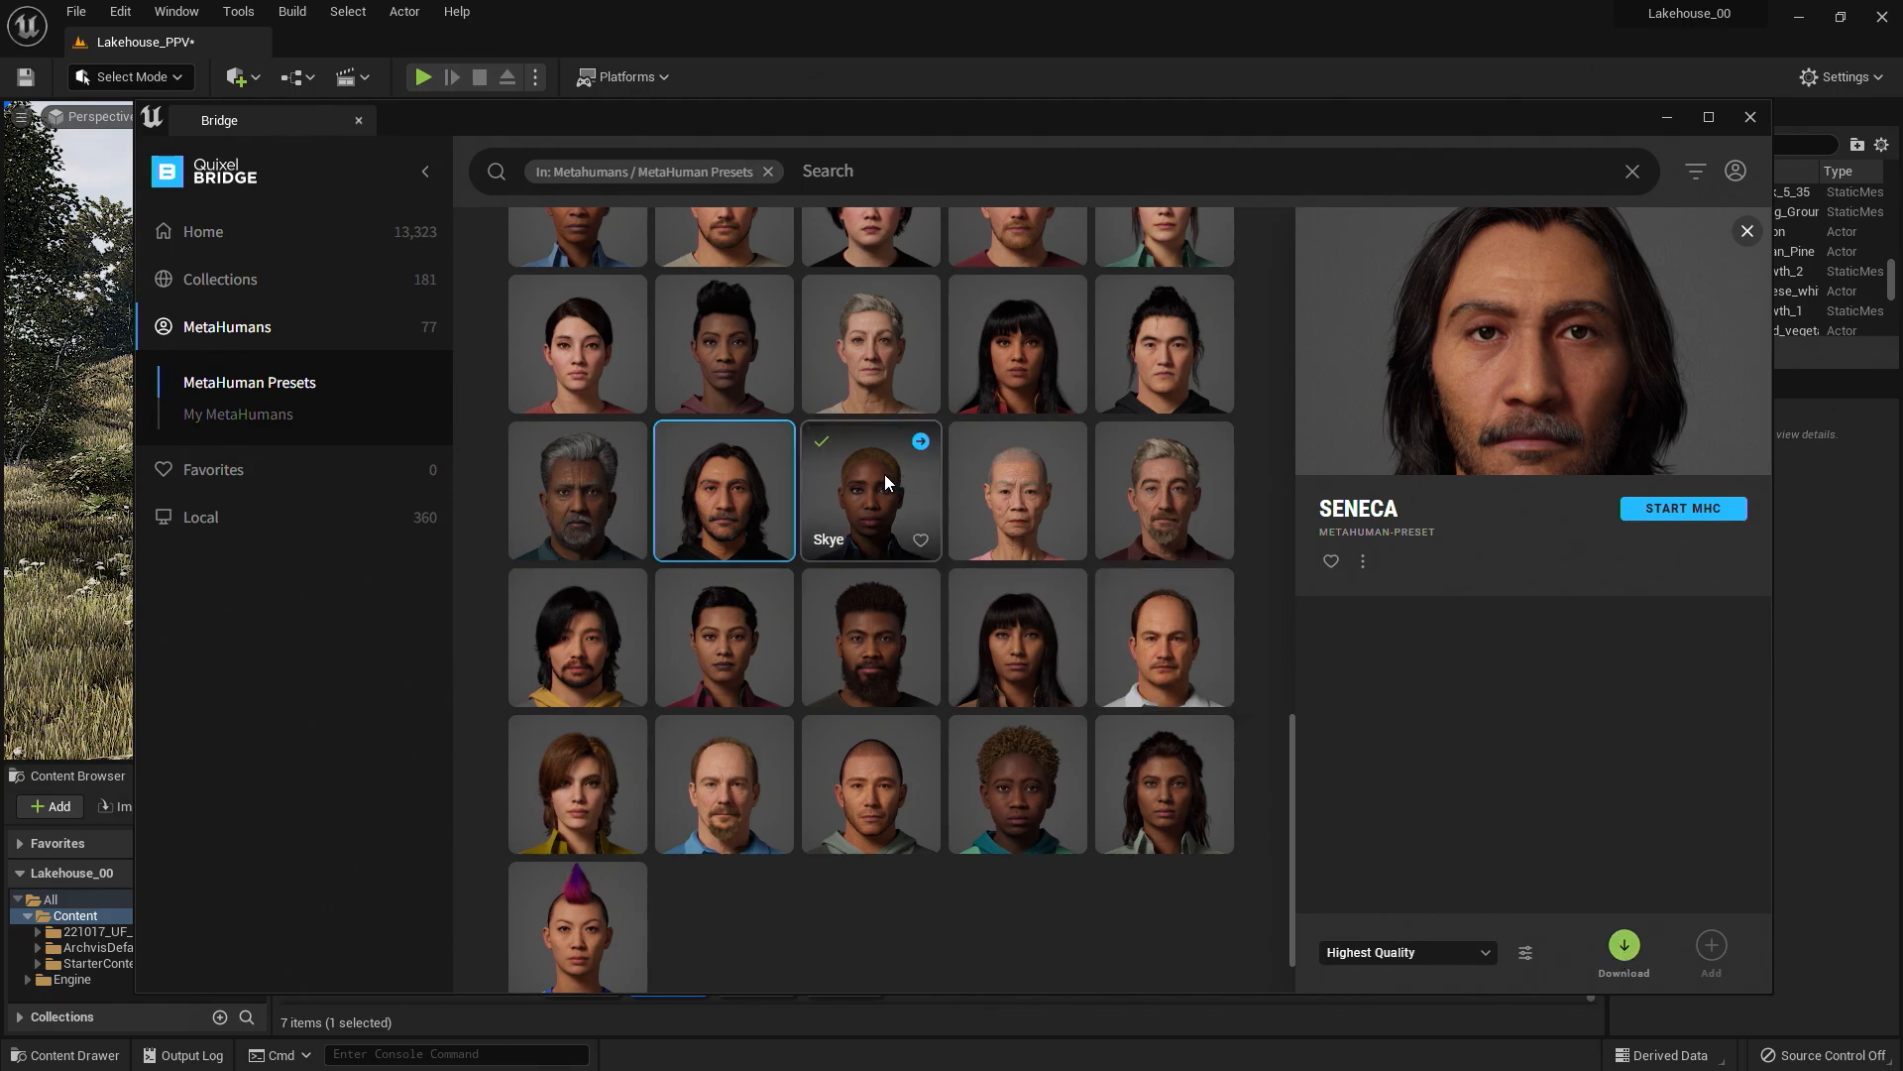
{"action": "left_click", "coordinate": [869, 490]}
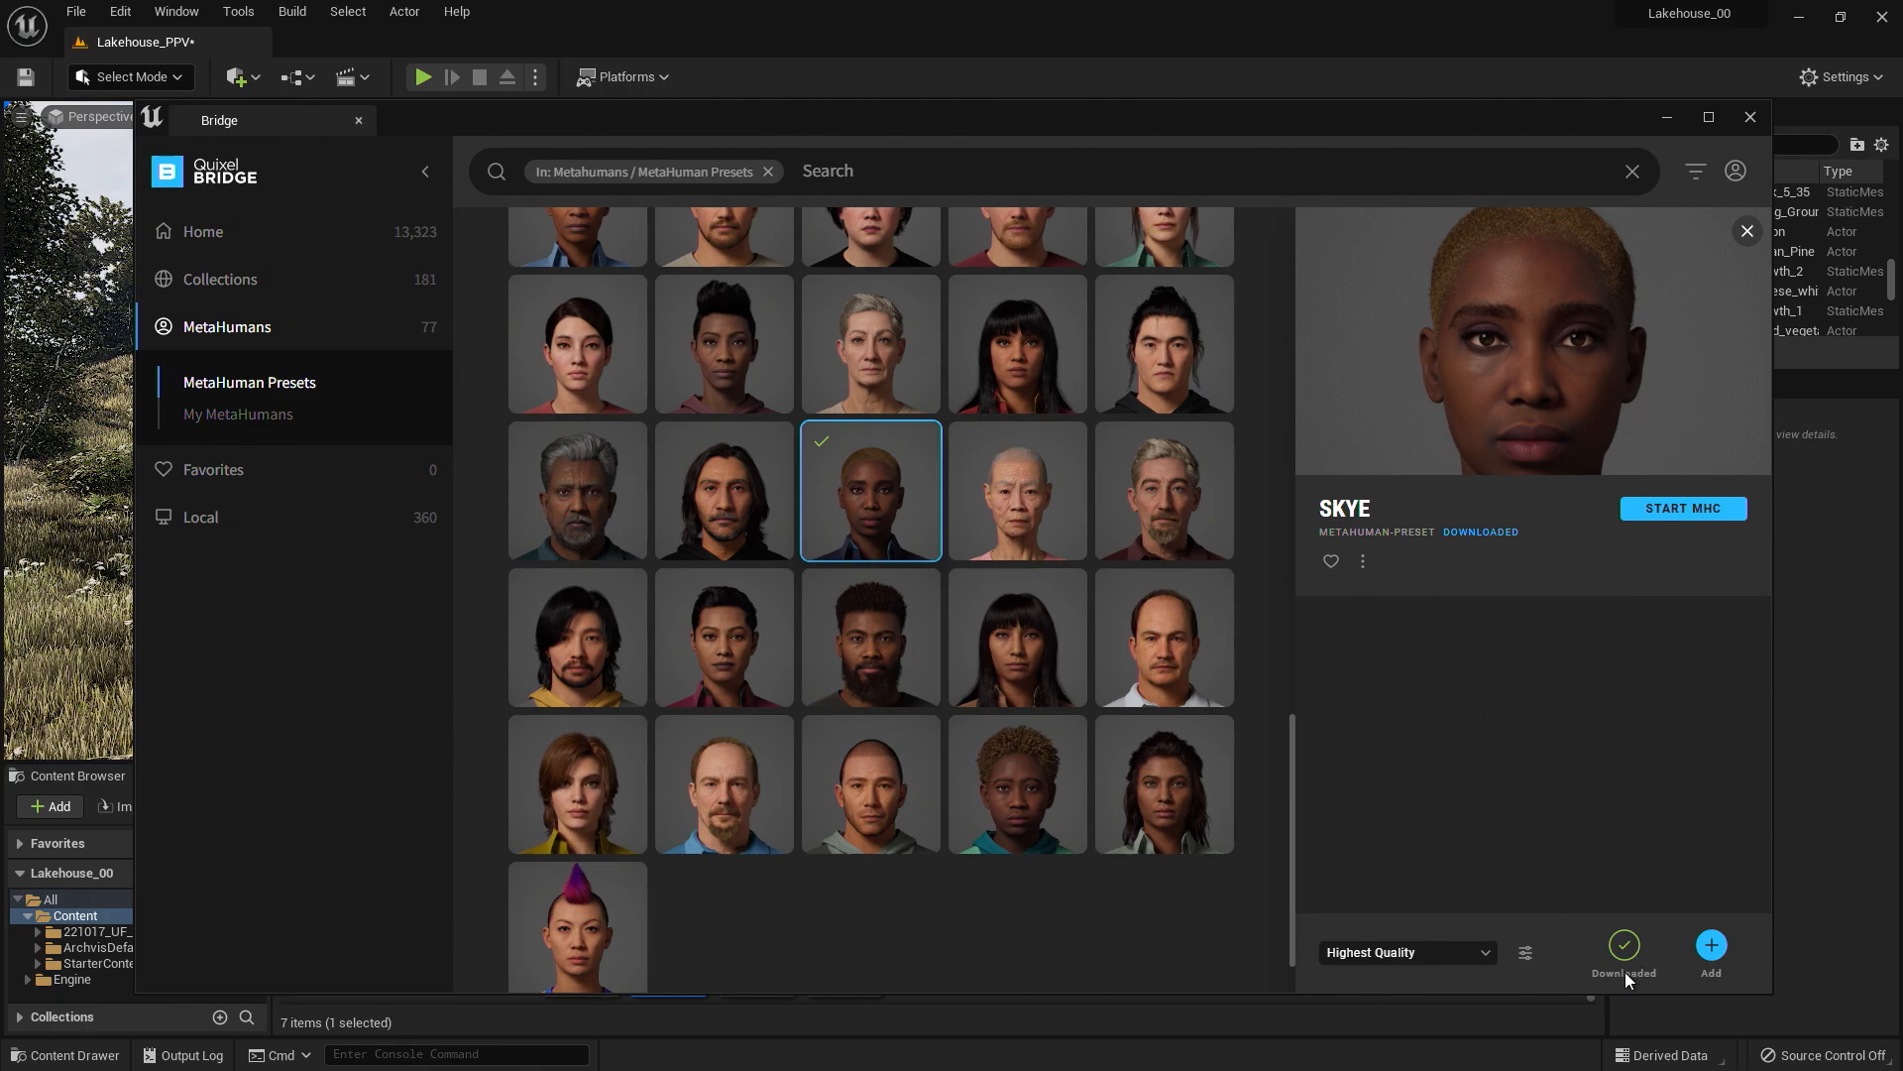
{"action": "left_click", "coordinate": [1525, 952]}
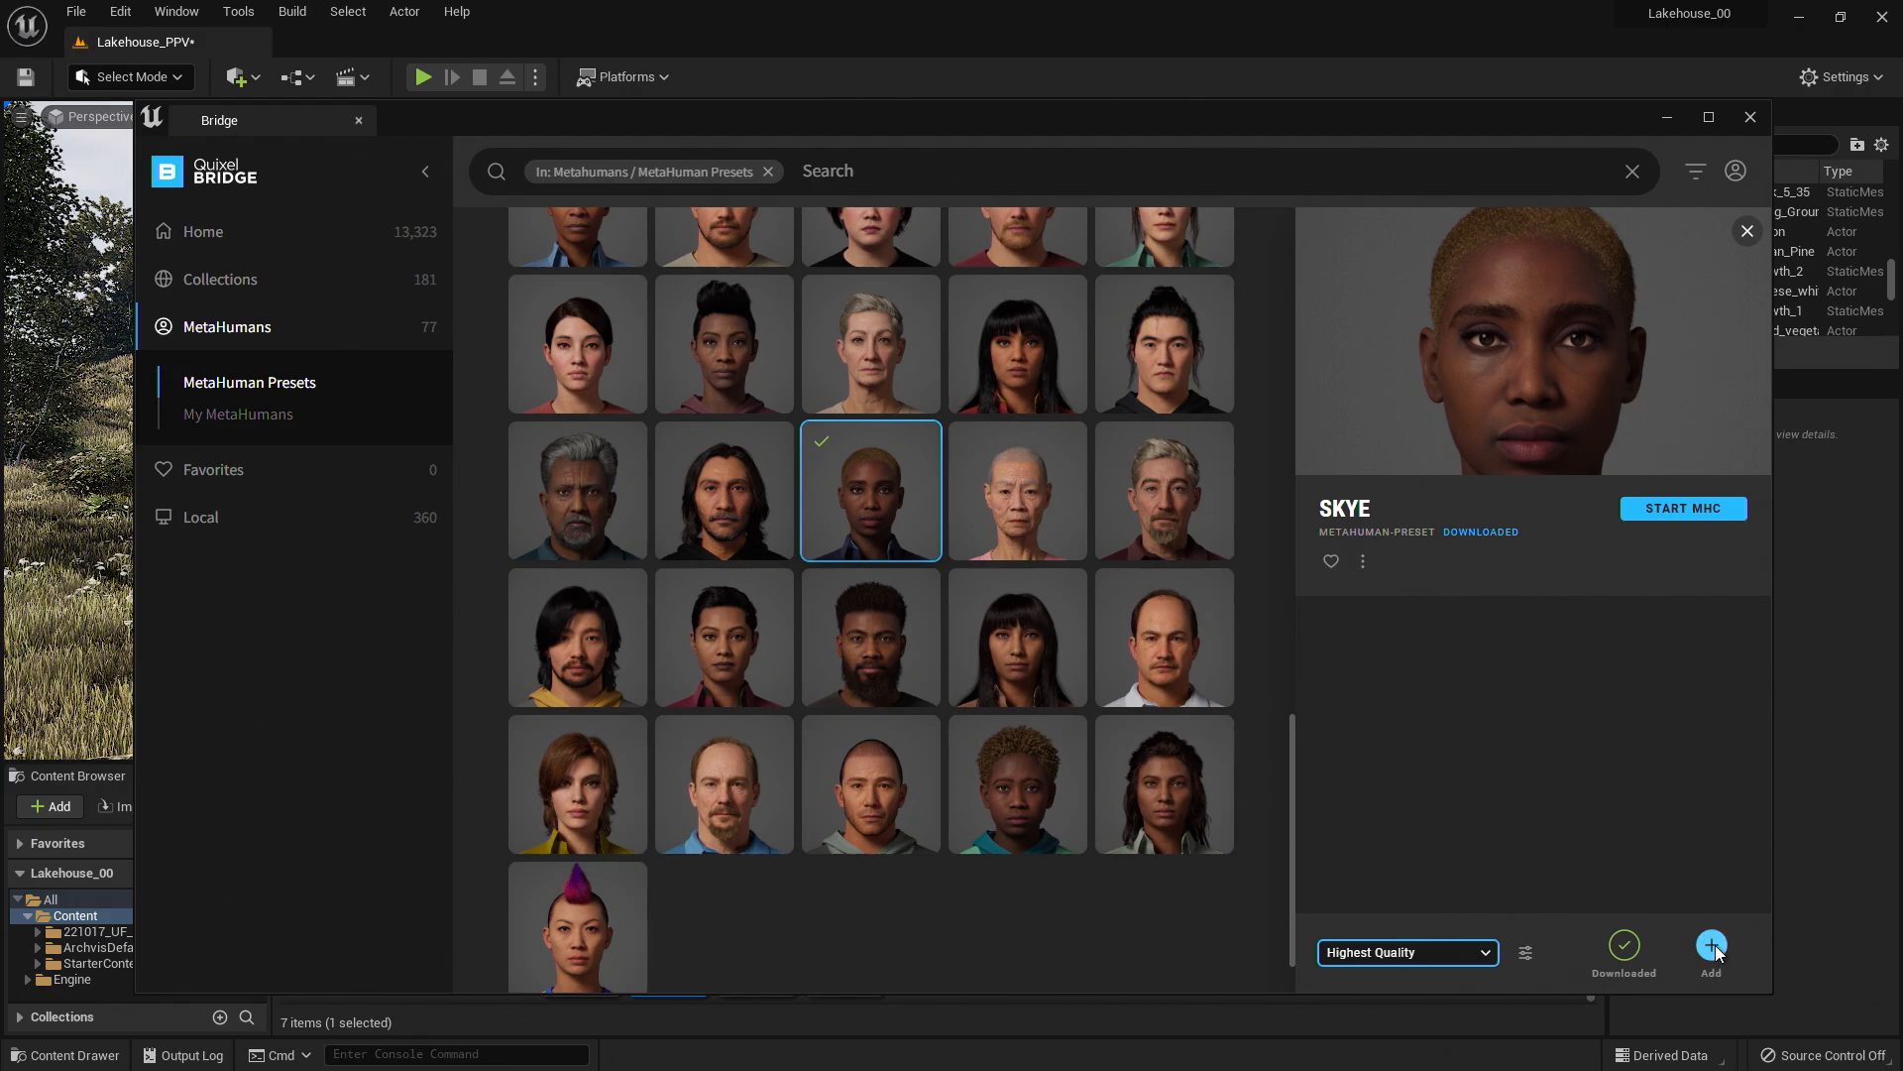
Add Skye to the project, enable its missing settings, restart and save Lakehouse_PPV.
{"action": "left_click", "coordinate": [1711, 948]}
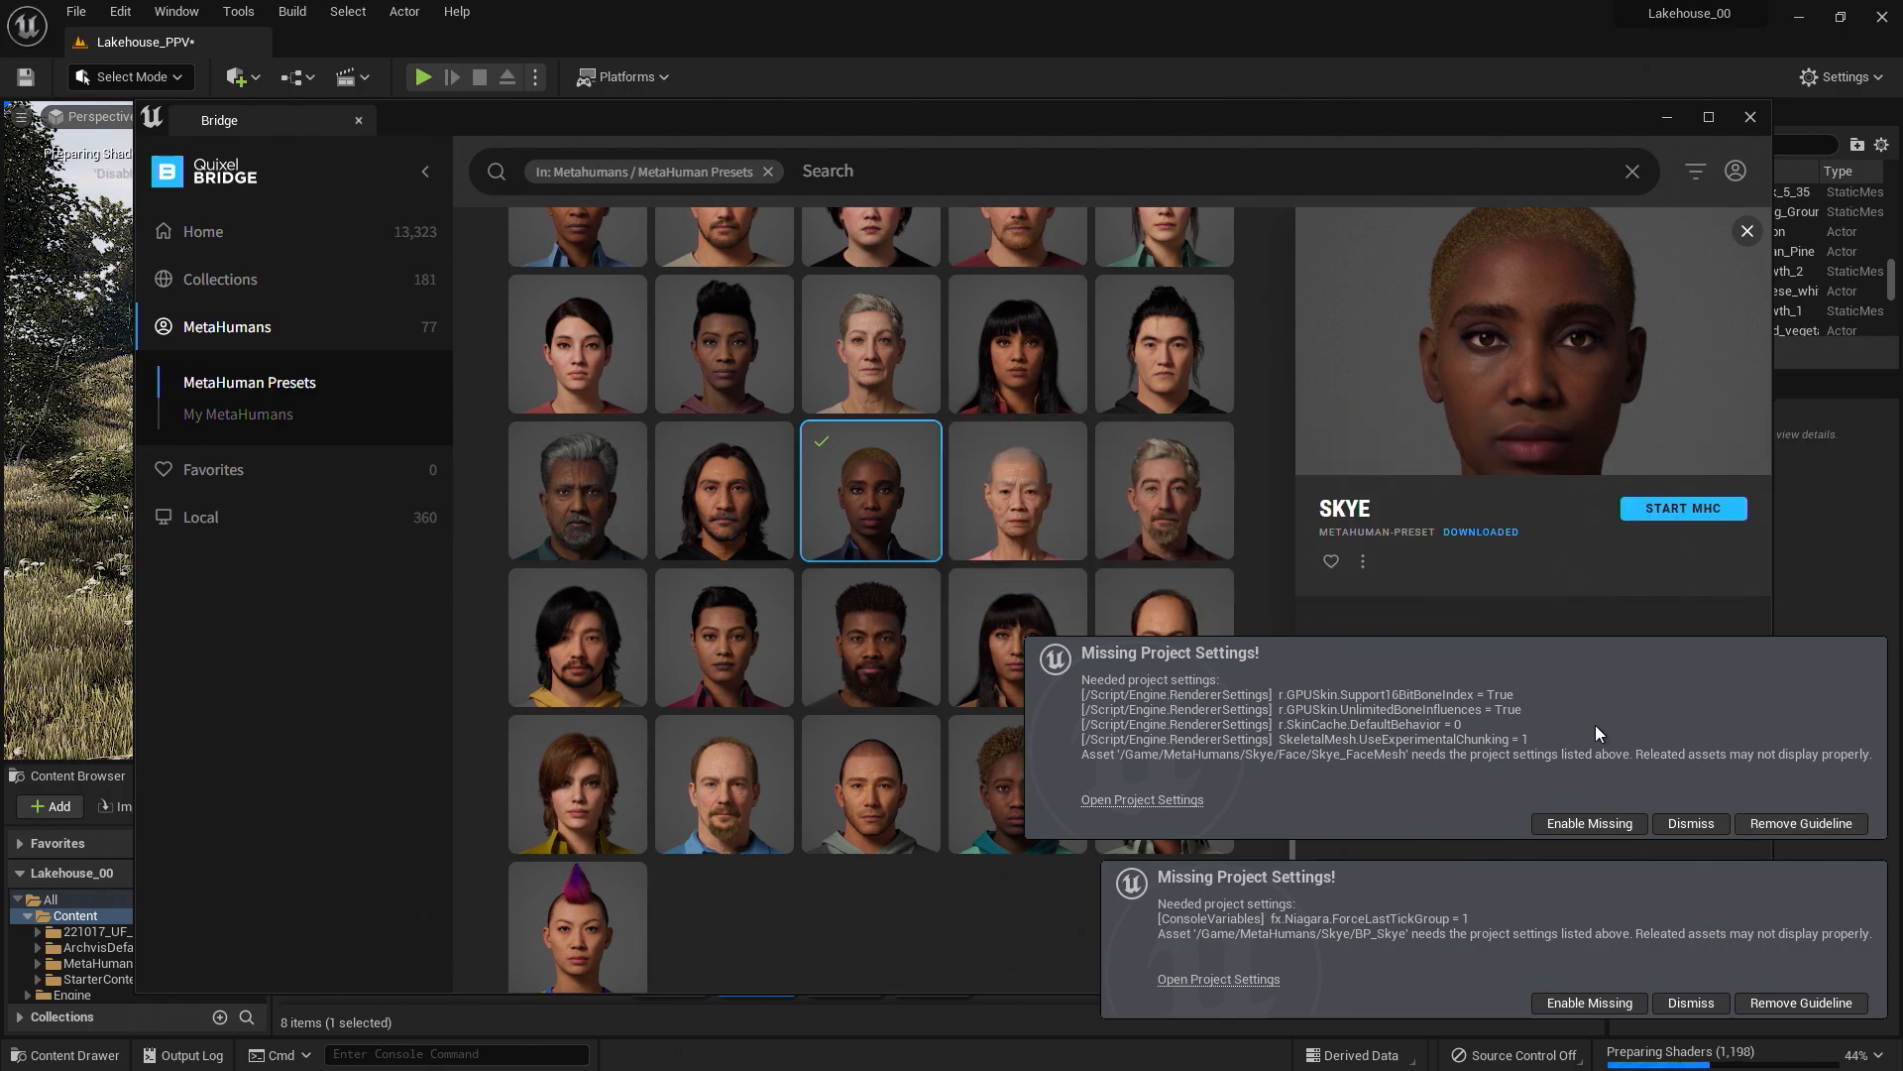
{"action": "left_click", "coordinate": [1586, 823]}
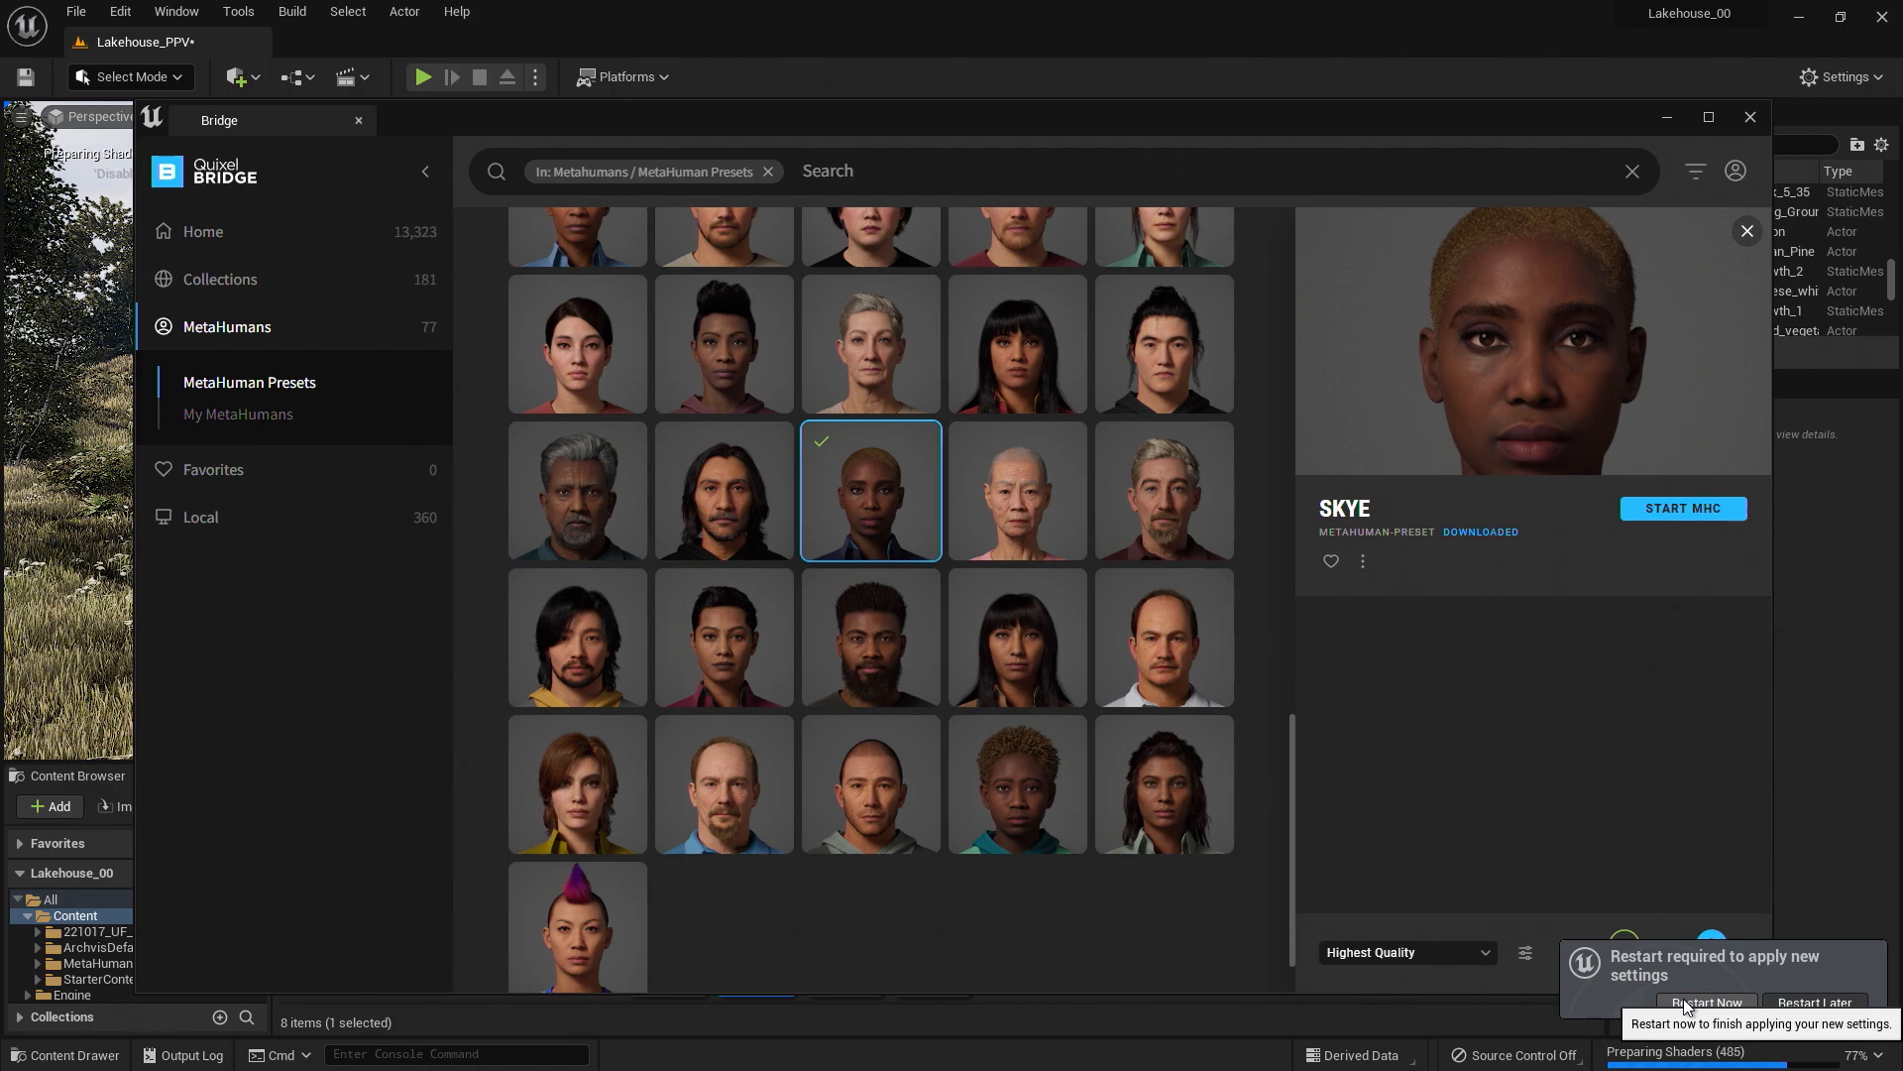
{"action": "left_click", "coordinate": [1705, 1003]}
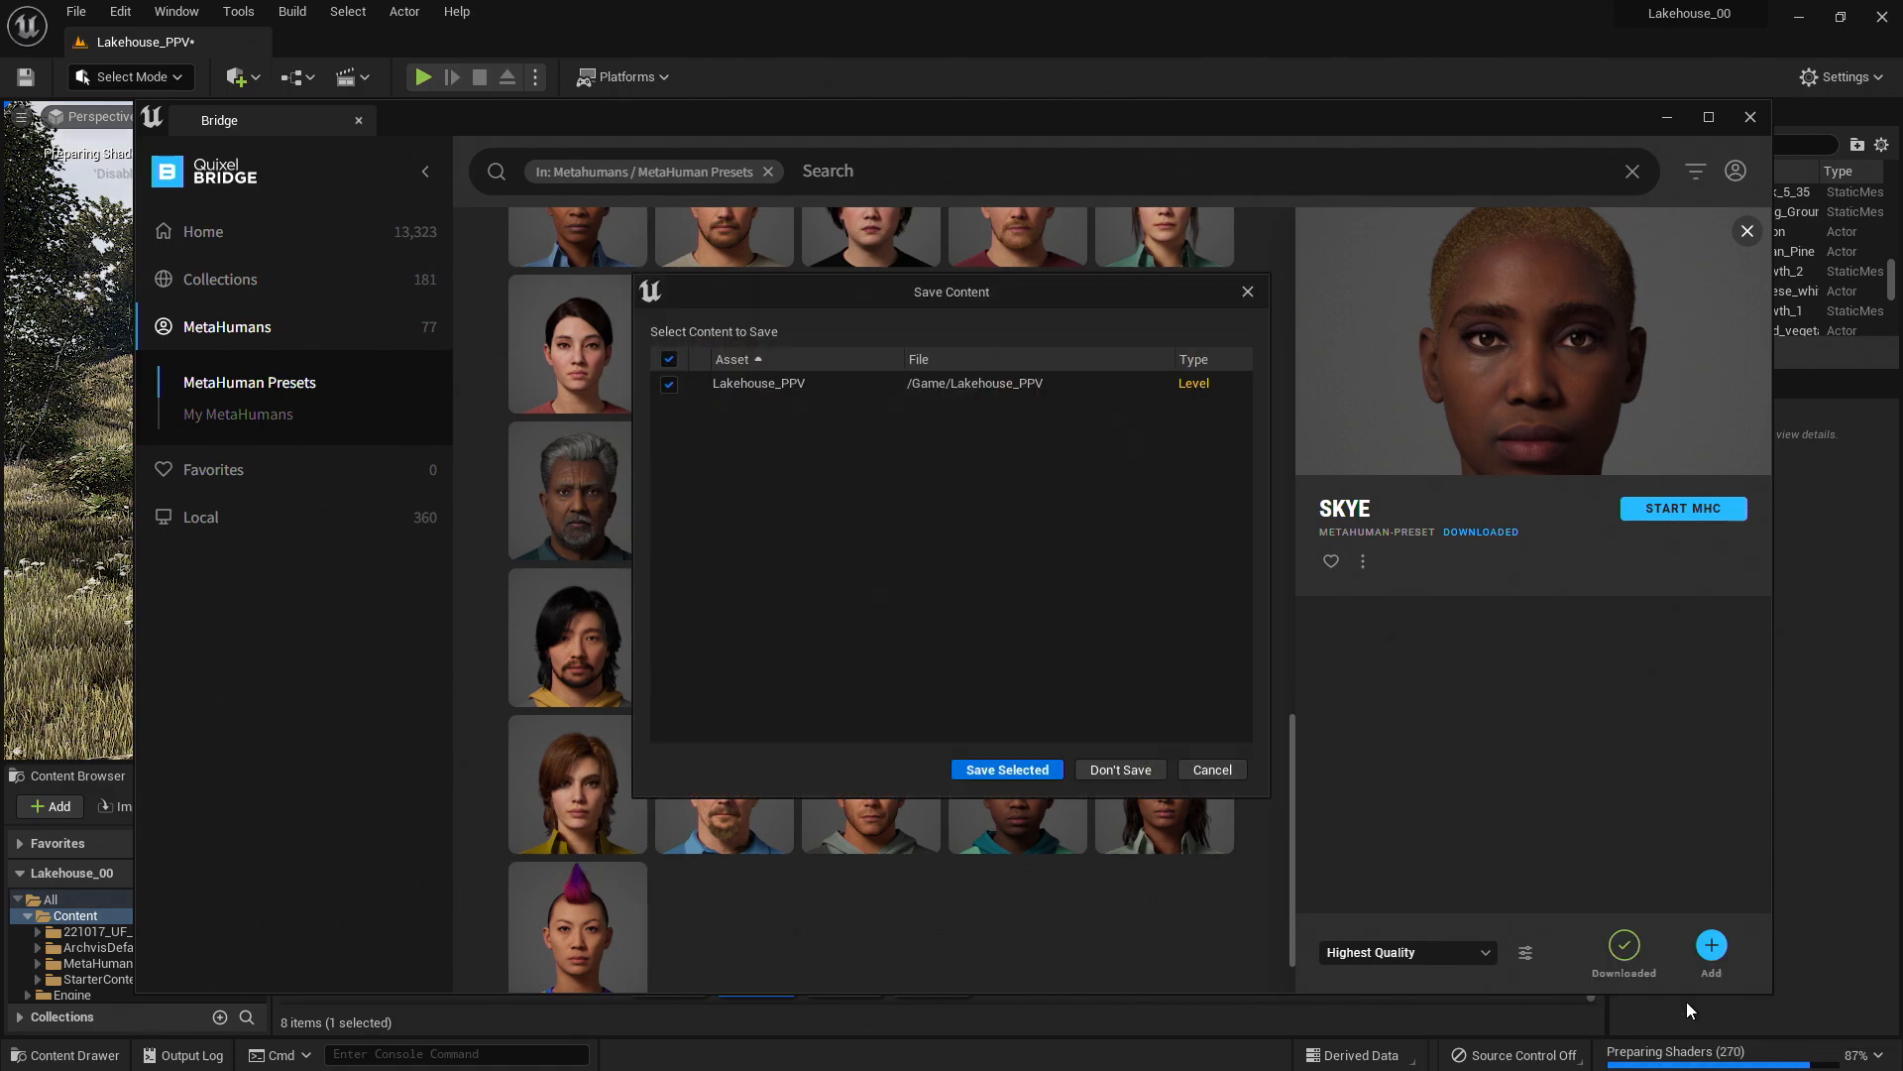
{"action": "left_click", "coordinate": [1006, 769]}
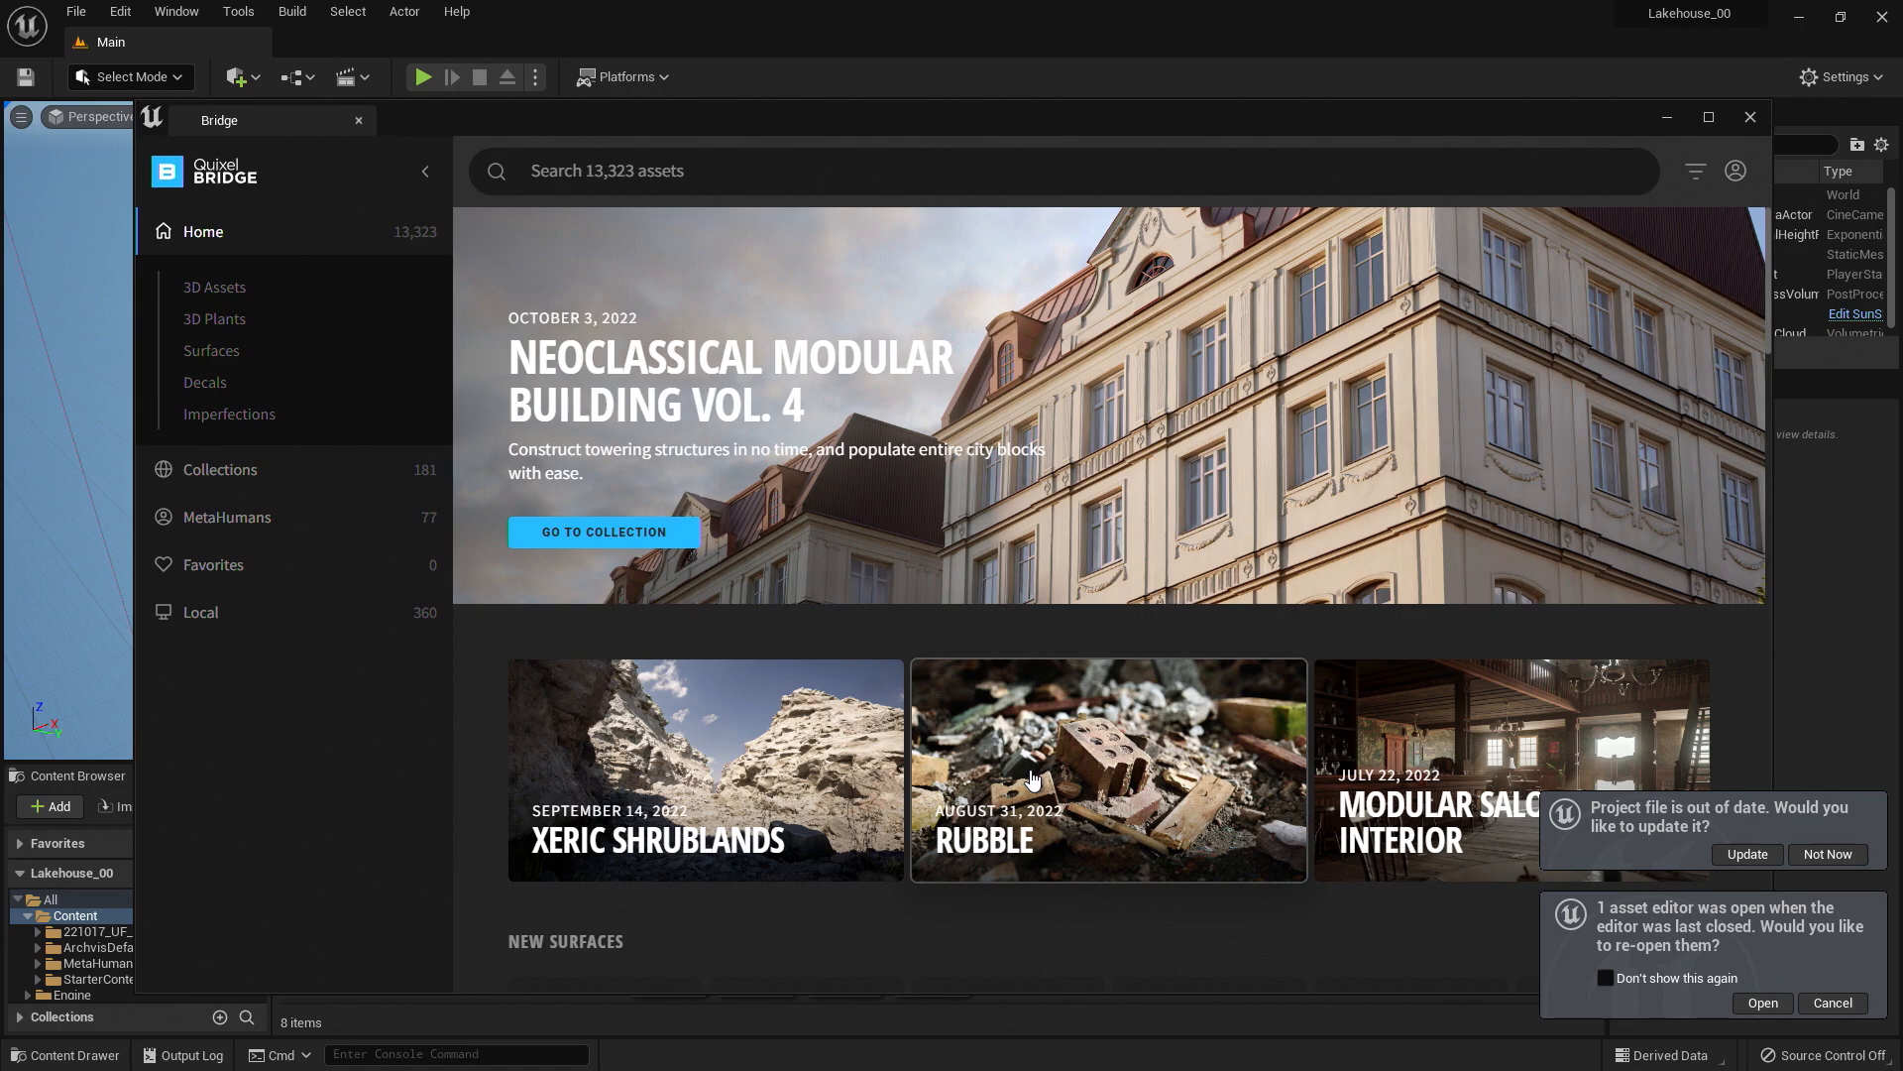
{"action": "mouse_move", "coordinate": [264, 130]}
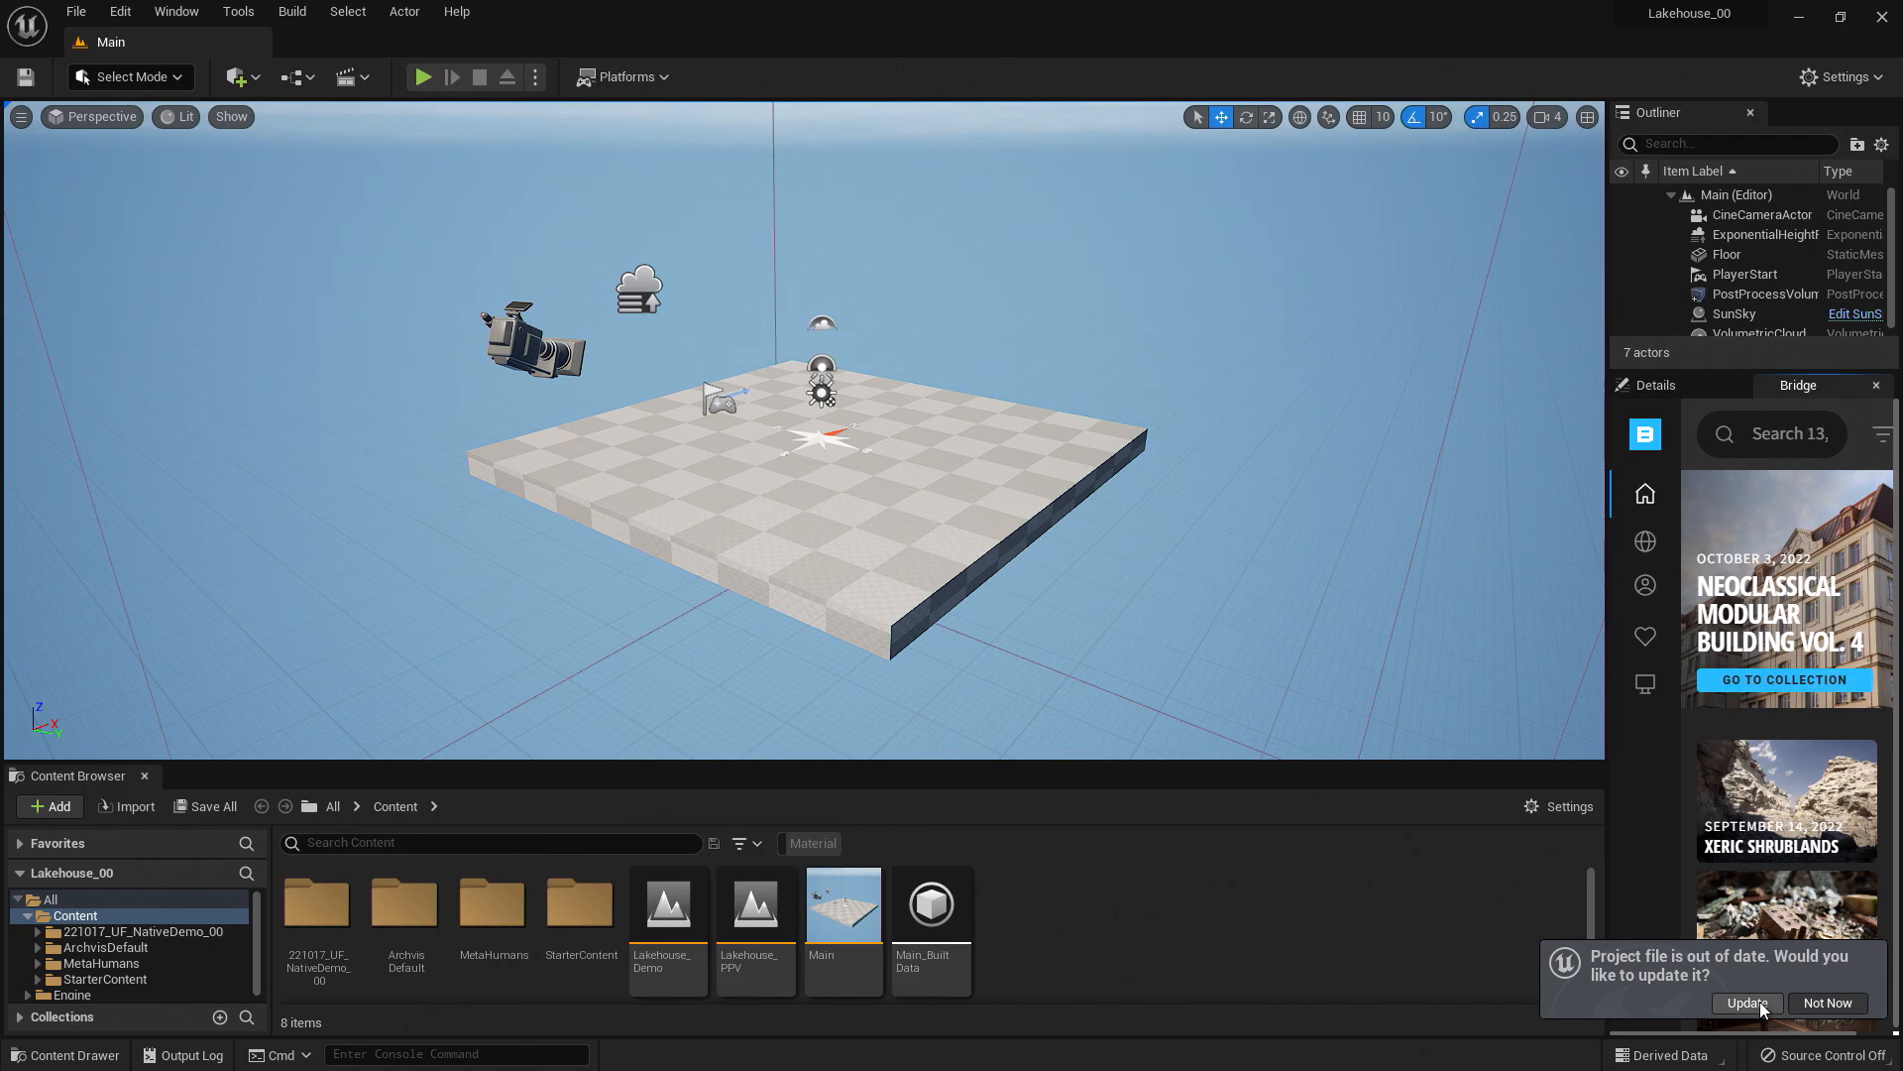
Accept the Update on the 'Project file is out of date' notification.
{"action": "left_click", "coordinate": [1745, 1004]}
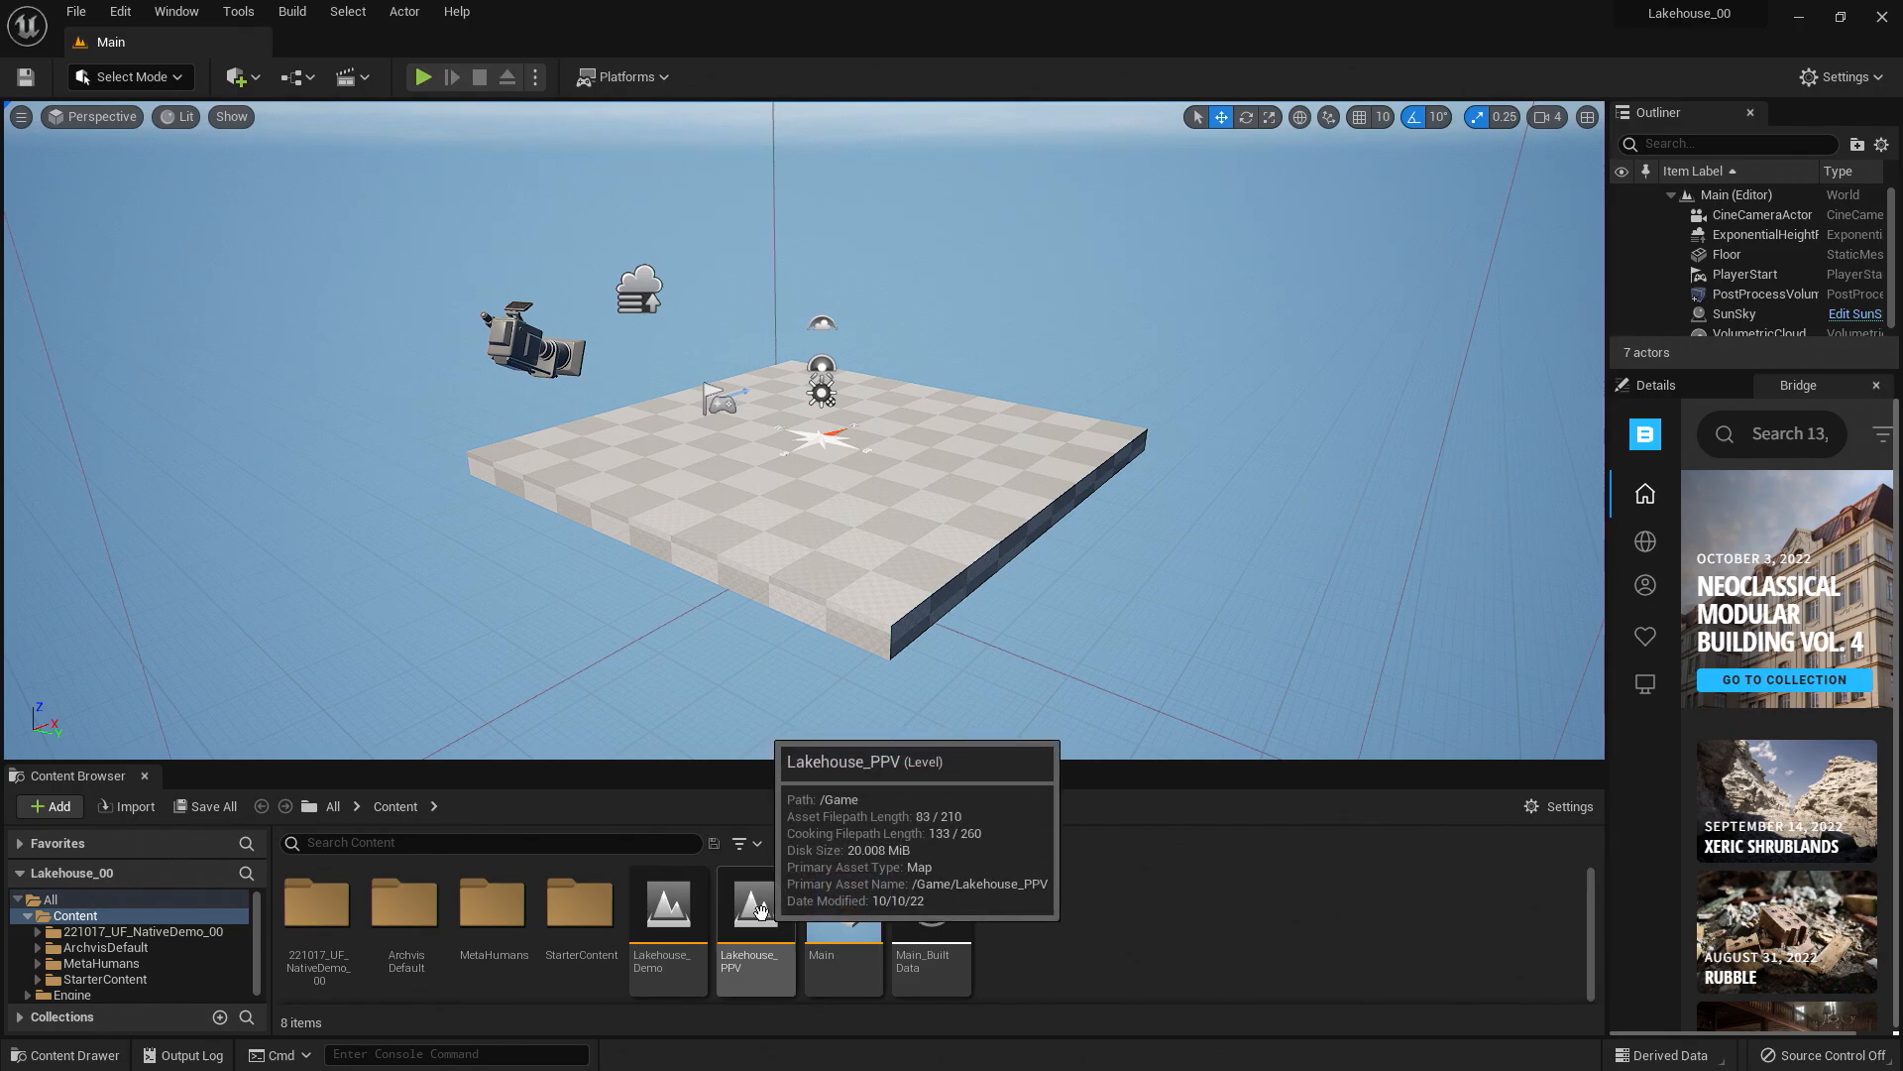
Load the Lakehouse_PPV level from the Content Browser.
{"action": "double_click", "coordinate": [755, 904]}
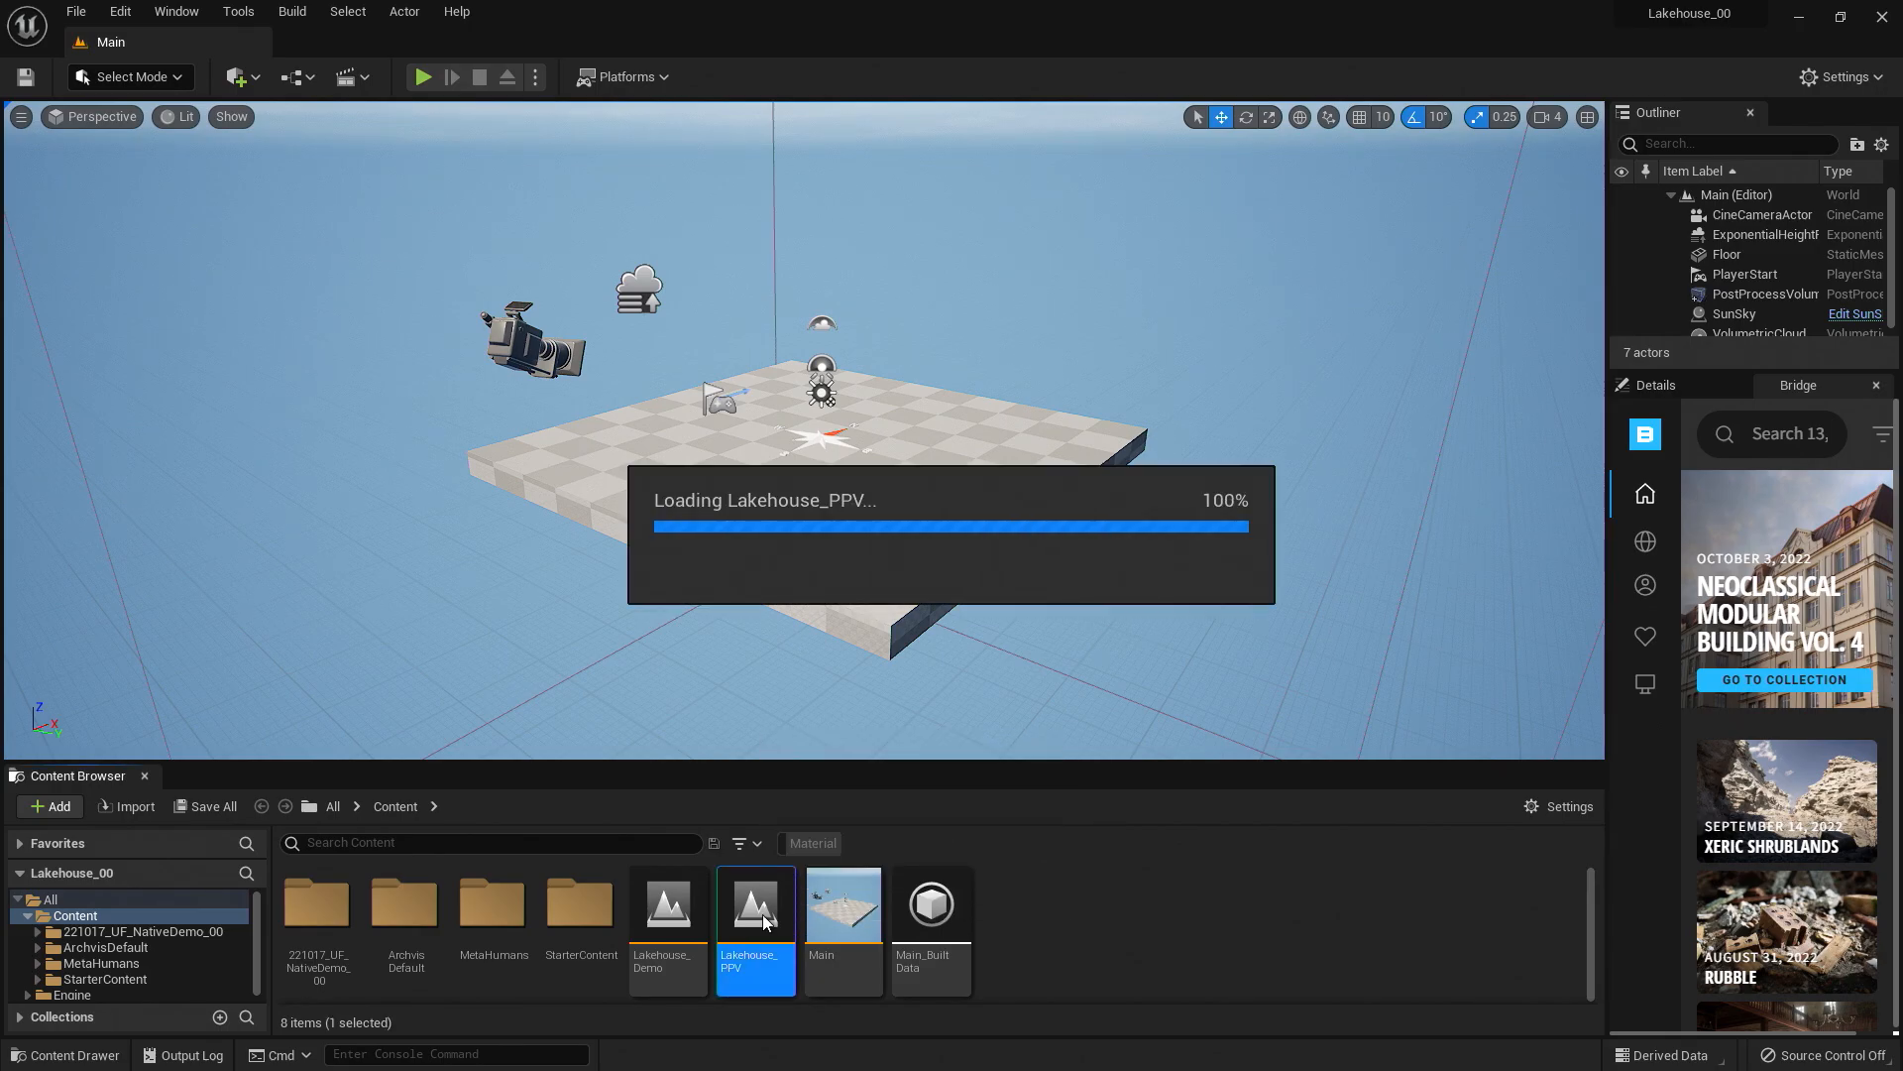
{"action": "double_click", "coordinate": [756, 904]}
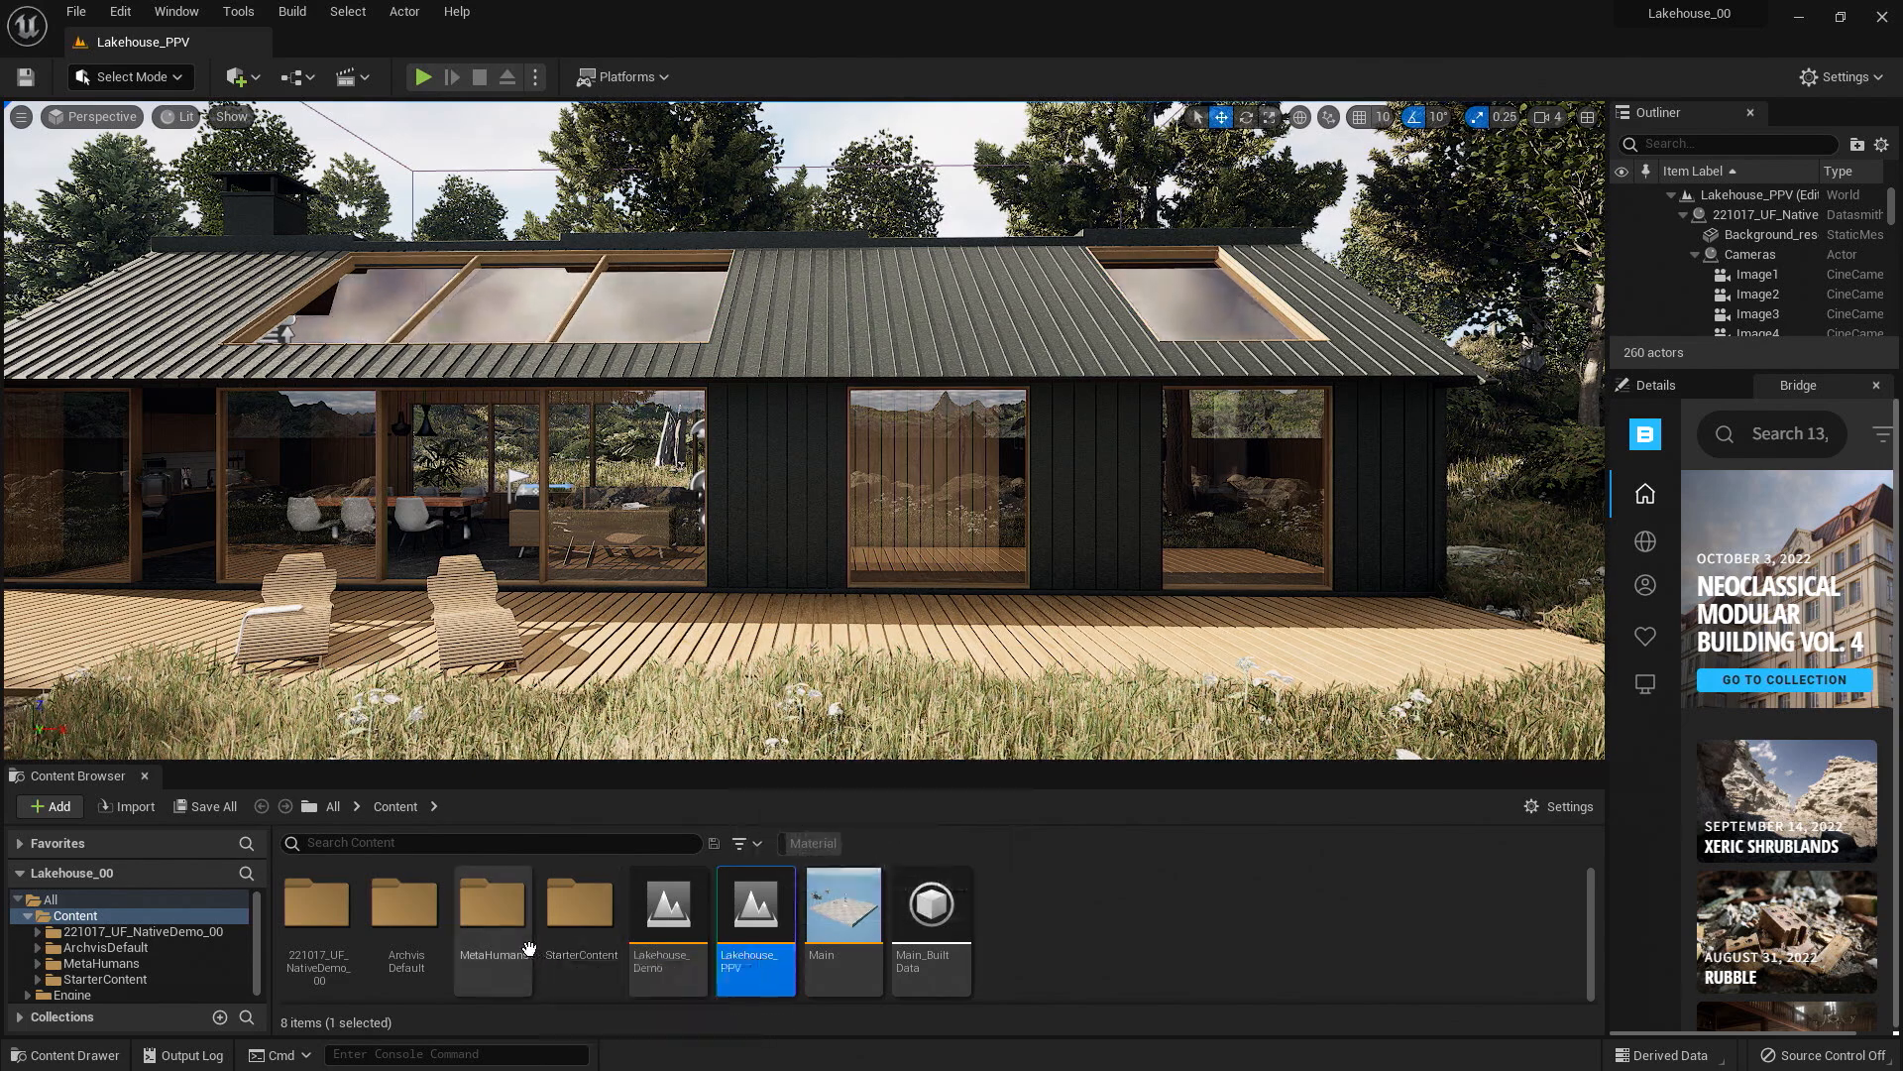
{"action": "mouse_move", "coordinate": [492, 954]}
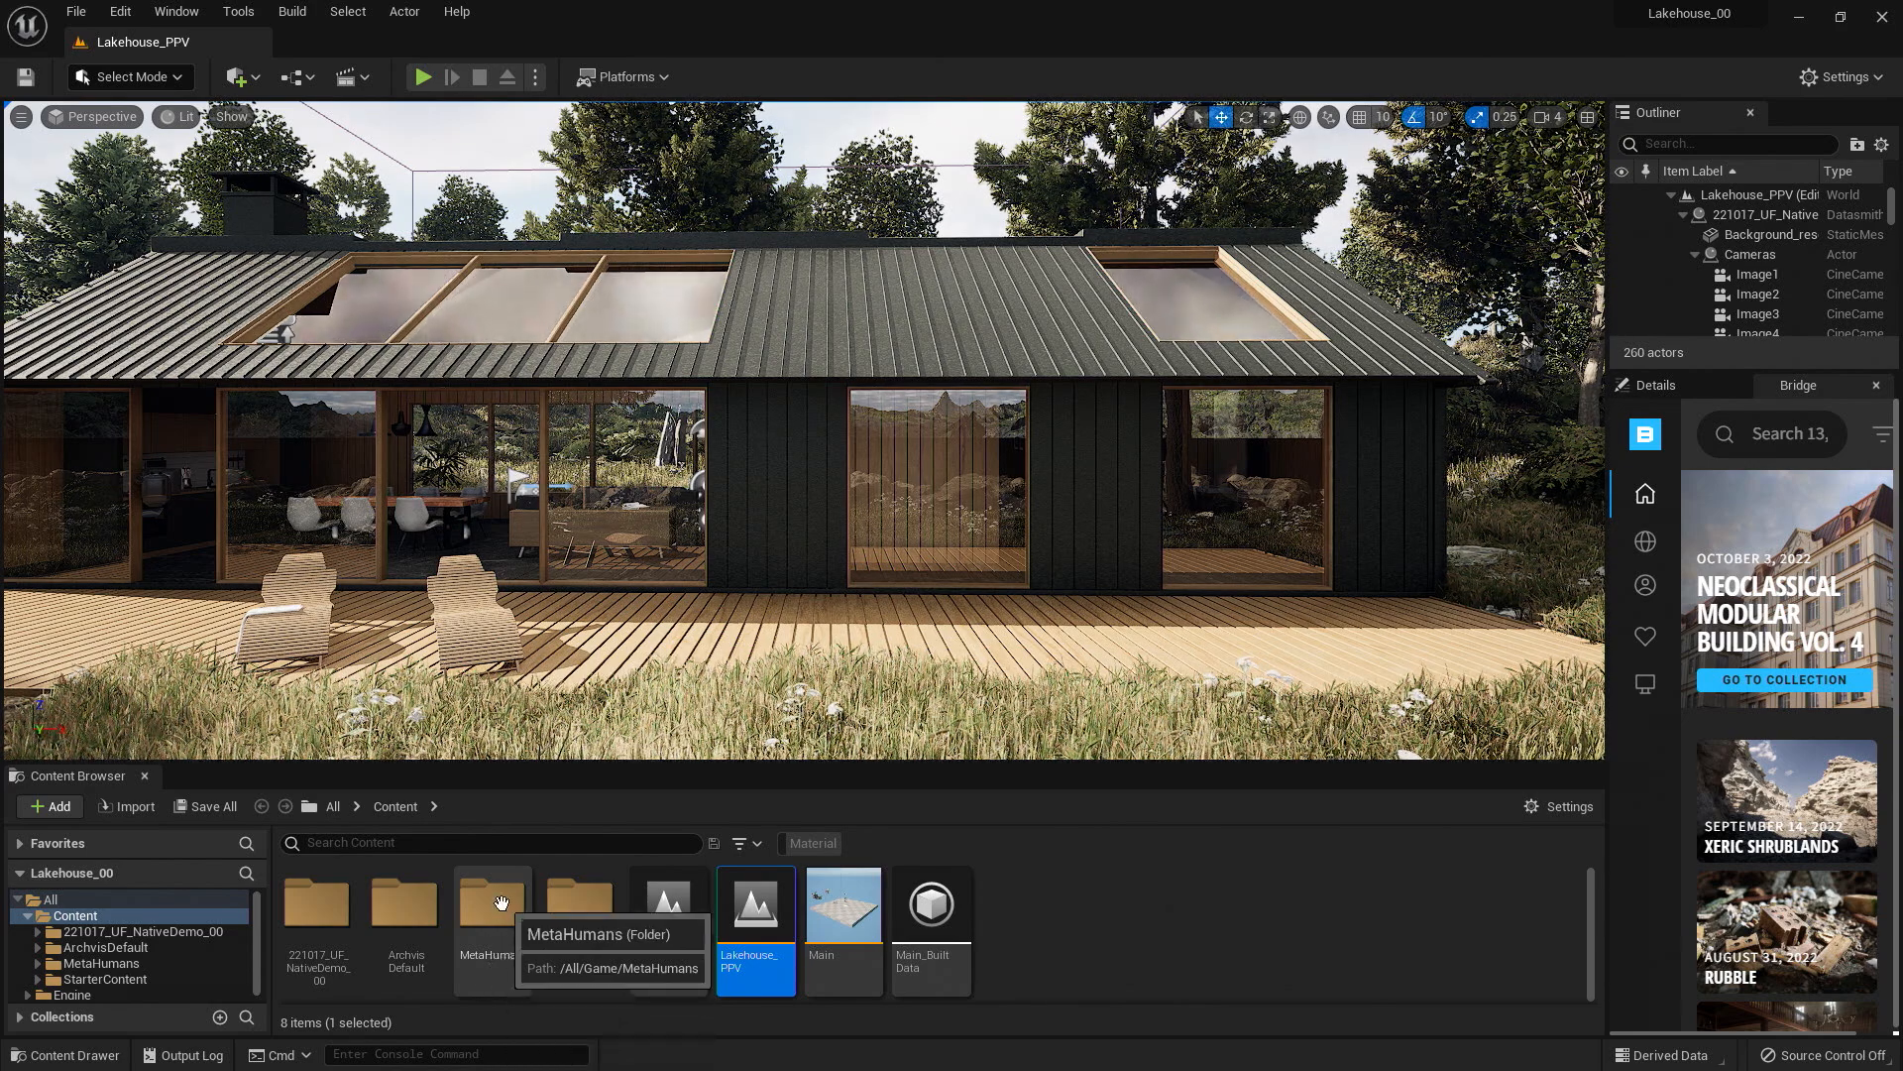
Browse into MetaHumans > Skye and select the BP_Skye blueprint.
{"action": "double_click", "coordinate": [492, 902]}
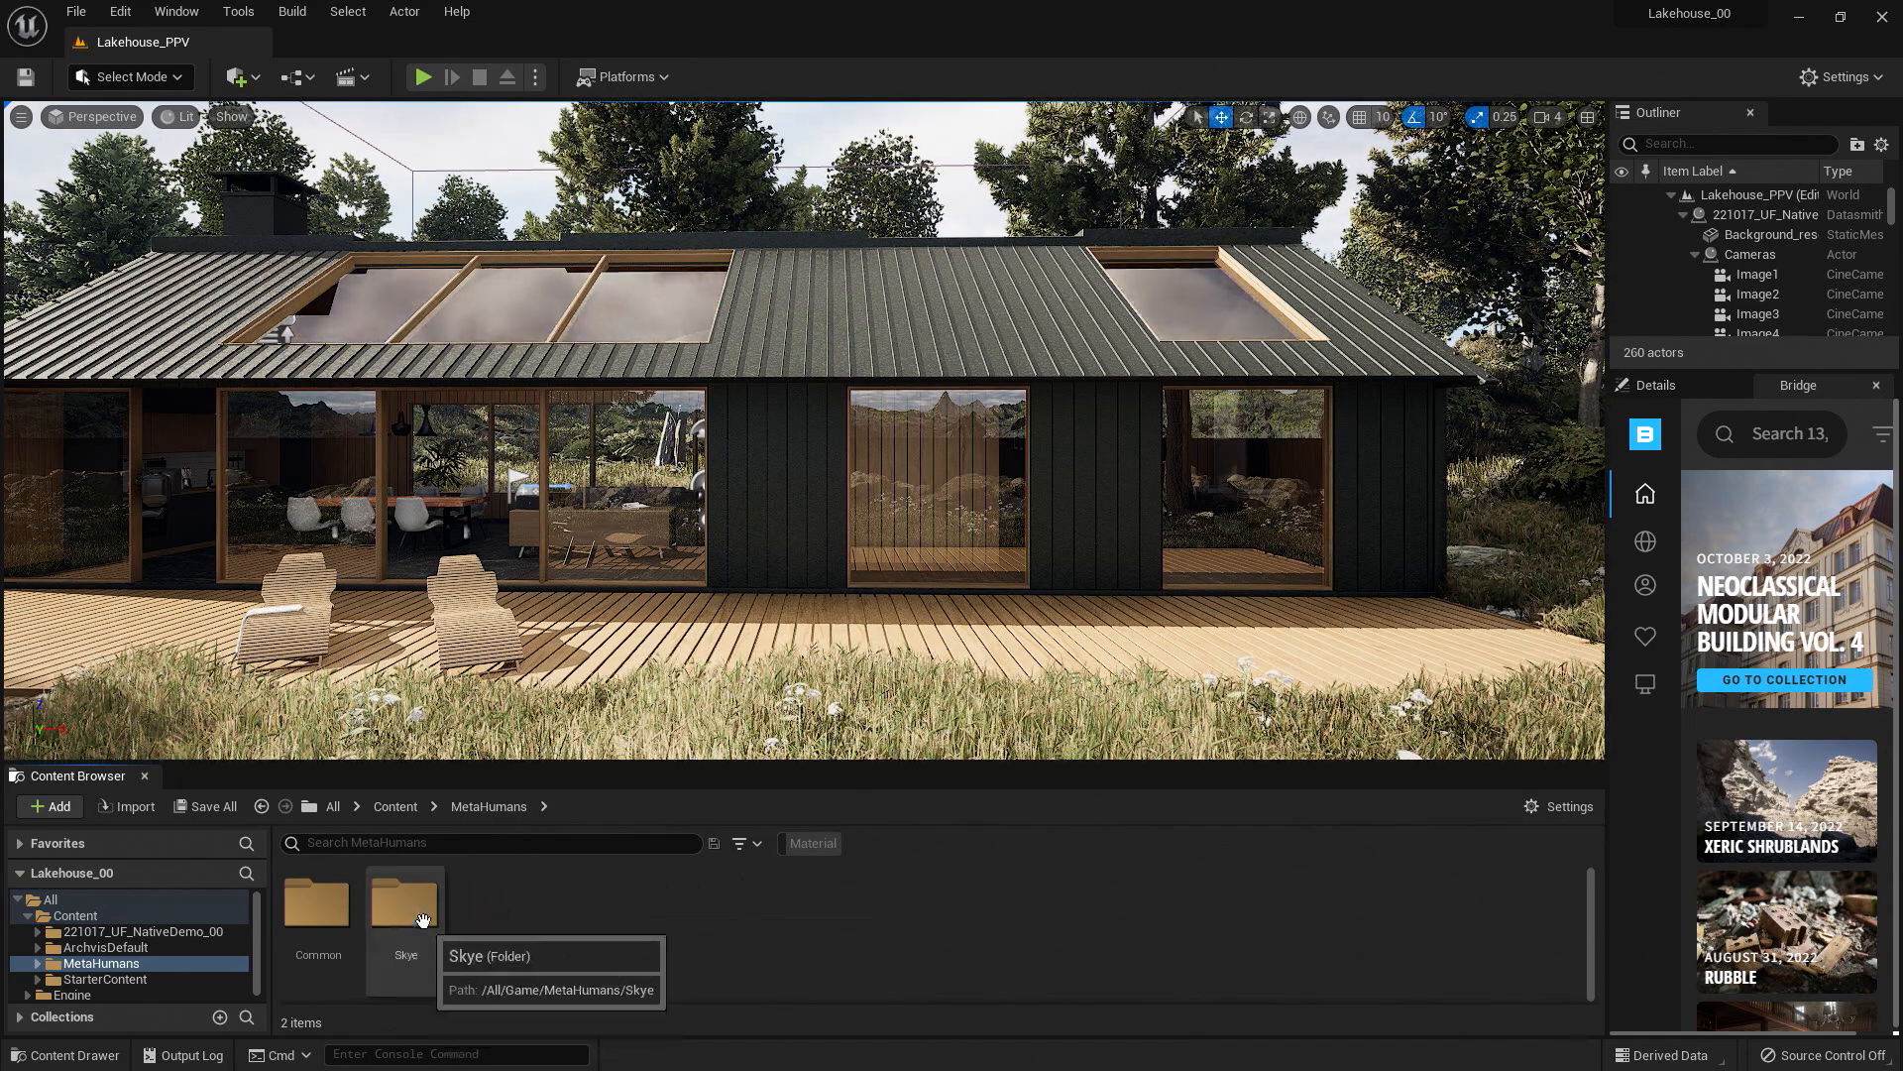
{"action": "double_click", "coordinate": [405, 904]}
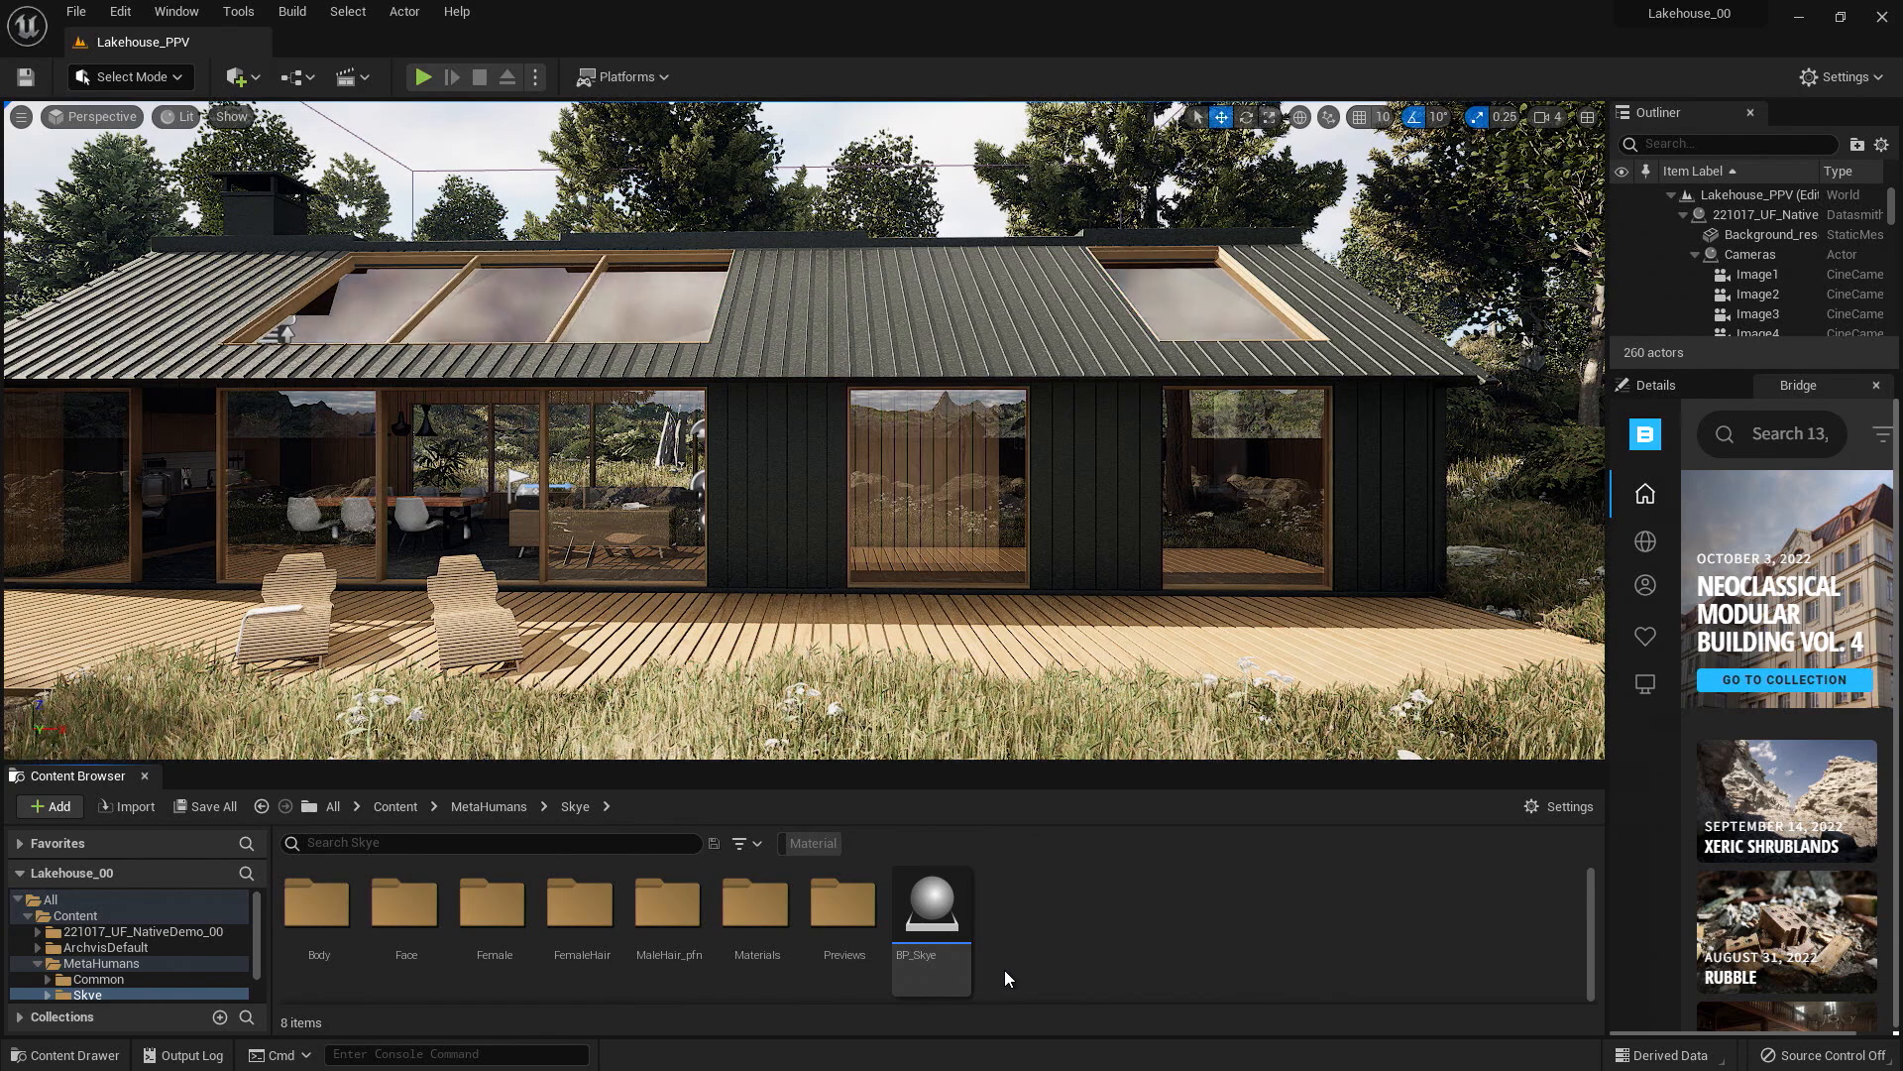
{"action": "left_click", "coordinate": [932, 904]}
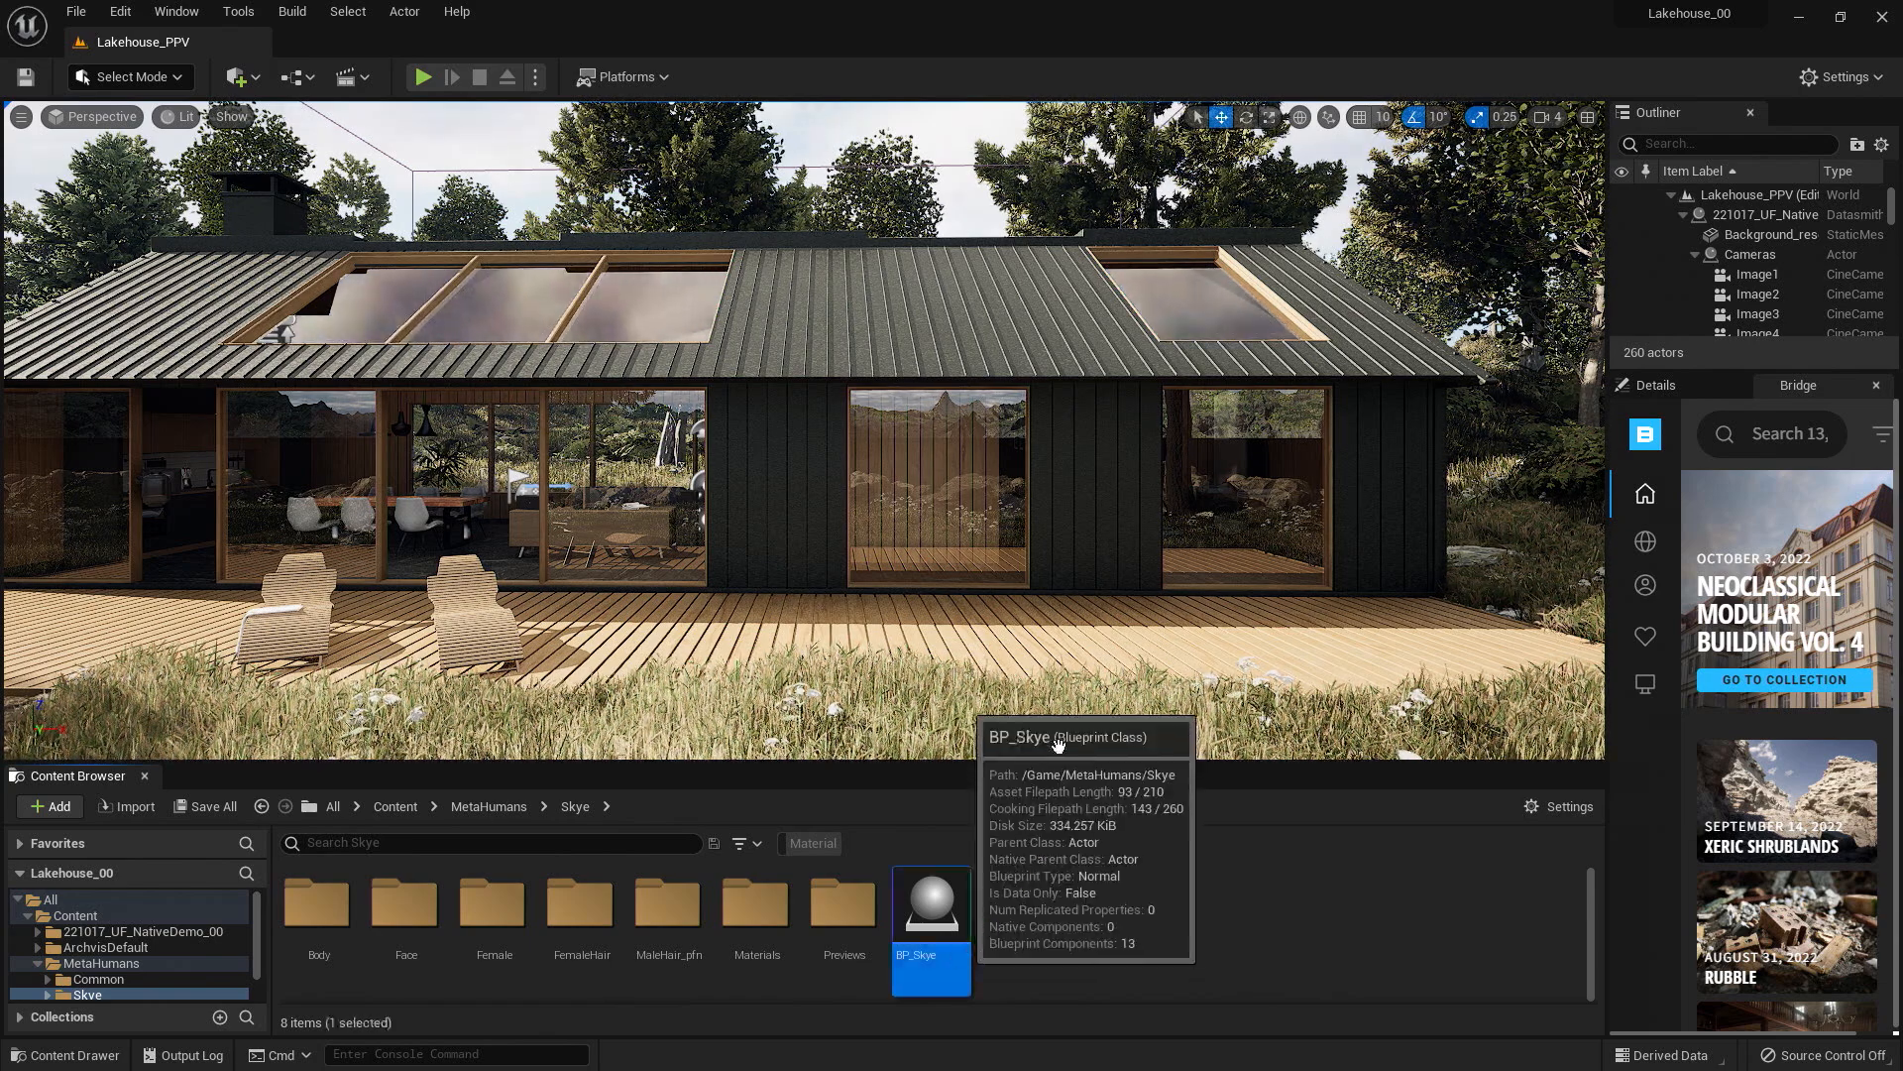
{"action": "mouse_move", "coordinate": [918, 640]}
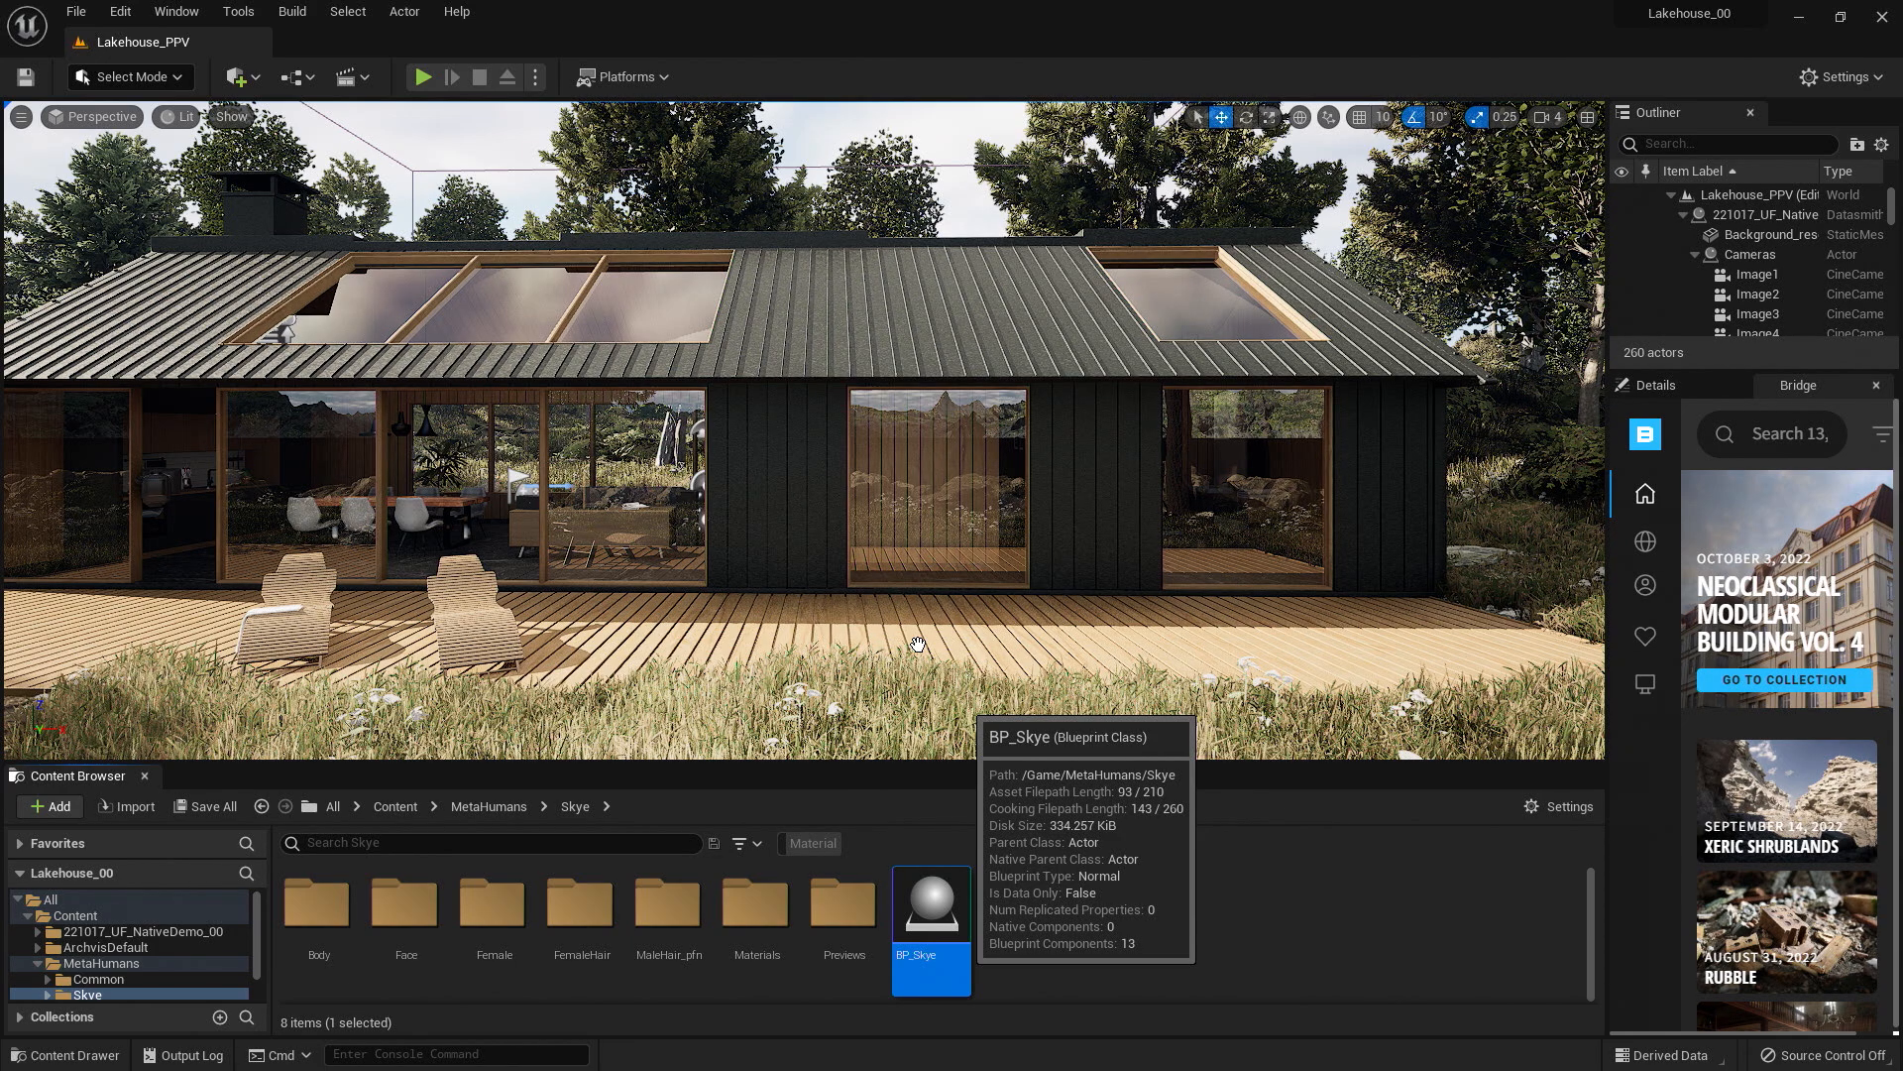
Drag BP_Skye onto the lakehouse deck in the viewport and select the placed character.
{"action": "left_click_drag", "start_coordinate": [930, 932], "coordinate": [920, 509]}
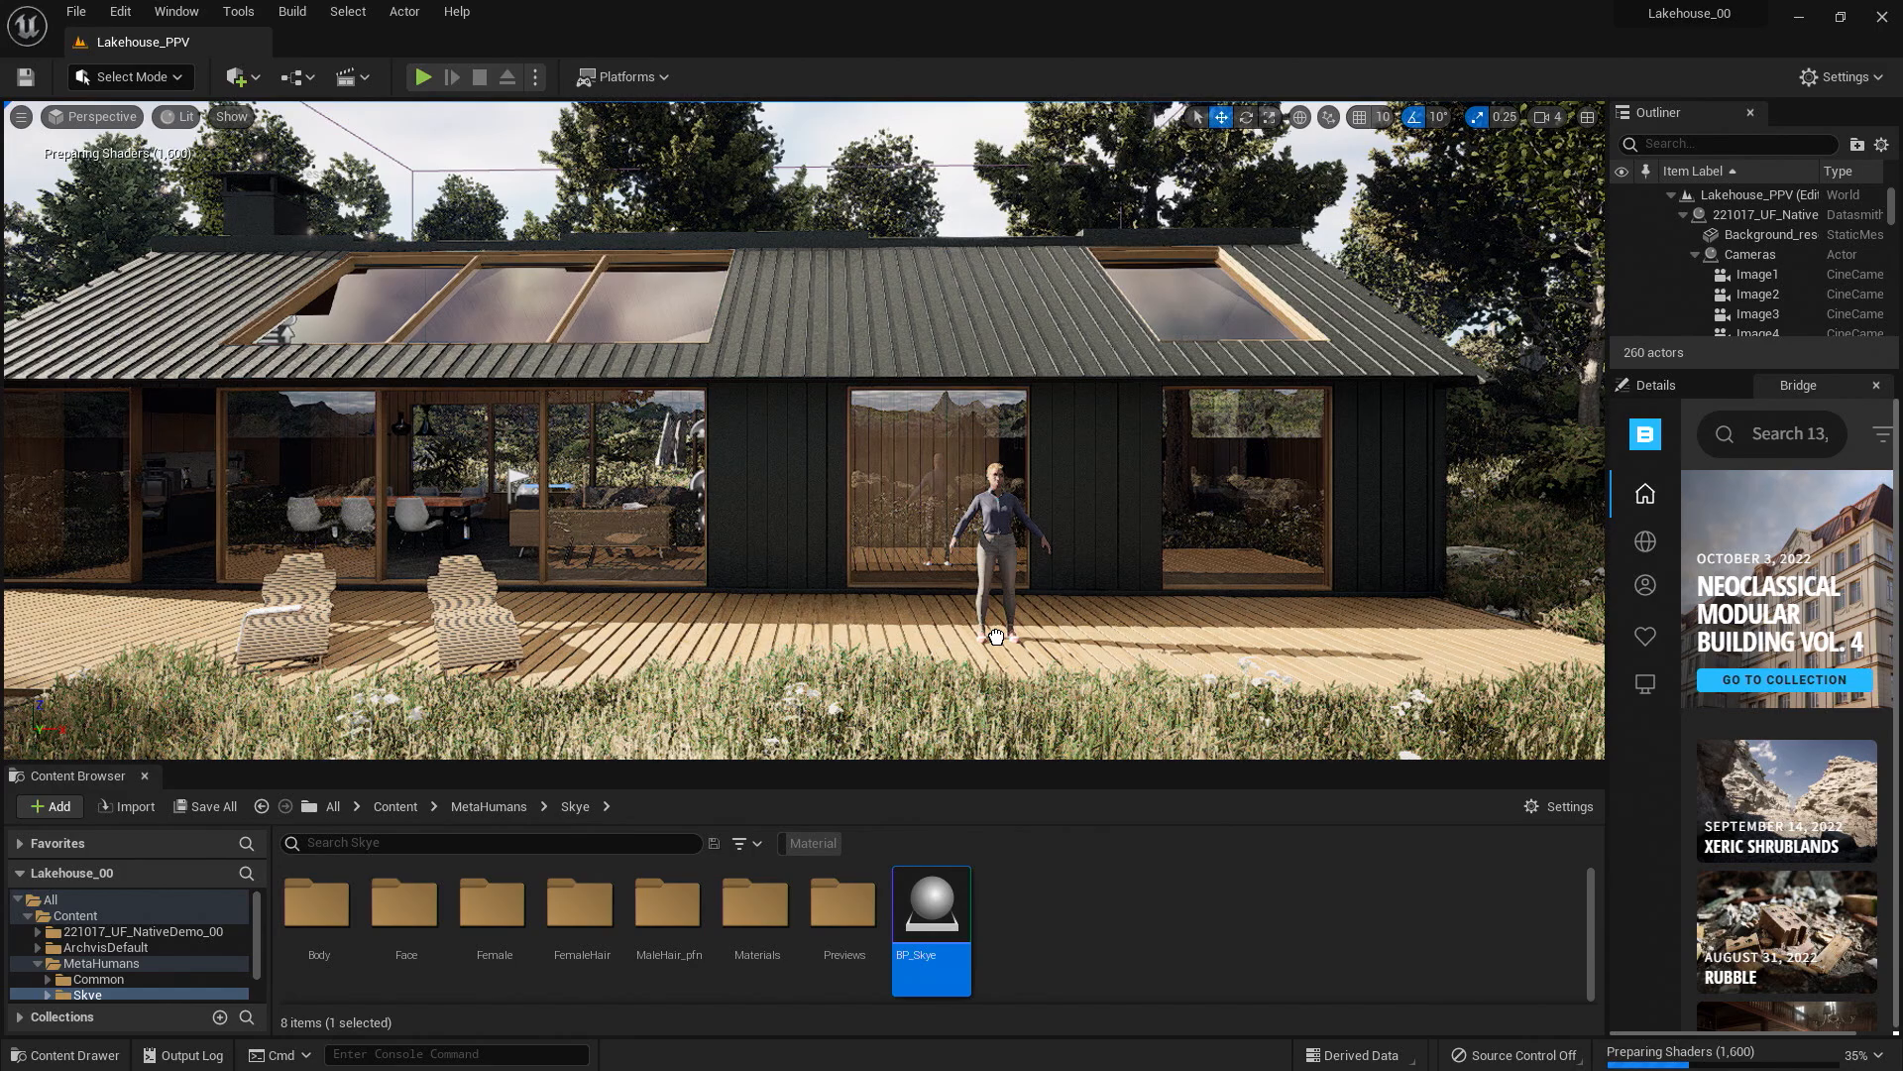
{"action": "left_click", "coordinate": [989, 539]}
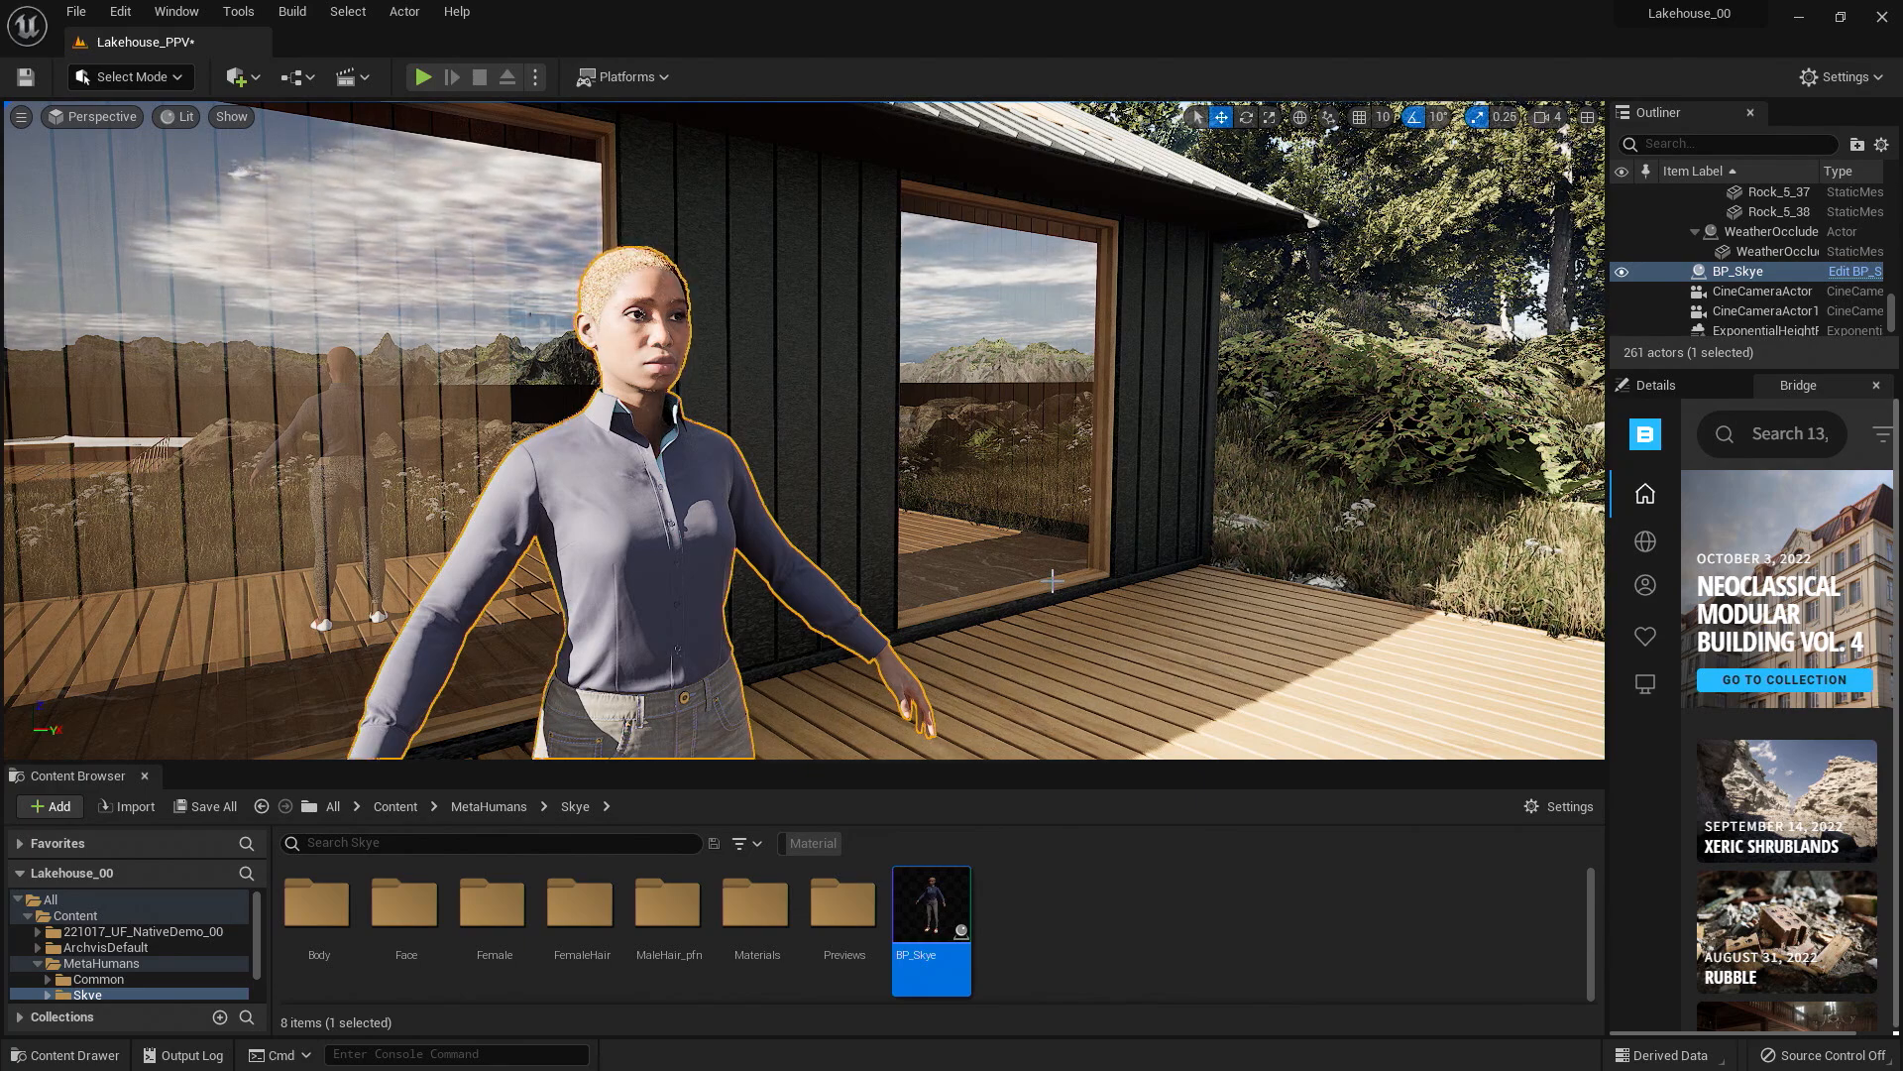
{"action": "mouse_move", "coordinate": [349, 78]}
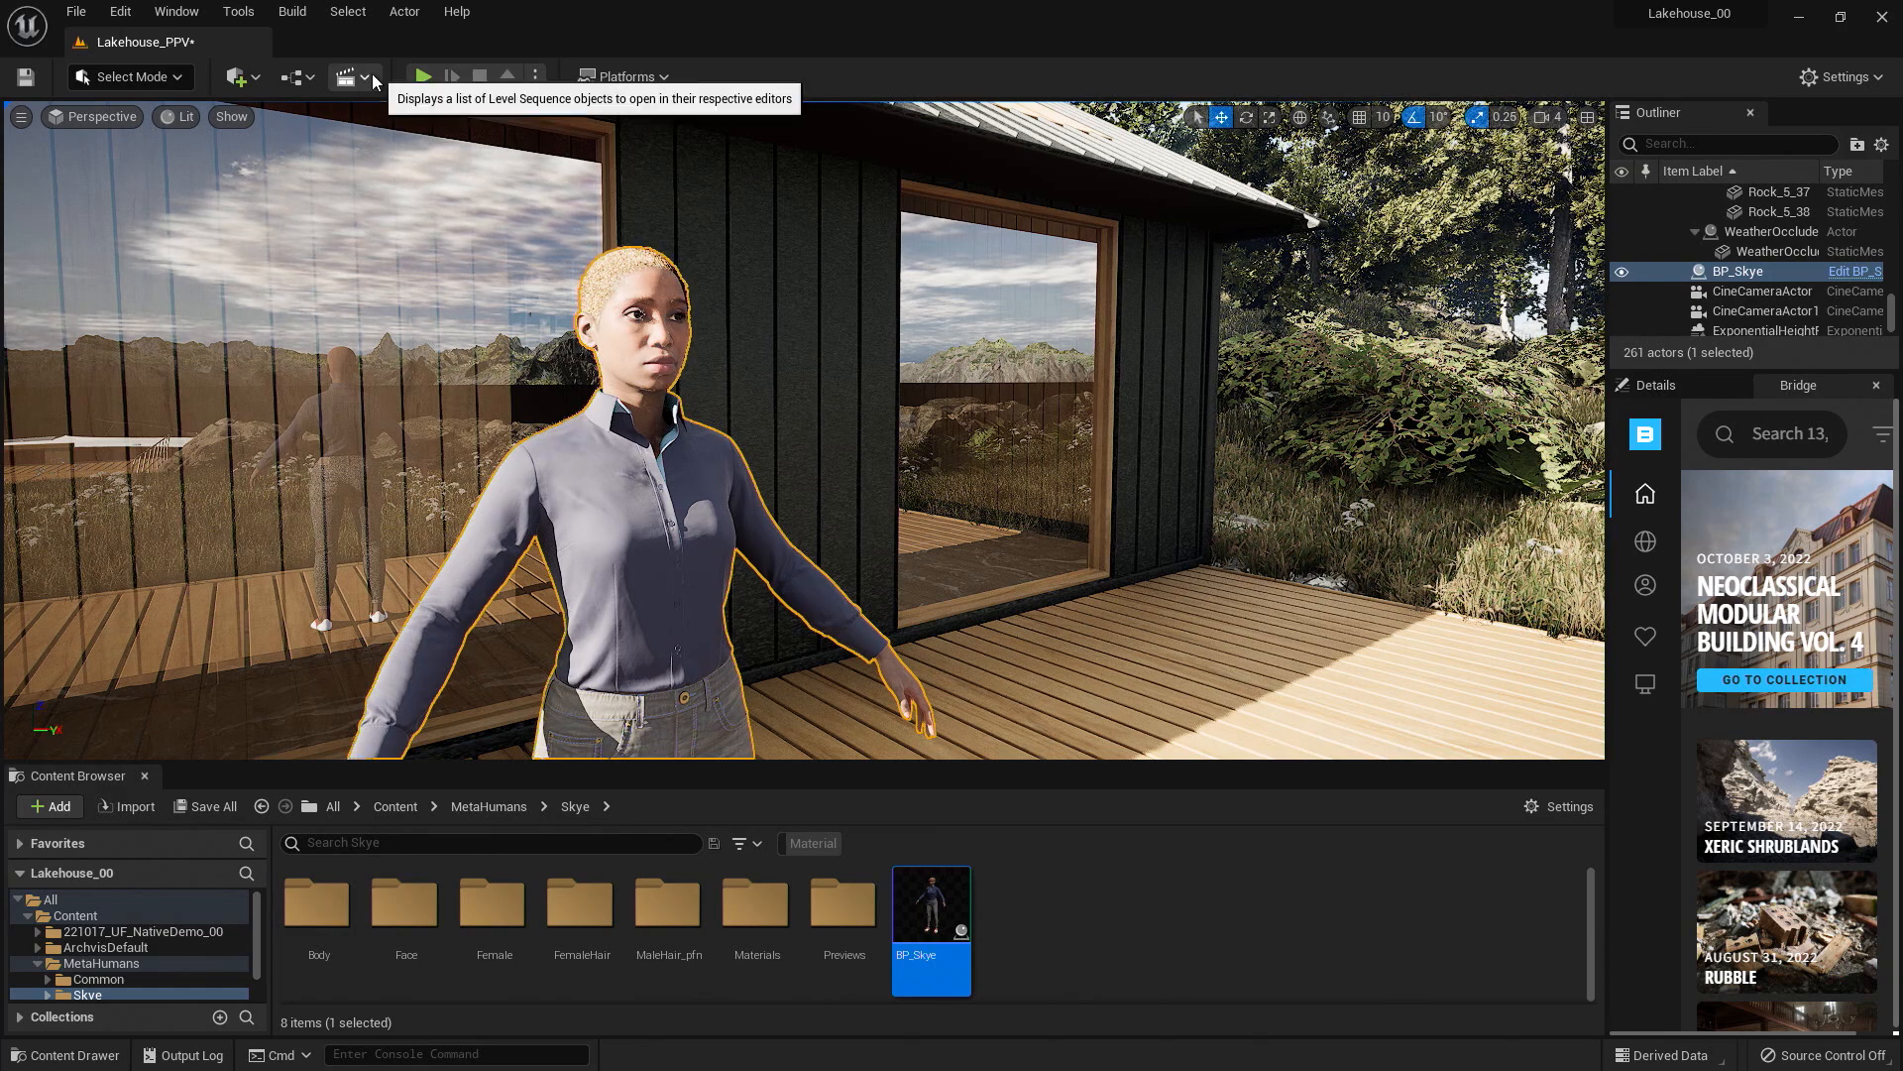
Add a level sequence from the Cinematics menu, named SkyeSequence, and save it.
{"action": "left_click", "coordinate": [351, 77]}
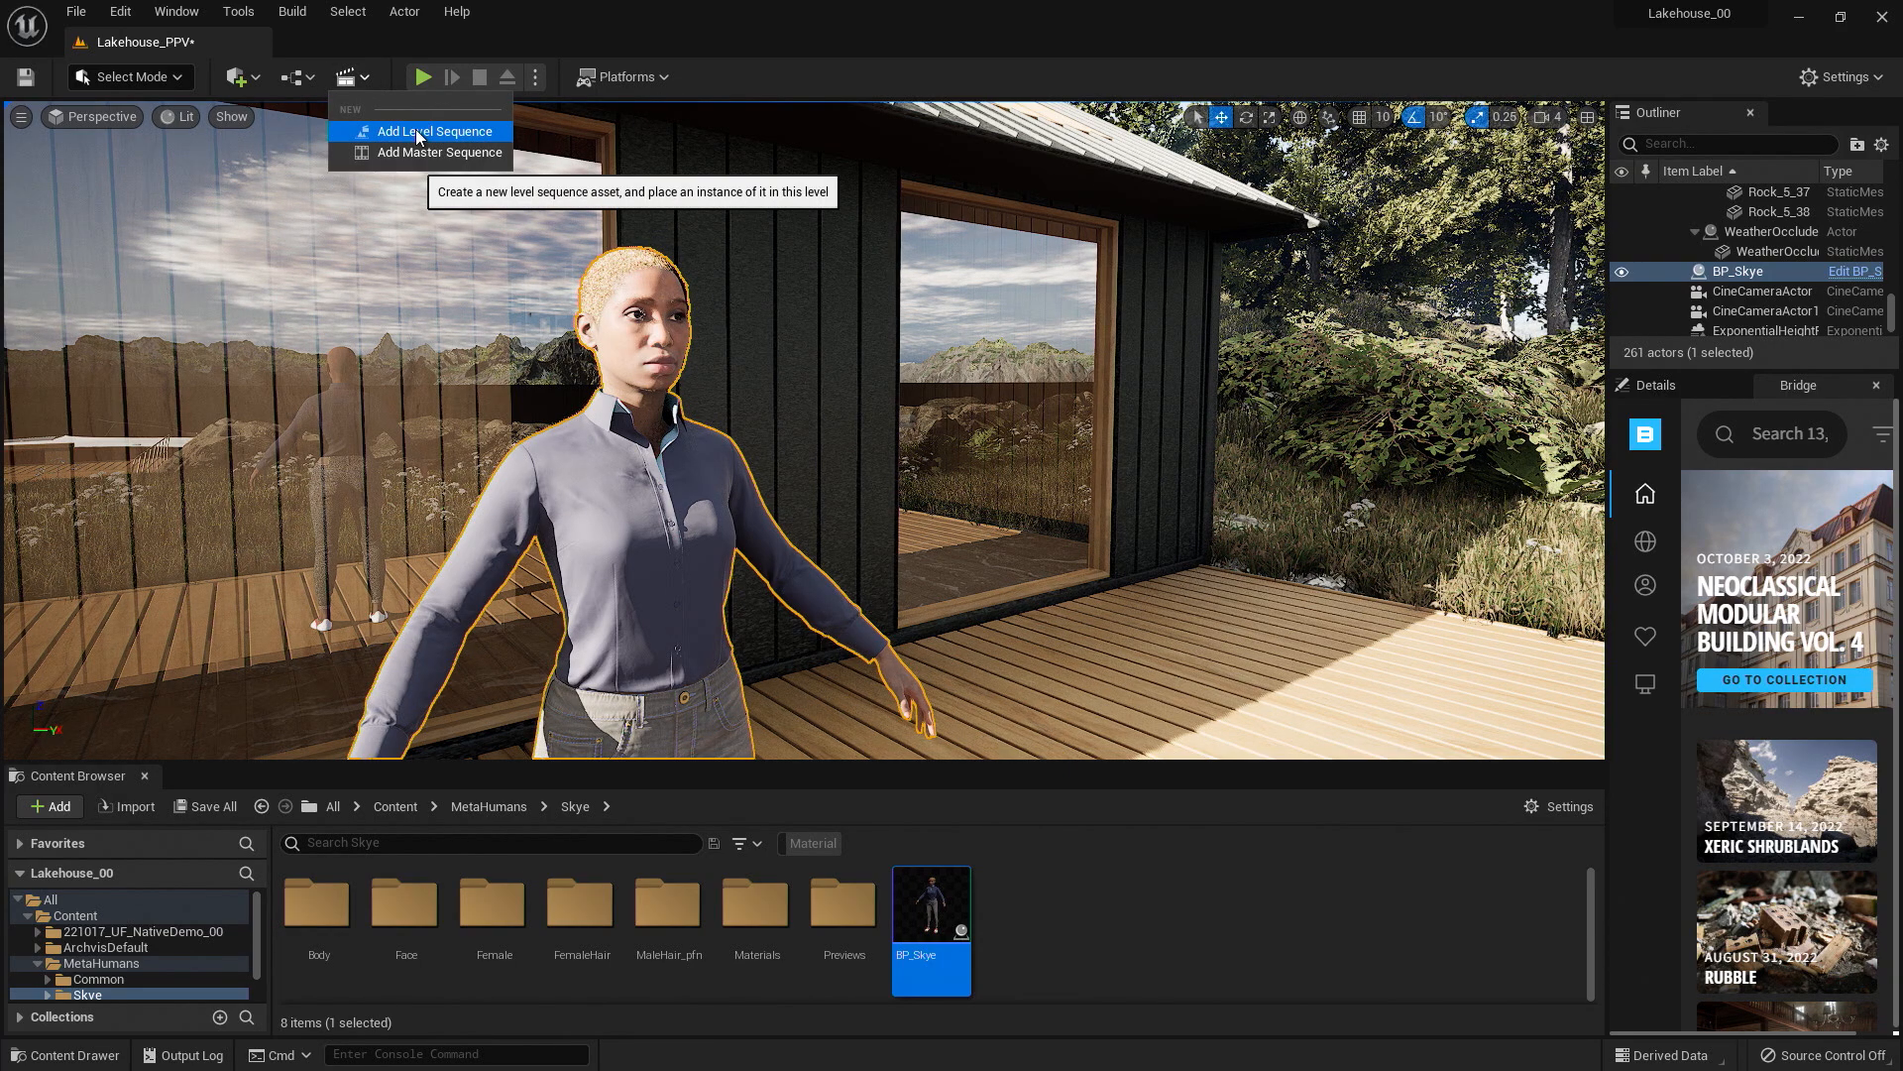
{"action": "left_click", "coordinate": [434, 131]}
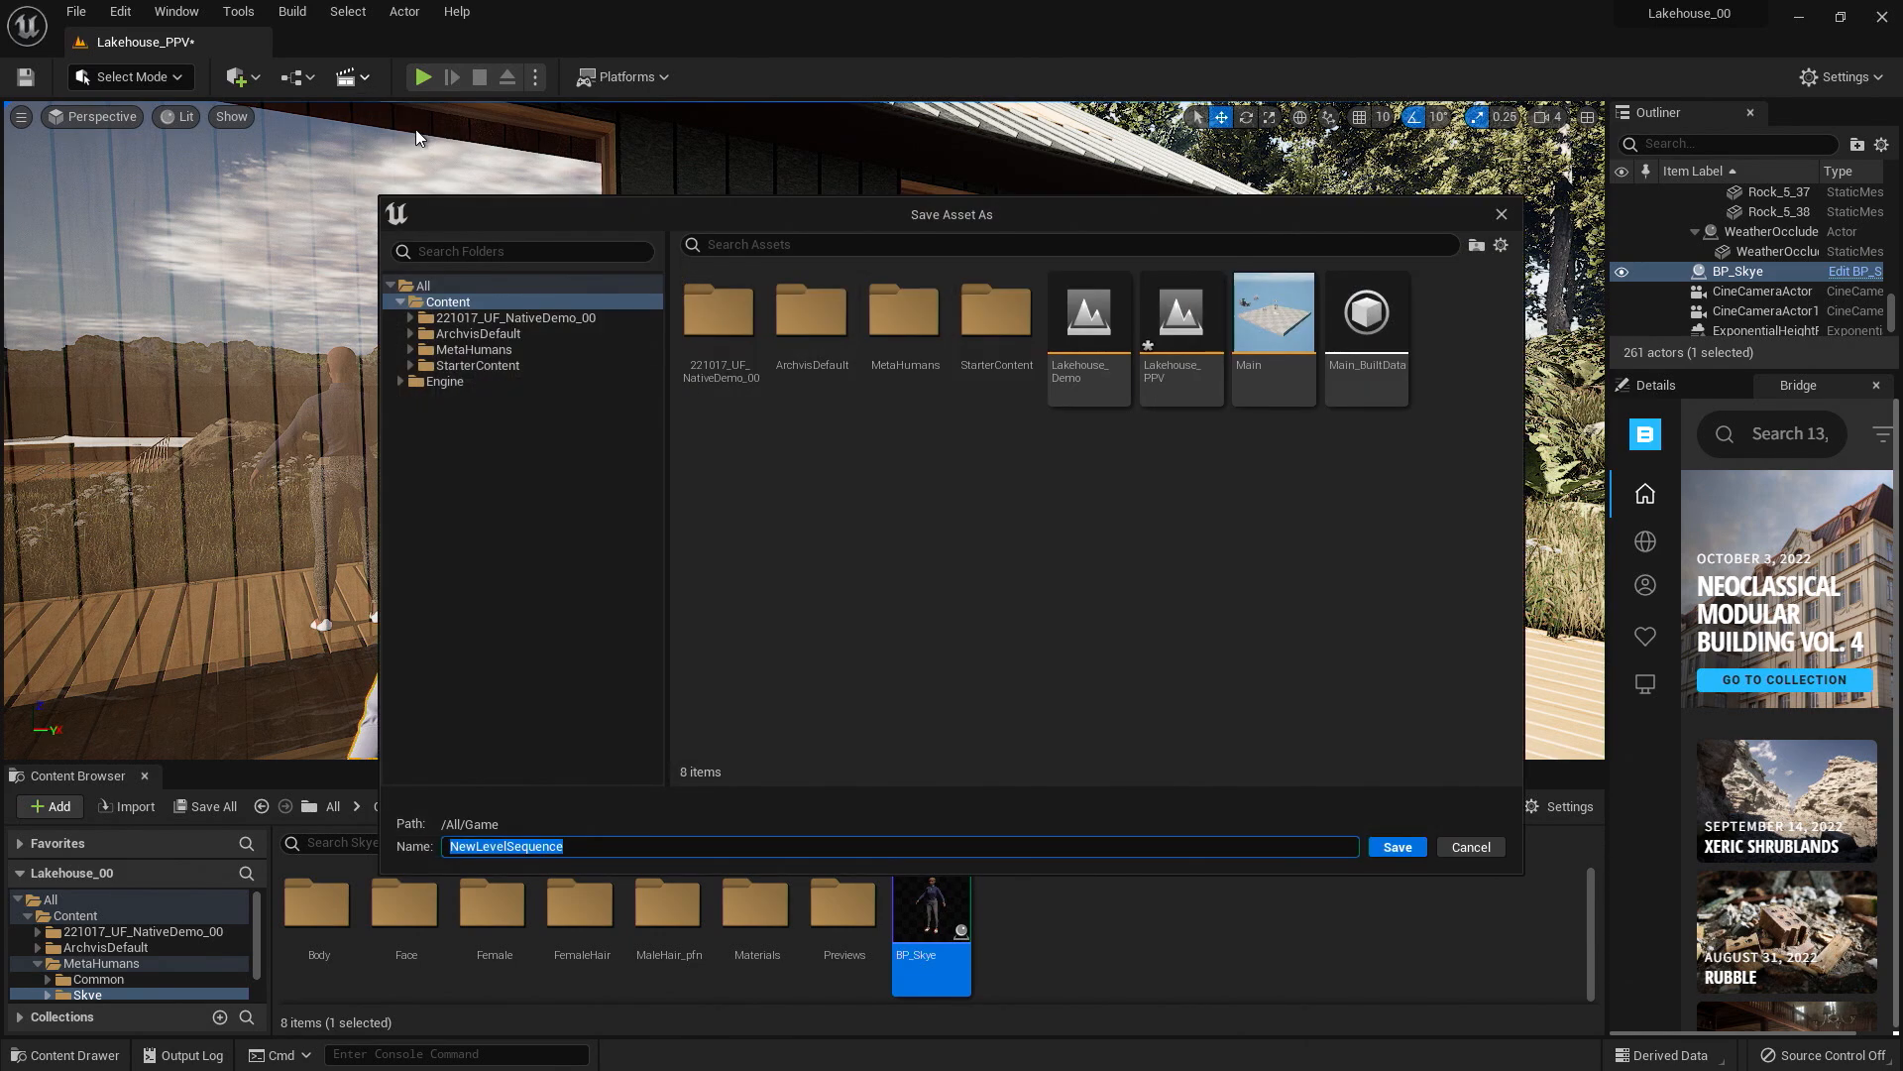
{"action": "mouse_move", "coordinate": [1029, 623]}
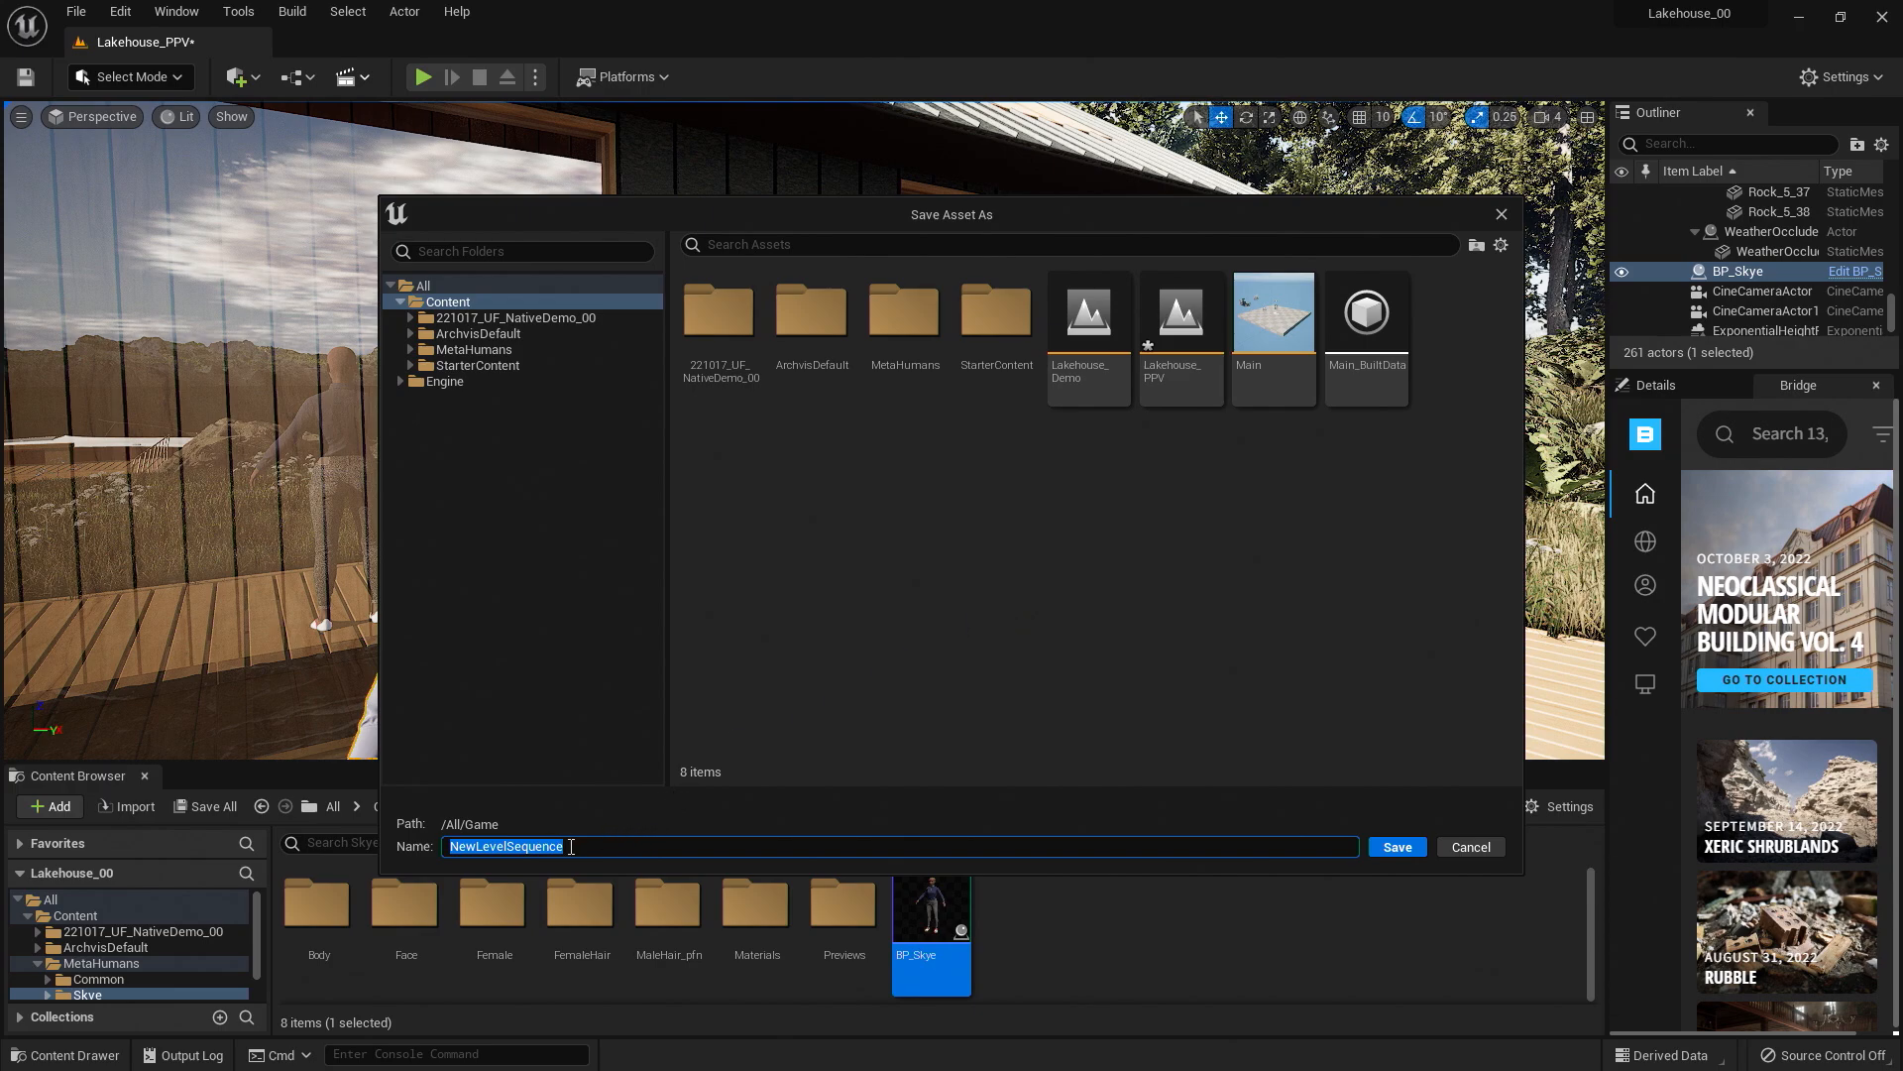
{"action": "type", "text": "Sky"}
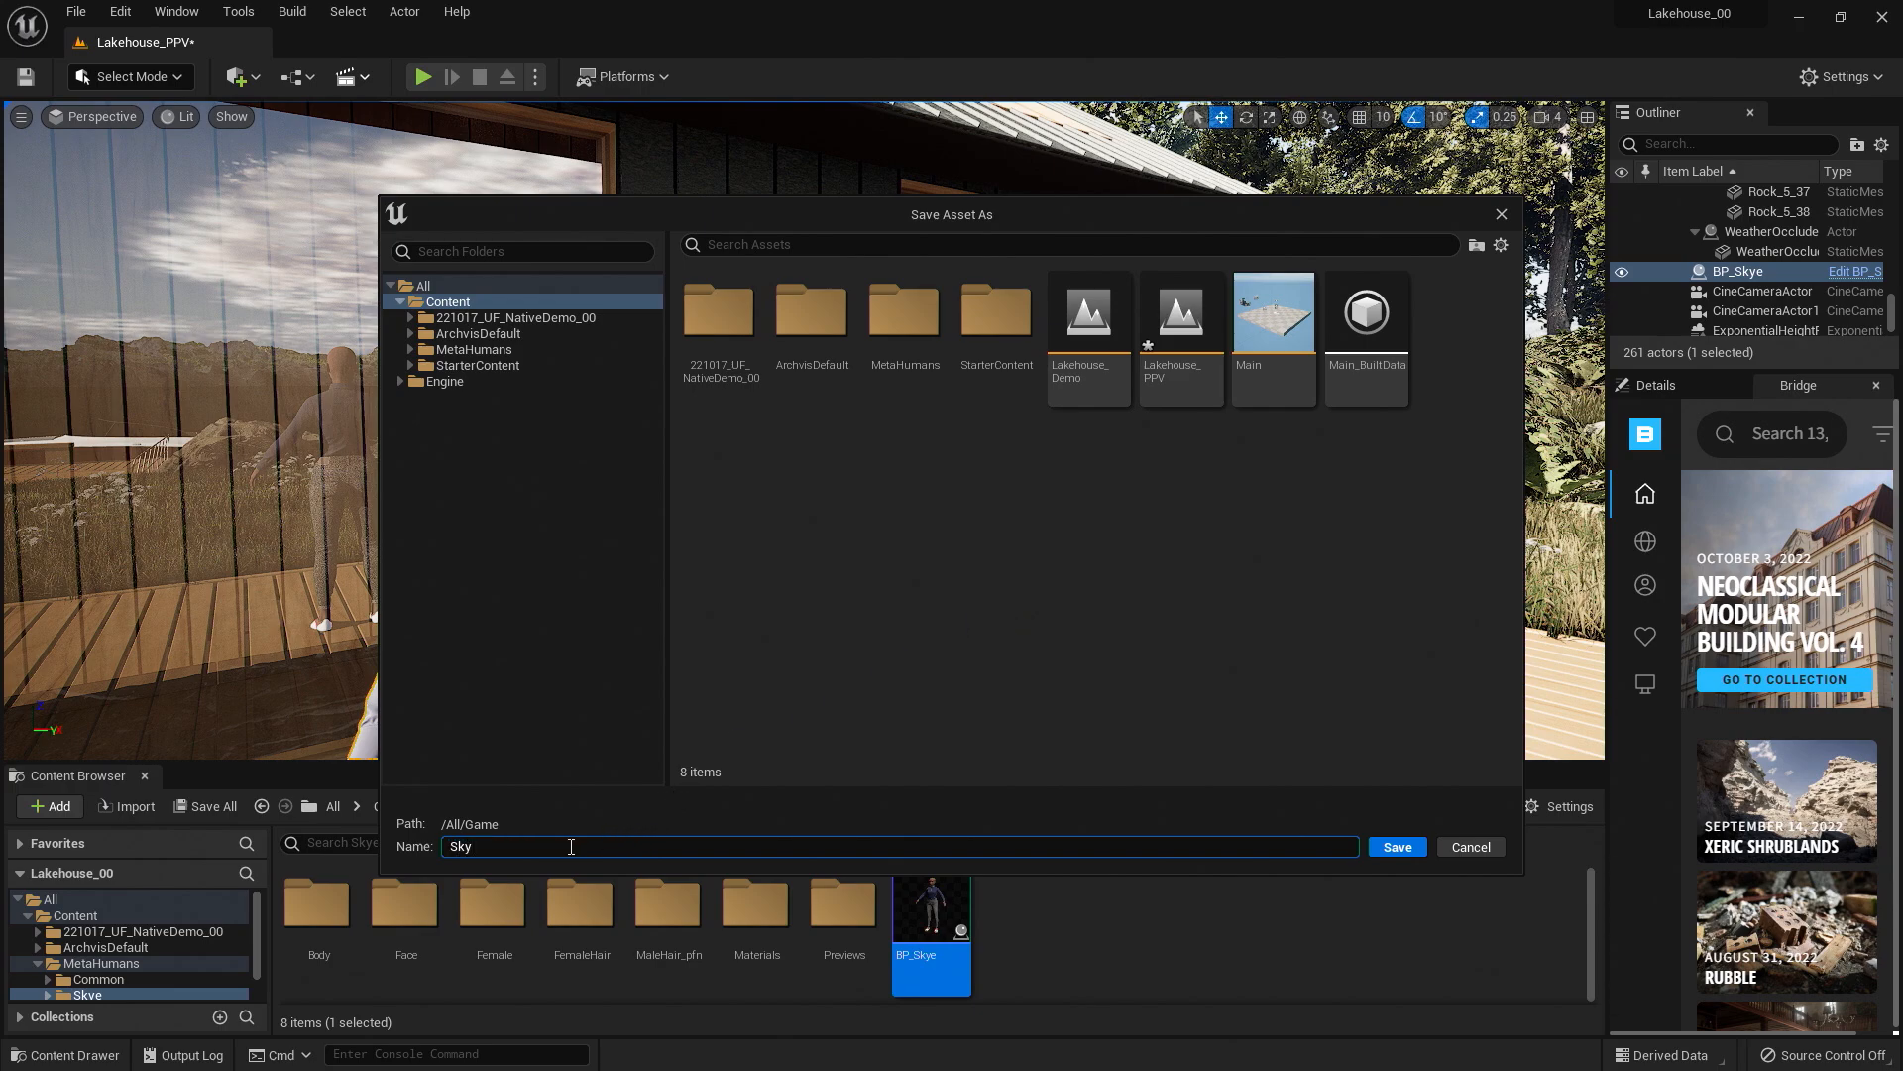
{"action": "left_click", "coordinate": [1469, 846]}
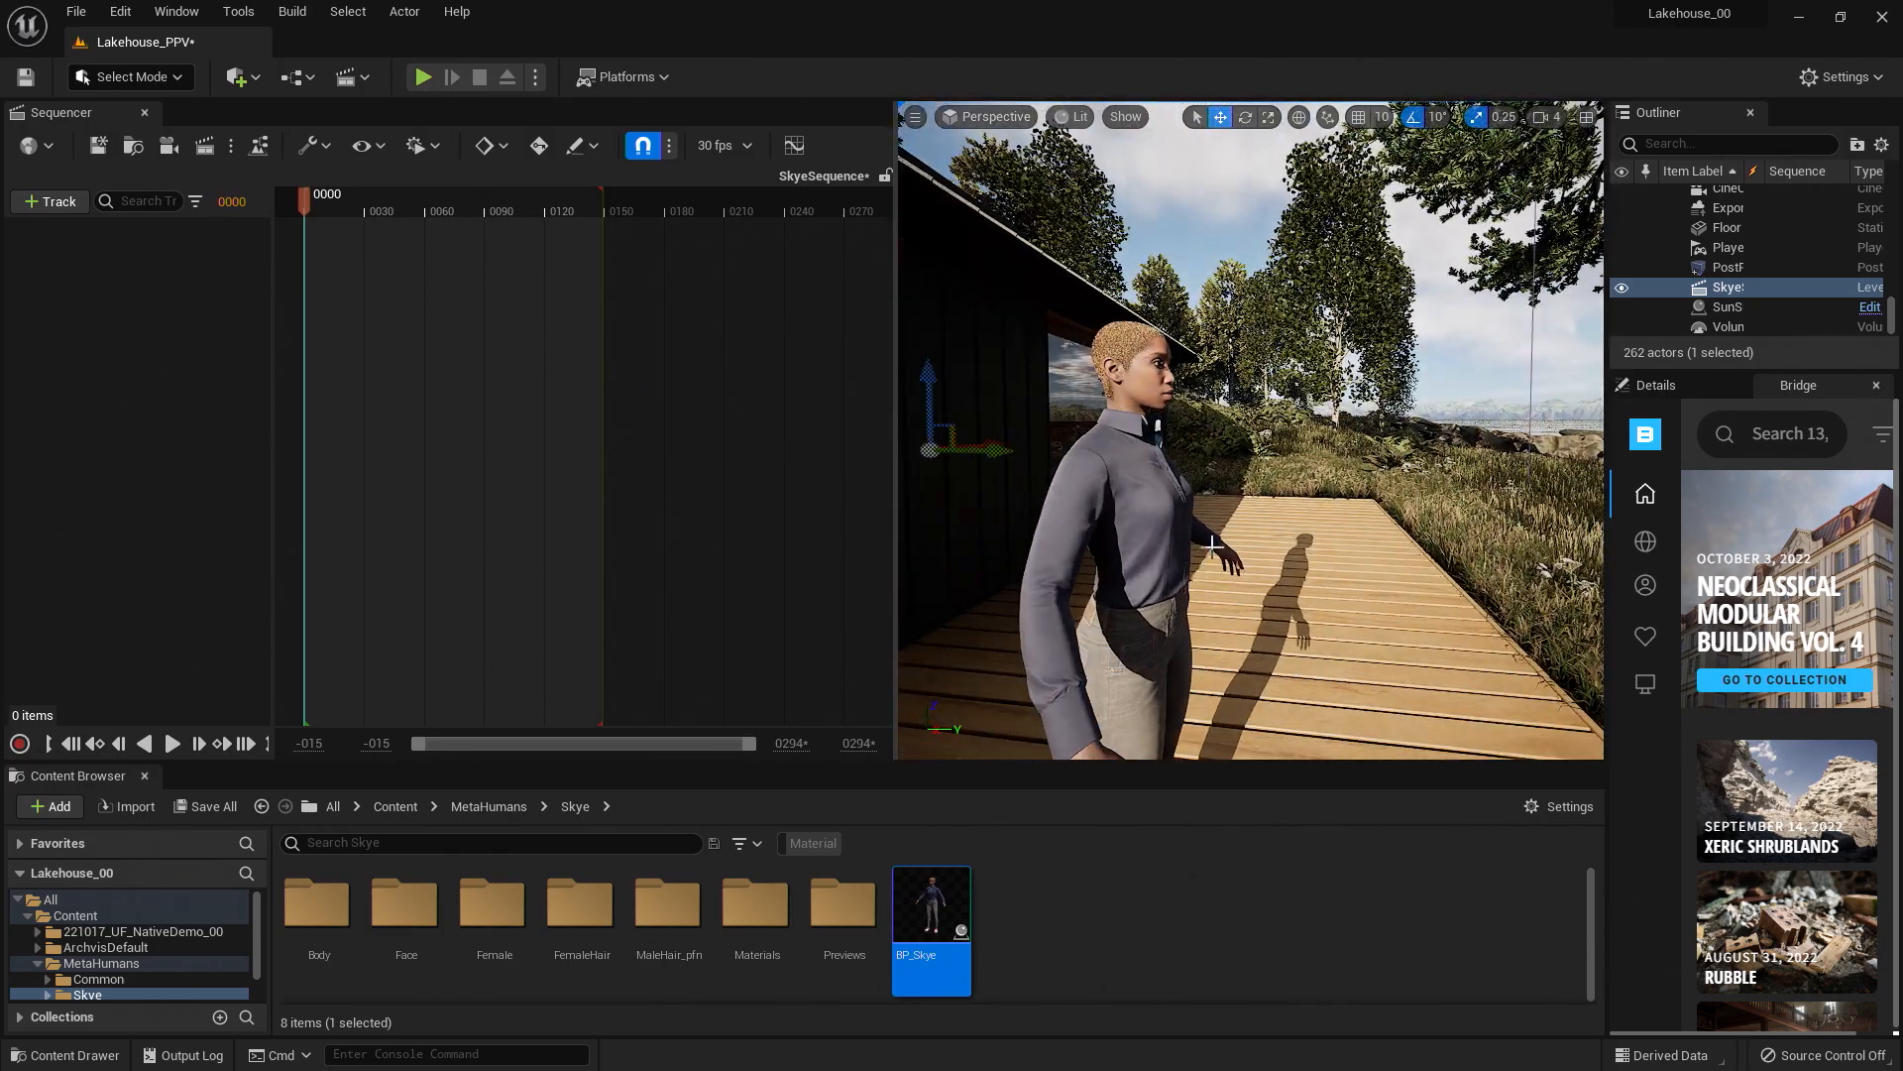
Face Skye from the front, add BP_Skye as a Sequencer track and expand Face_ControlBoard_CtrlRig.
{"action": "left_click_drag", "start_coordinate": [1214, 548], "coordinate": [1298, 559]}
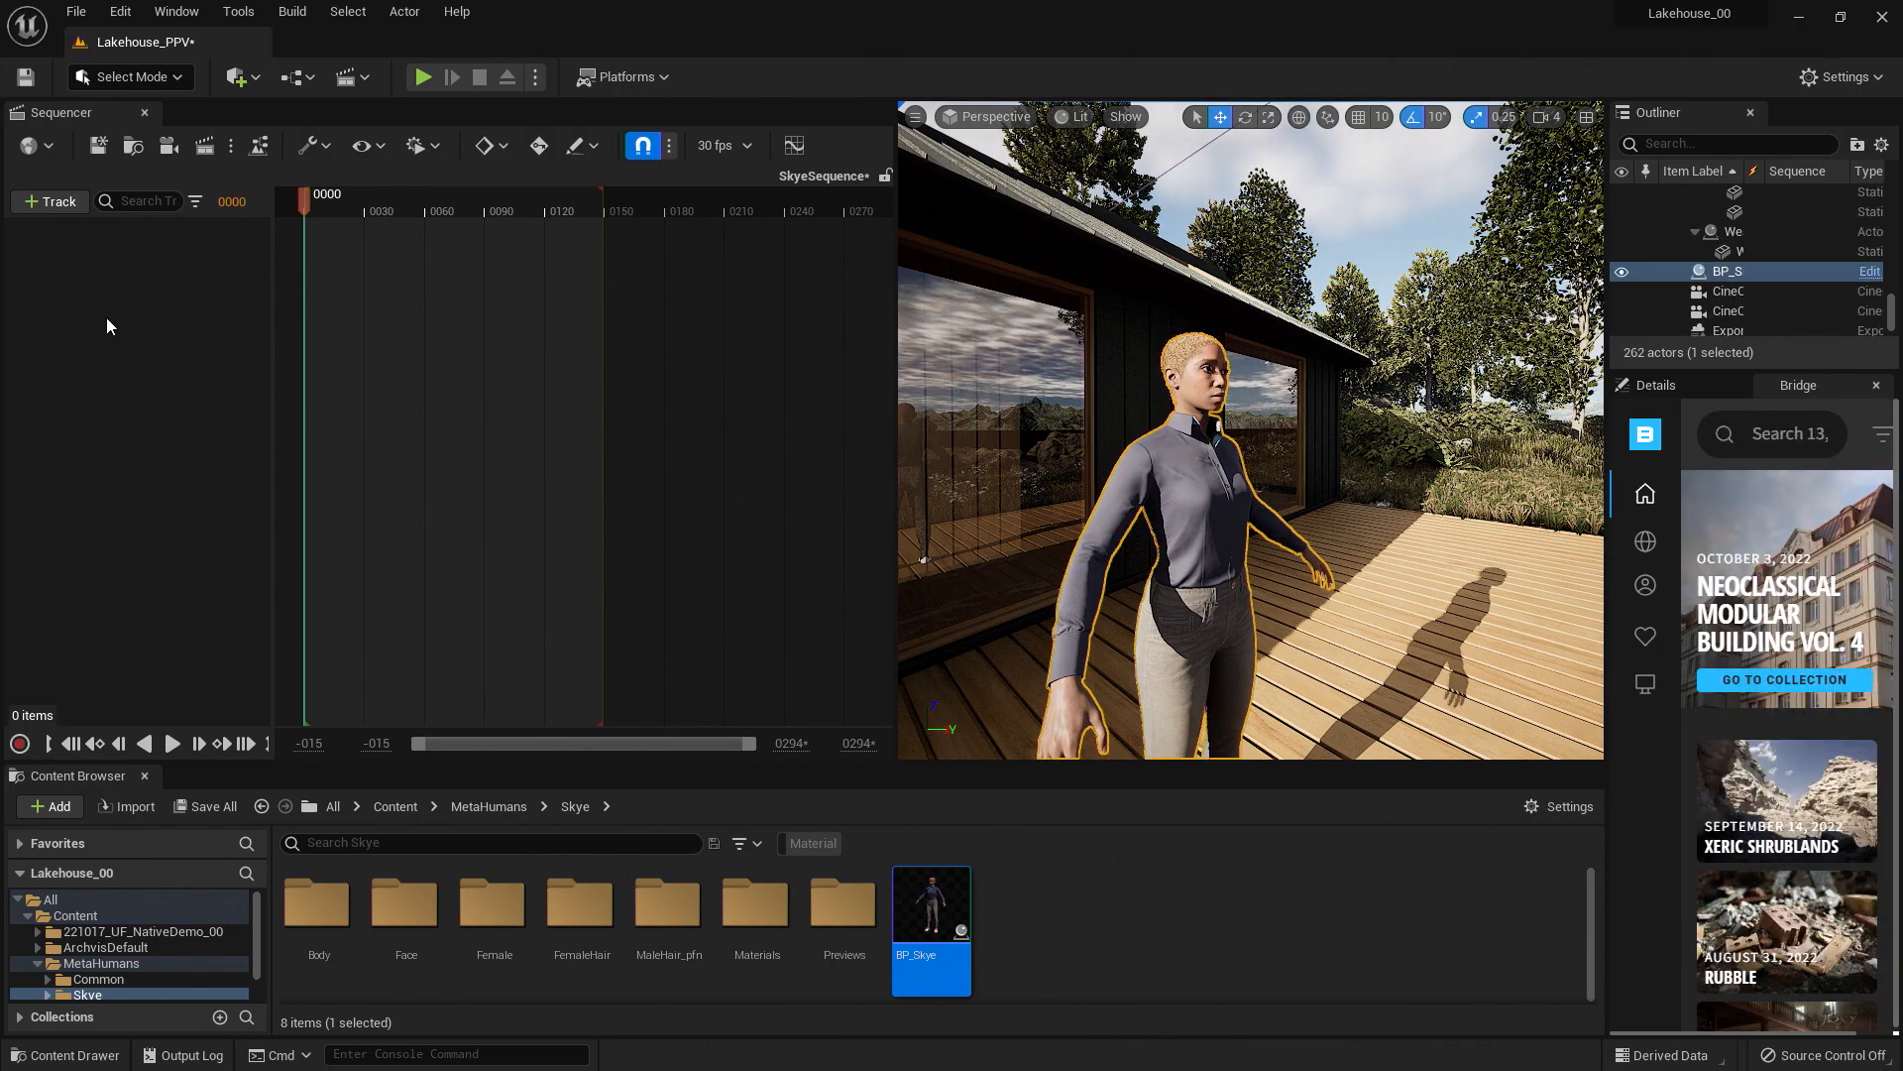
{"action": "left_click", "coordinate": [48, 201]}
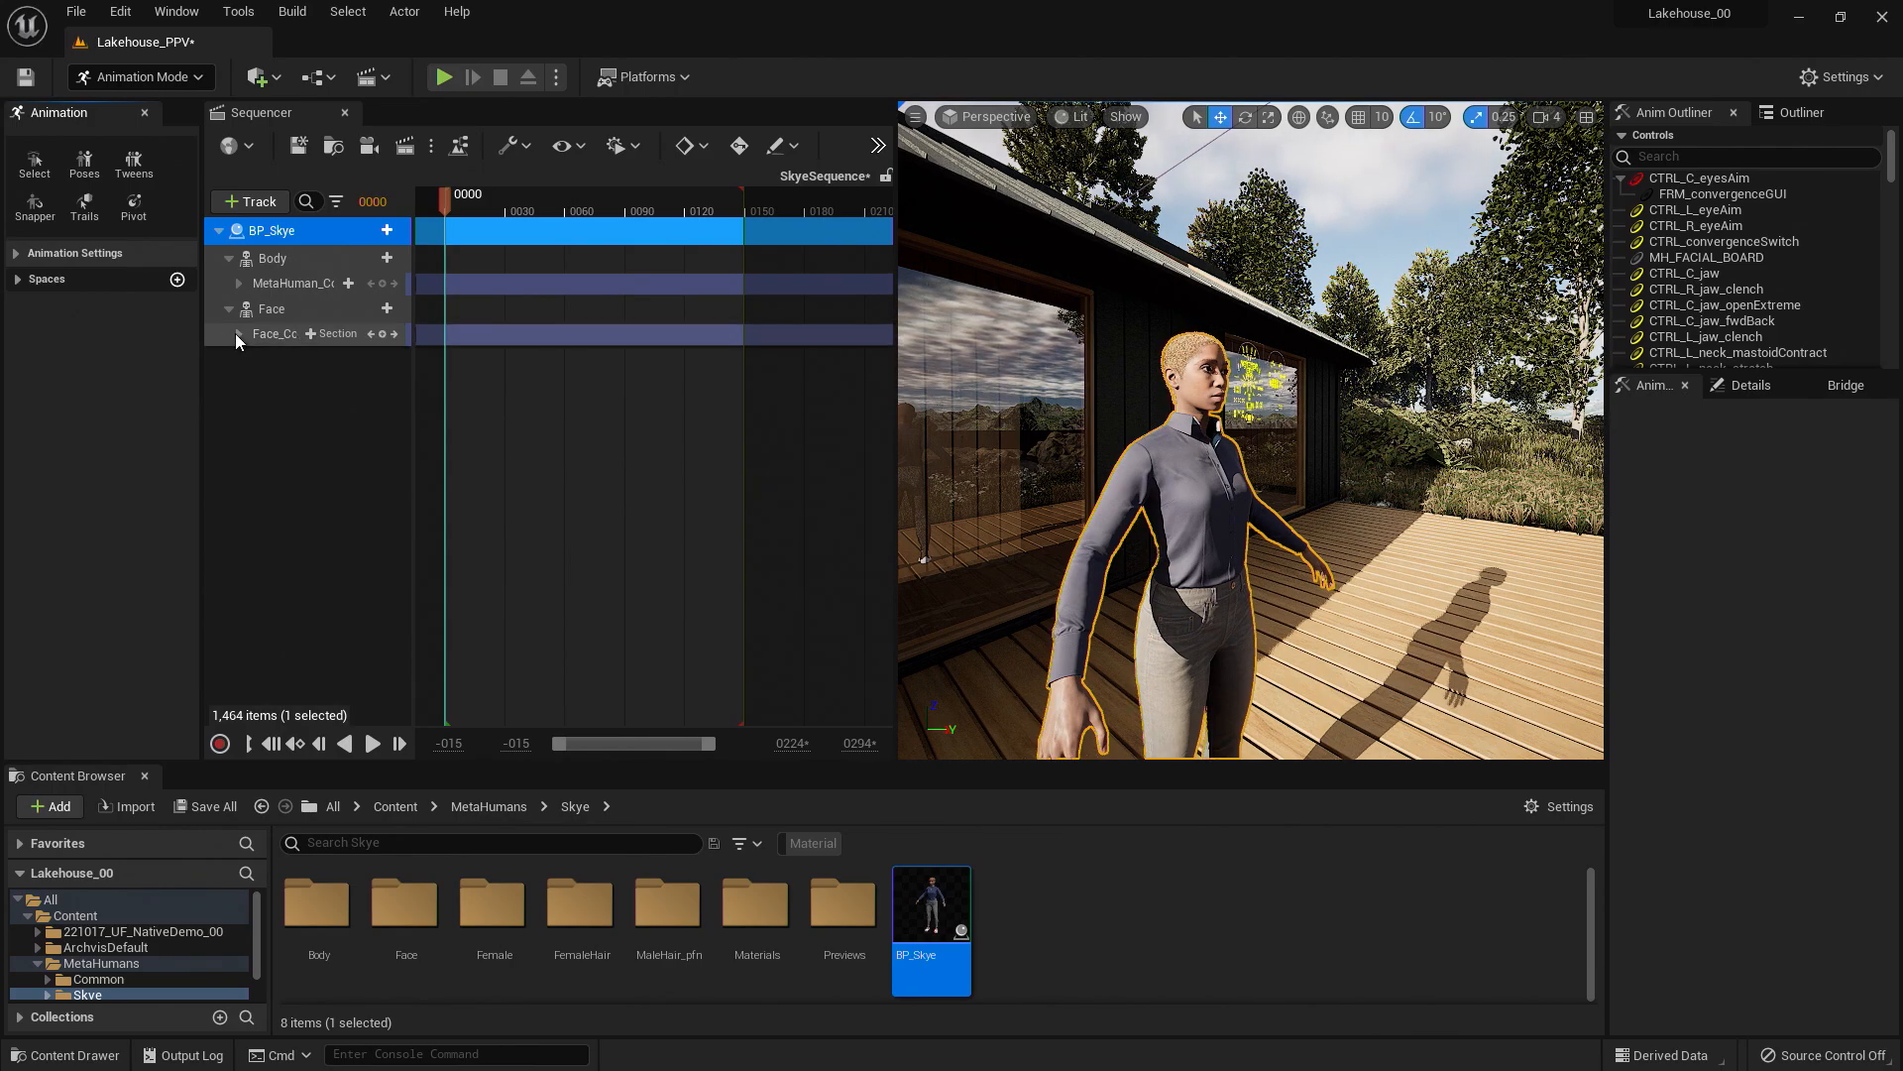
{"action": "left_click", "coordinate": [240, 333]}
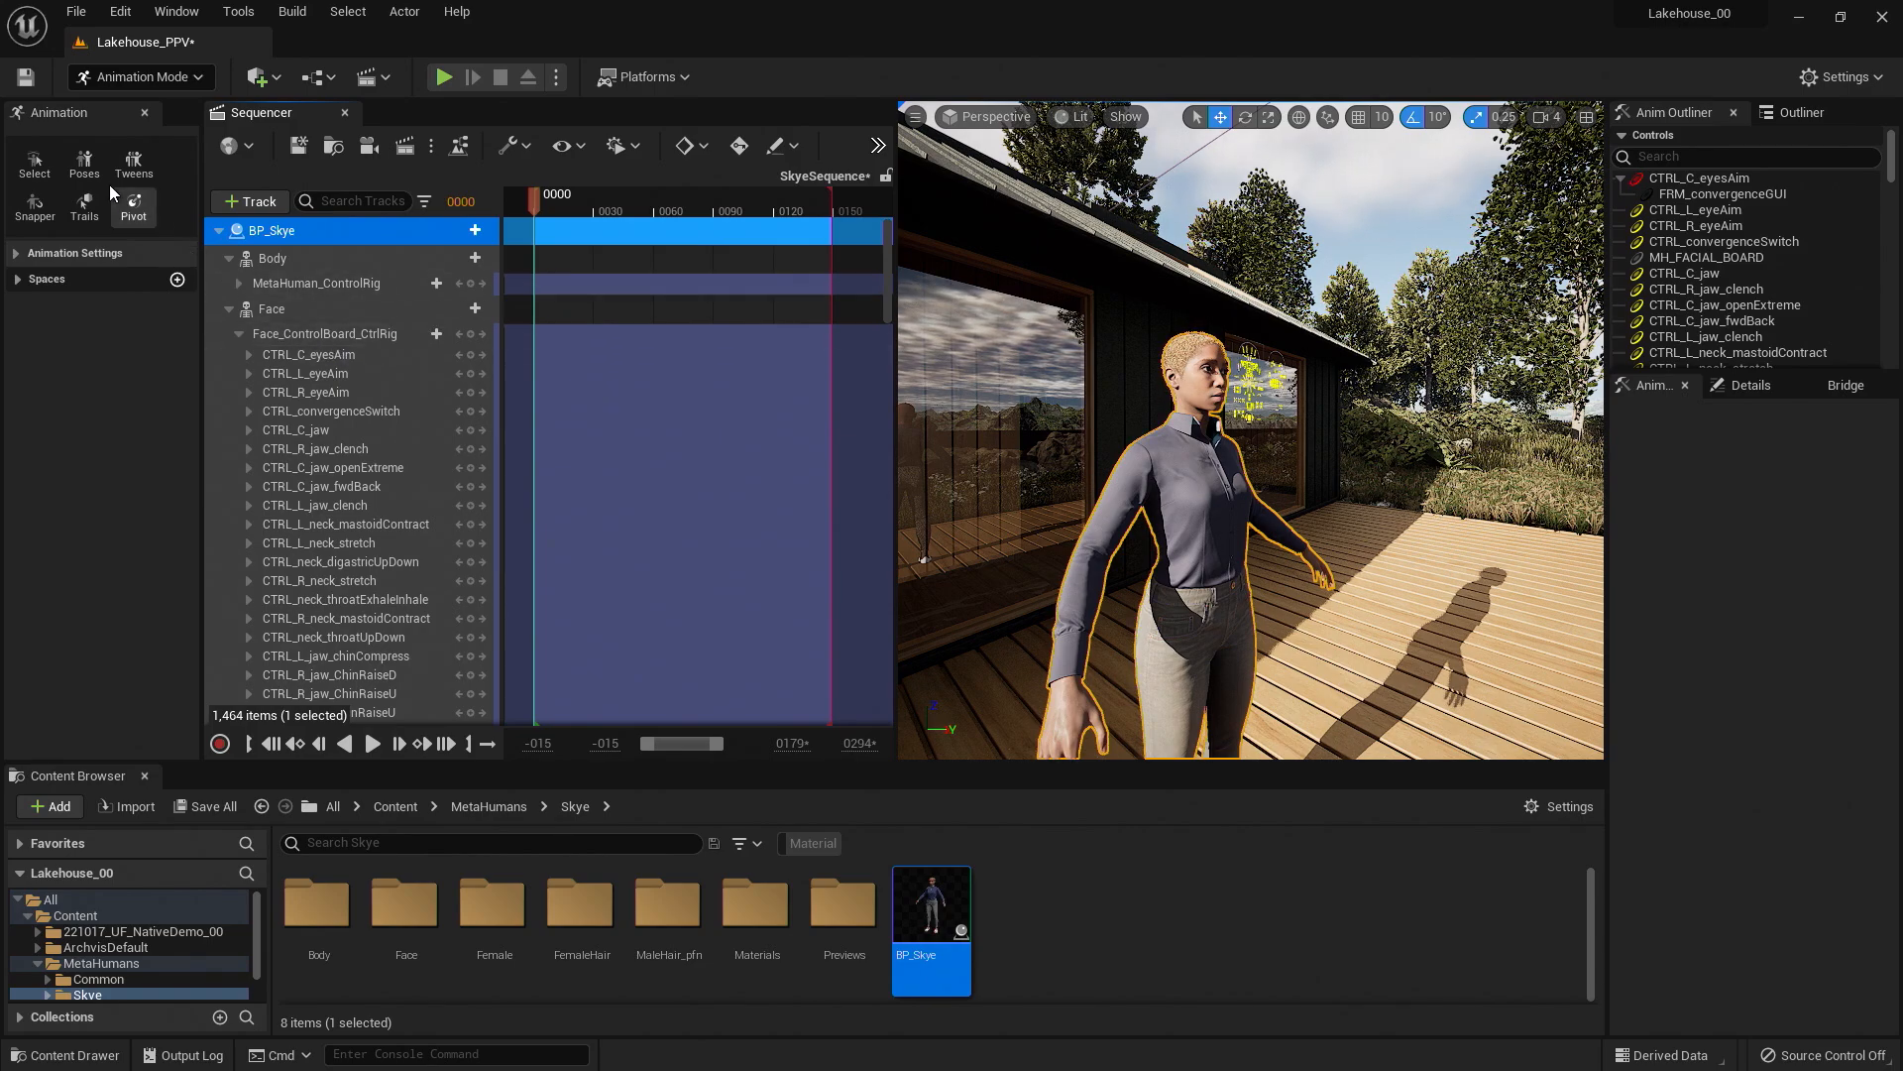
{"action": "mouse_move", "coordinate": [83, 165]}
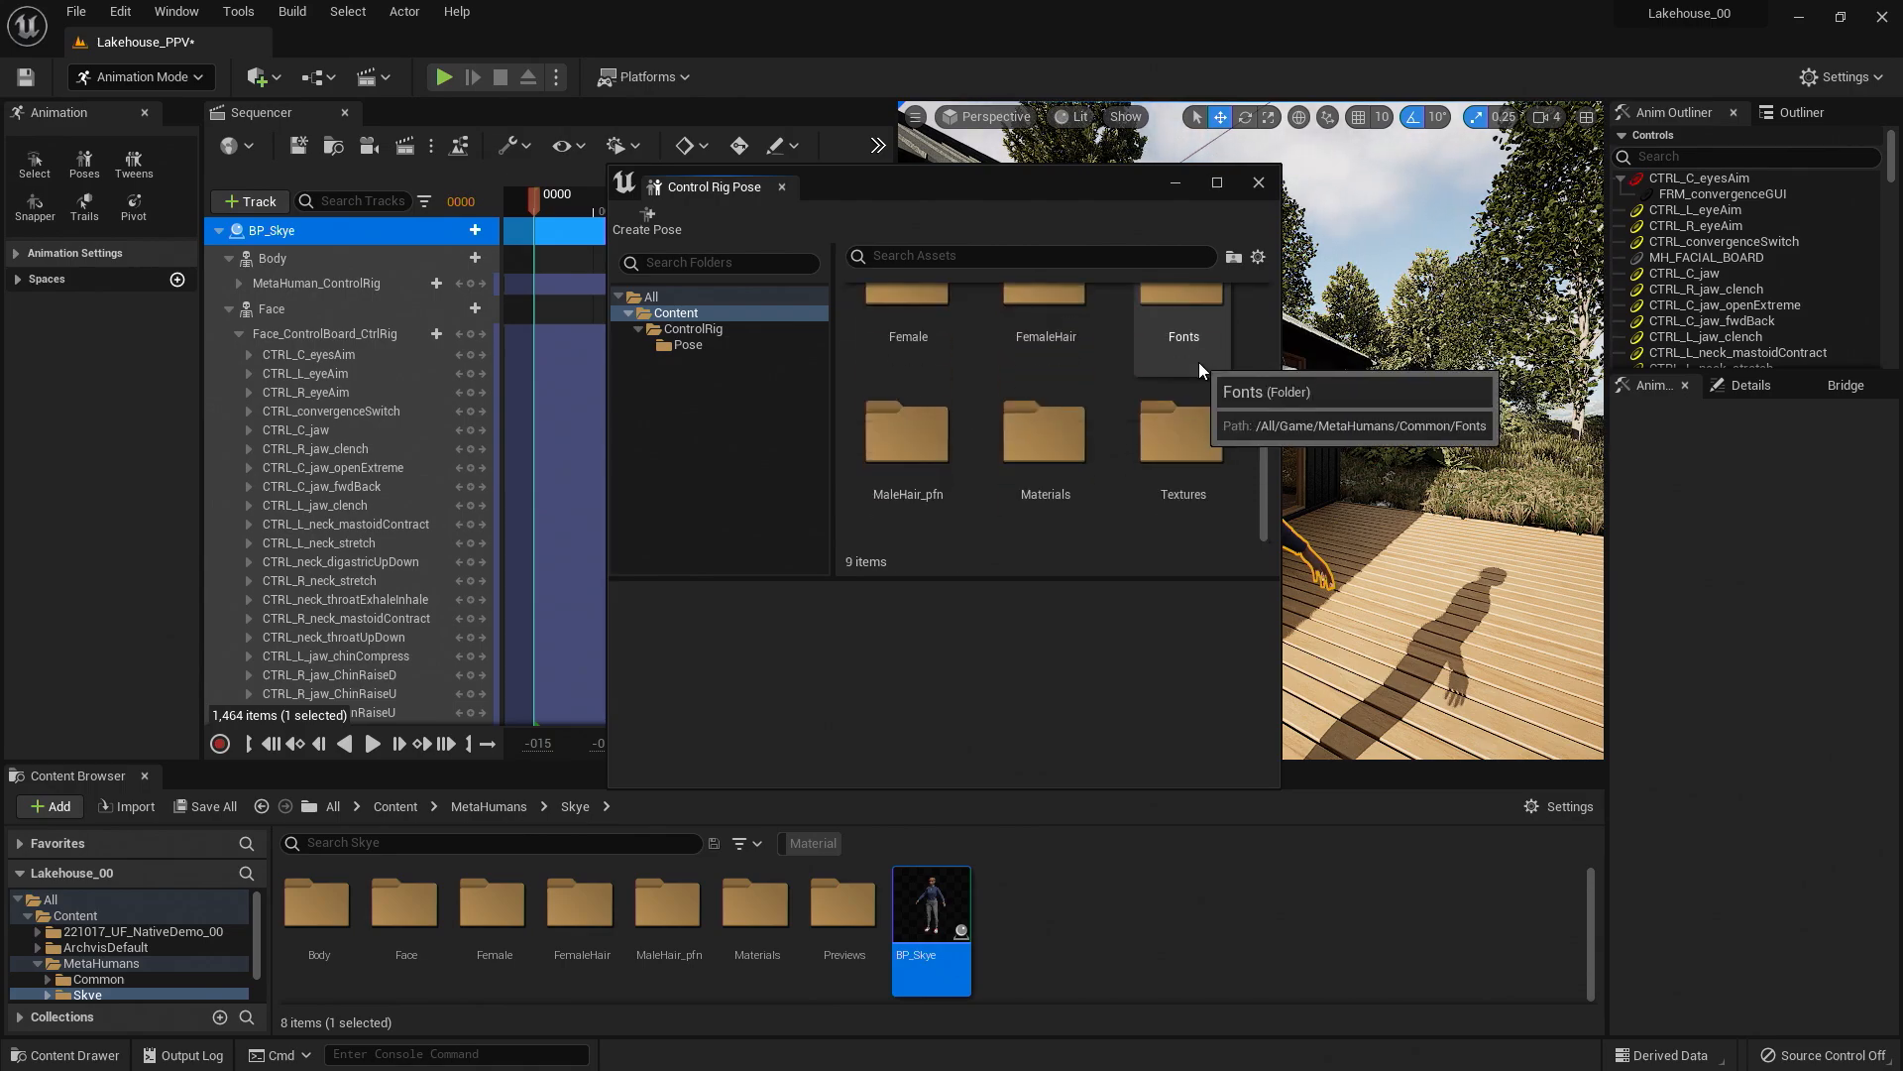
Navigate to PoseLibrary/Face/Expressions in the pose browser and scroll through its 25 poses.
{"action": "left_click", "coordinate": [692, 327]}
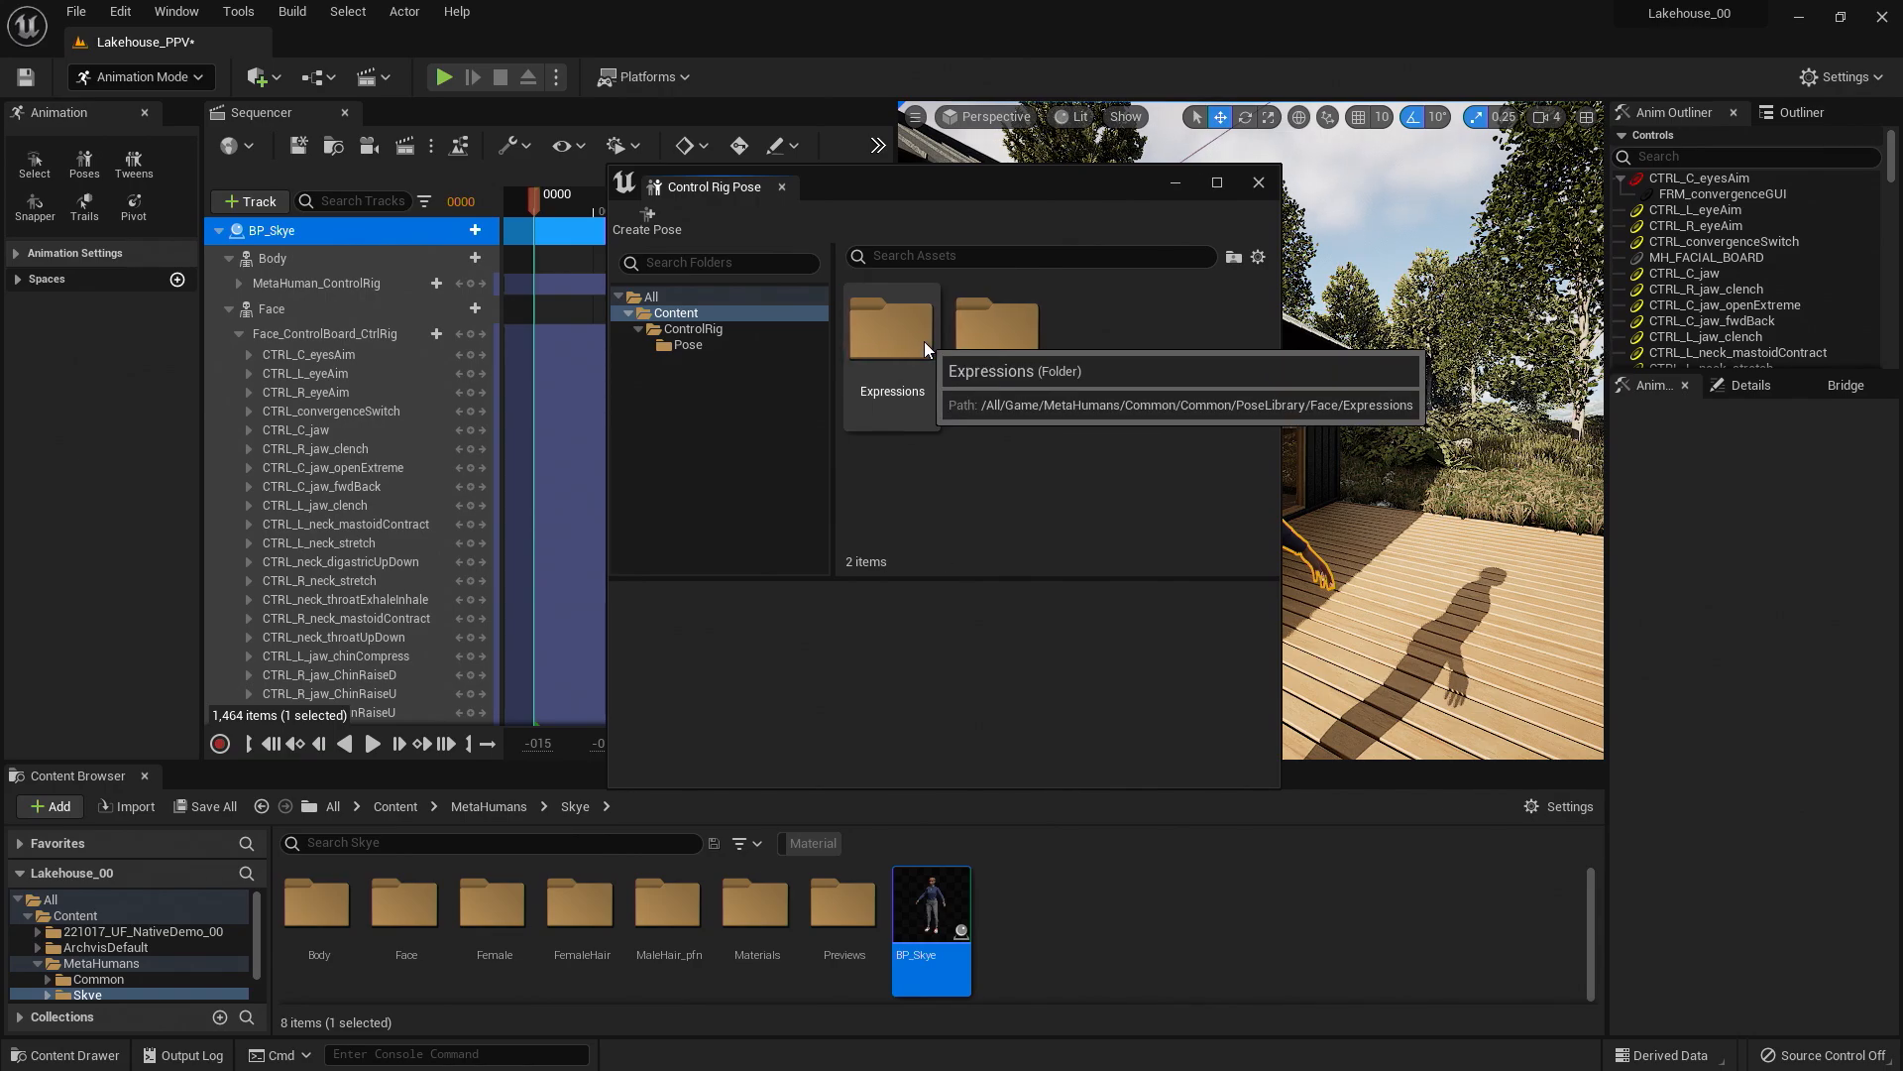
{"action": "double_click", "coordinate": [890, 323]}
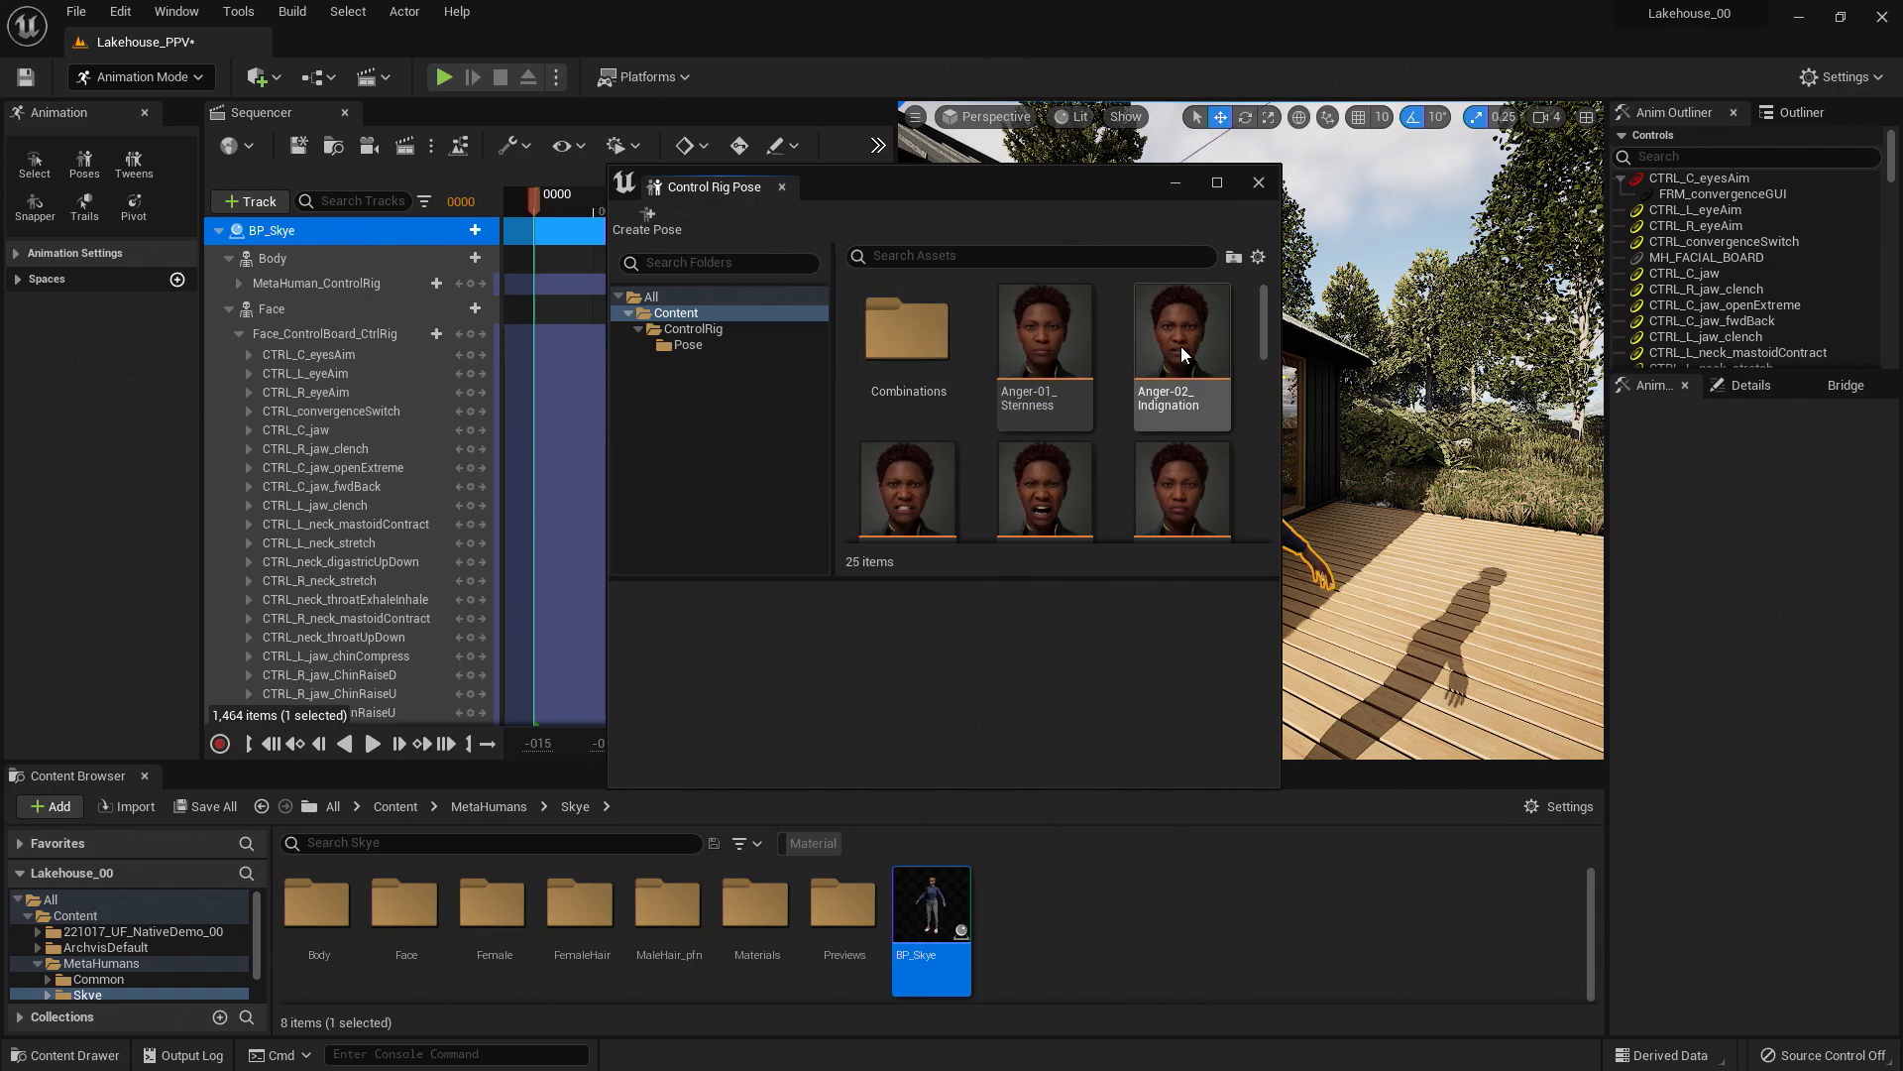
{"action": "scroll", "scroll_direction": "down", "scroll_amount": 3}
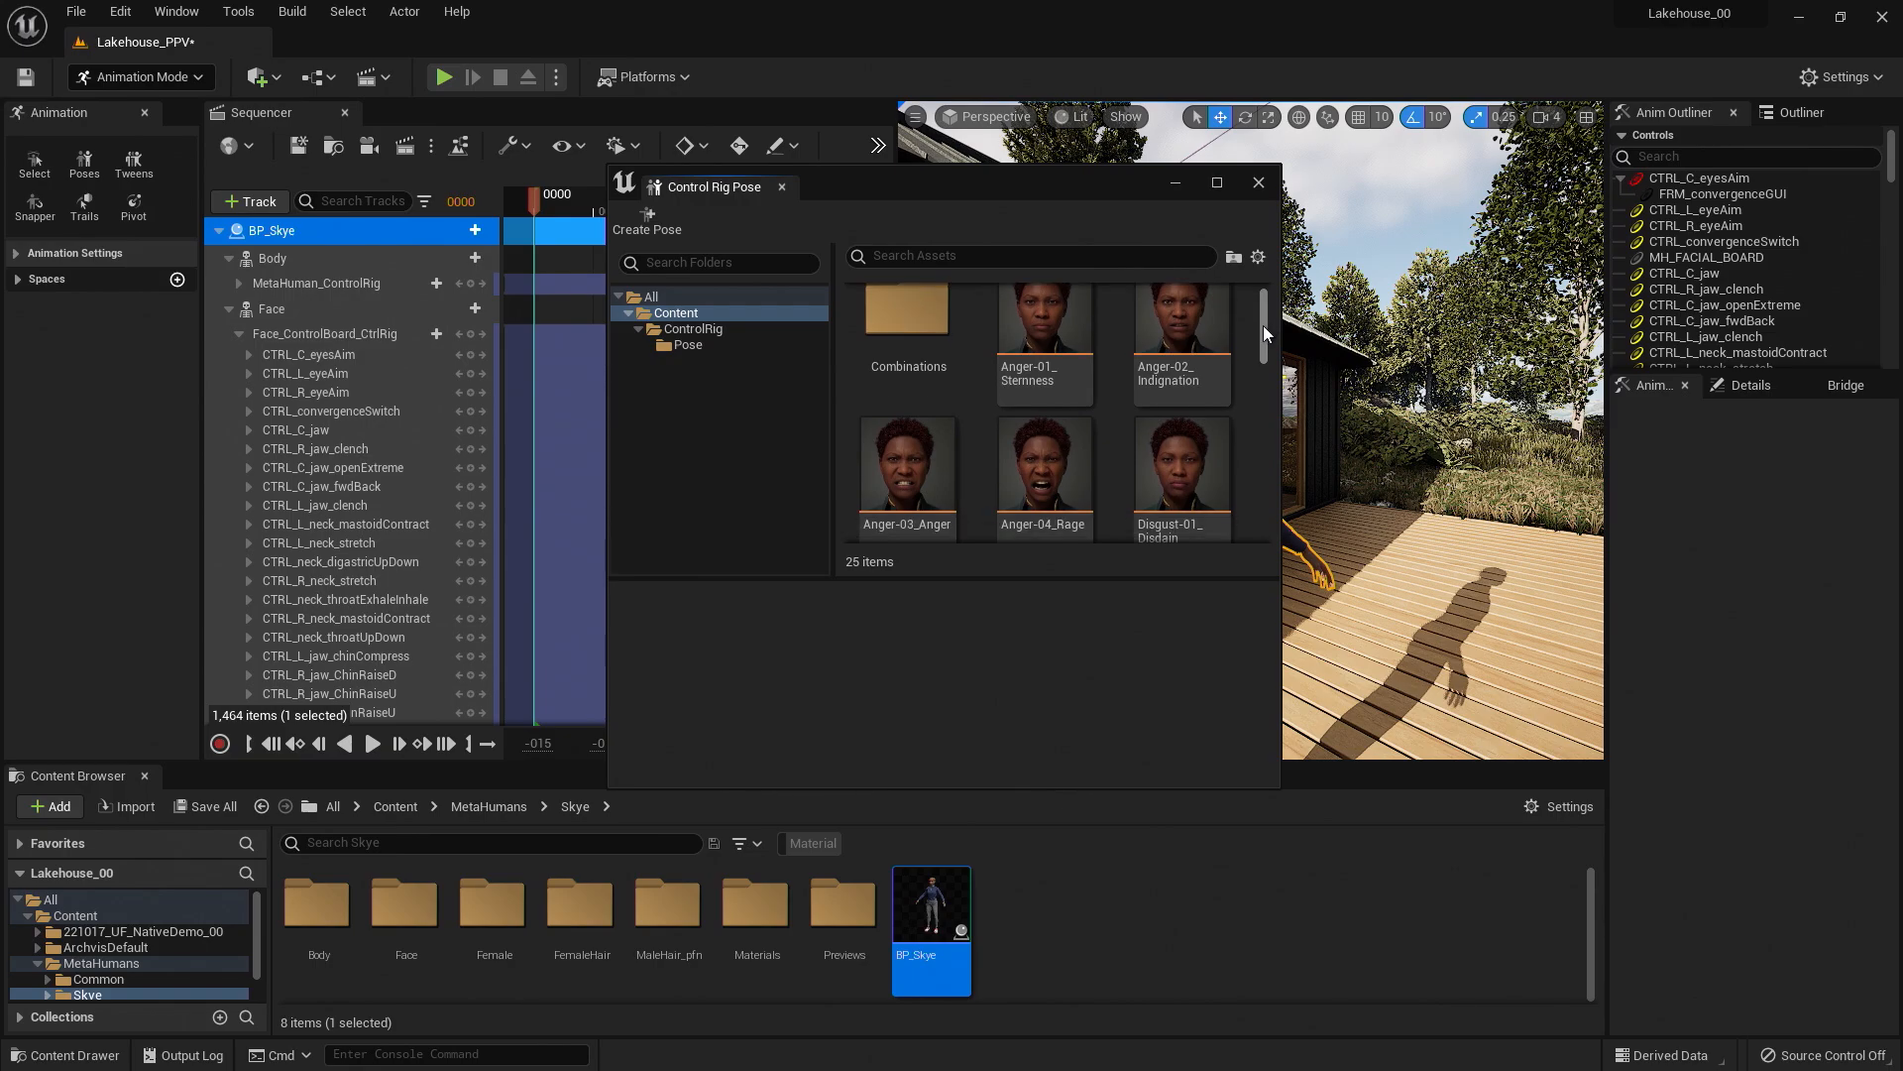
{"action": "scroll", "scroll_direction": "down", "scroll_amount": 3}
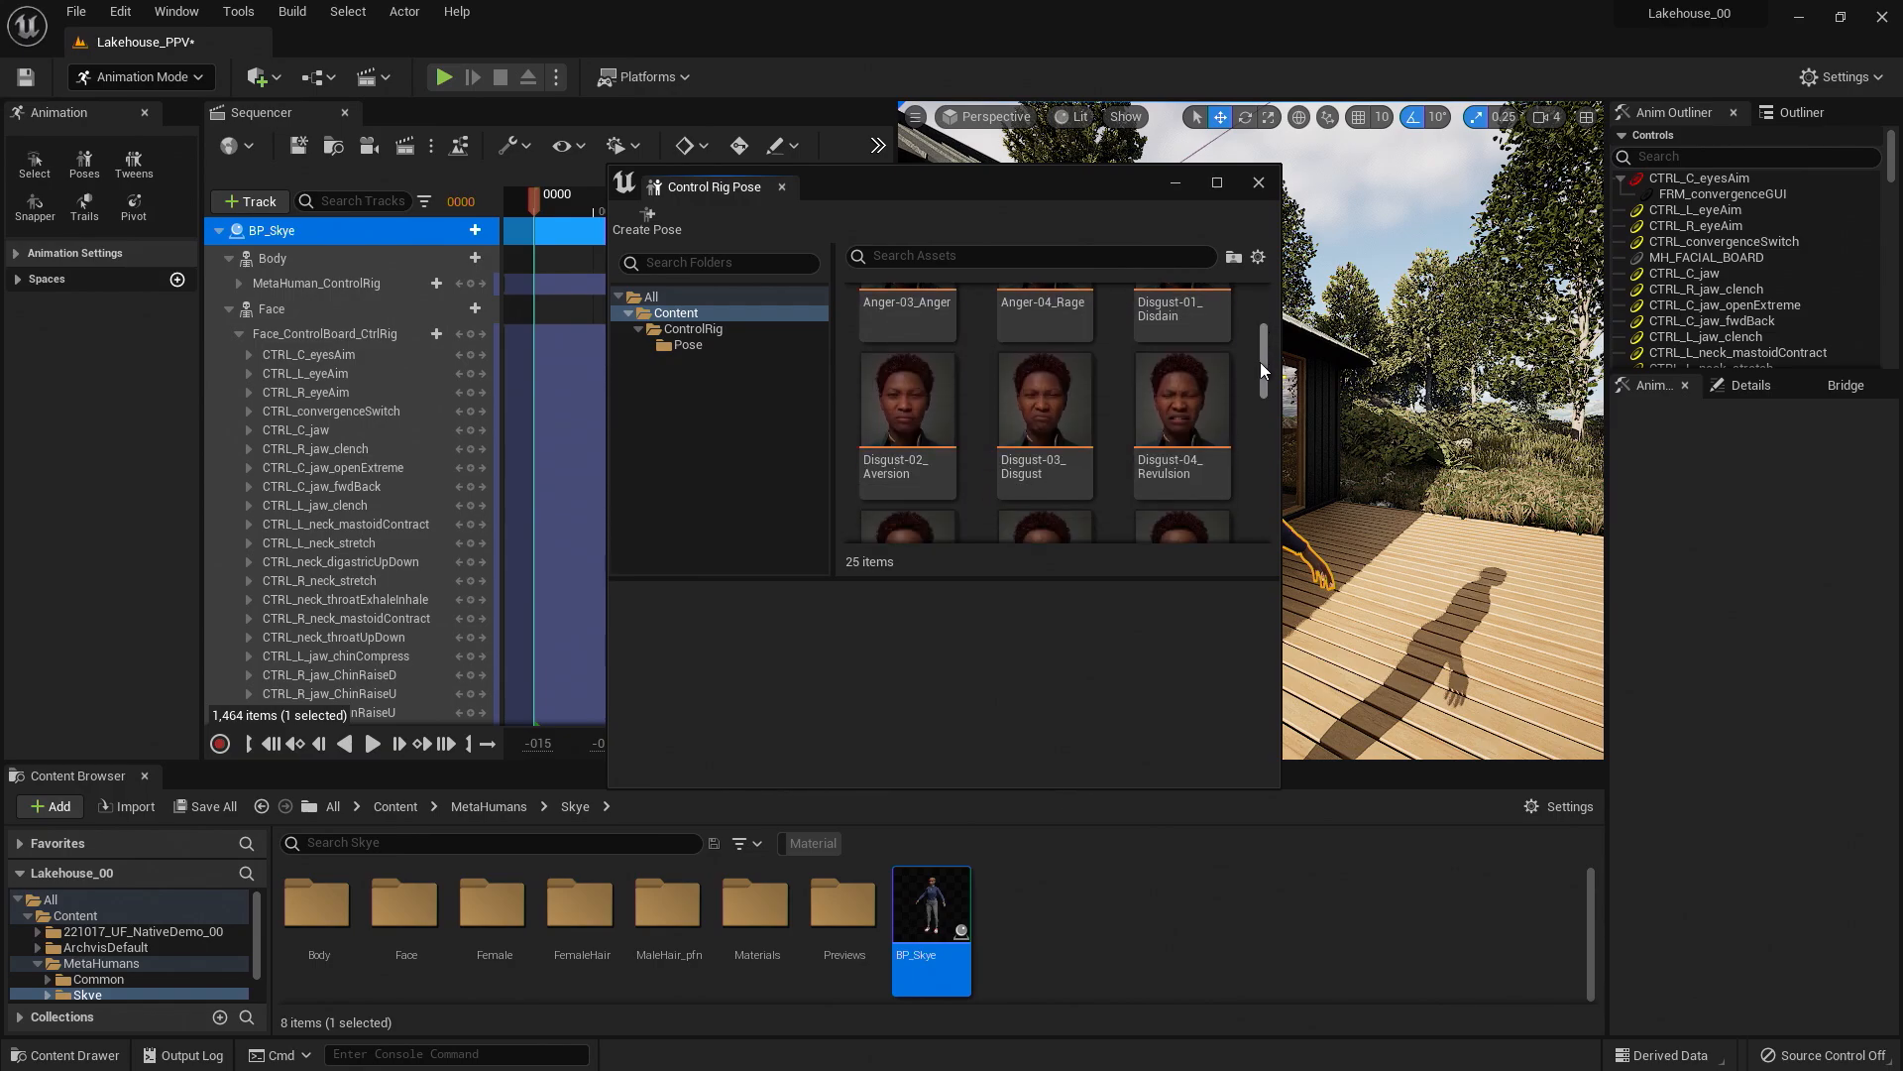
{"action": "scroll", "scroll_direction": "down", "scroll_amount": 3}
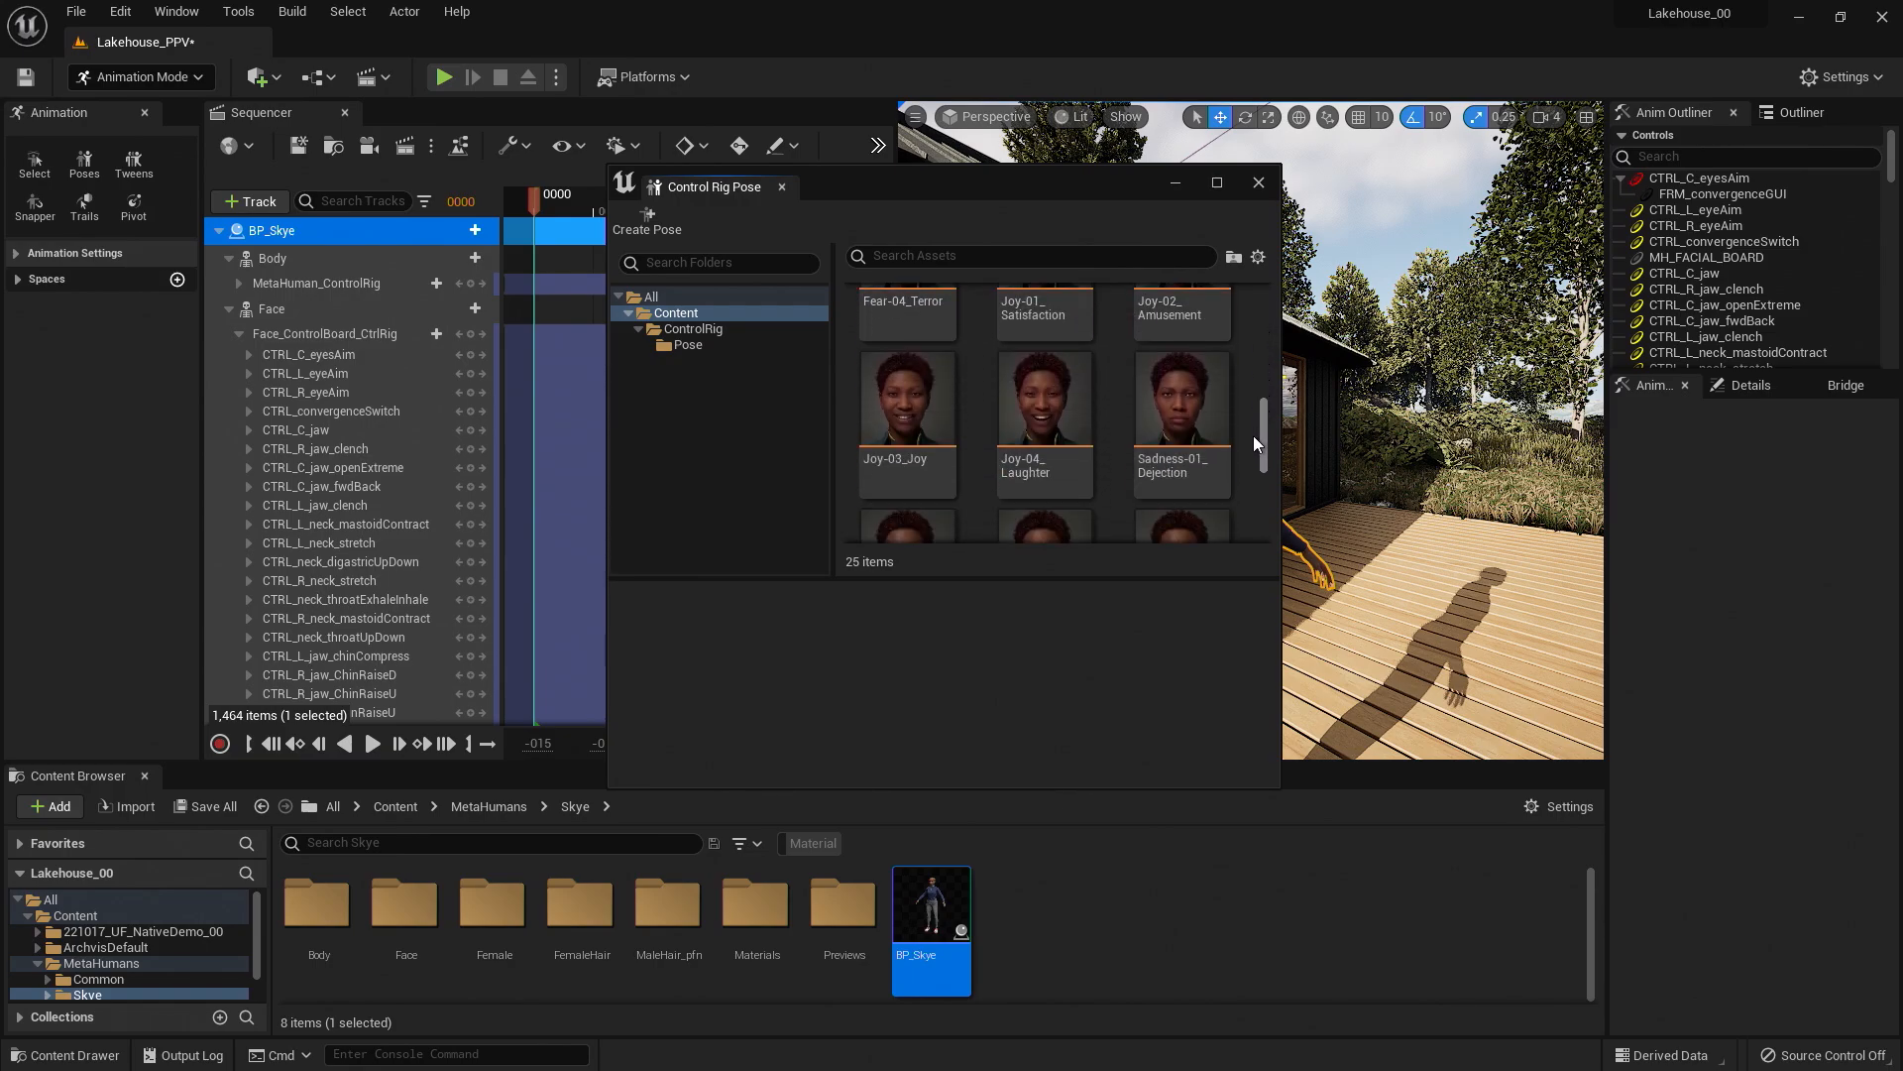
{"action": "scroll", "scroll_direction": "down", "scroll_amount": 3}
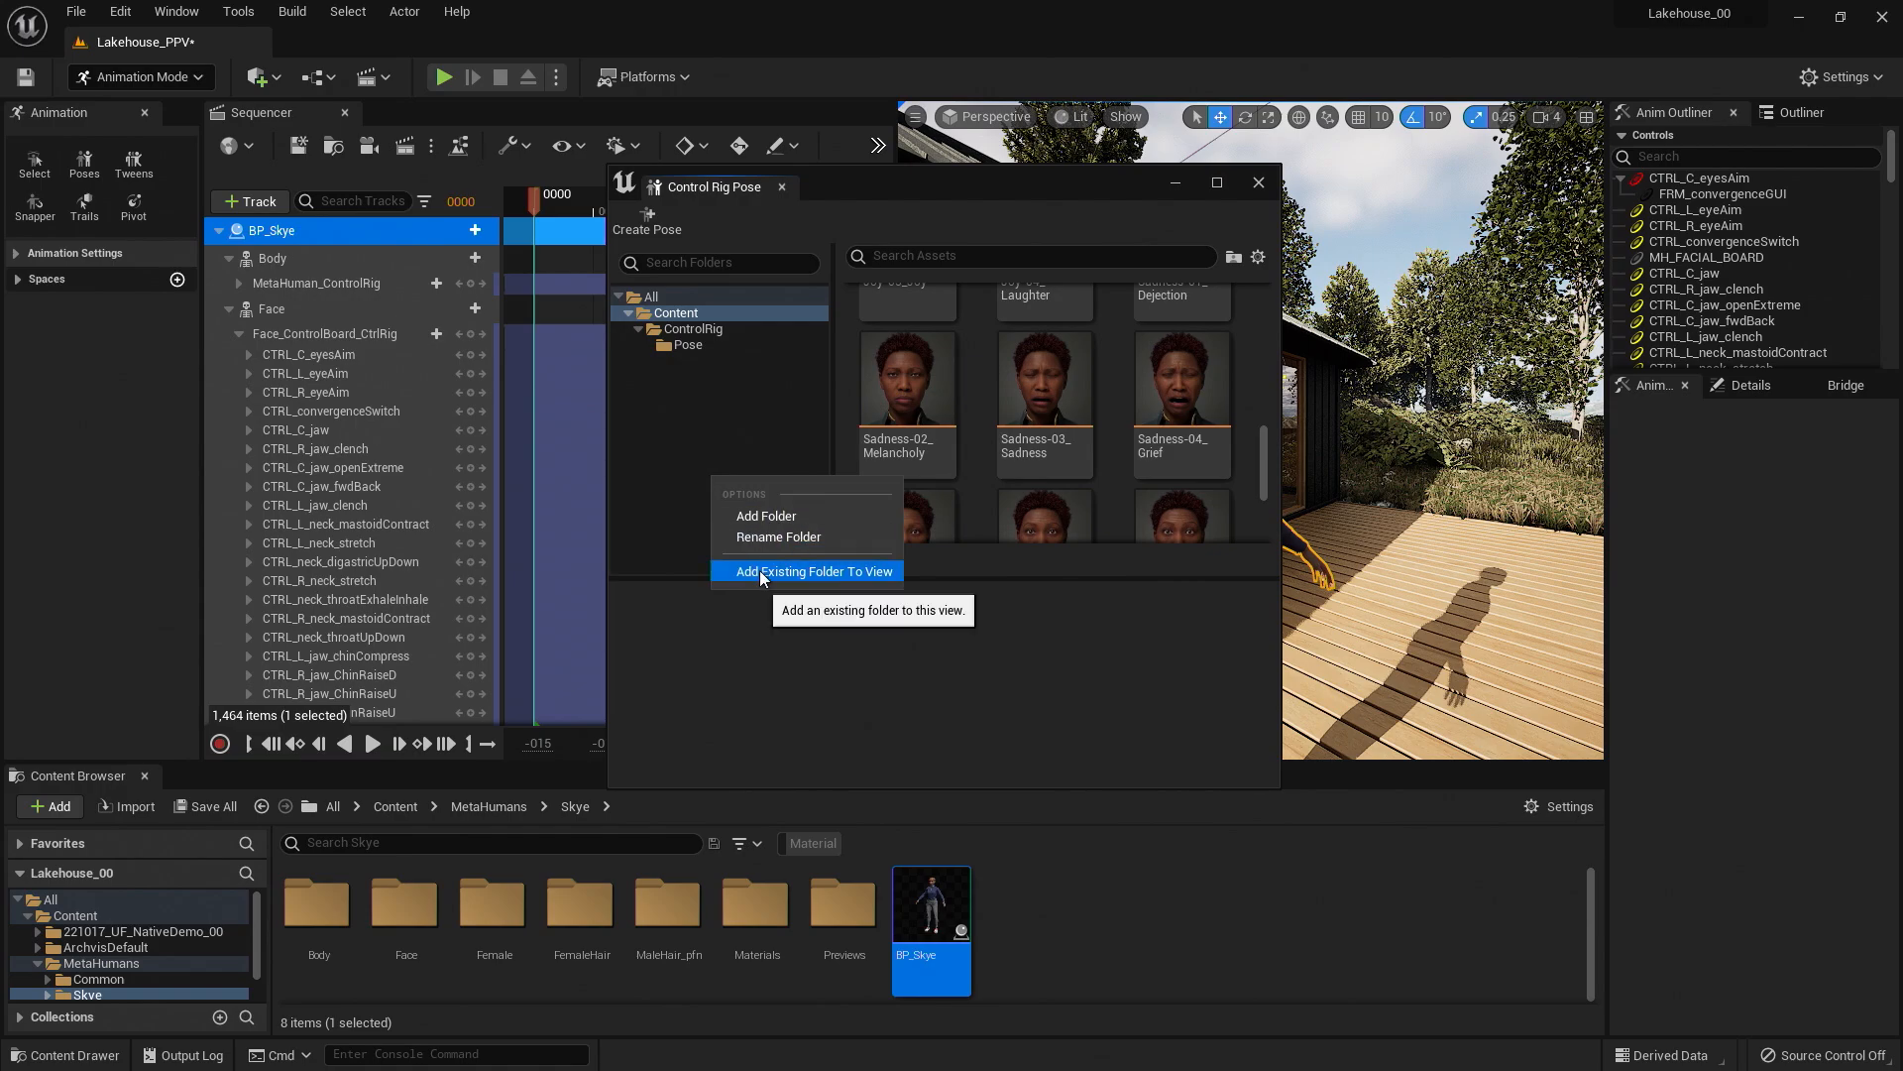
Add the MetaHumans/Face folder to the pose browser so its expression poses load.
{"action": "left_click", "coordinate": [813, 571]}
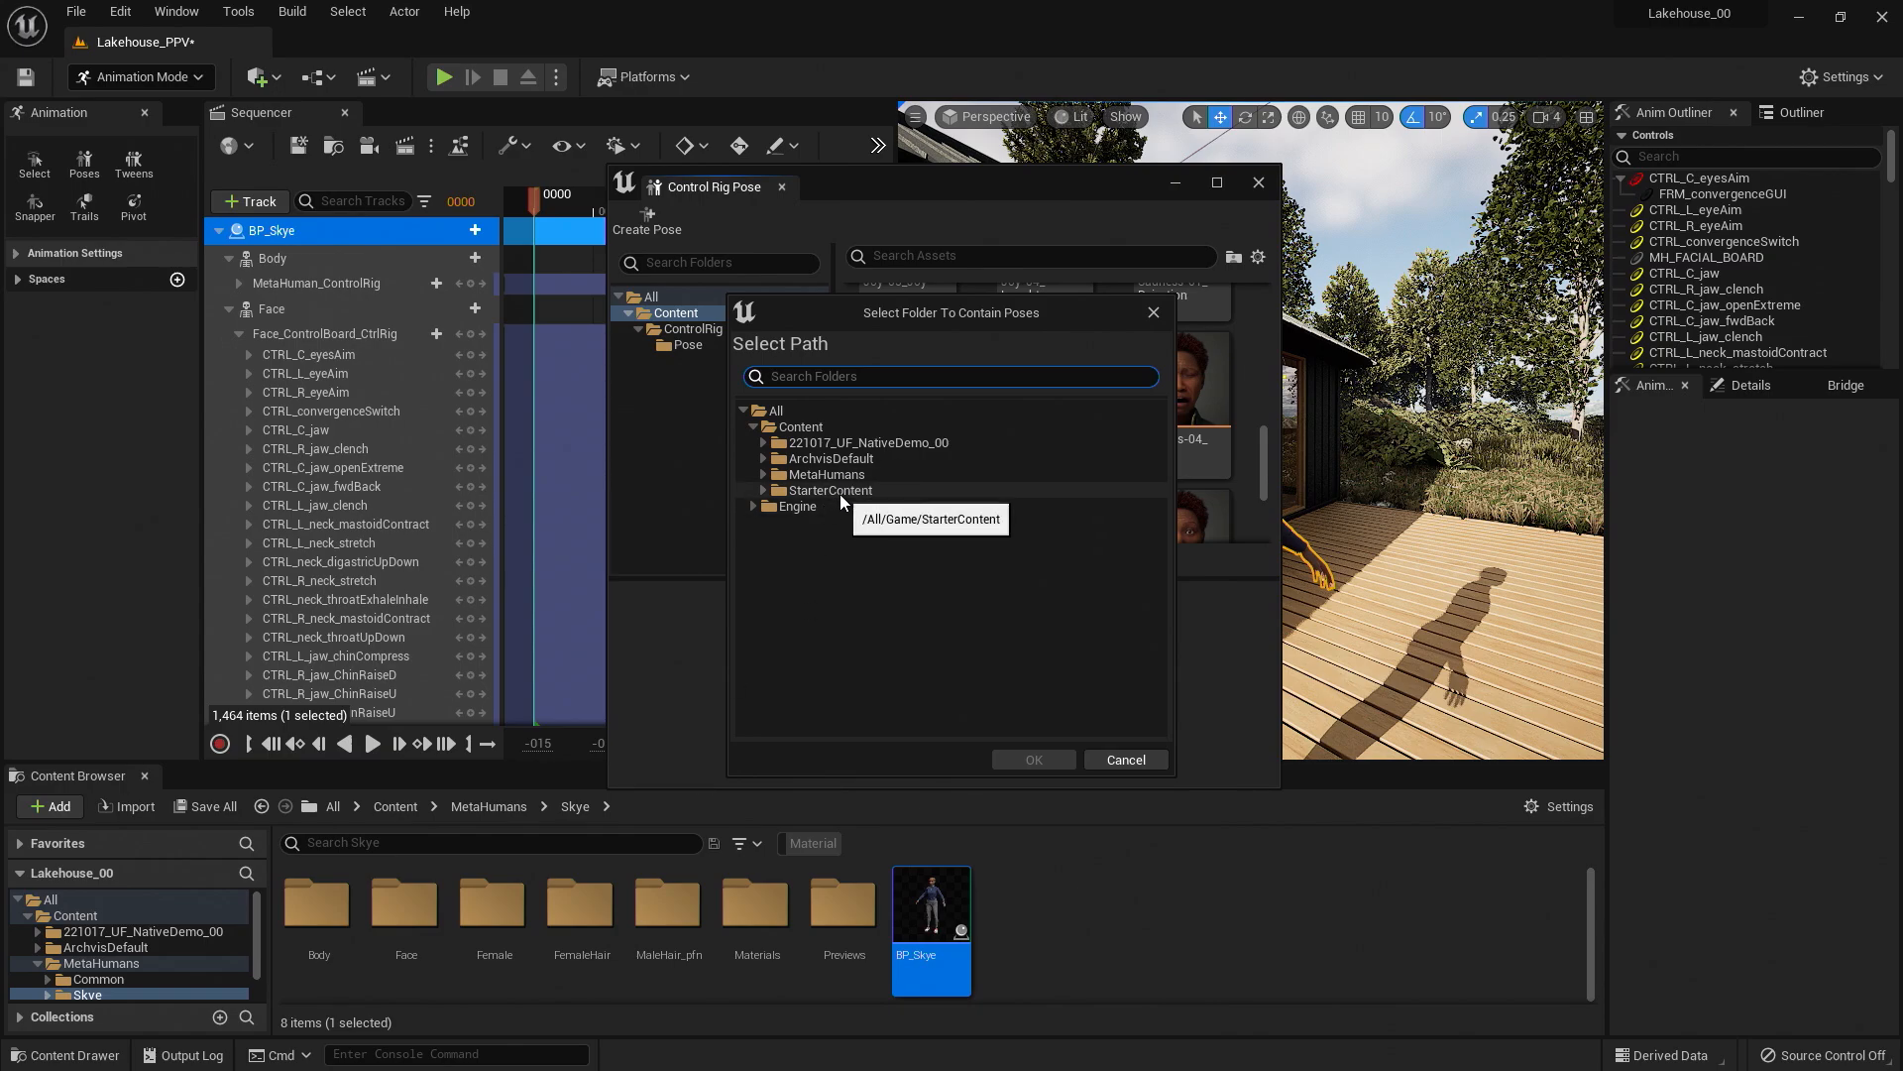
{"action": "left_click", "coordinate": [827, 474]}
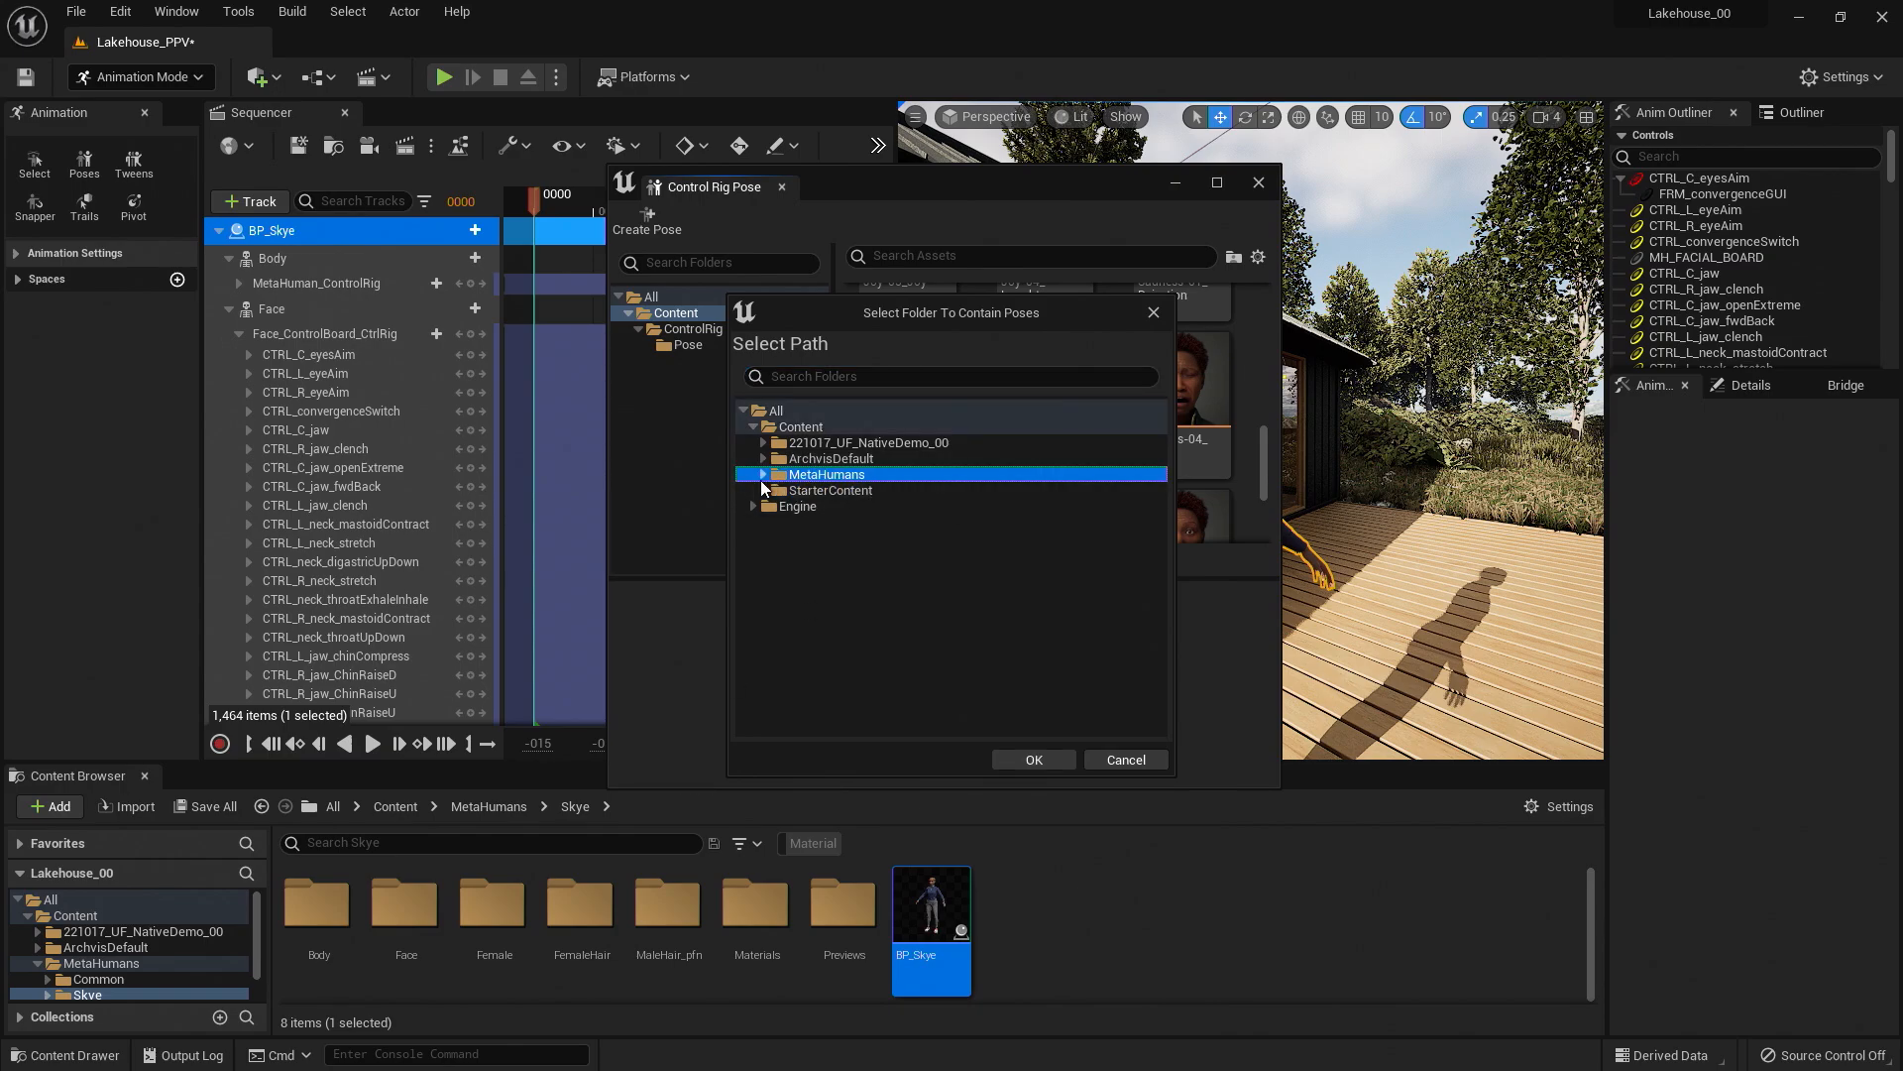
{"action": "left_click", "coordinate": [766, 474]}
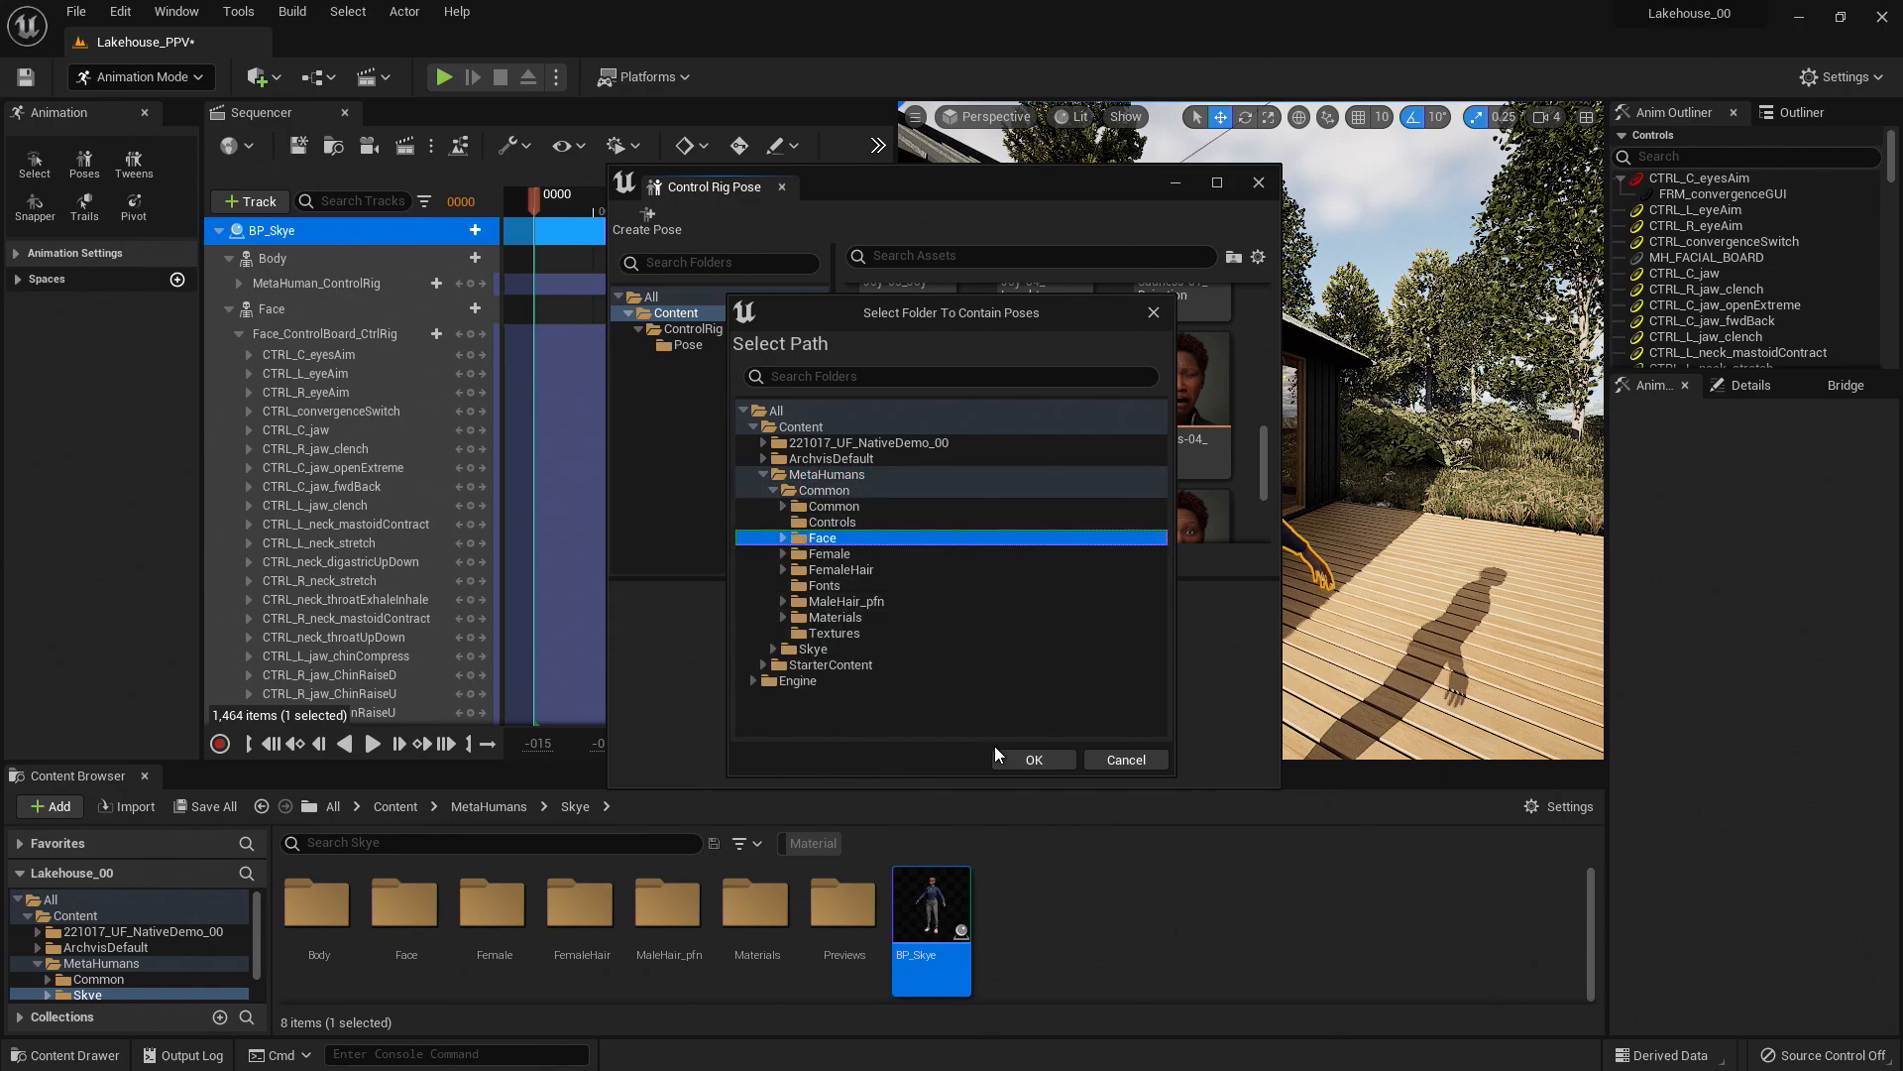
{"action": "left_click", "coordinate": [1033, 759]}
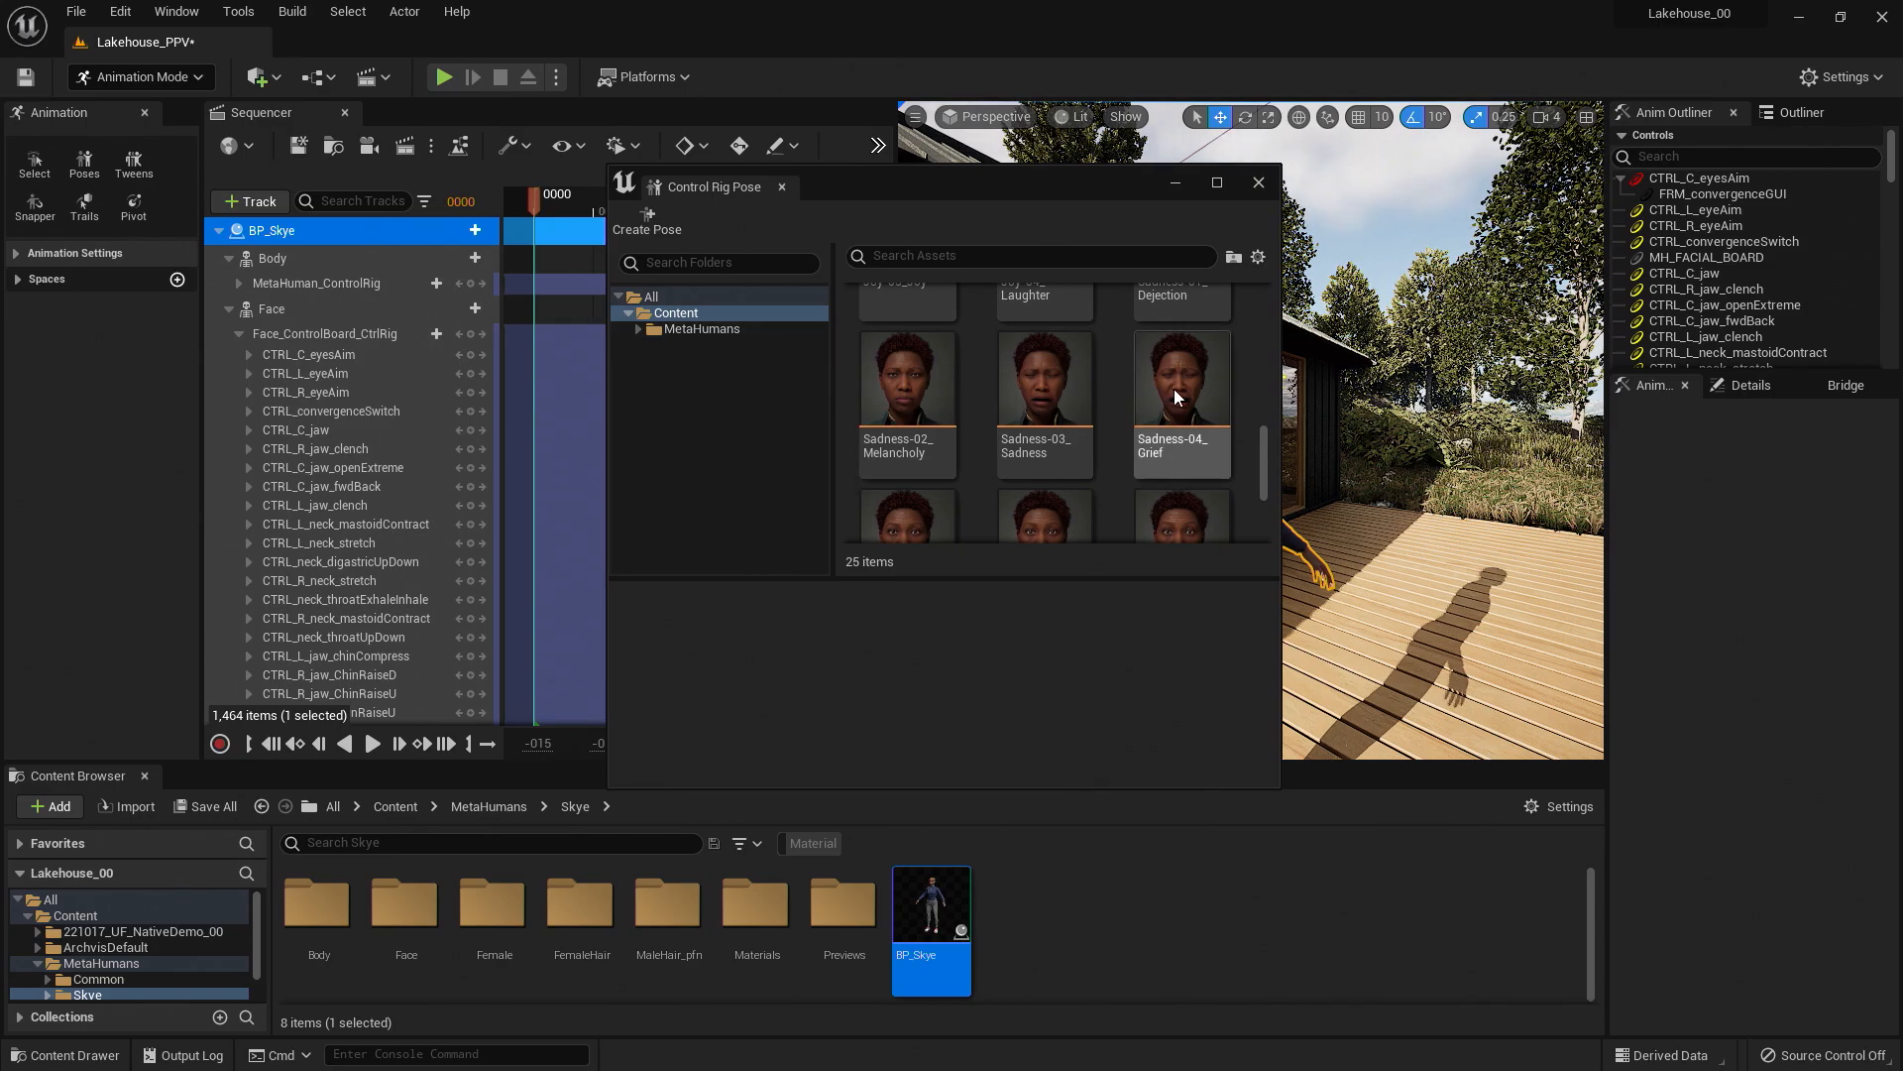
{"action": "mouse_move", "coordinate": [1176, 388]}
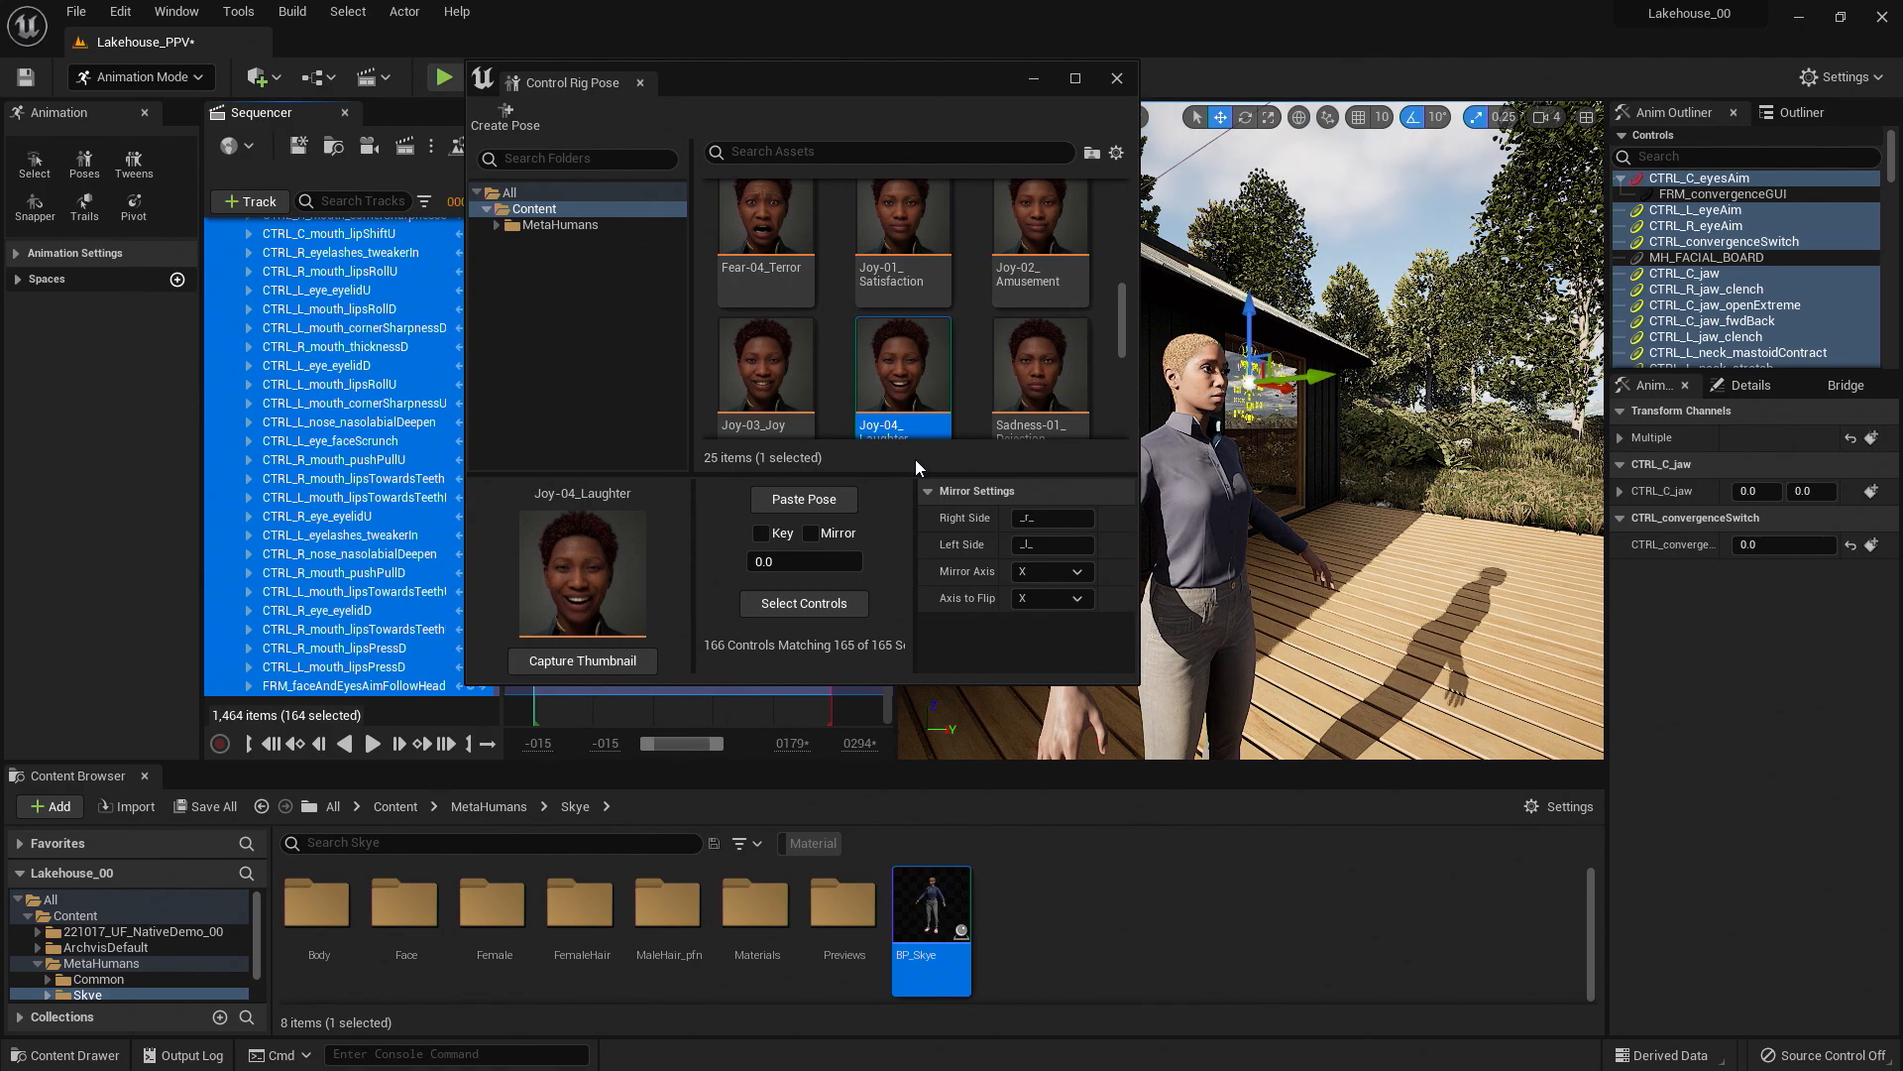
{"action": "mouse_move", "coordinate": [772, 629]}
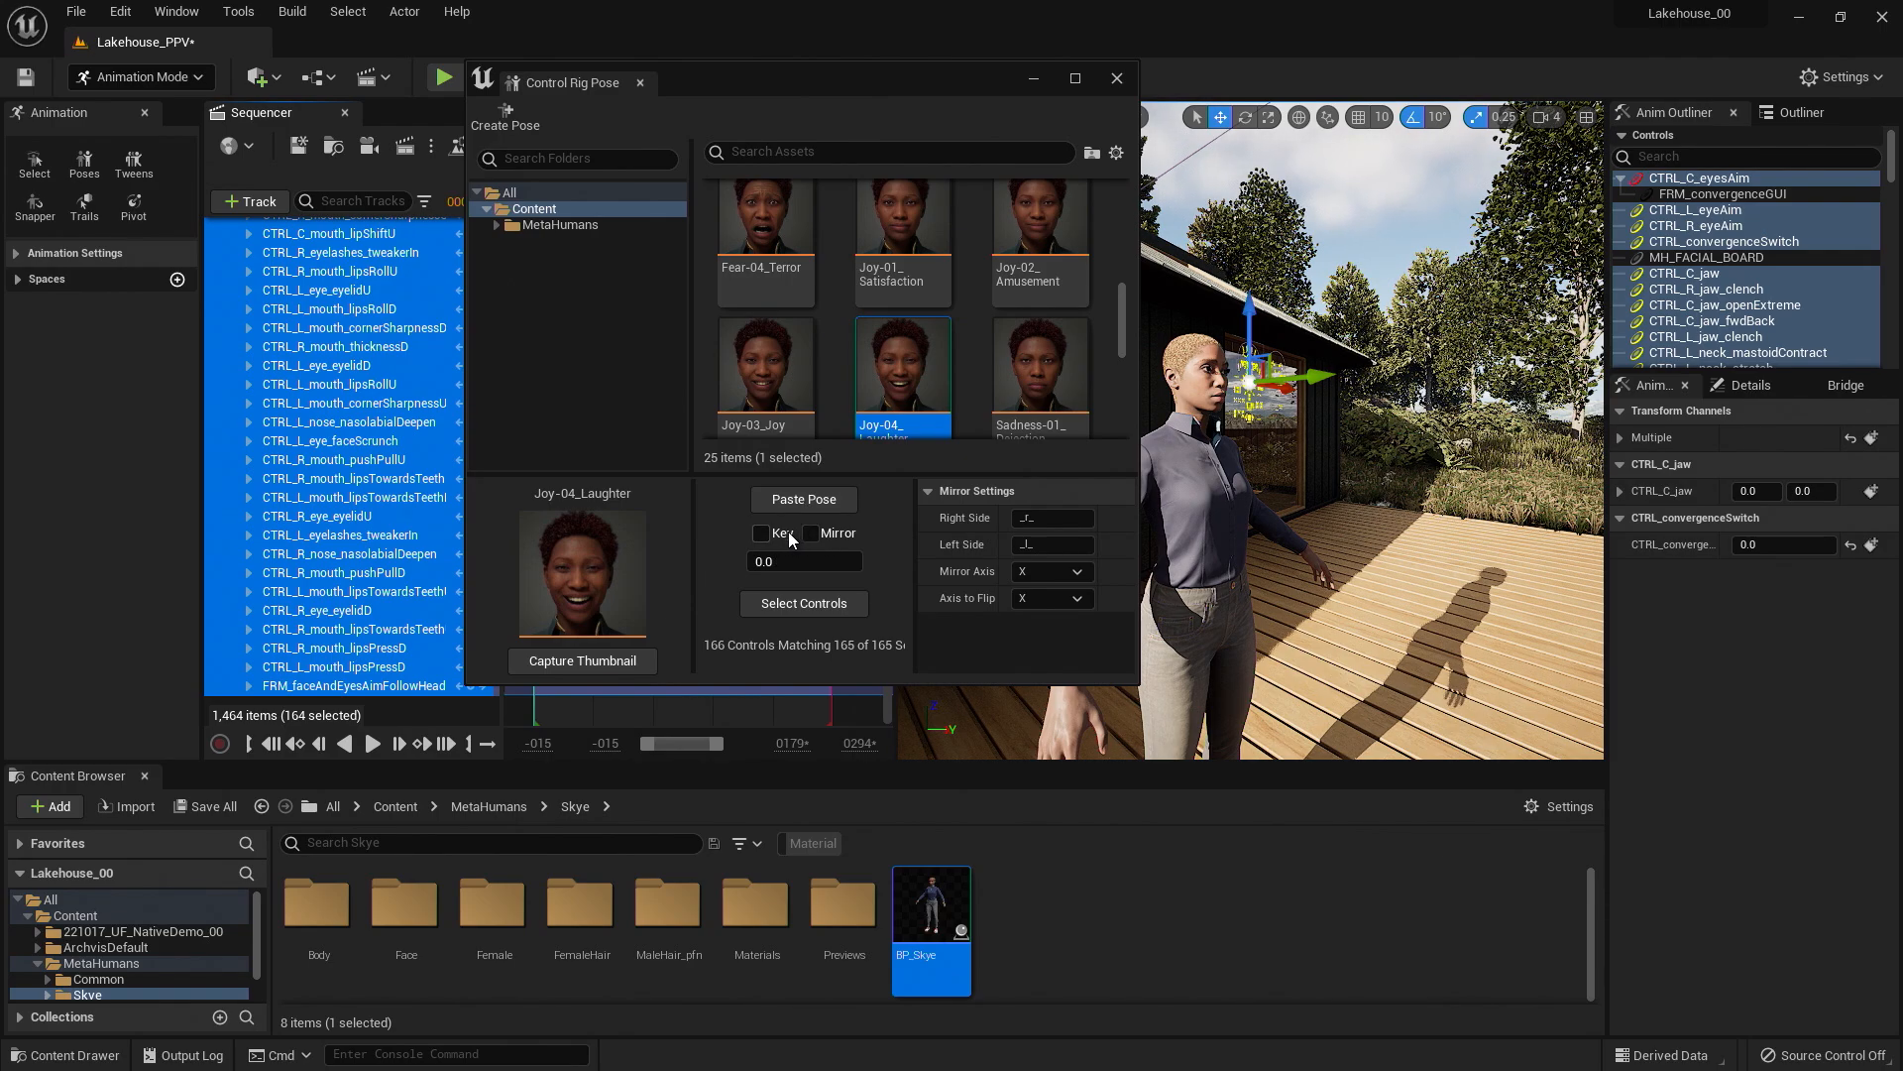
Paste Joy-04_Laughter then Sadness-03_Sadness onto Skye's face, and select Joy-01_Satisfaction.
{"action": "left_click", "coordinate": [803, 500]}
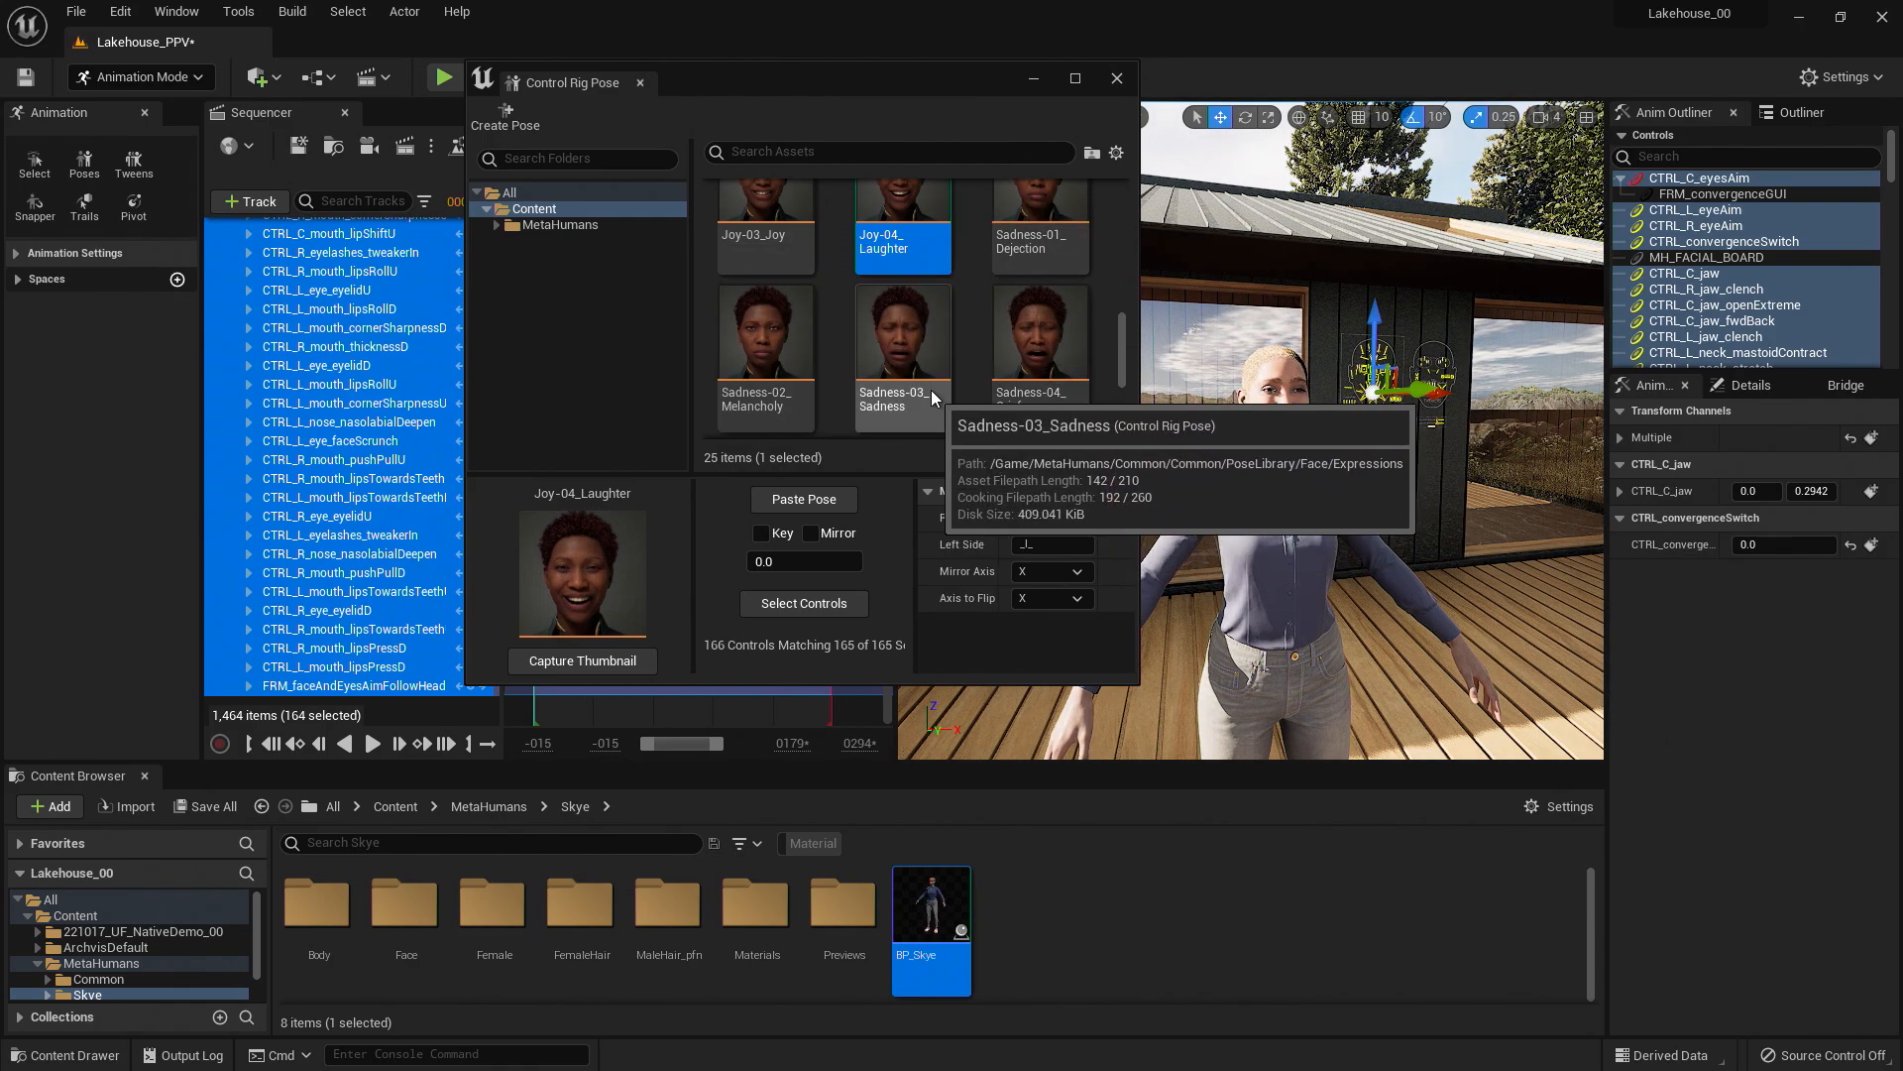
{"action": "left_click", "coordinate": [904, 333]}
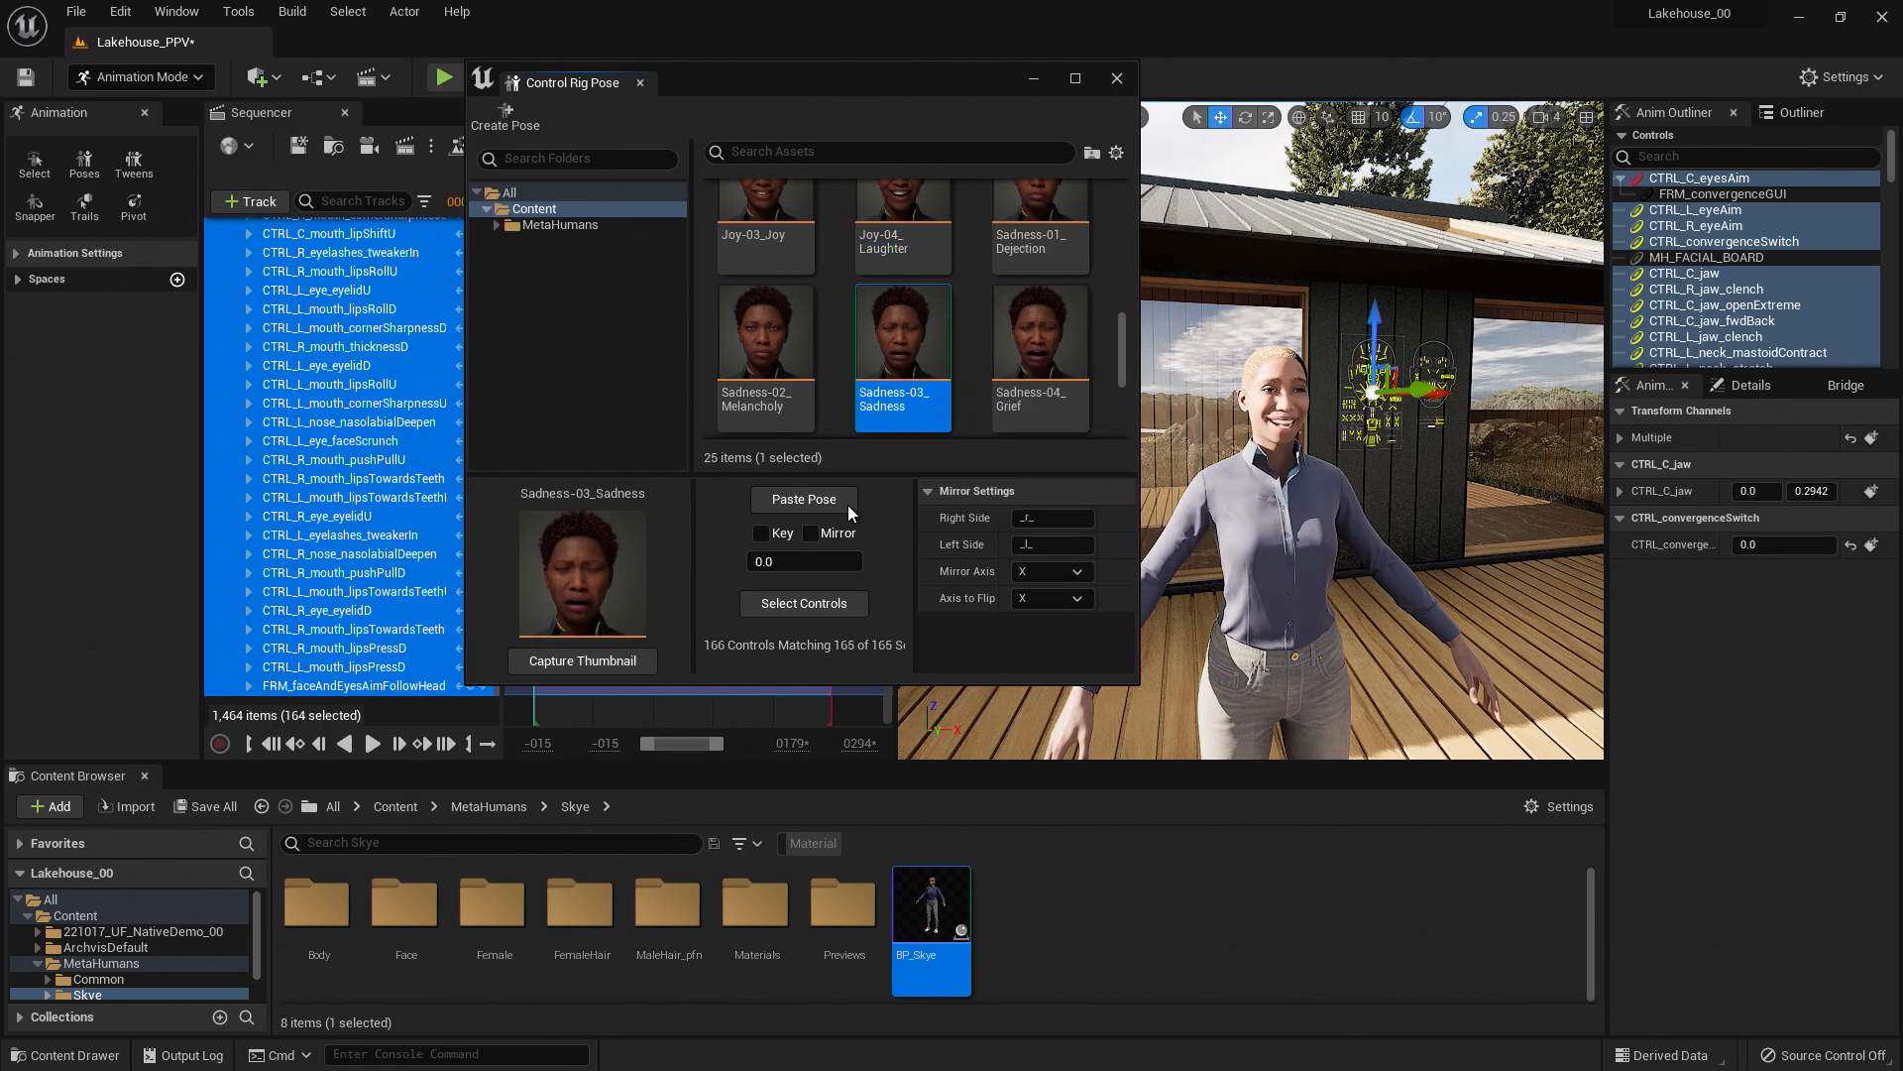
{"action": "left_click", "coordinate": [803, 500]}
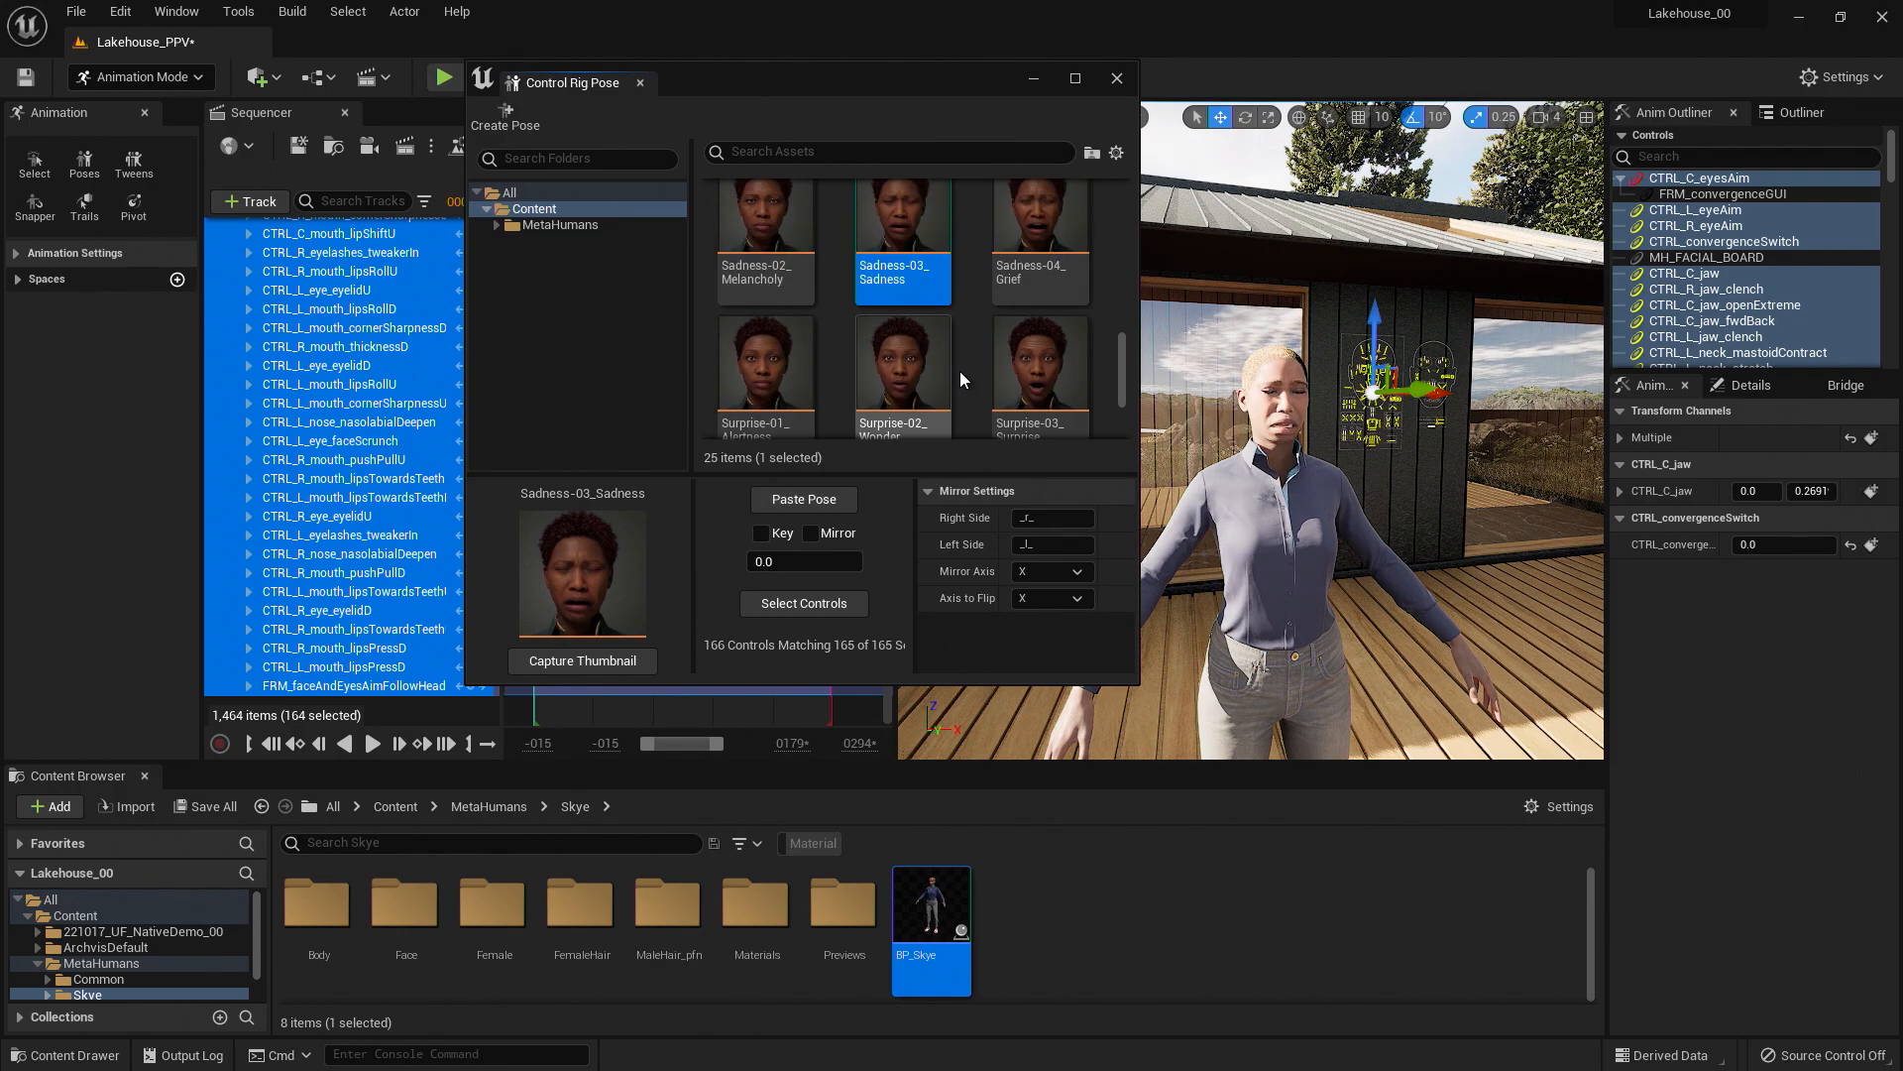
{"action": "left_click", "coordinate": [902, 270]}
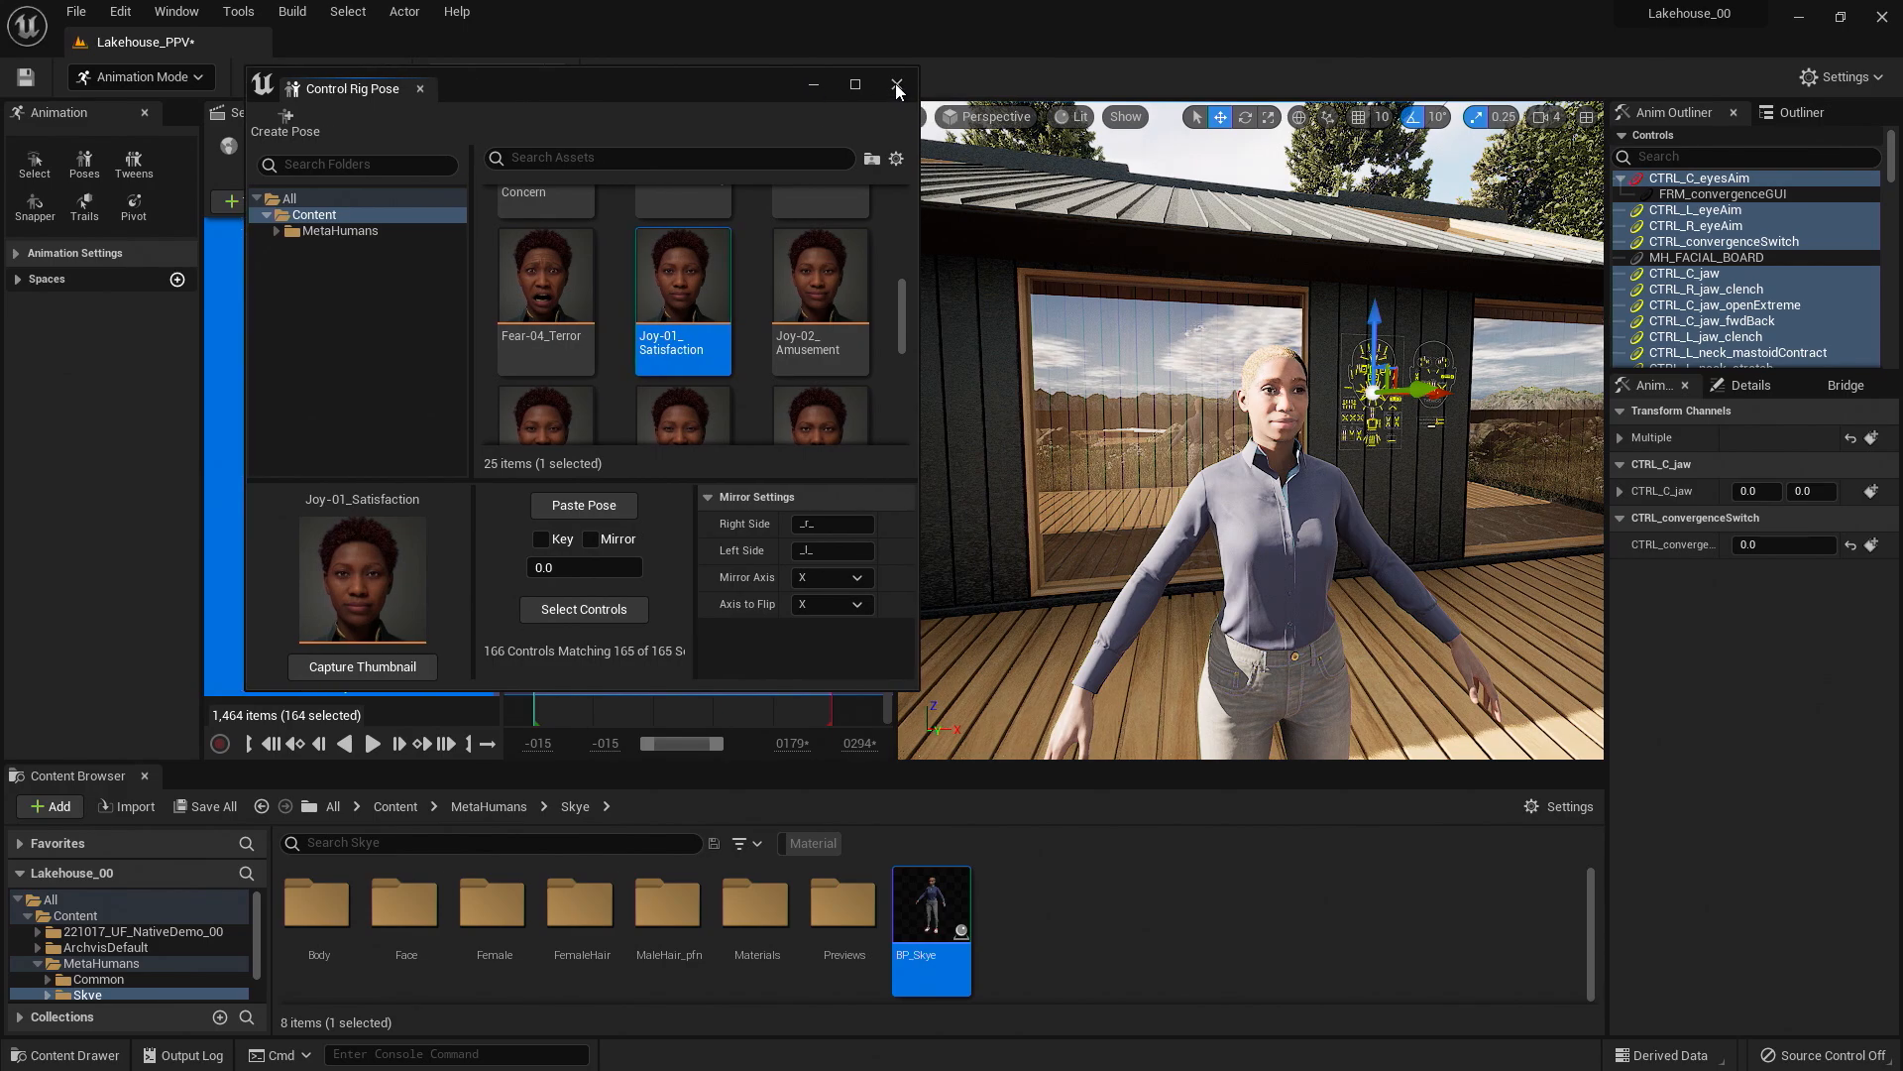
Close the Control Rig Pose window and scroll the Sequencer track list to the face rig track.
{"action": "left_click", "coordinate": [896, 87]}
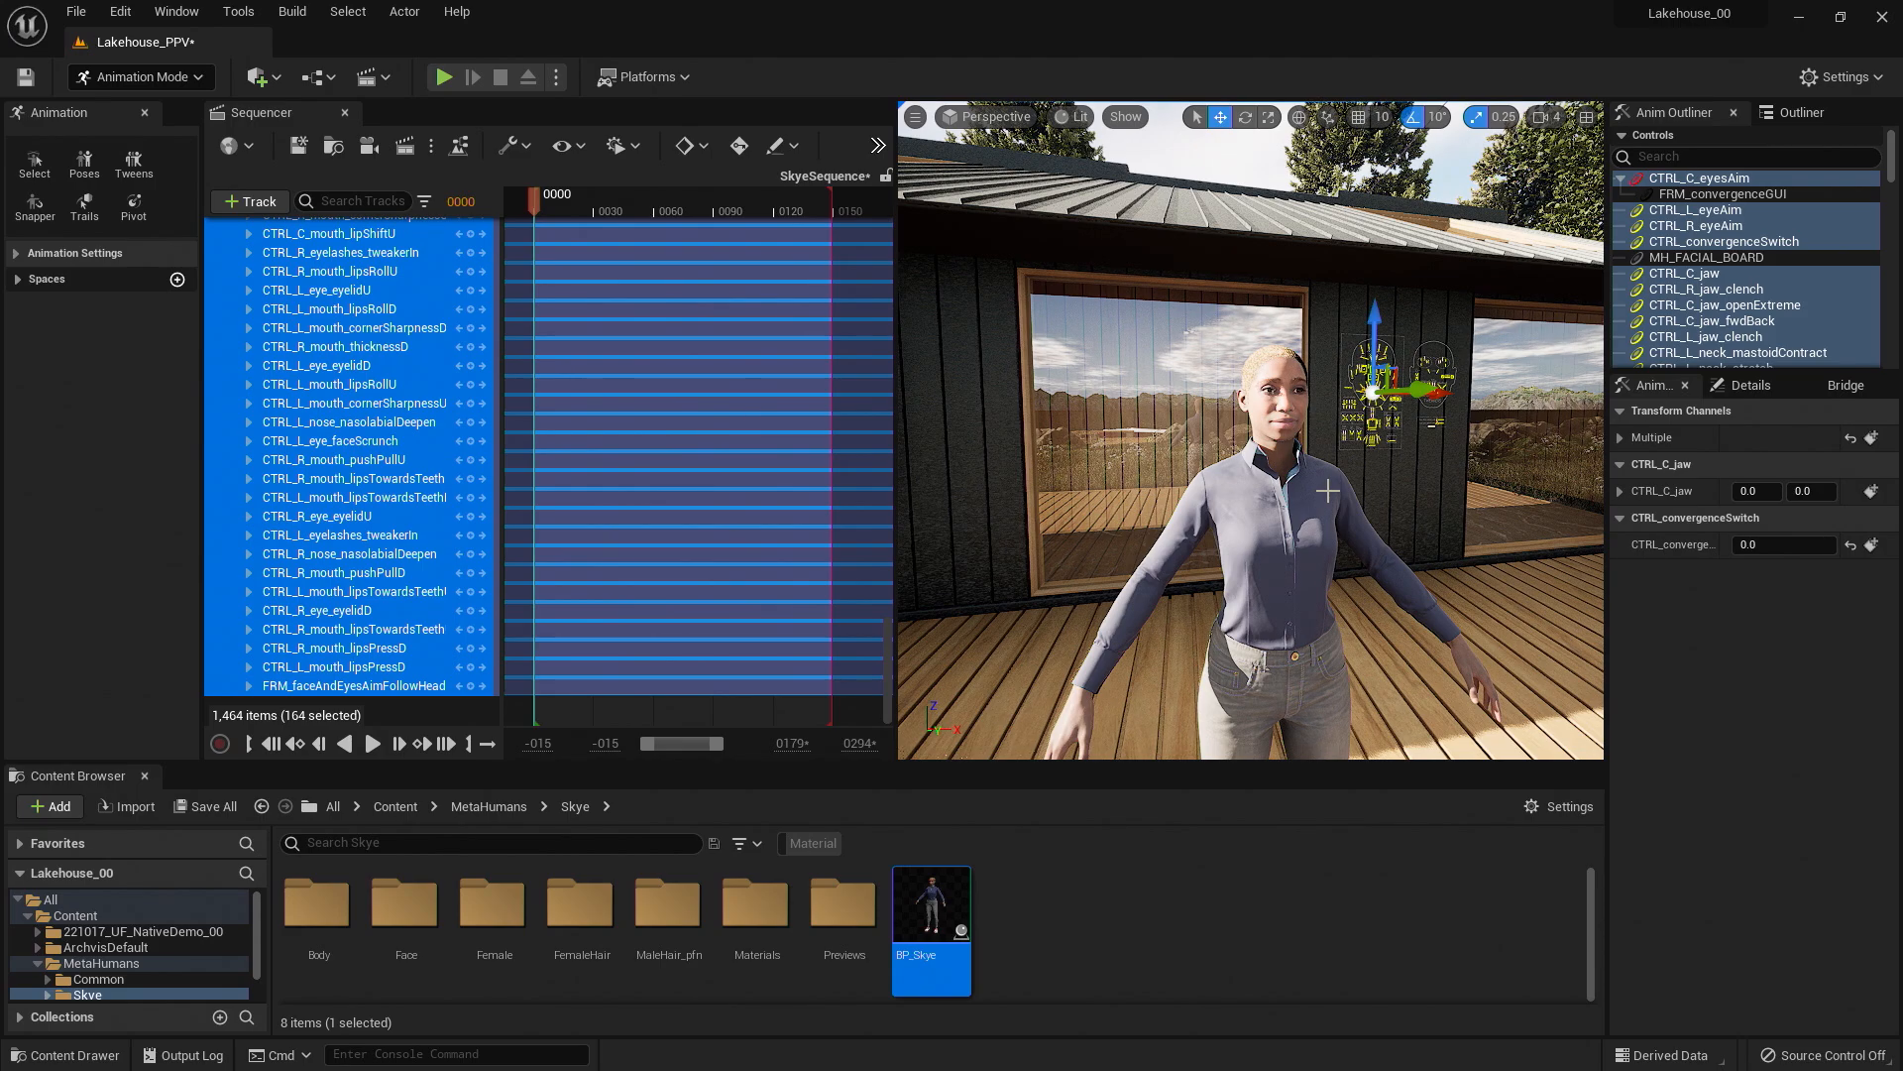
{"action": "mouse_move", "coordinate": [1207, 587]}
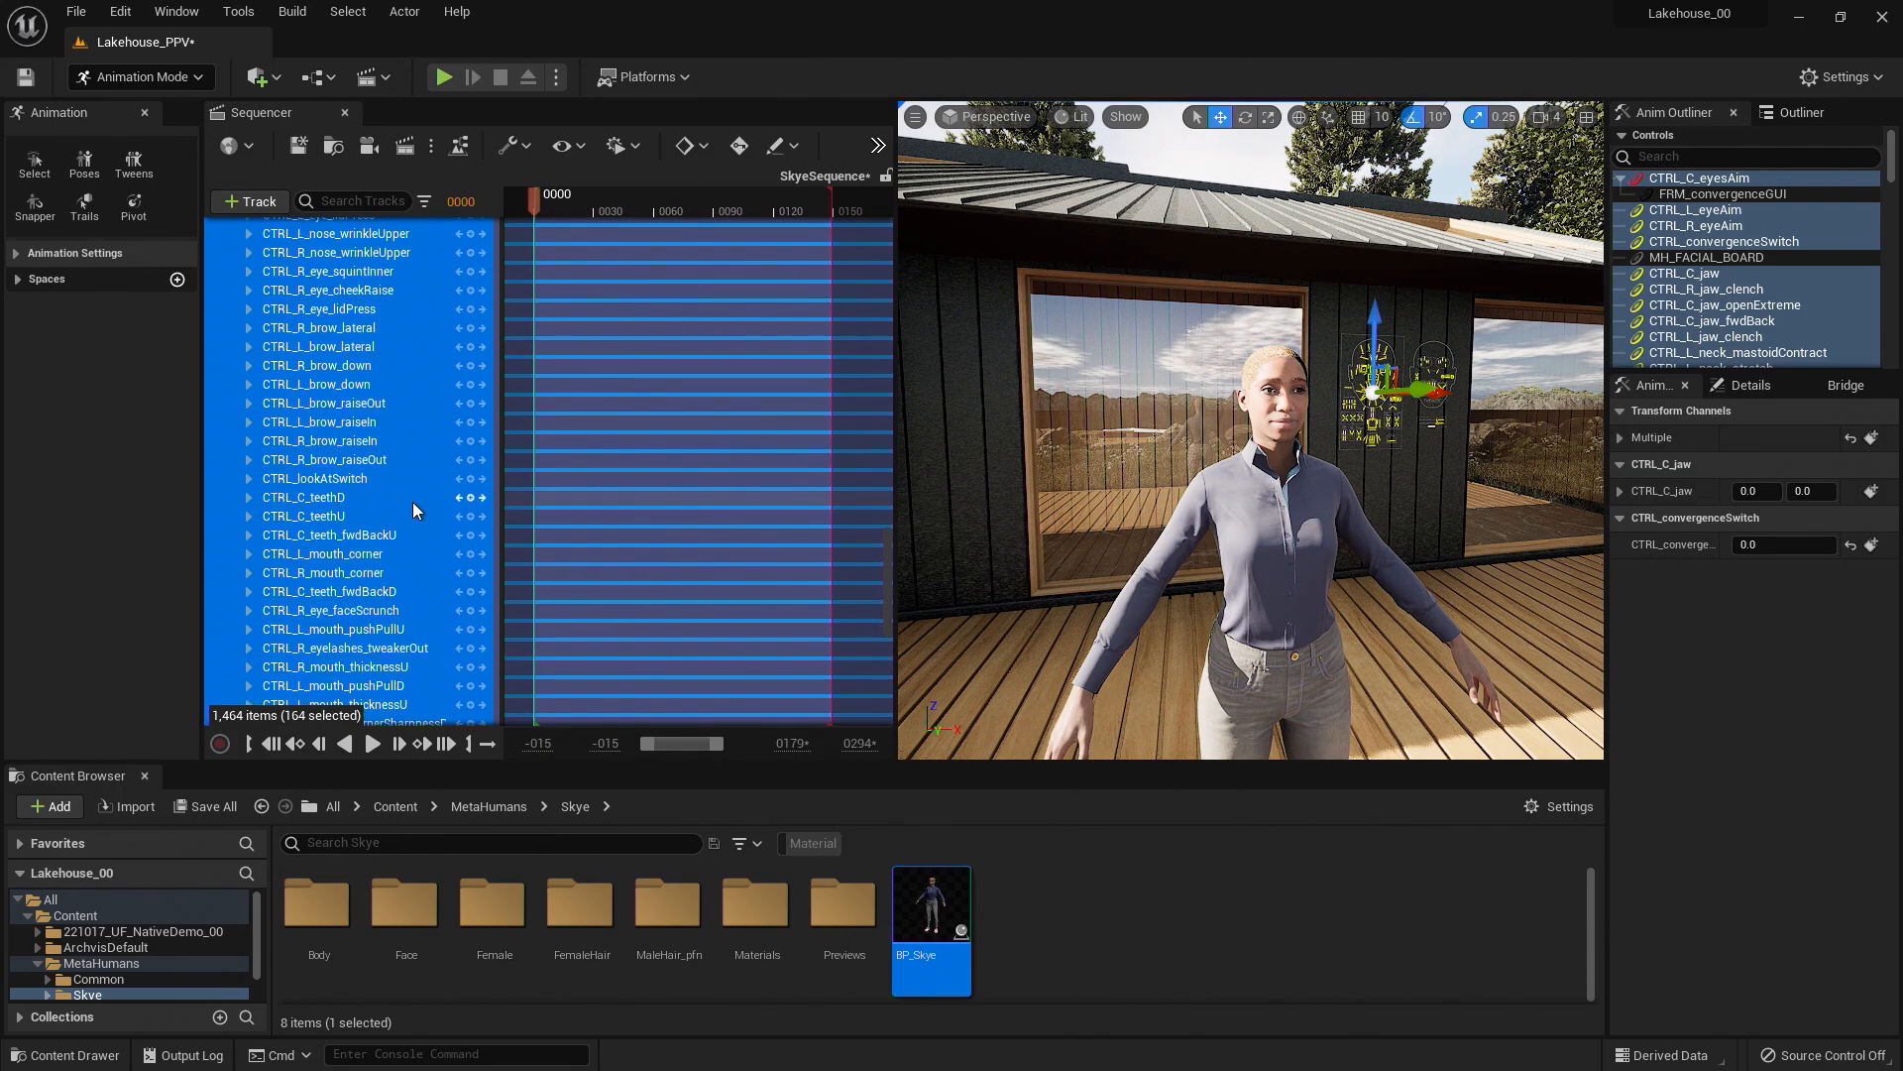
{"action": "scroll", "scroll_direction": "down", "scroll_amount": 3}
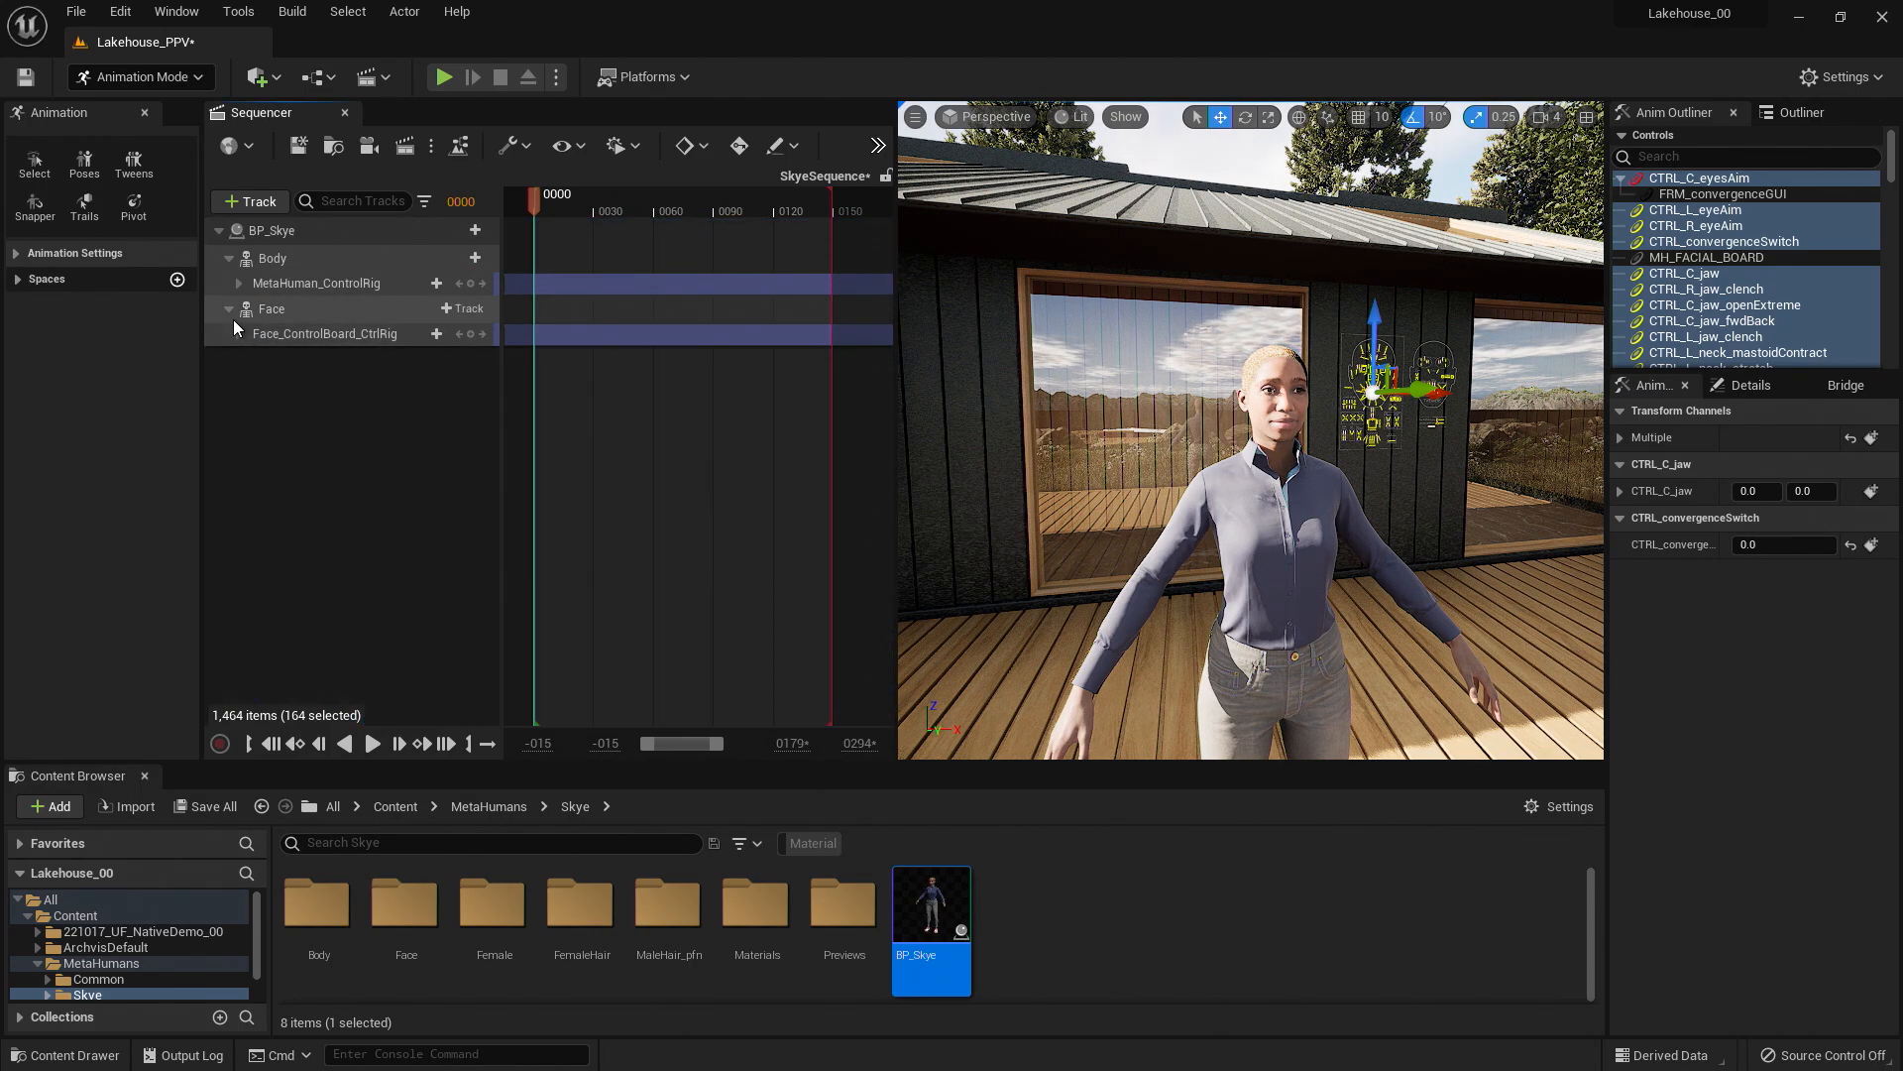
Expand the MetaHuman_ControlRig track and select upperarm_r_fk_ctrl in rotate mode to lower the arm.
{"action": "left_click", "coordinate": [315, 284]}
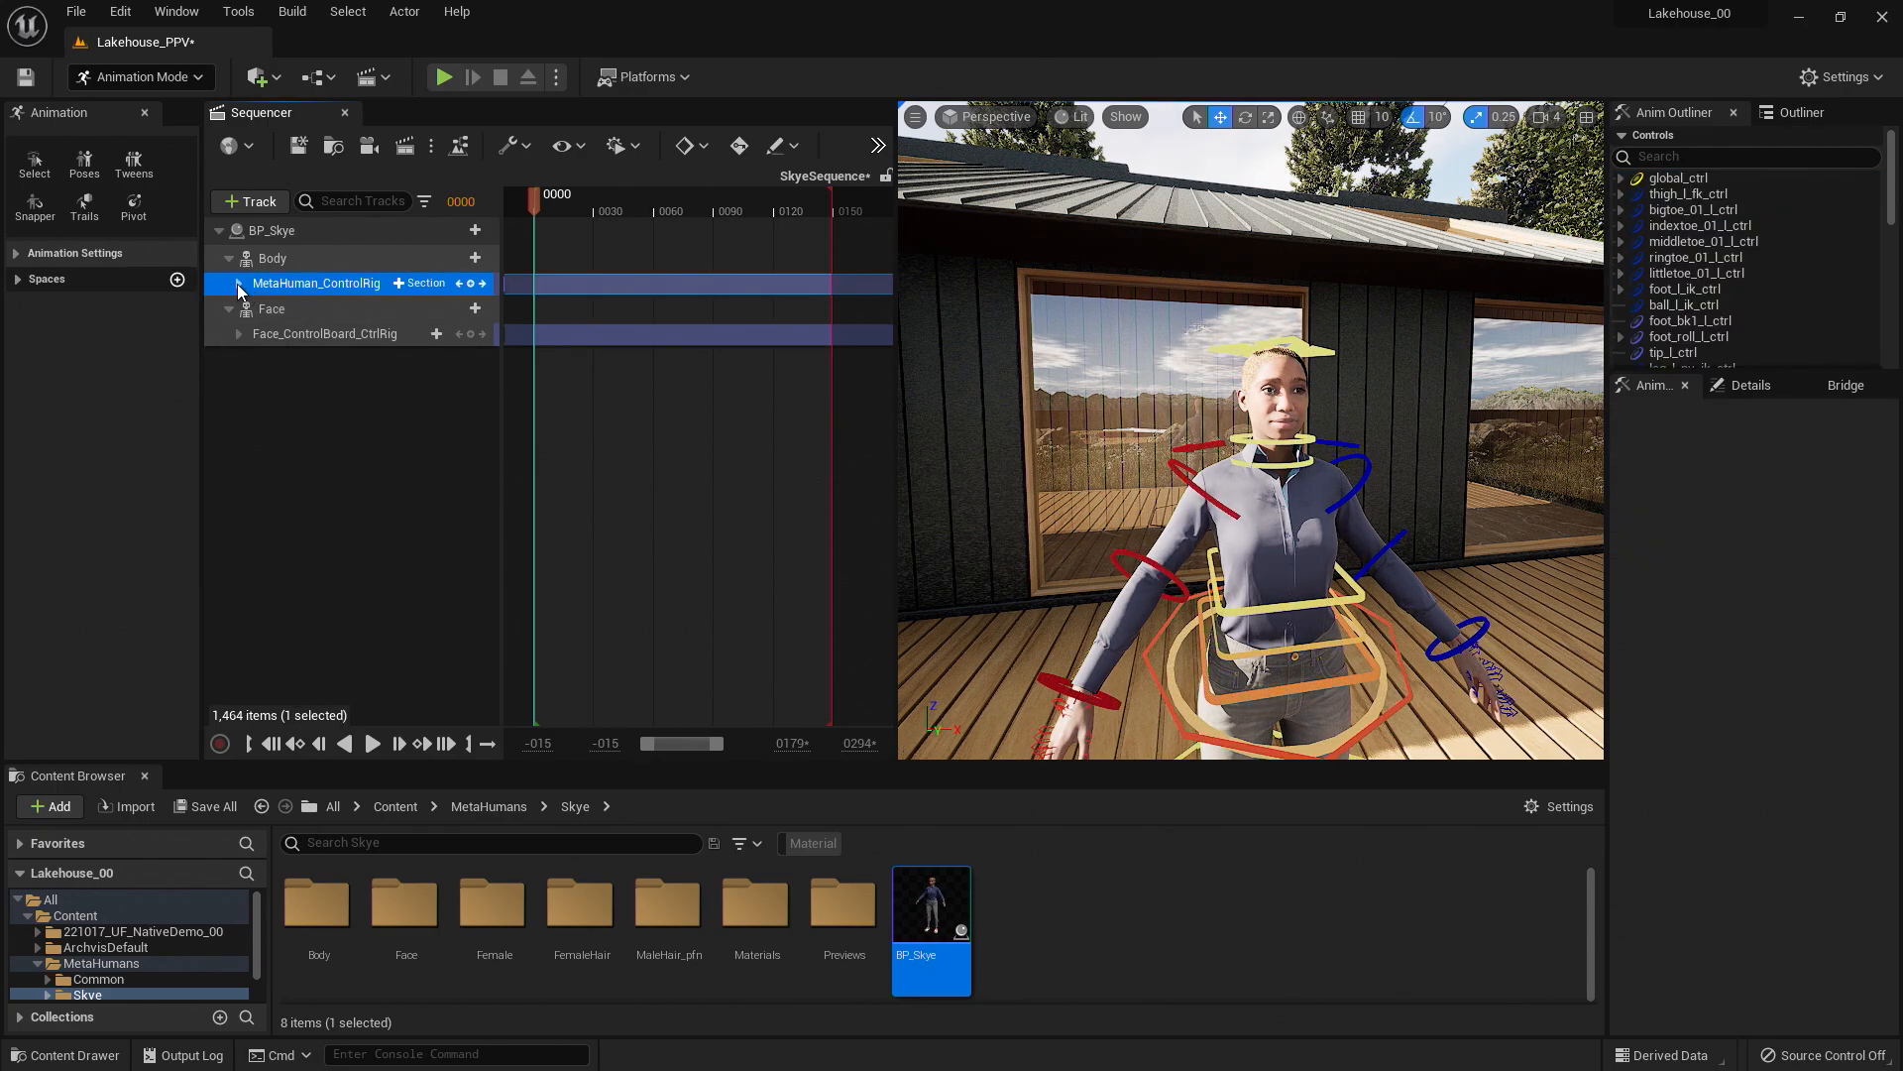
{"action": "left_click", "coordinate": [240, 284]}
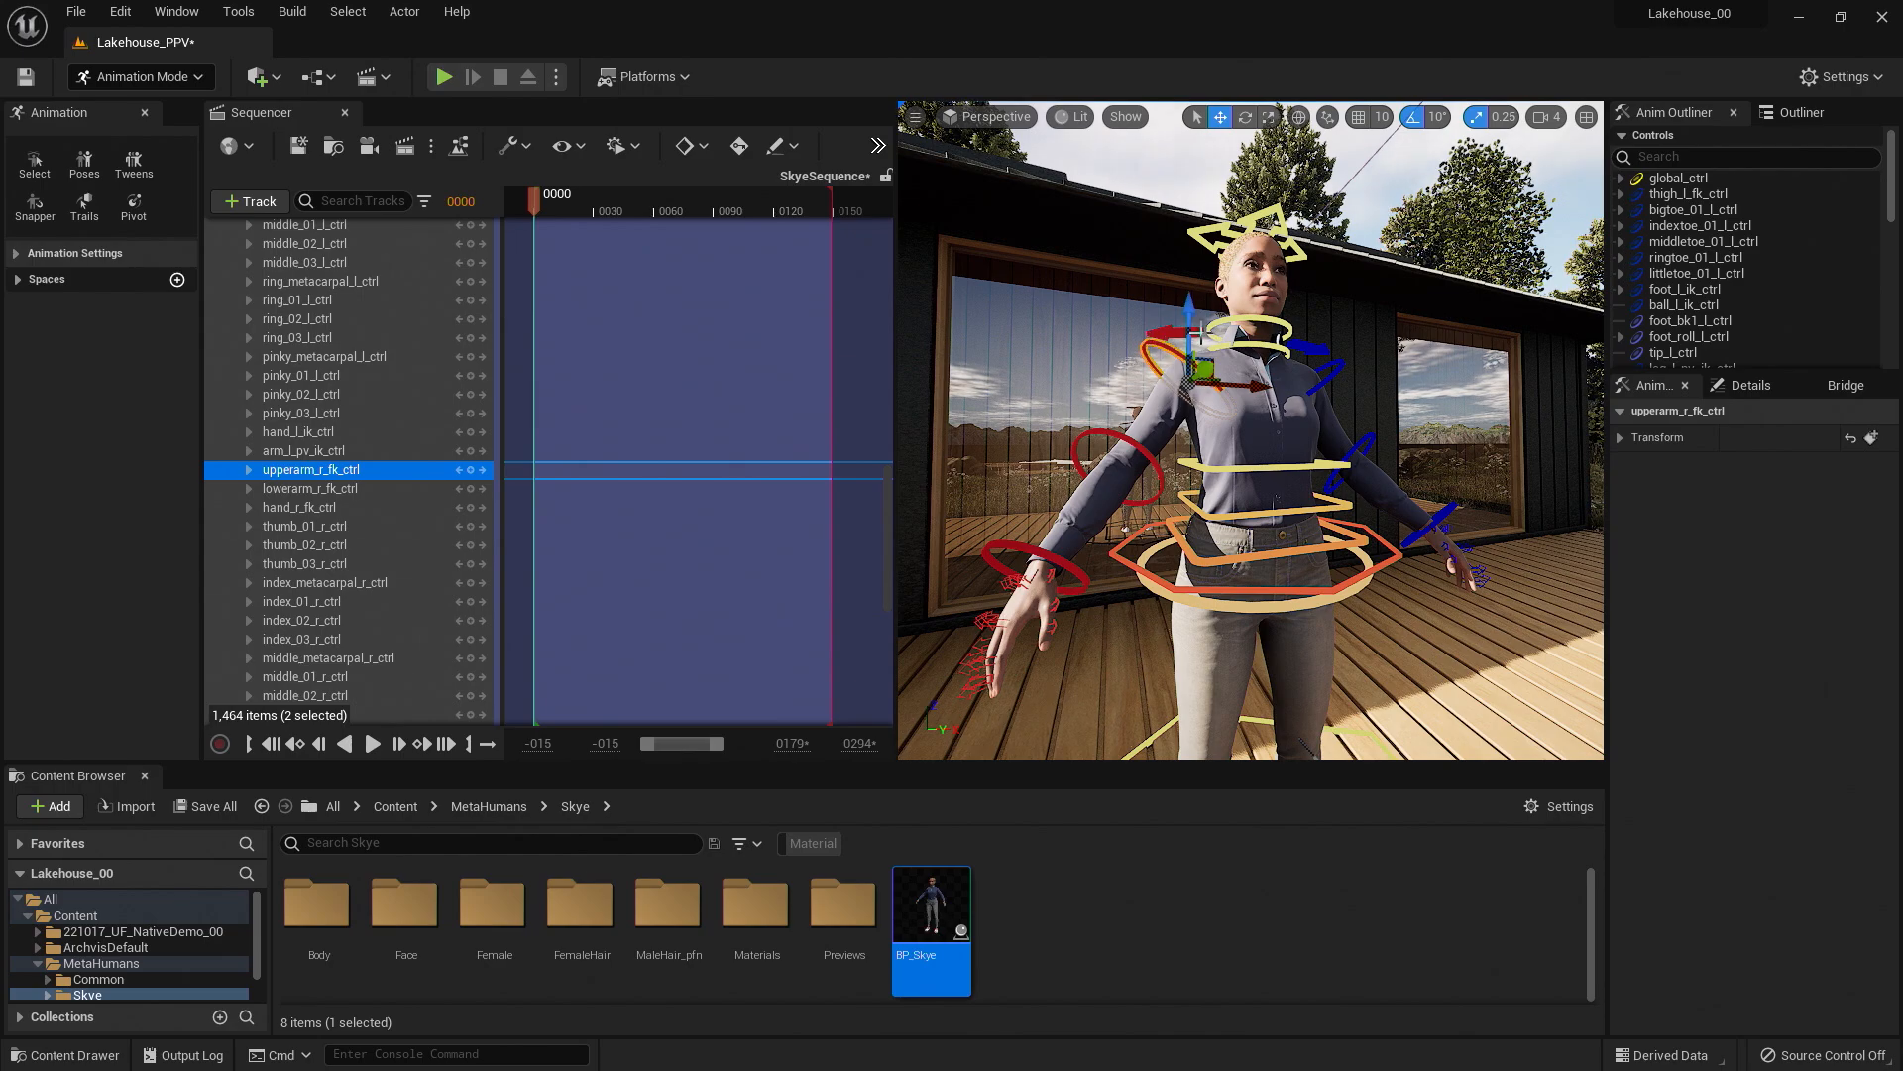
{"action": "left_click", "coordinate": [1245, 117]}
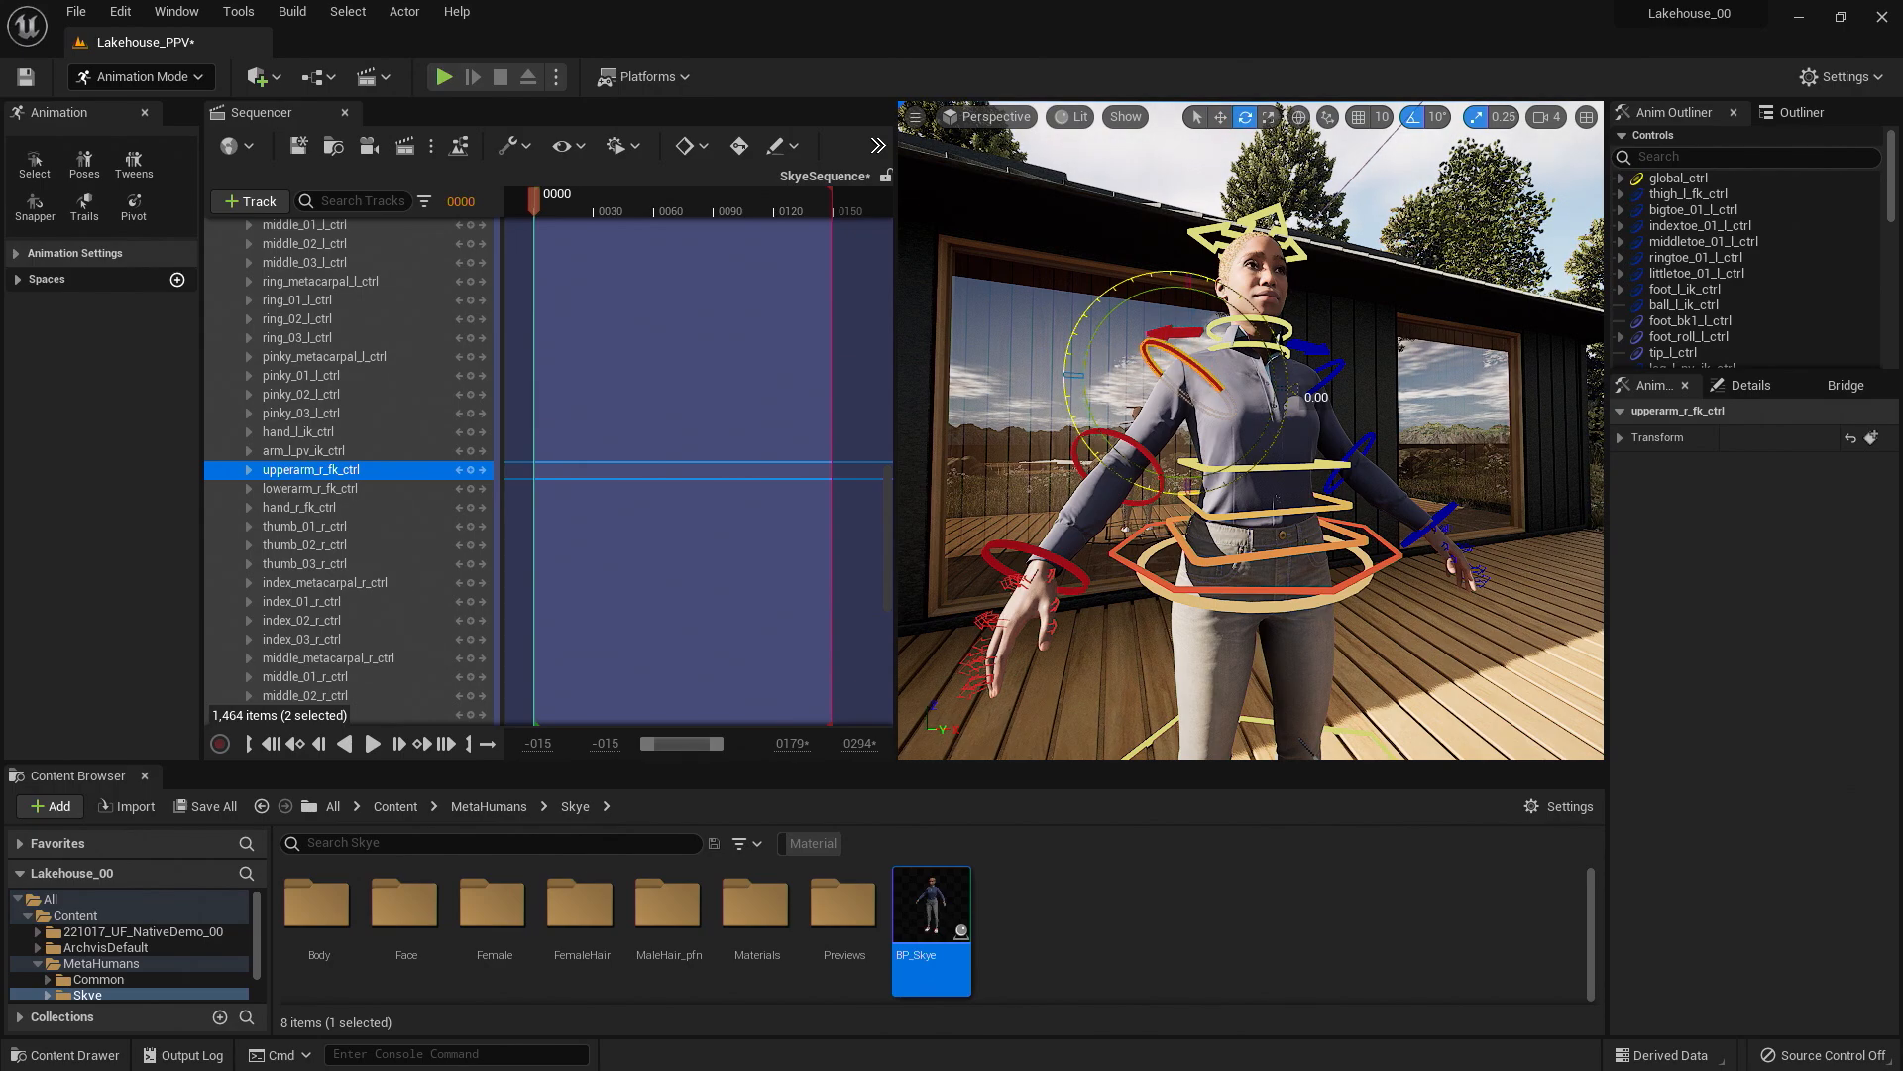
{"action": "left_click", "coordinate": [311, 487]}
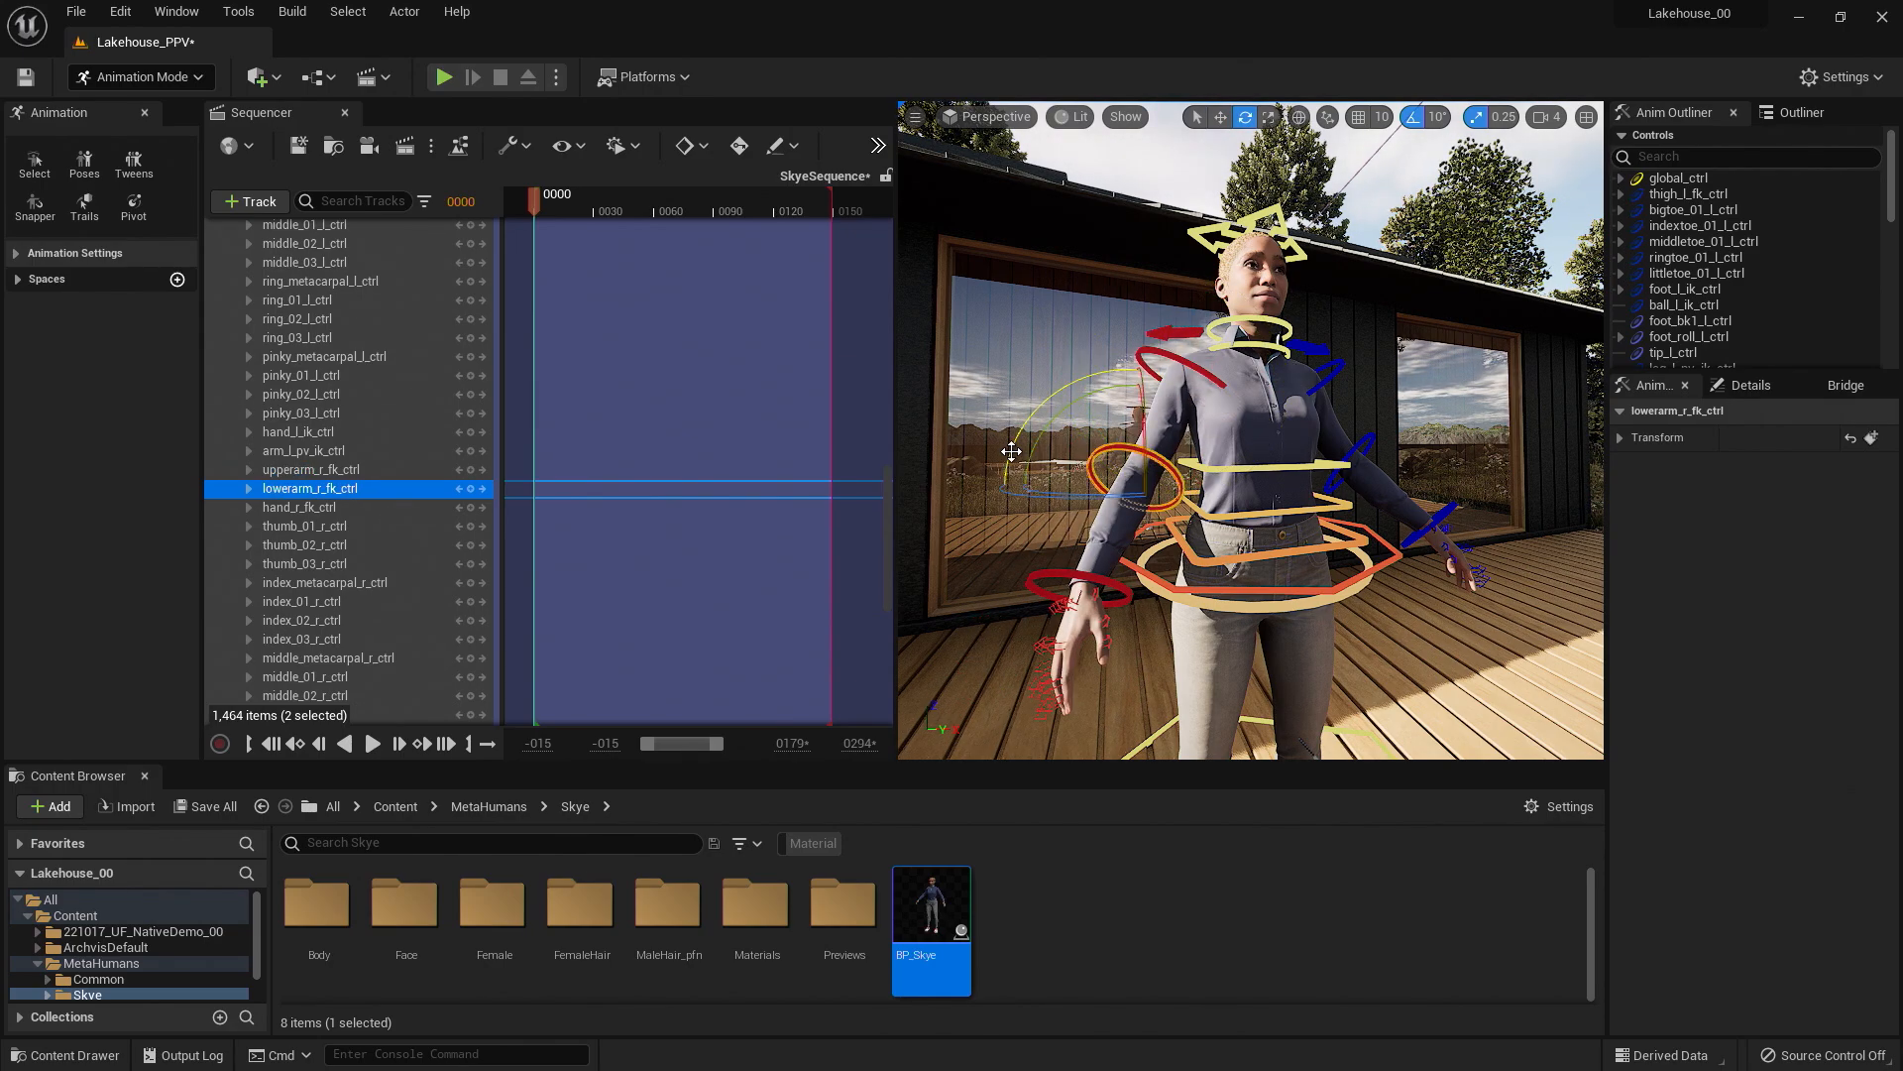
{"action": "left_click", "coordinate": [311, 469]}
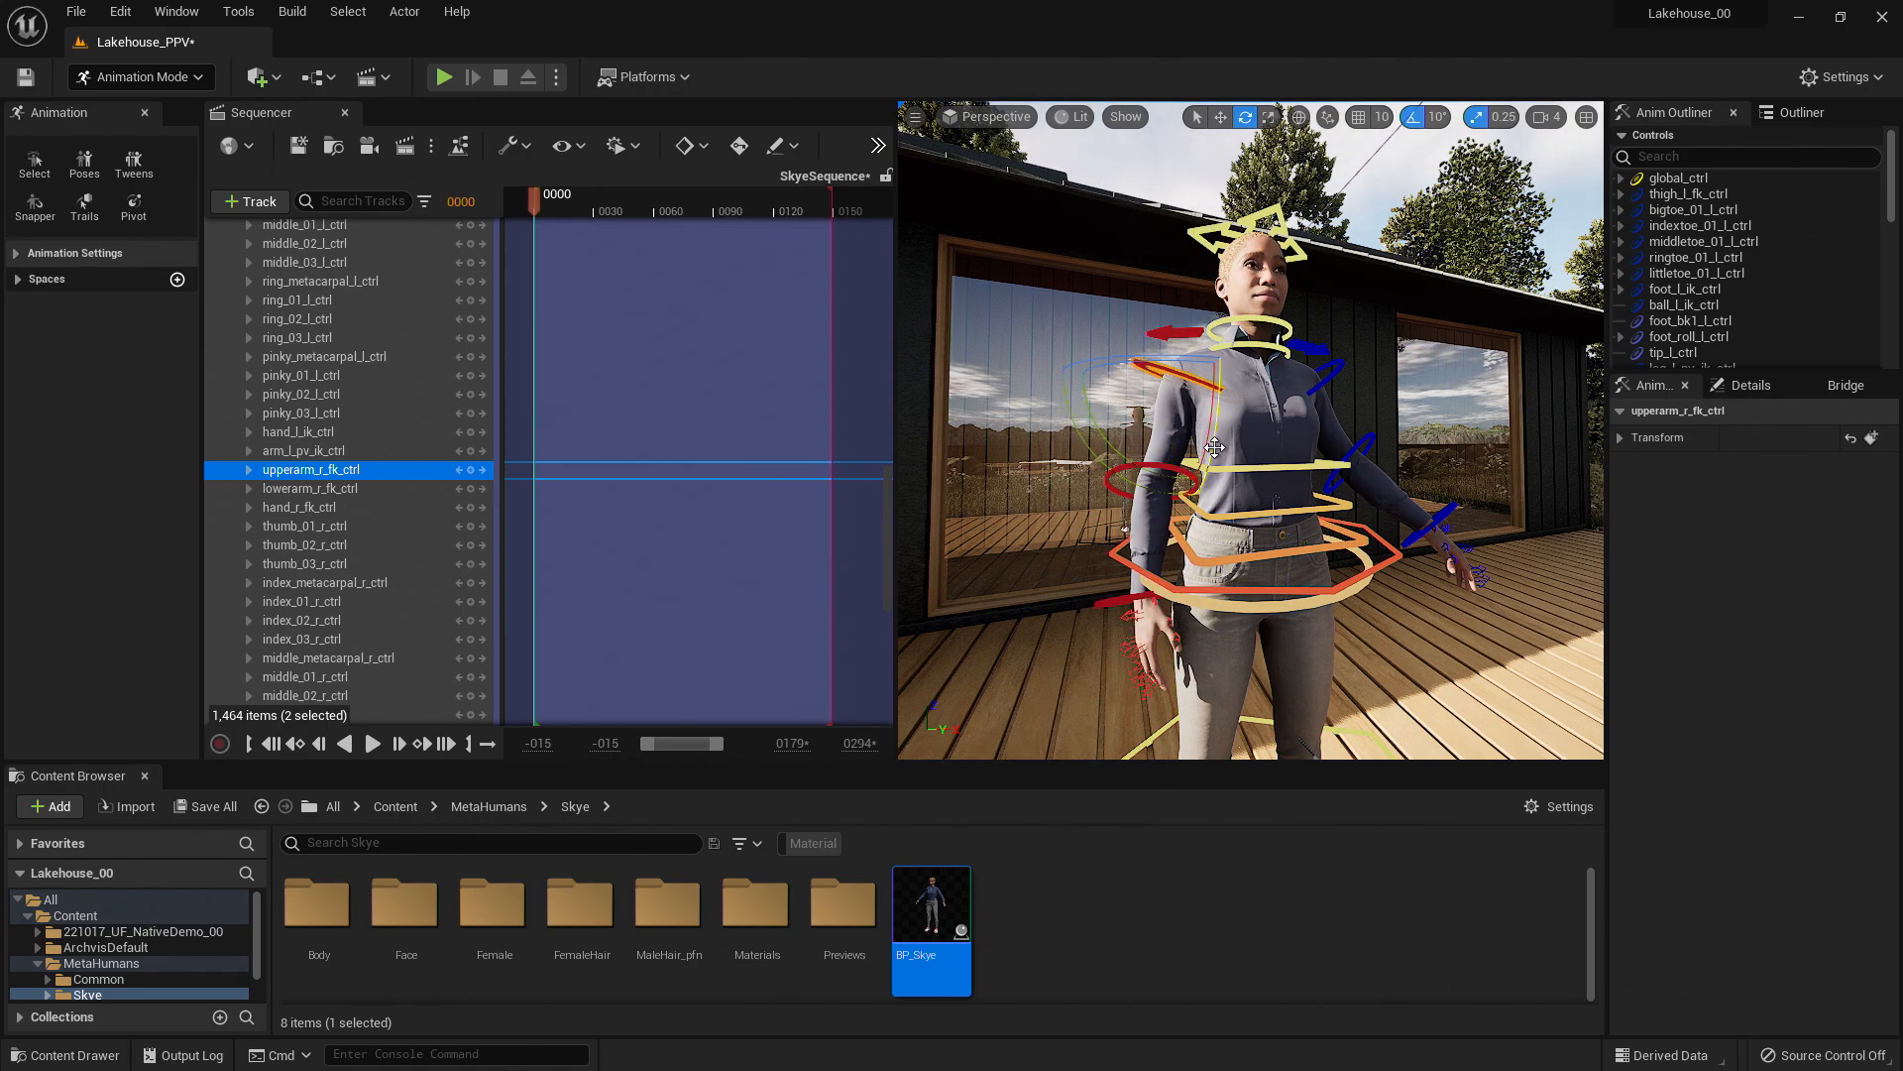
{"action": "mouse_move", "coordinate": [1445, 131]}
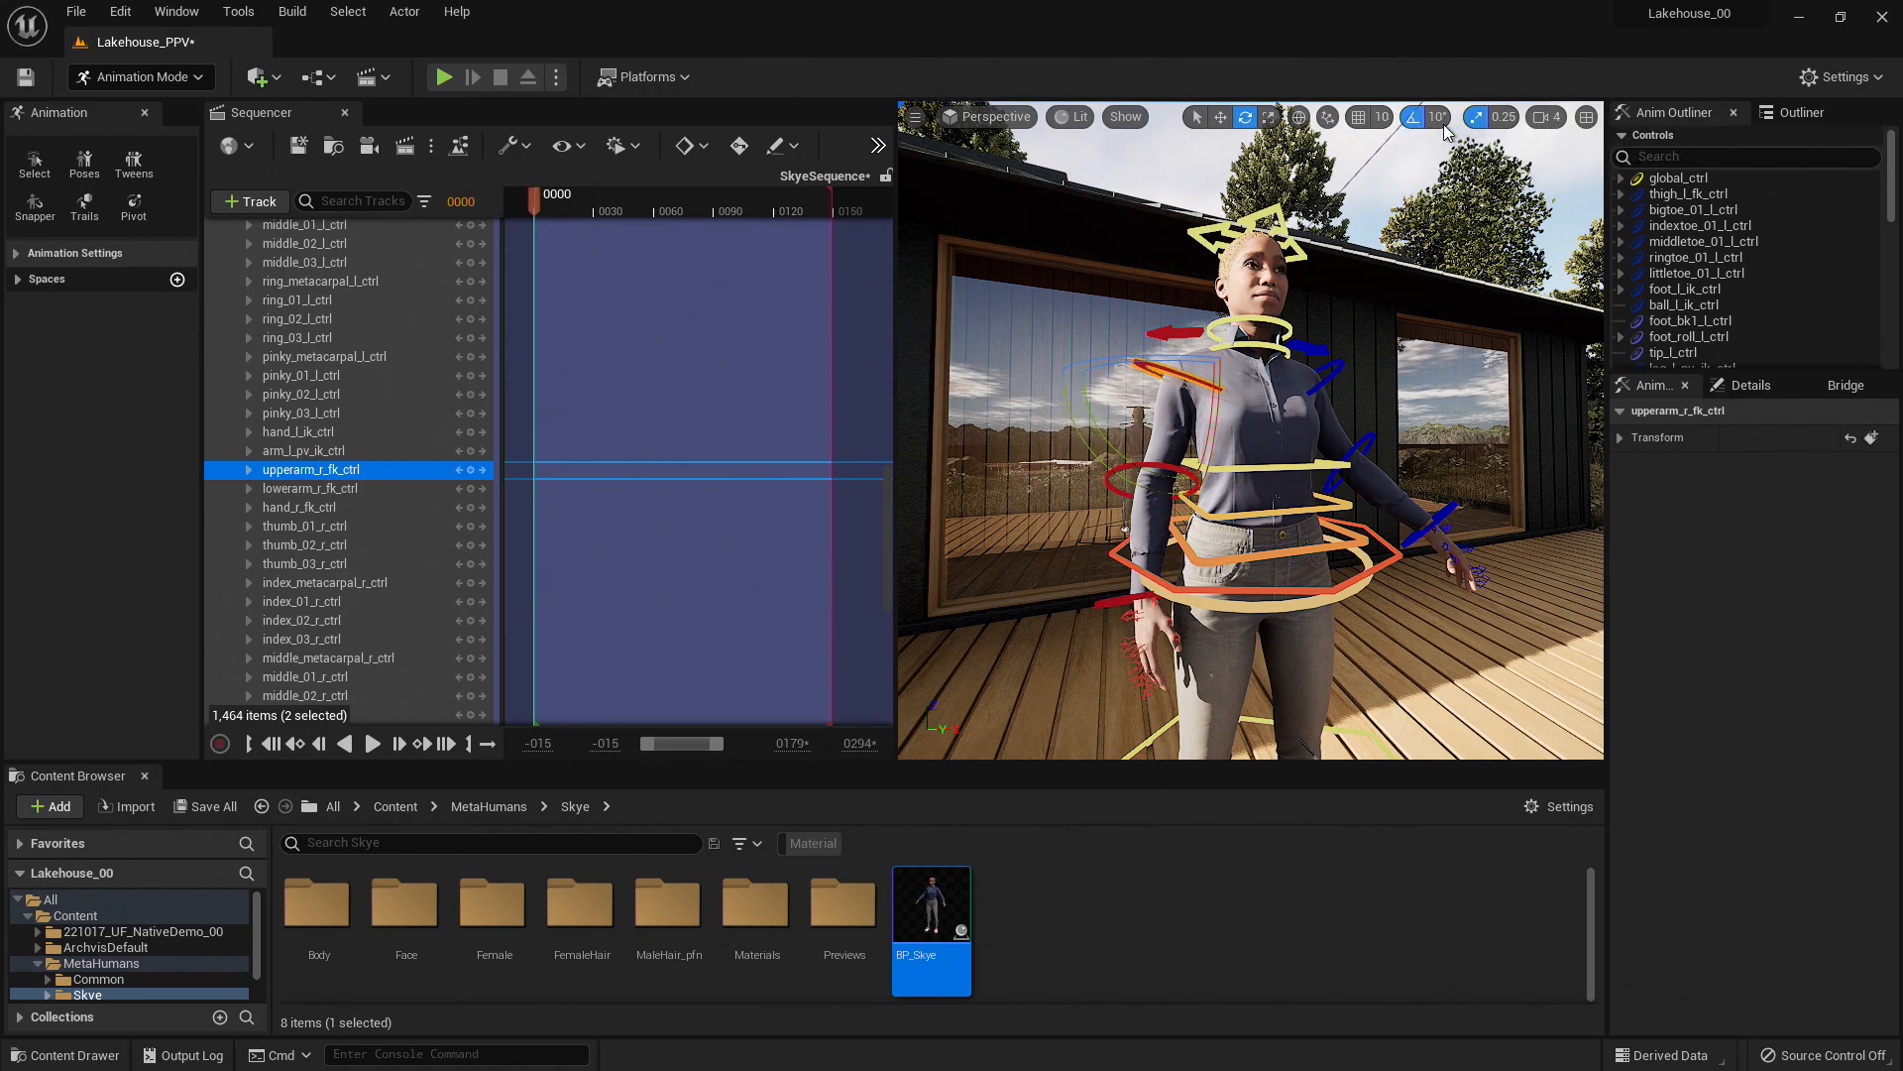
{"action": "mouse_move", "coordinate": [1429, 117]}
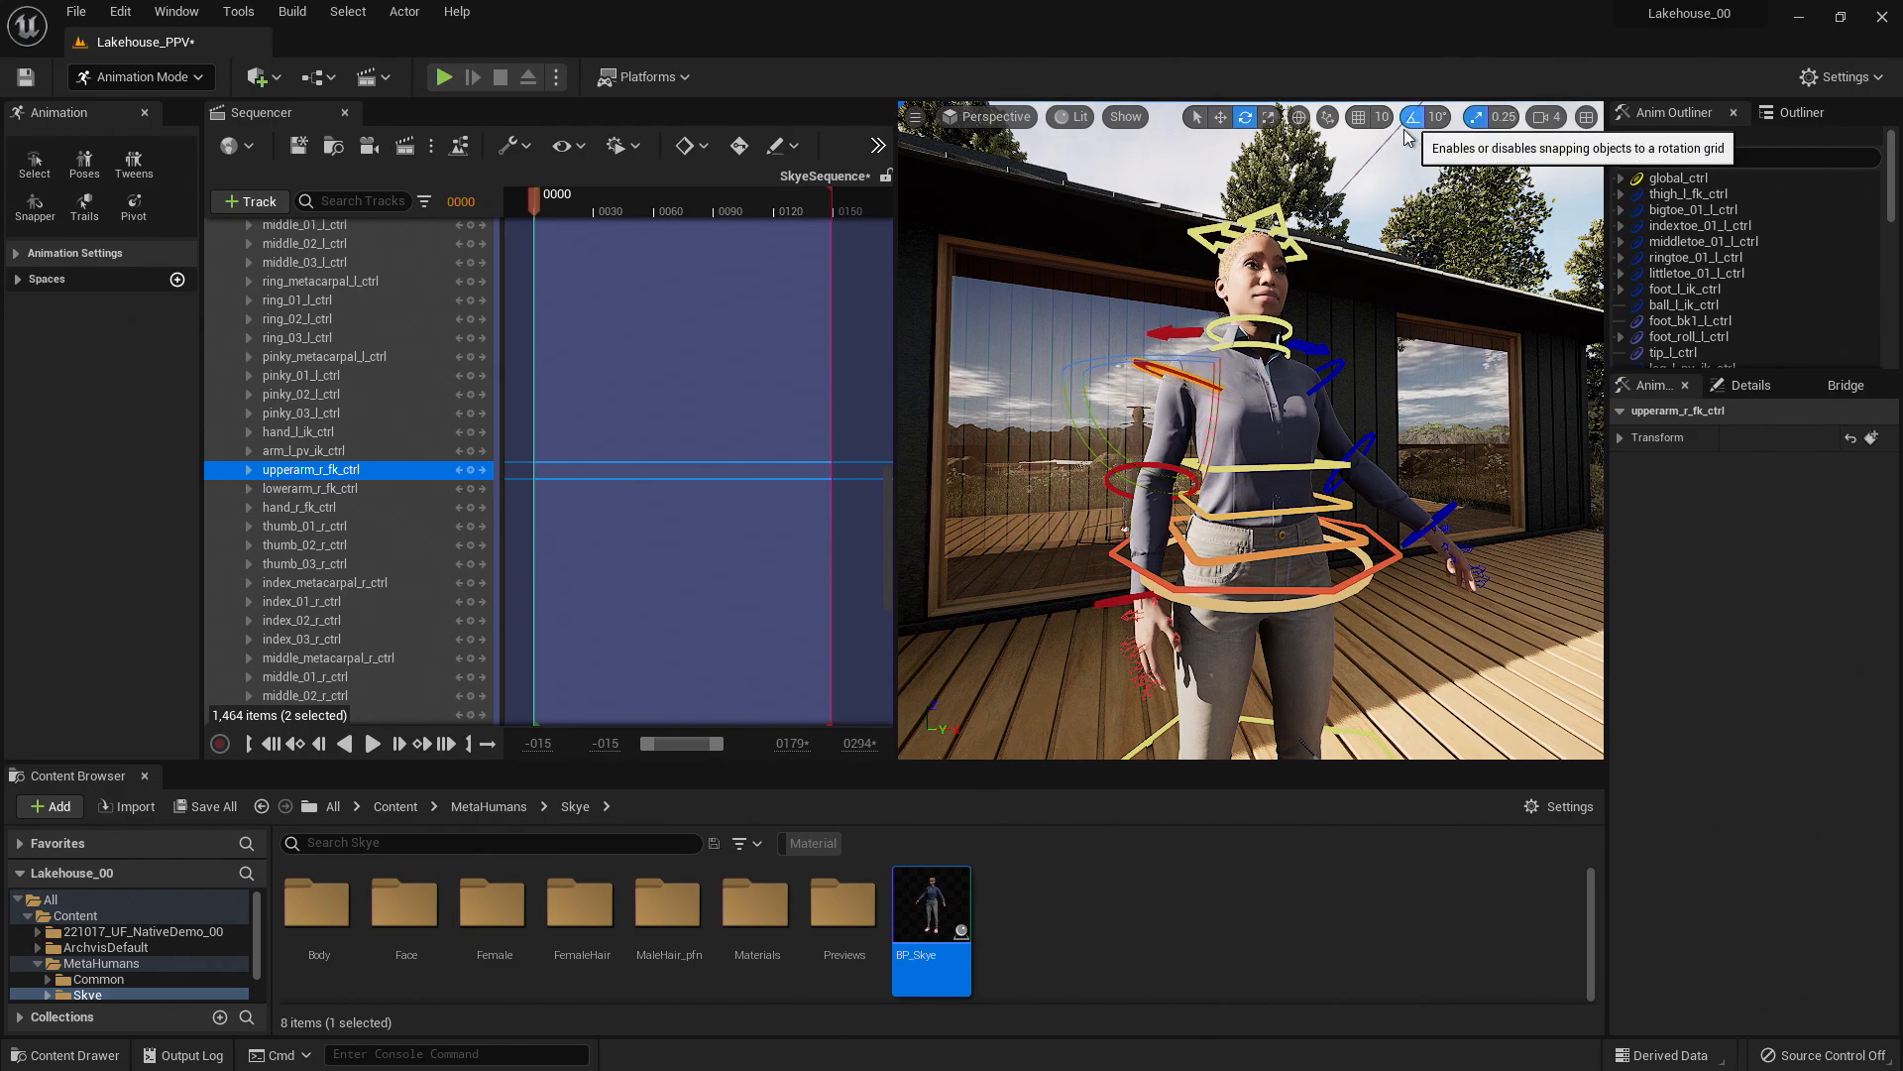
{"action": "mouse_move", "coordinate": [1394, 184]}
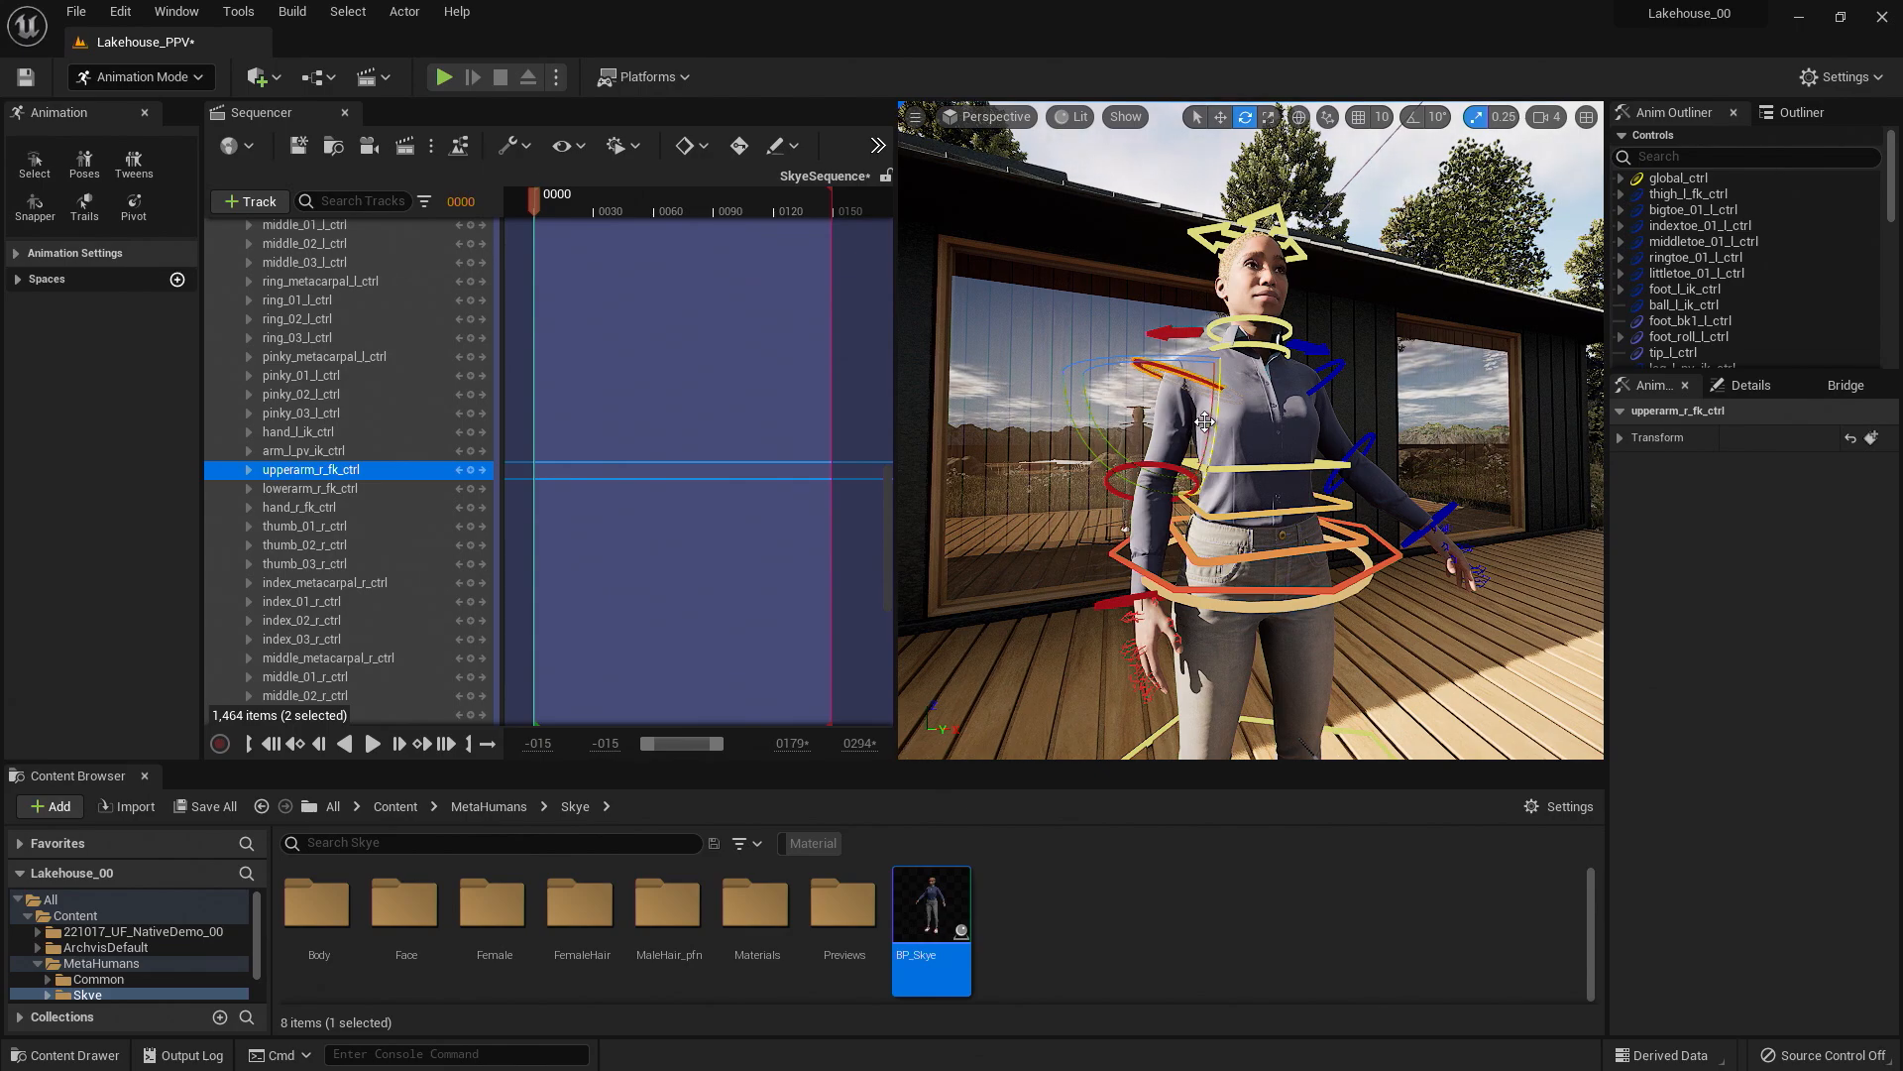
{"action": "mouse_move", "coordinate": [472, 470]}
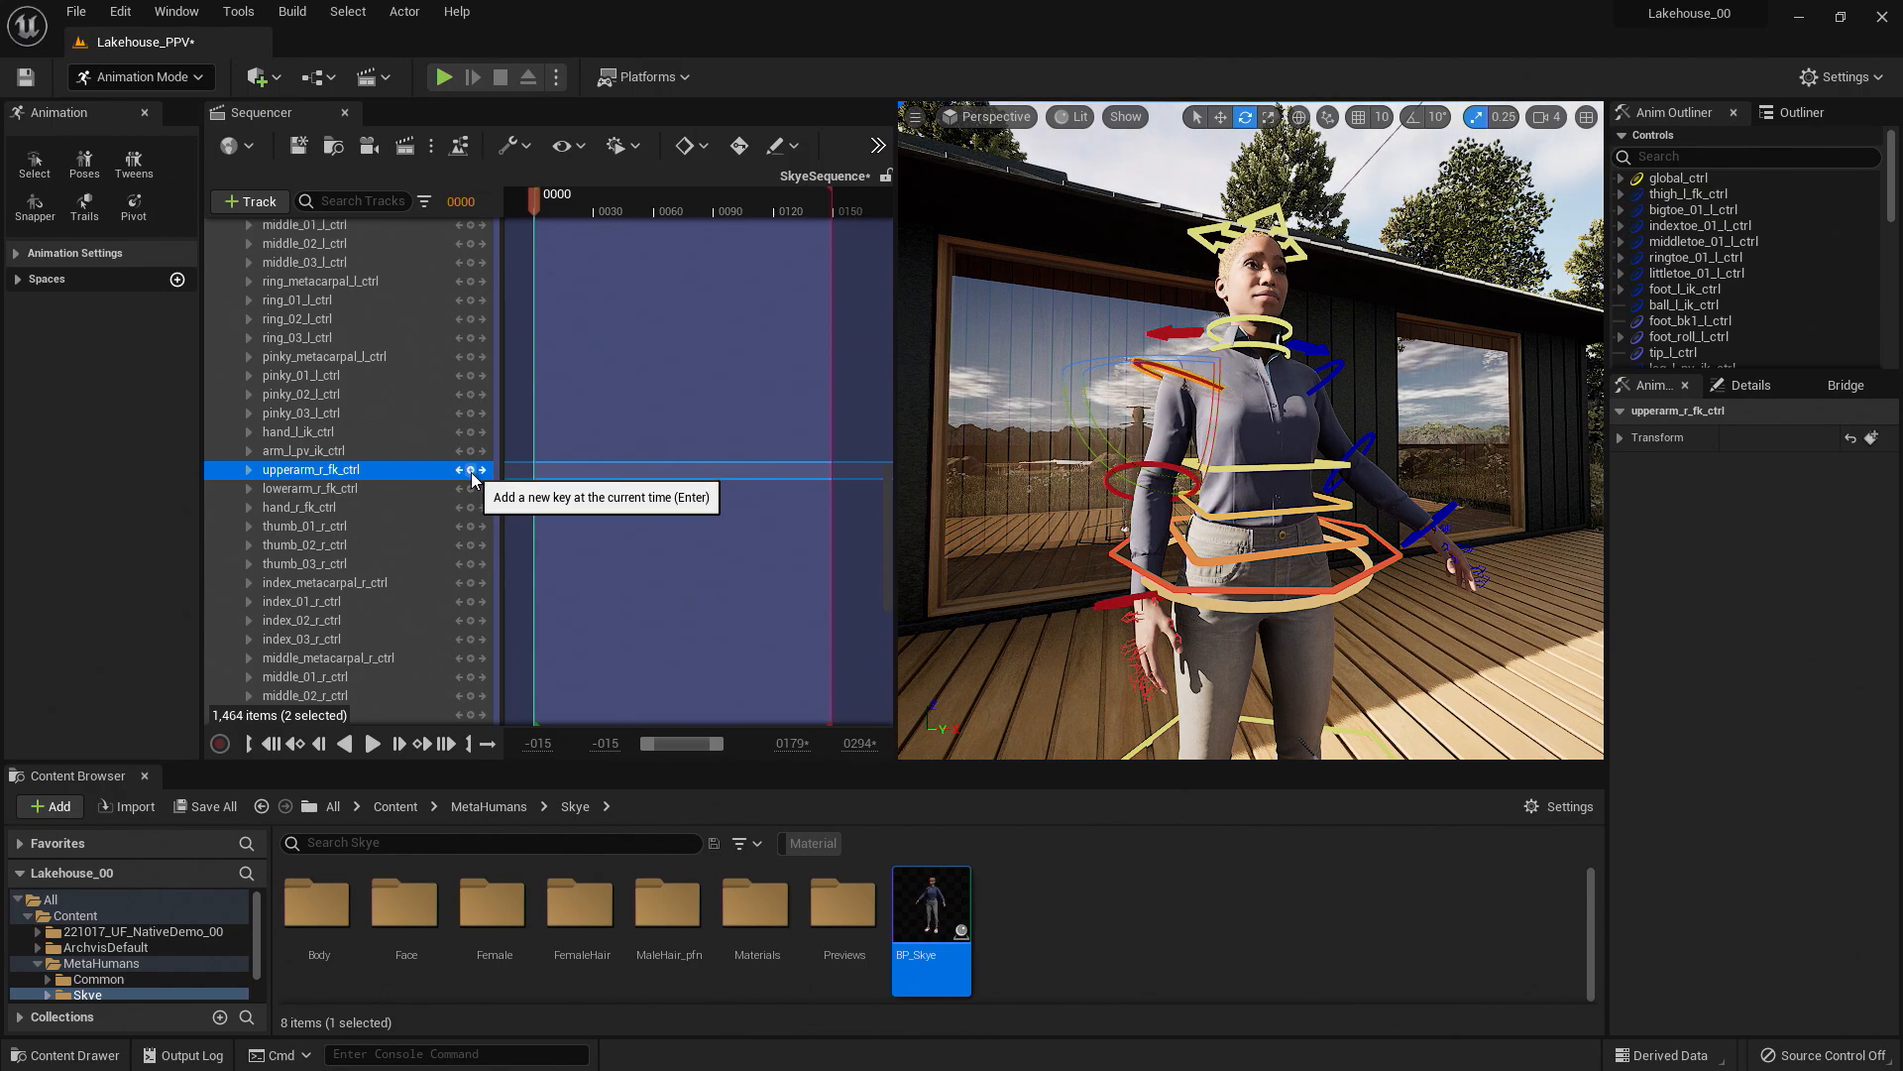
Scrub the playhead from the keyed frame 0 through frame 19 to frame 148.
{"action": "left_click_drag", "start_coordinate": [538, 195], "coordinate": [581, 194]}
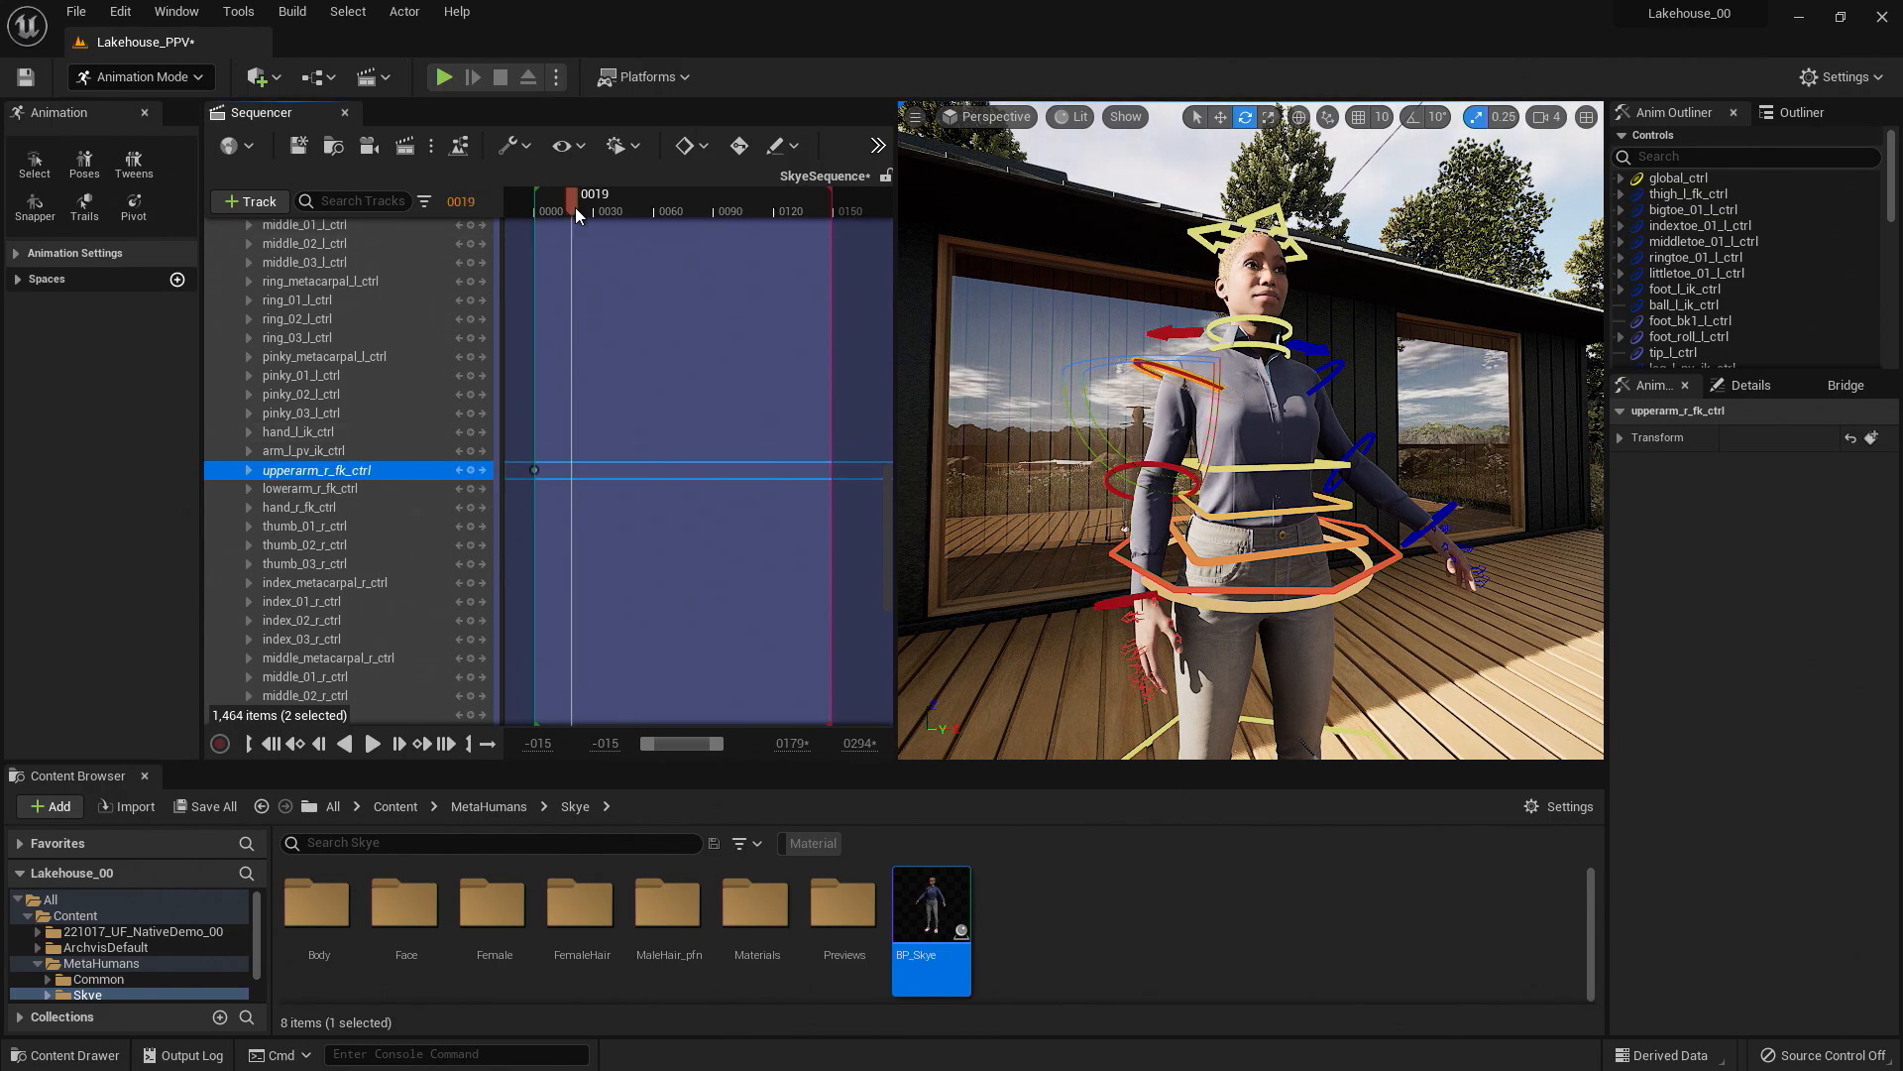
{"action": "left_click_drag", "start_coordinate": [581, 210], "coordinate": [831, 211]}
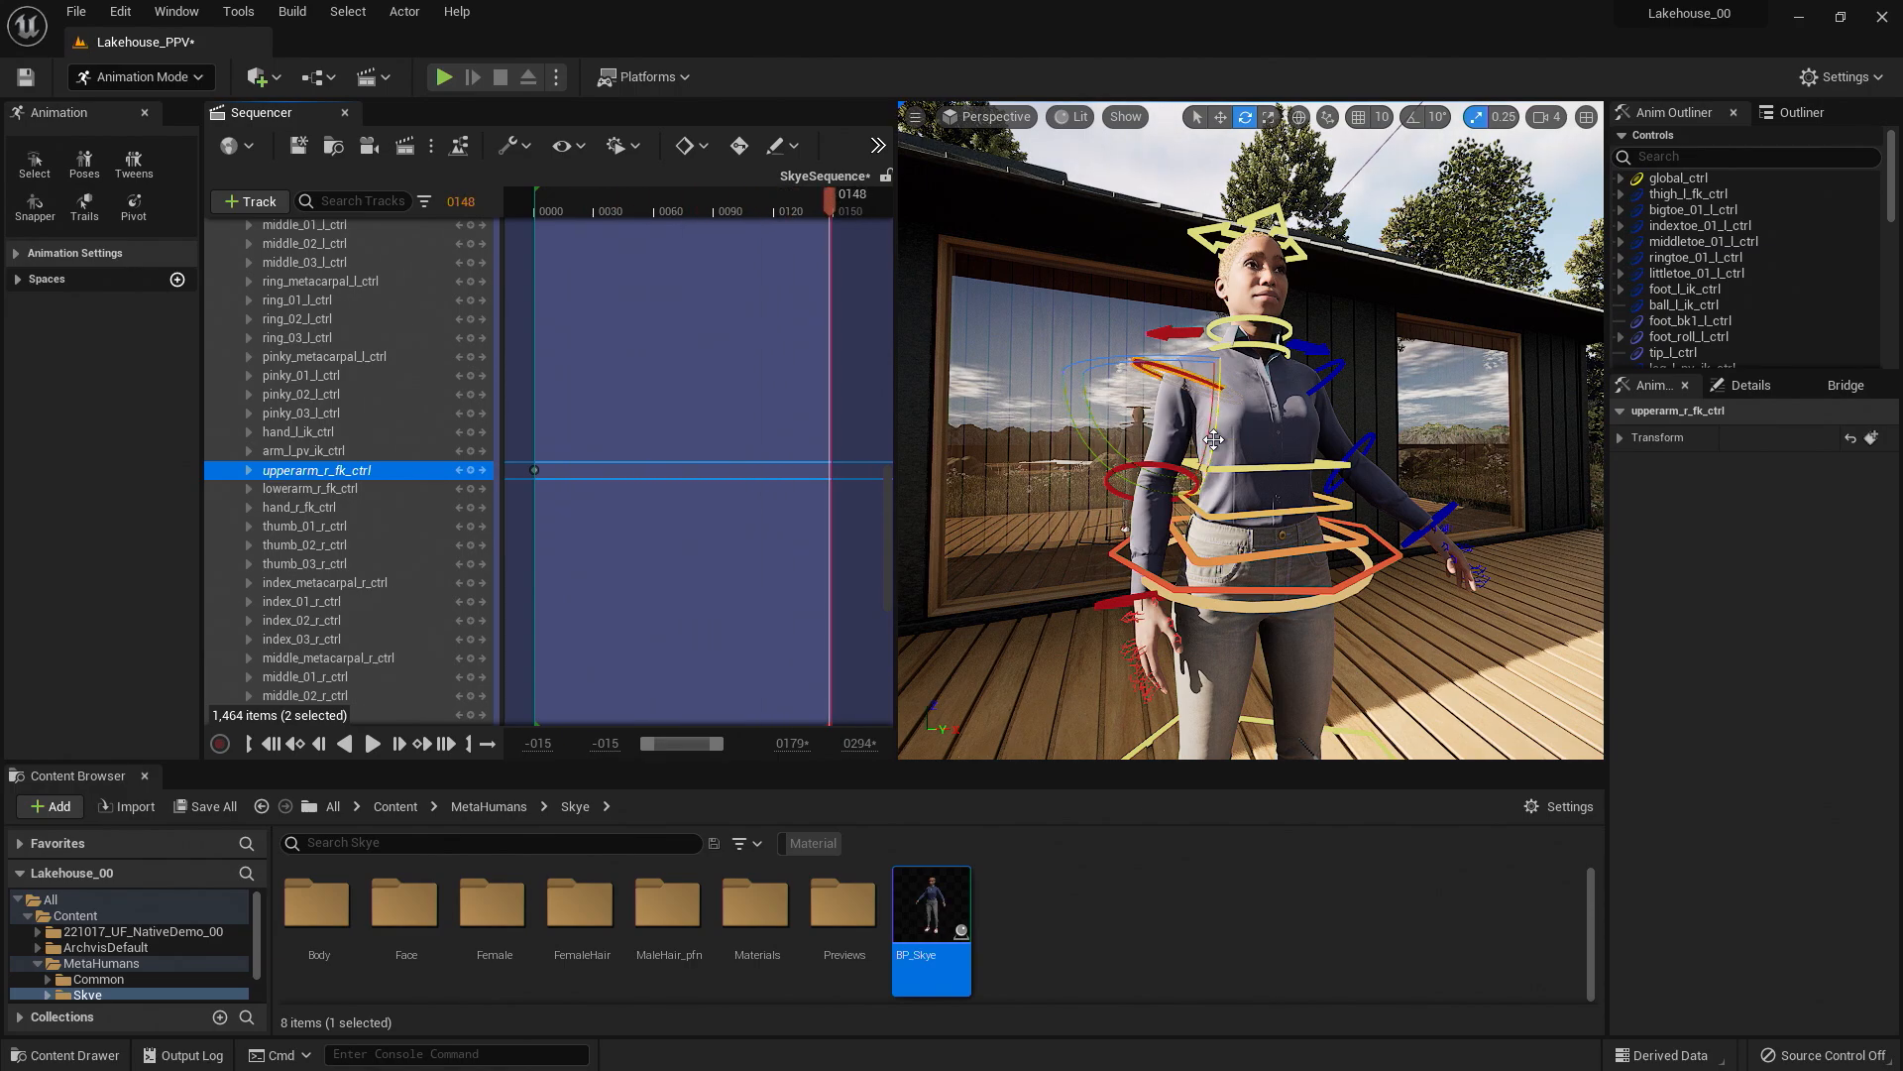